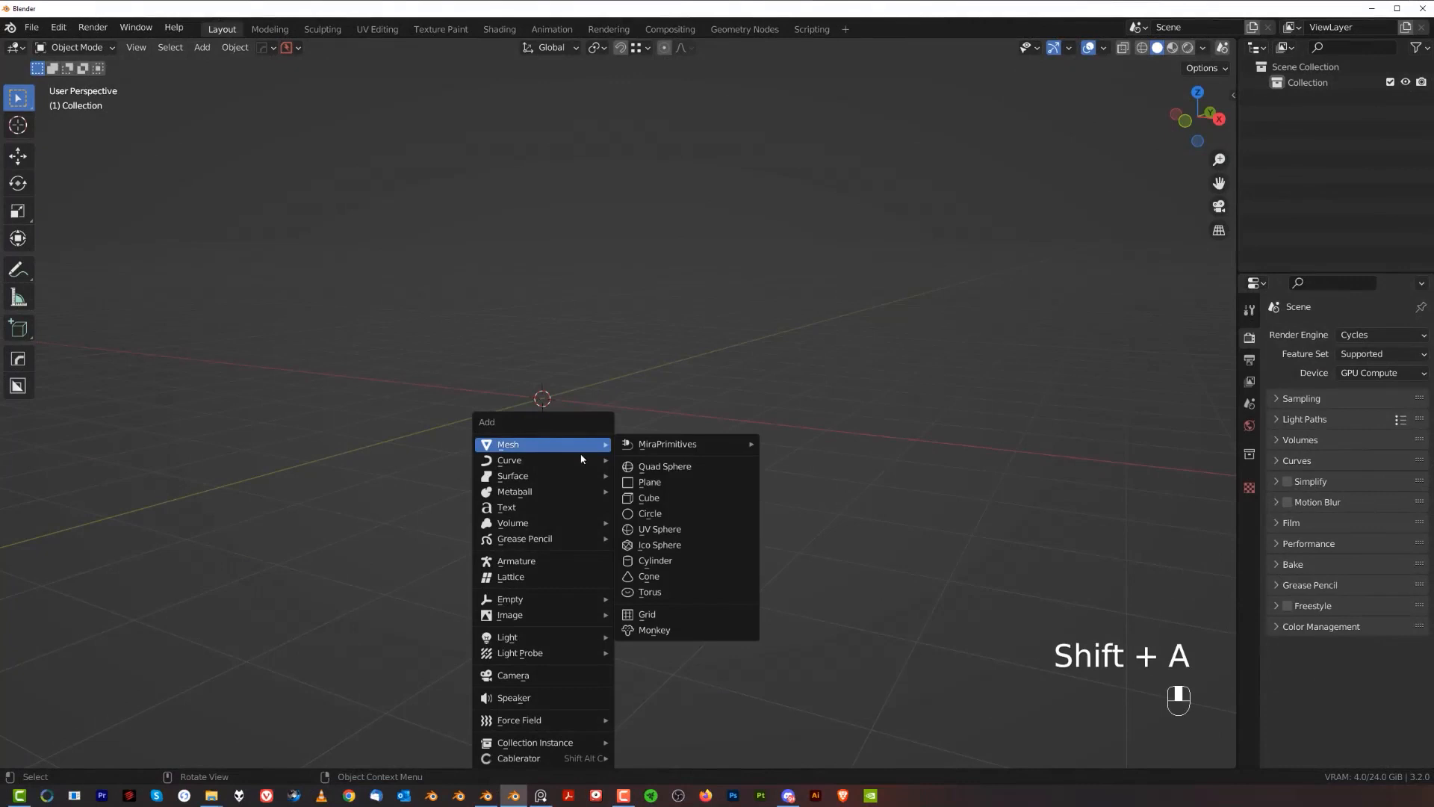
Add a cube and thin it along X into an upright slab.
{"action": "left_click", "coordinate": [649, 498]}
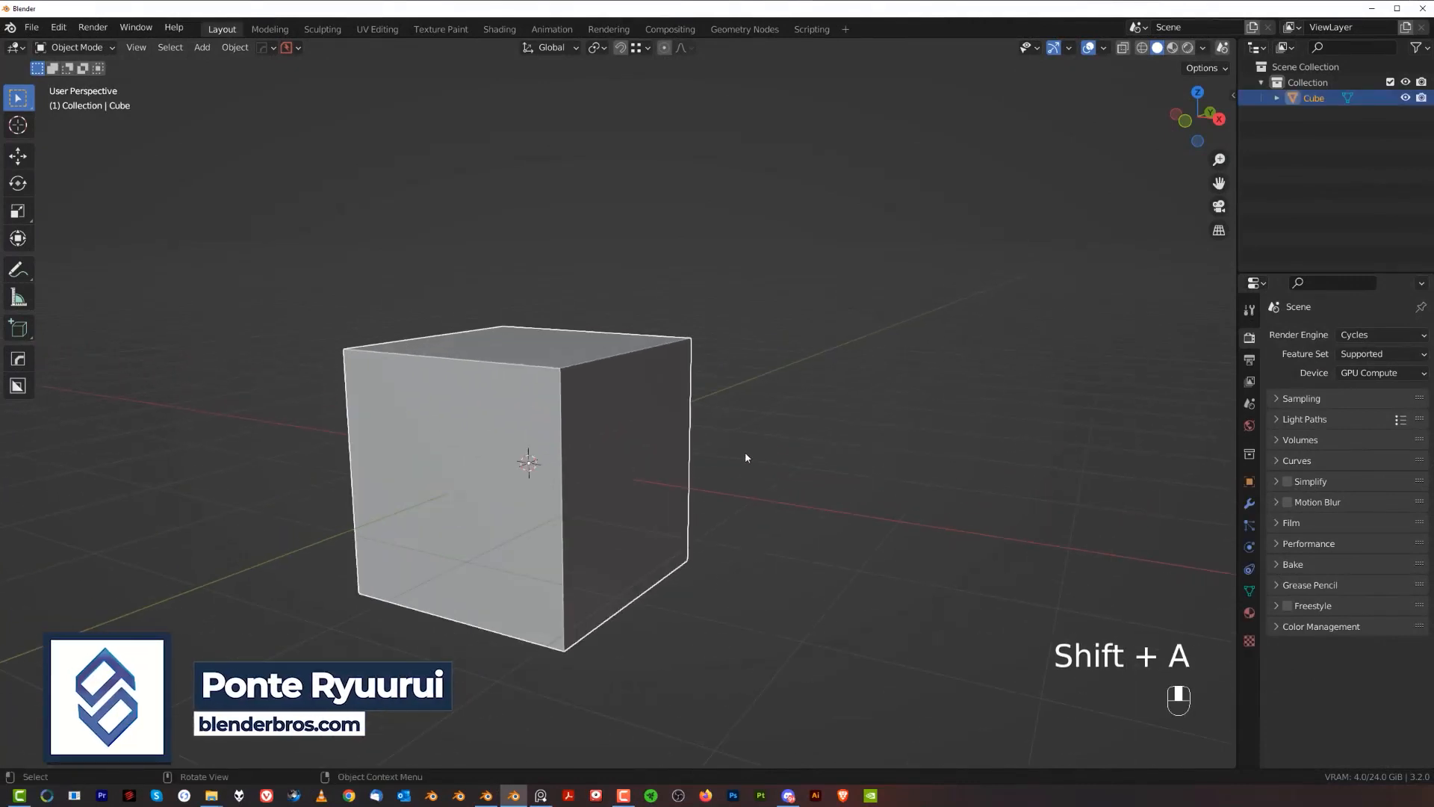
{"action": "key", "text": "s"}
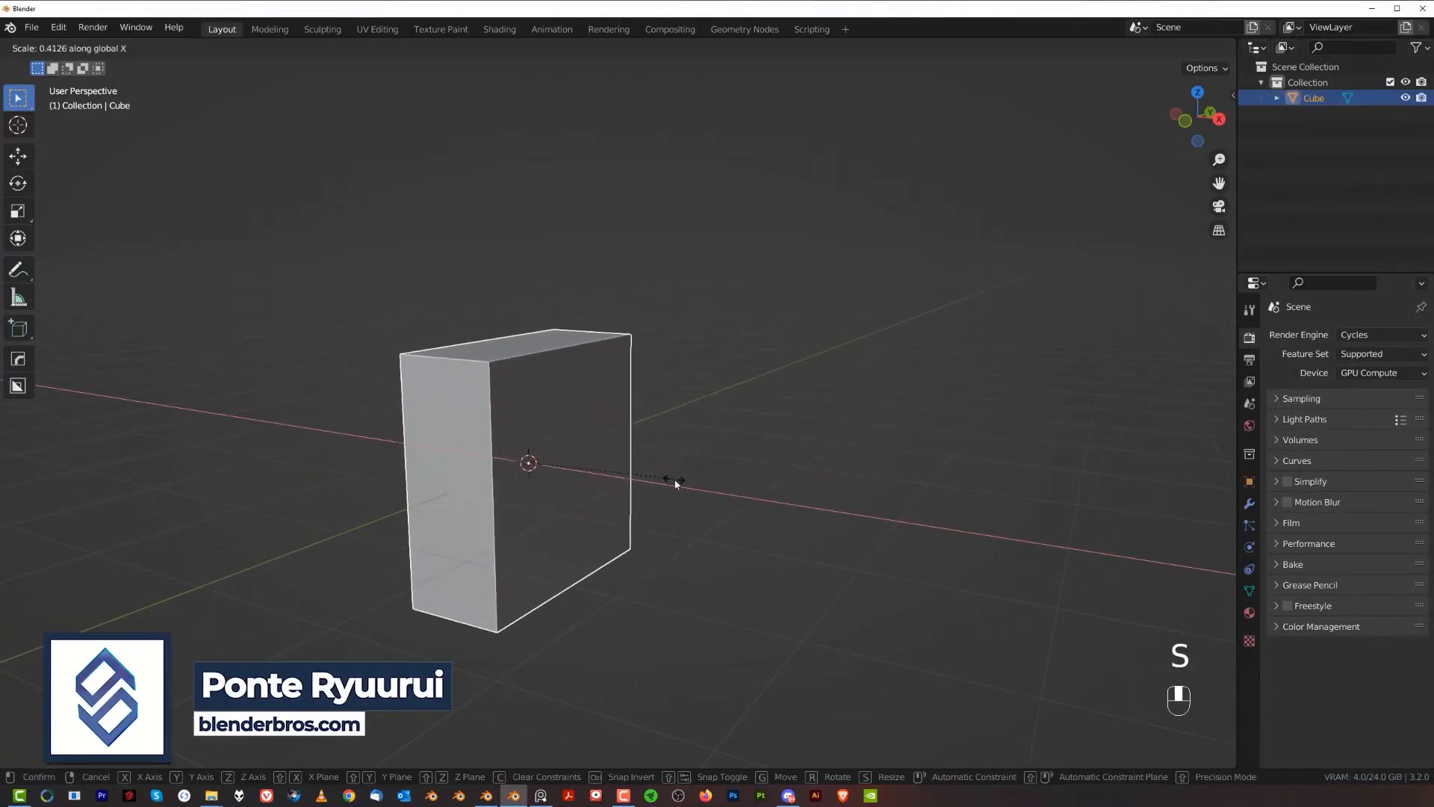
{"action": "left_click", "coordinate": [675, 483]}
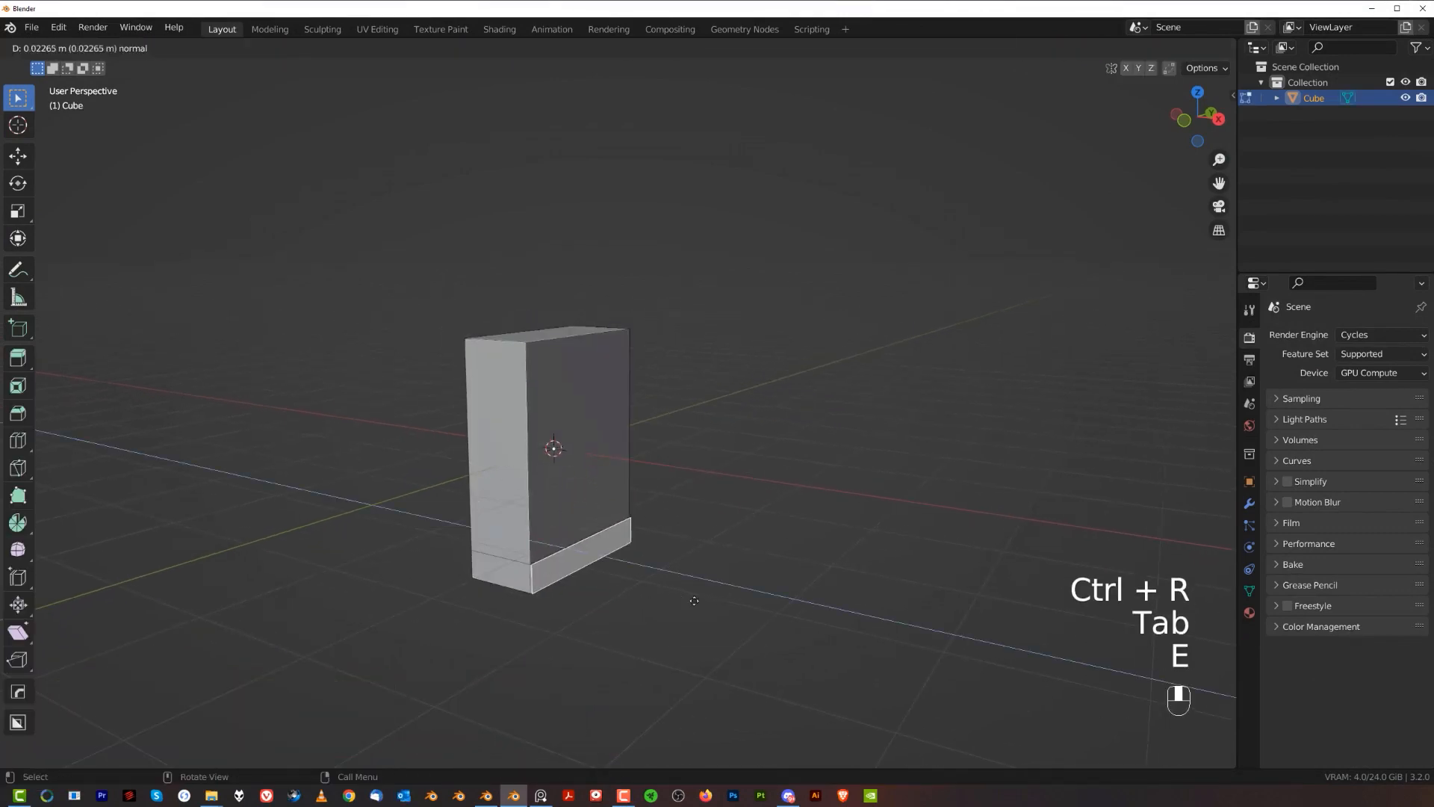
Extrude a flat base from the slab's bottom and mirror it to the other side.
{"action": "key", "text": "Tab"}
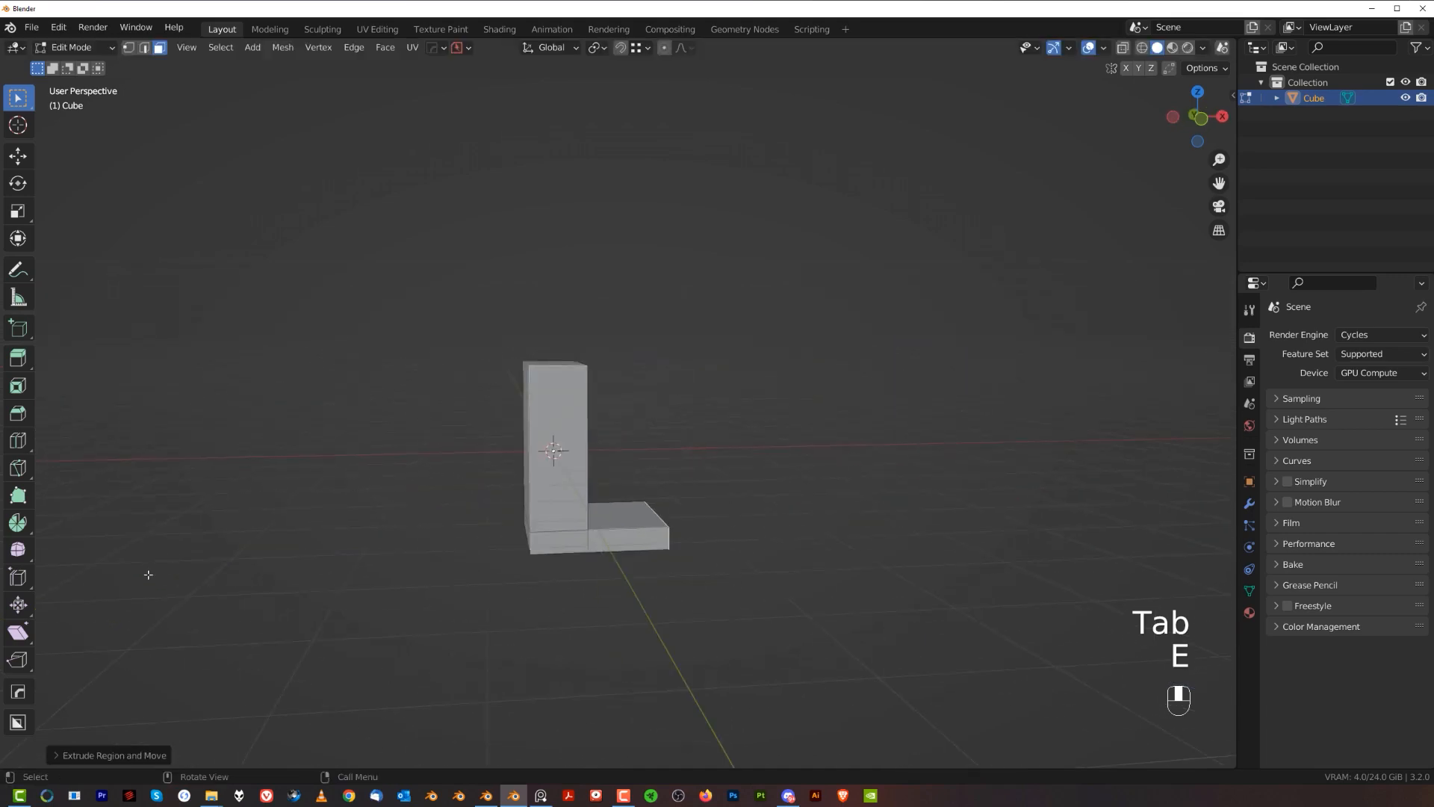
{"action": "key", "text": "alt+x"}
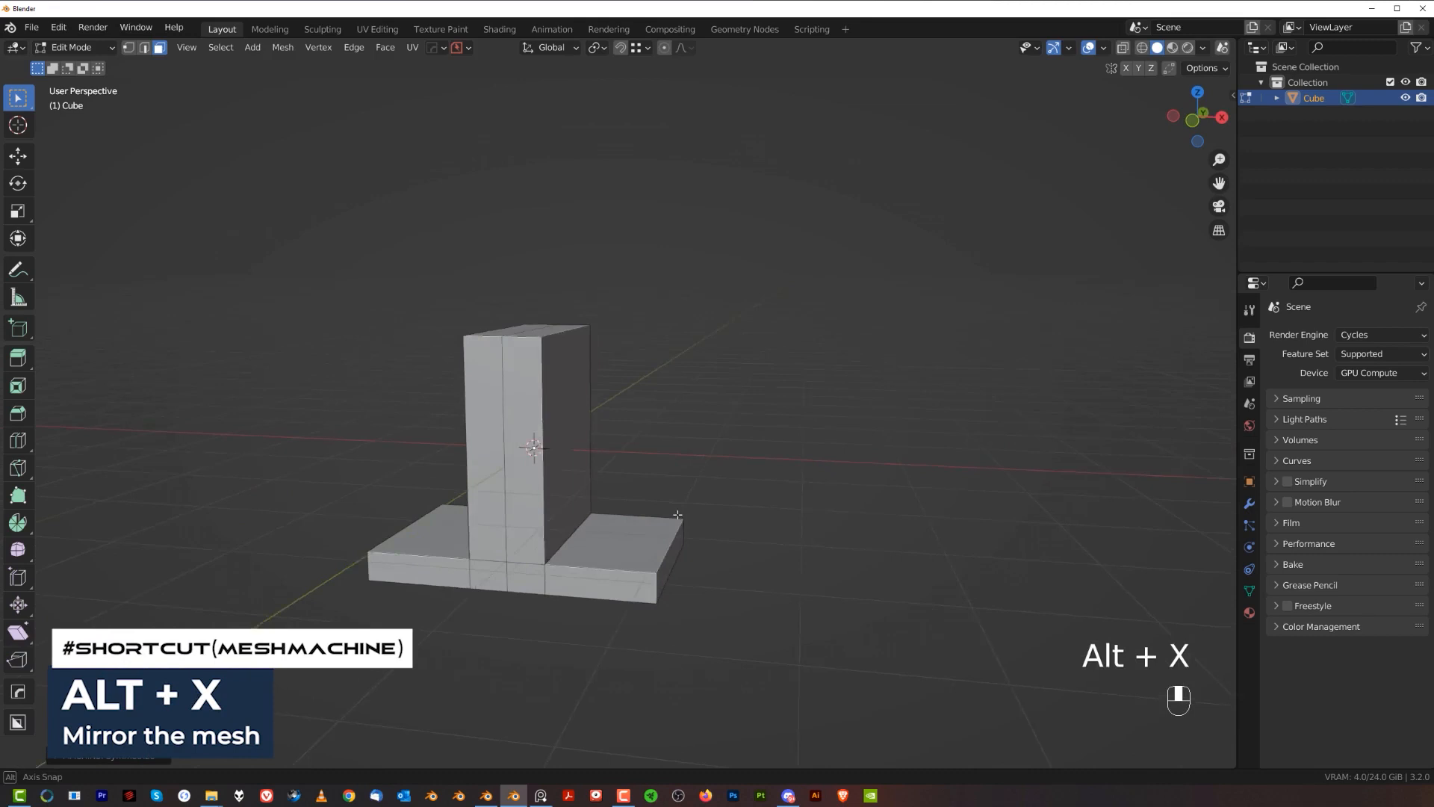
{"action": "key", "text": "Tab"}
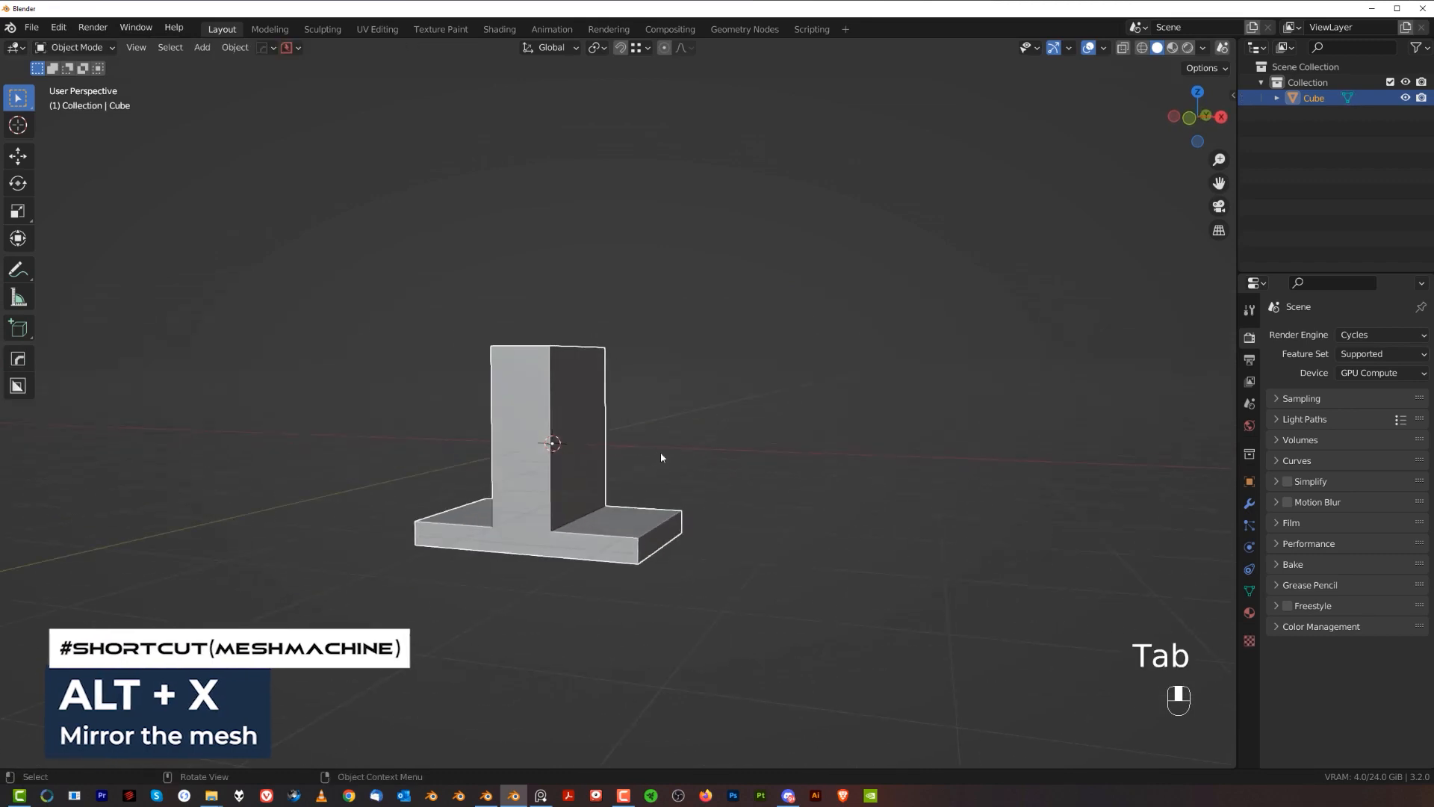
Set the object mirror mode to Symmetry so the inverted-T stays symmetric.
{"action": "key", "text": "alt+x"}
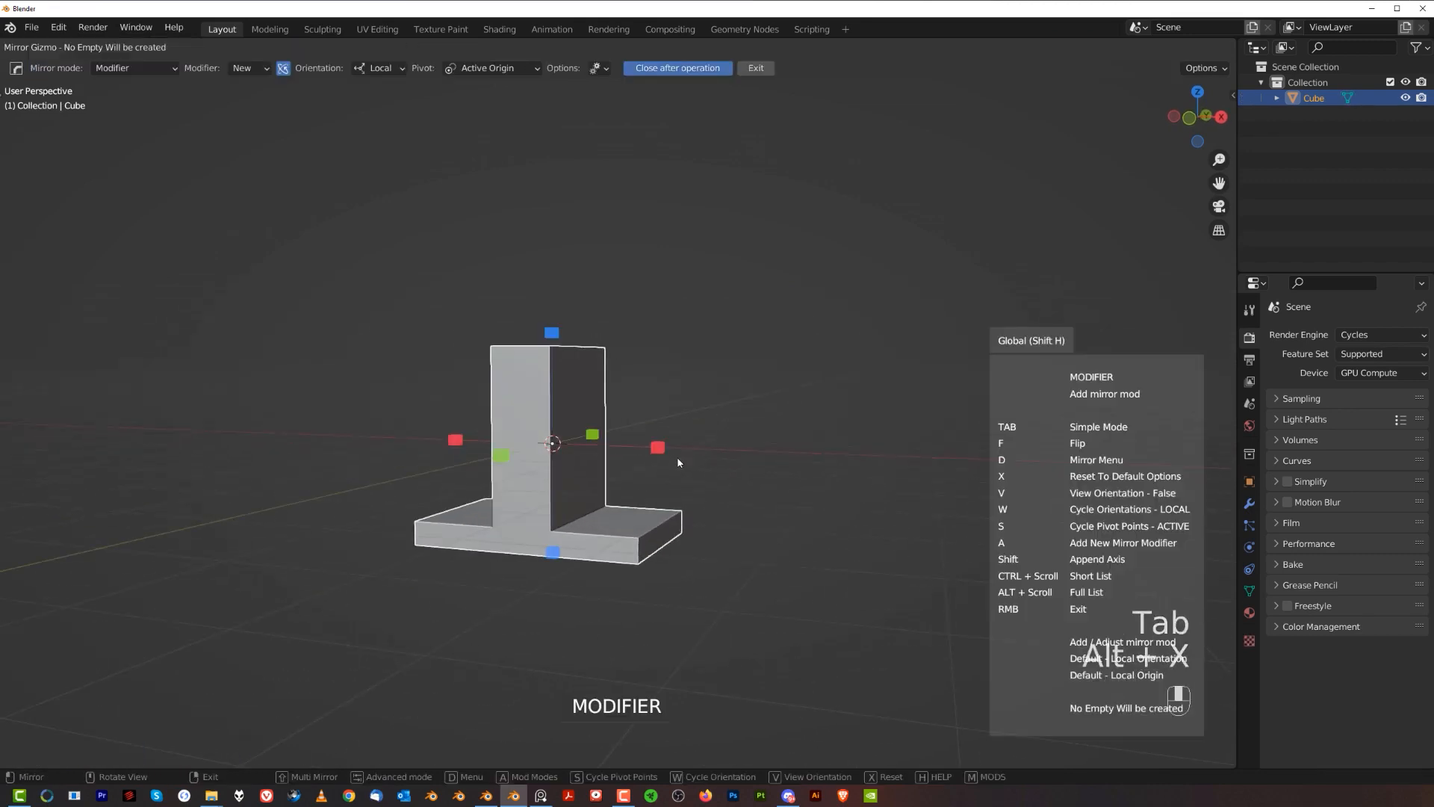
{"action": "key", "text": "D"}
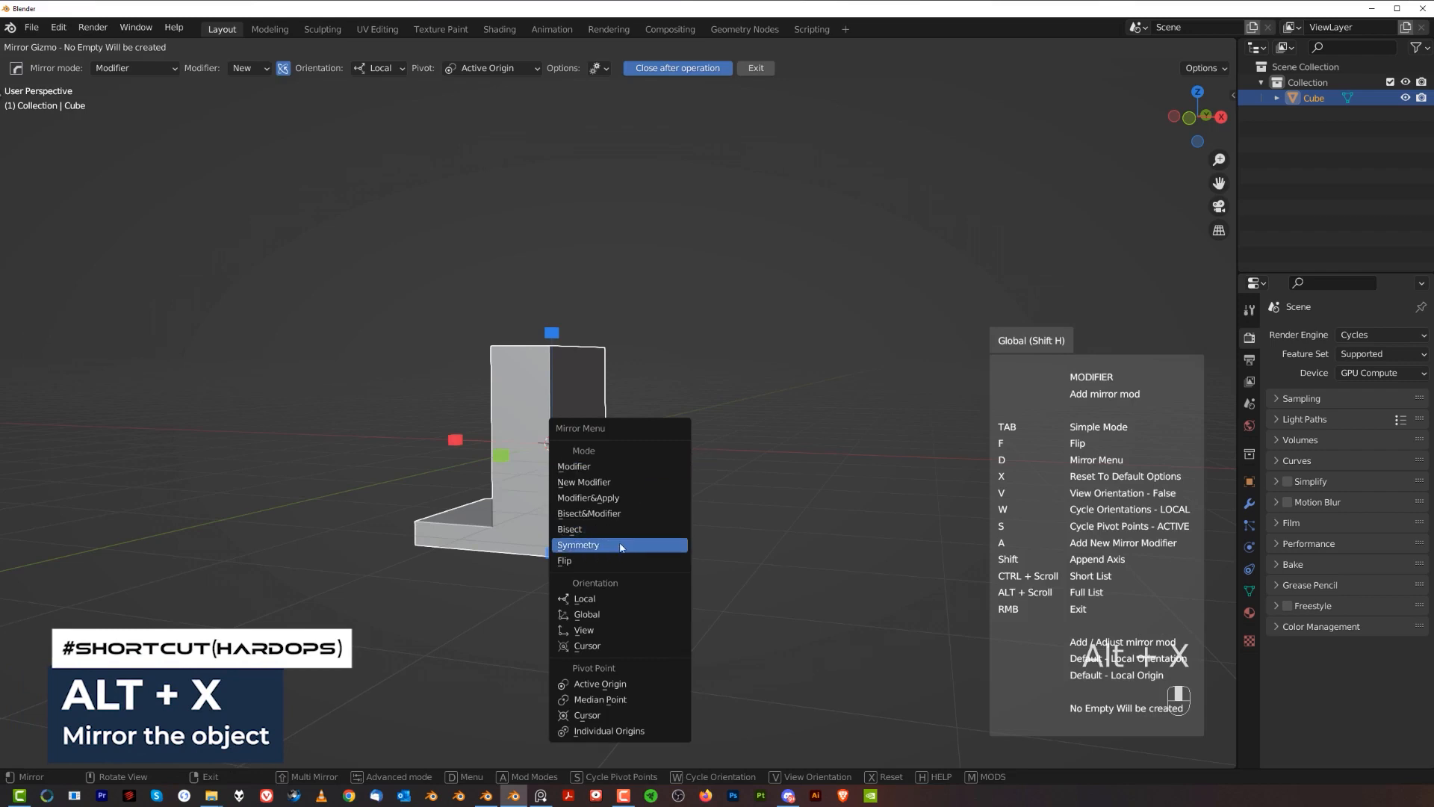
{"action": "left_click", "coordinate": [578, 544]}
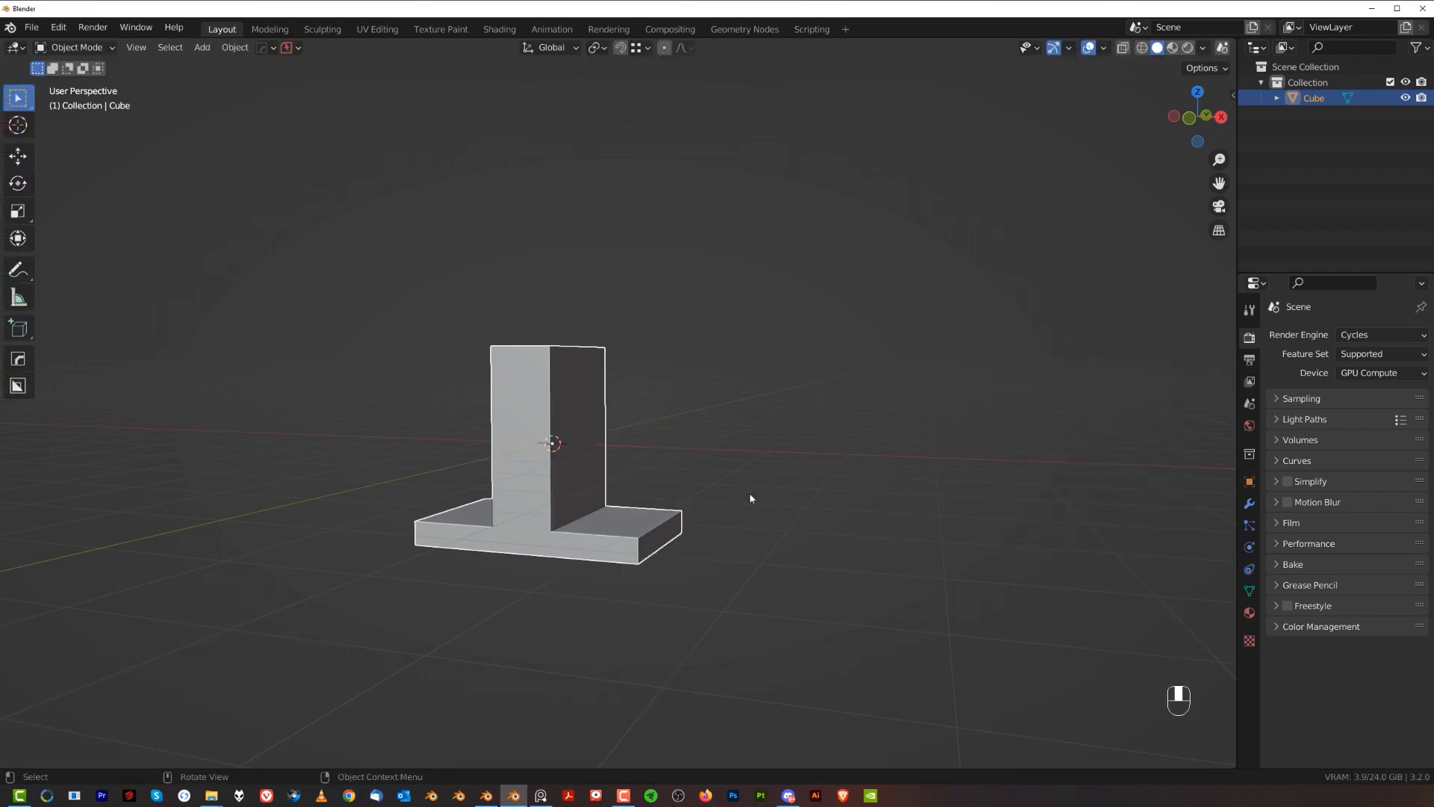
{"action": "left_click_drag", "start_coordinate": [750, 499], "coordinate": [675, 468]}
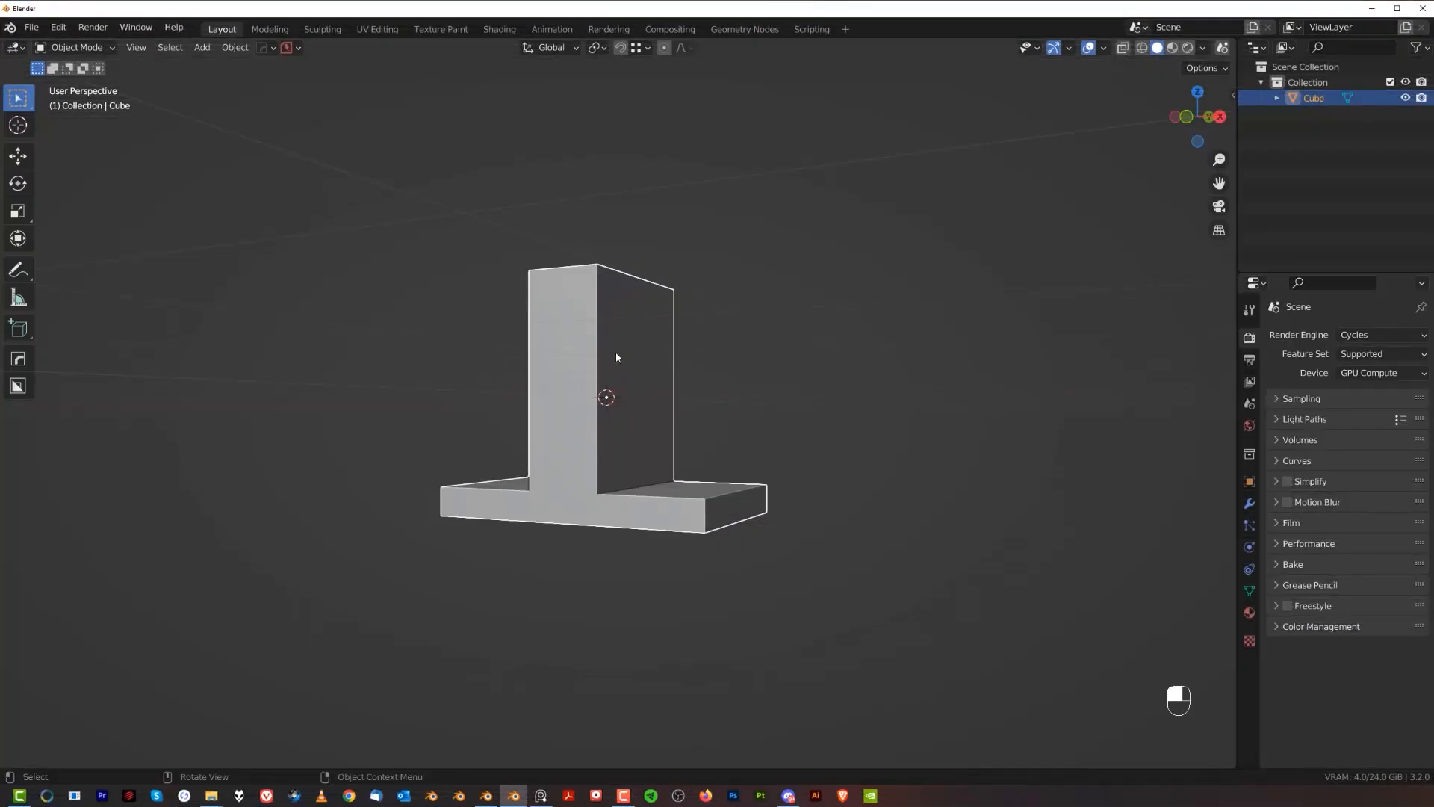
Box-cut a tall slot up through the upright and base, then sharpen the cut edges.
{"action": "key", "text": "alt+w"}
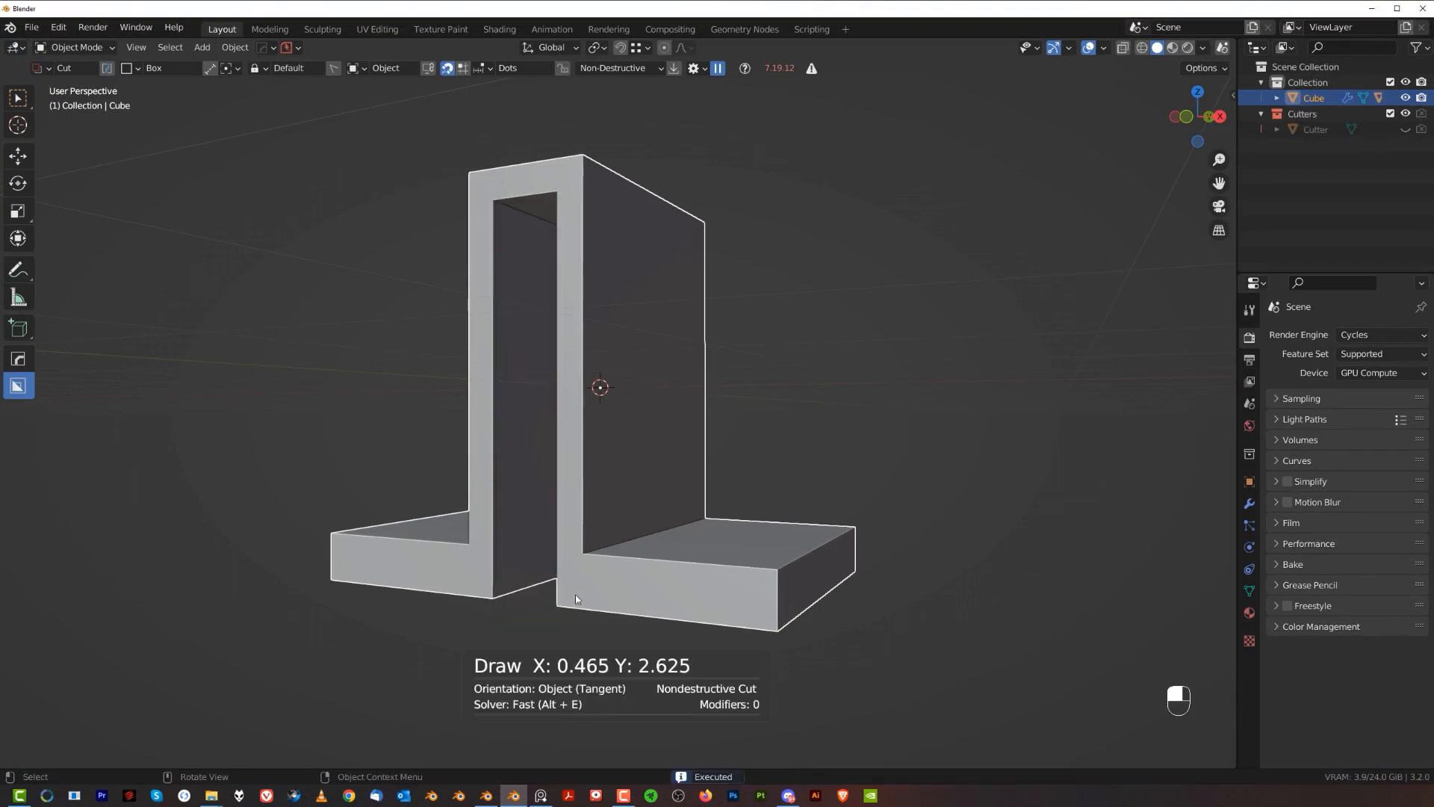
{"action": "key", "text": "alt+x"}
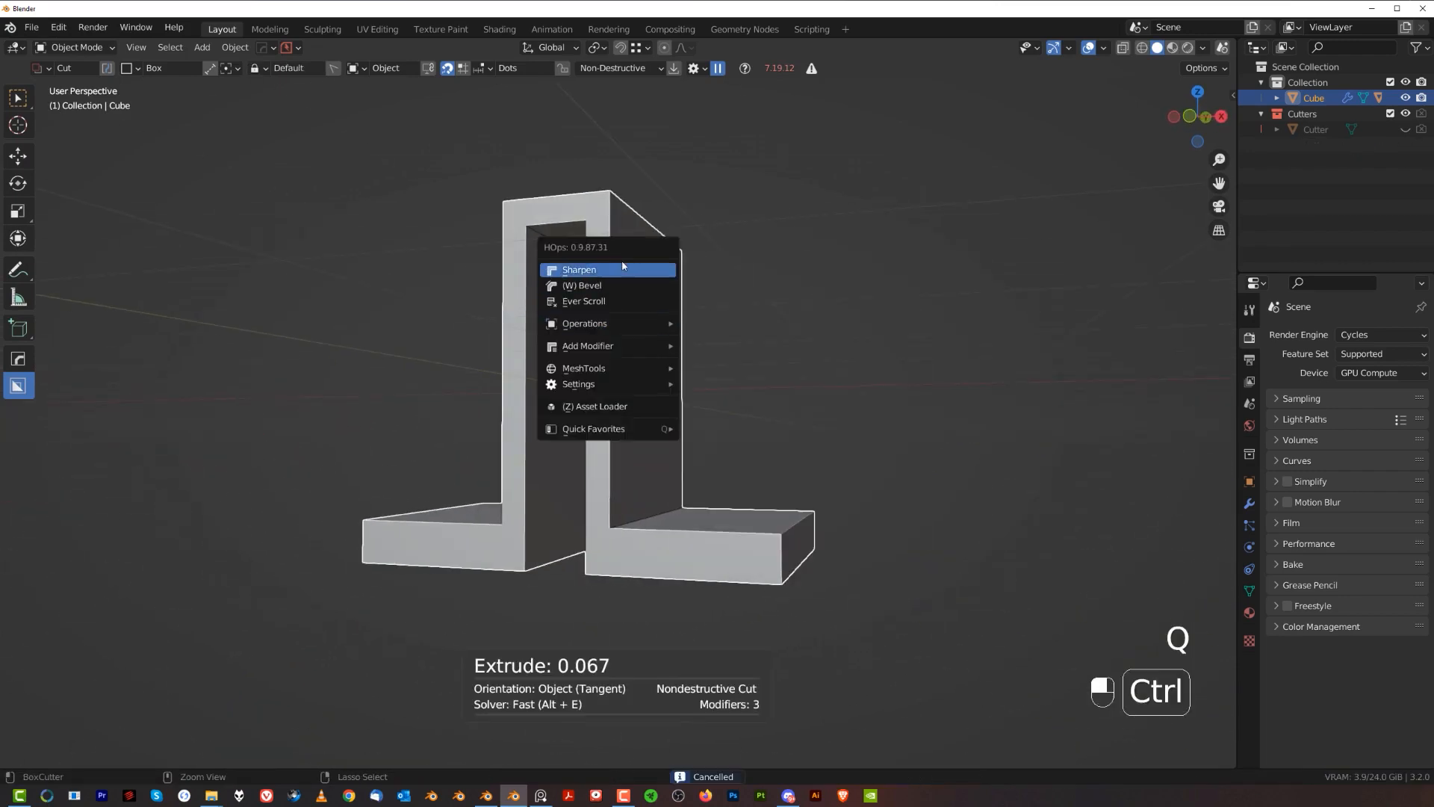
{"action": "left_click", "coordinate": [578, 269]}
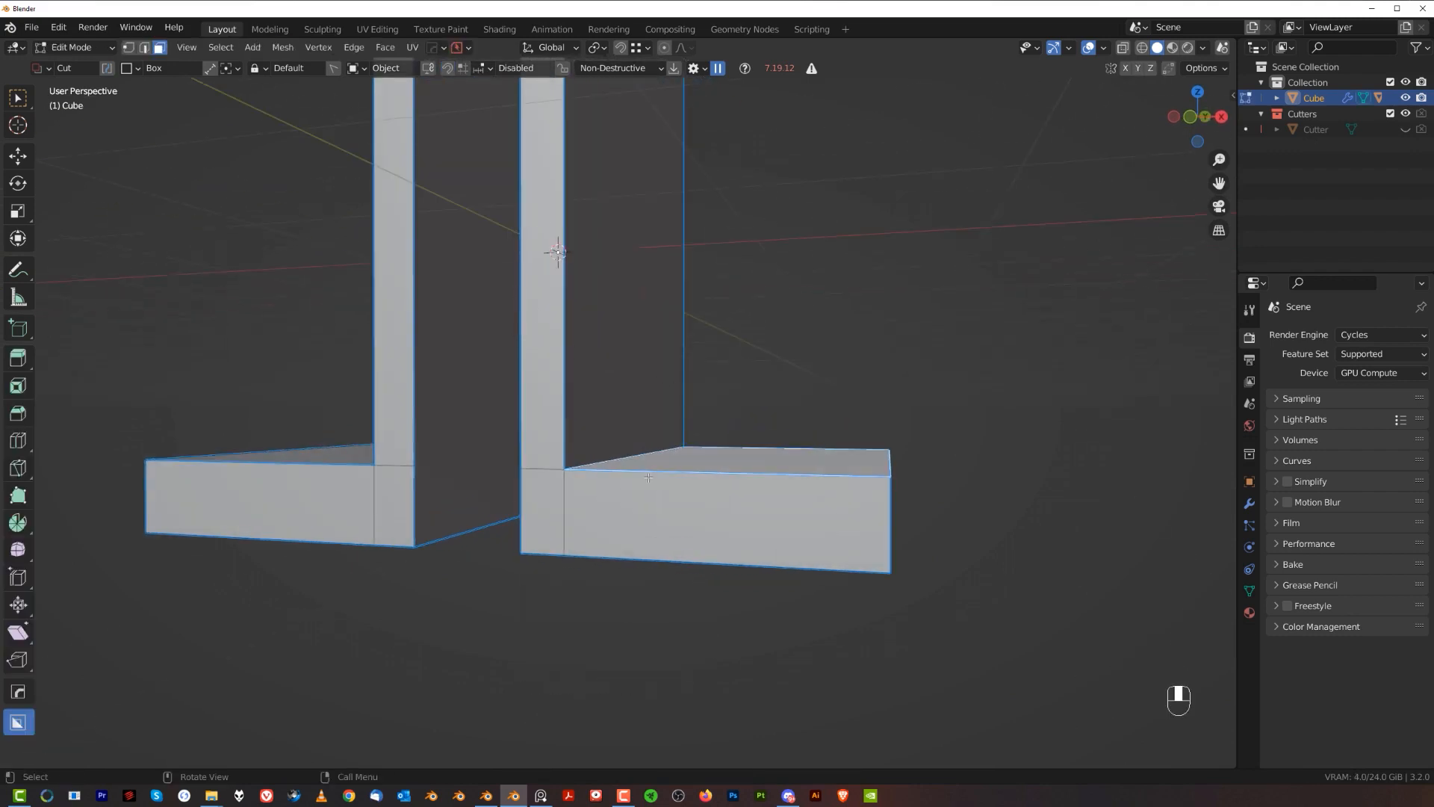
Run Clean Mesh on the whole bracket to remove leftover geometry.
{"action": "key", "text": "g"}
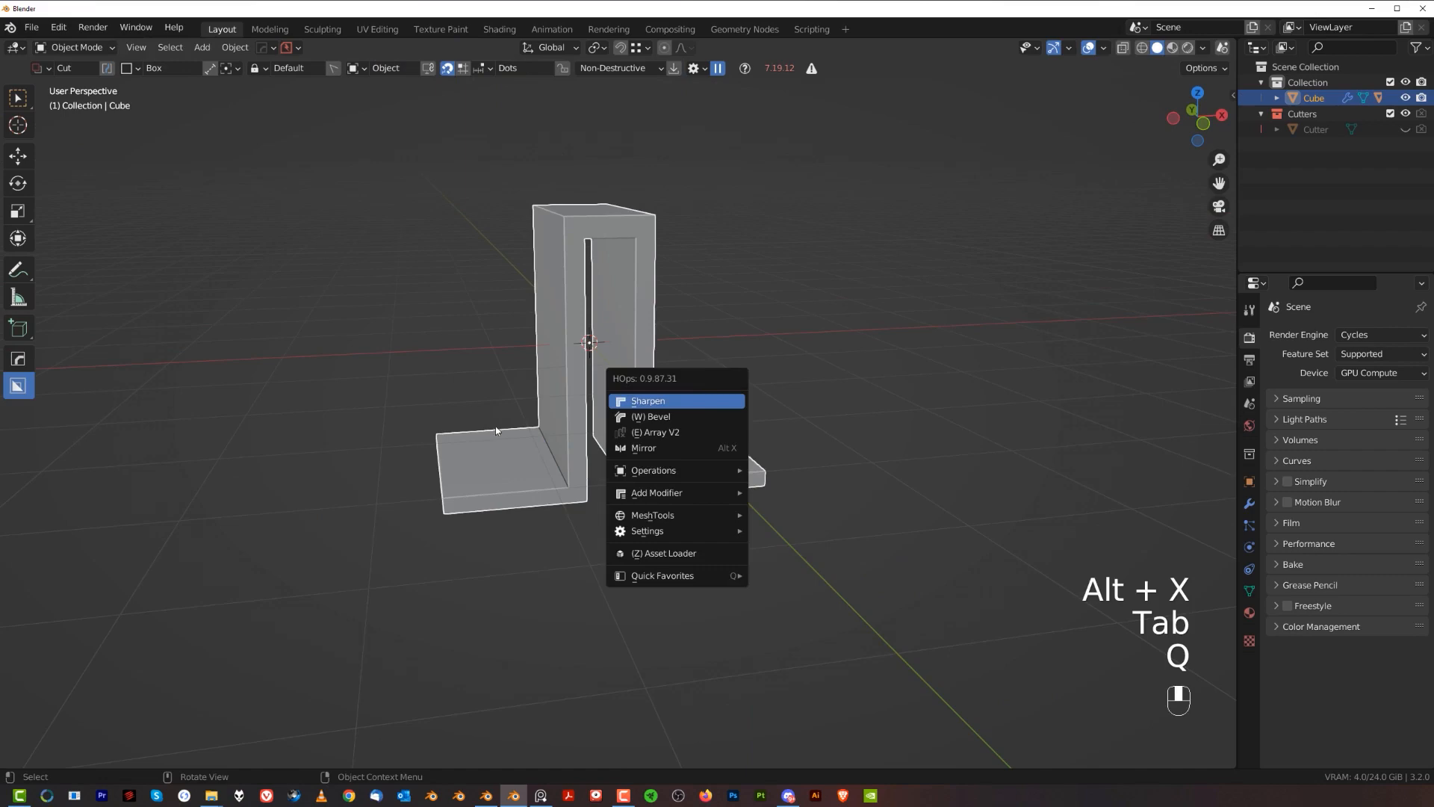
{"action": "key", "text": "Tab"}
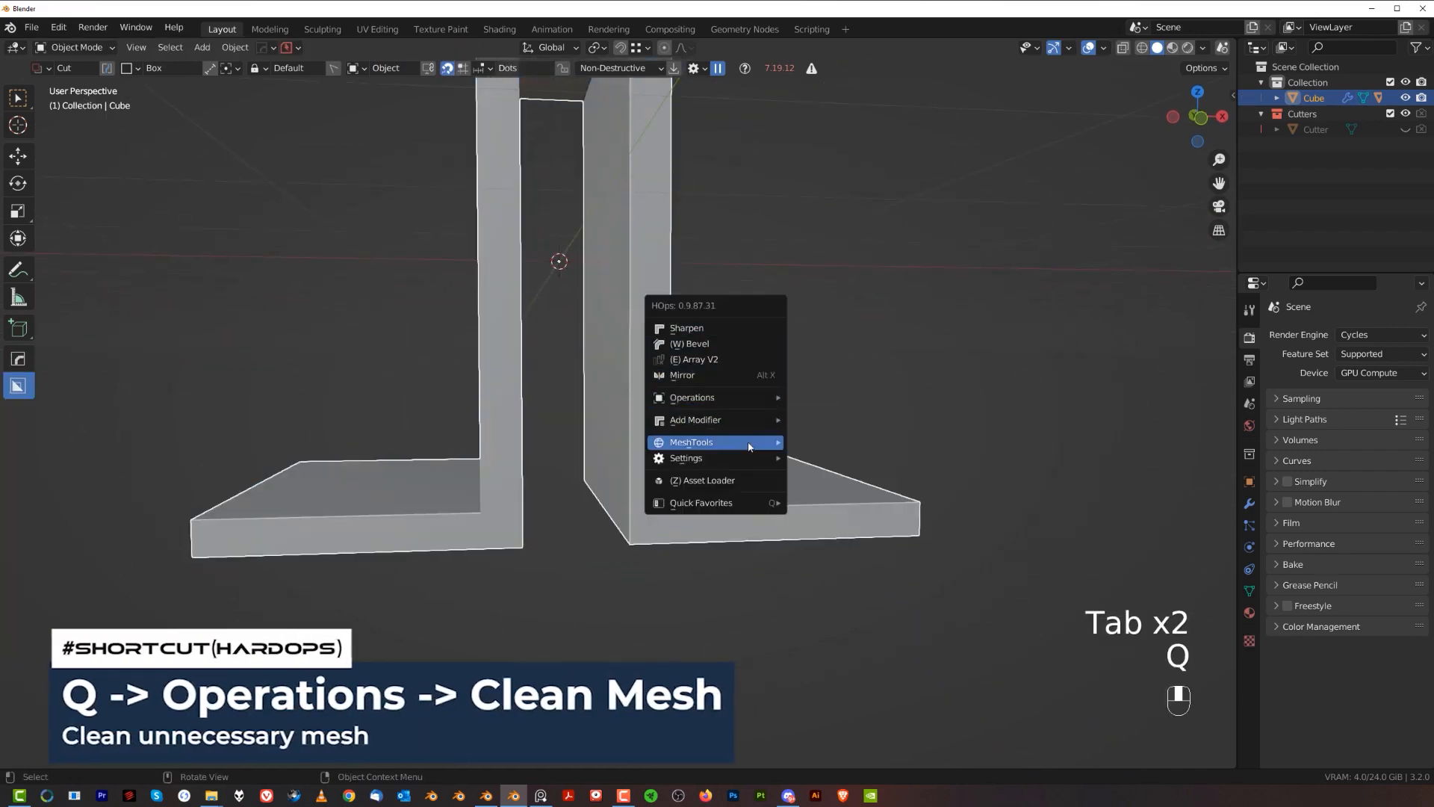
{"action": "mouse_move", "coordinate": [692, 397]}
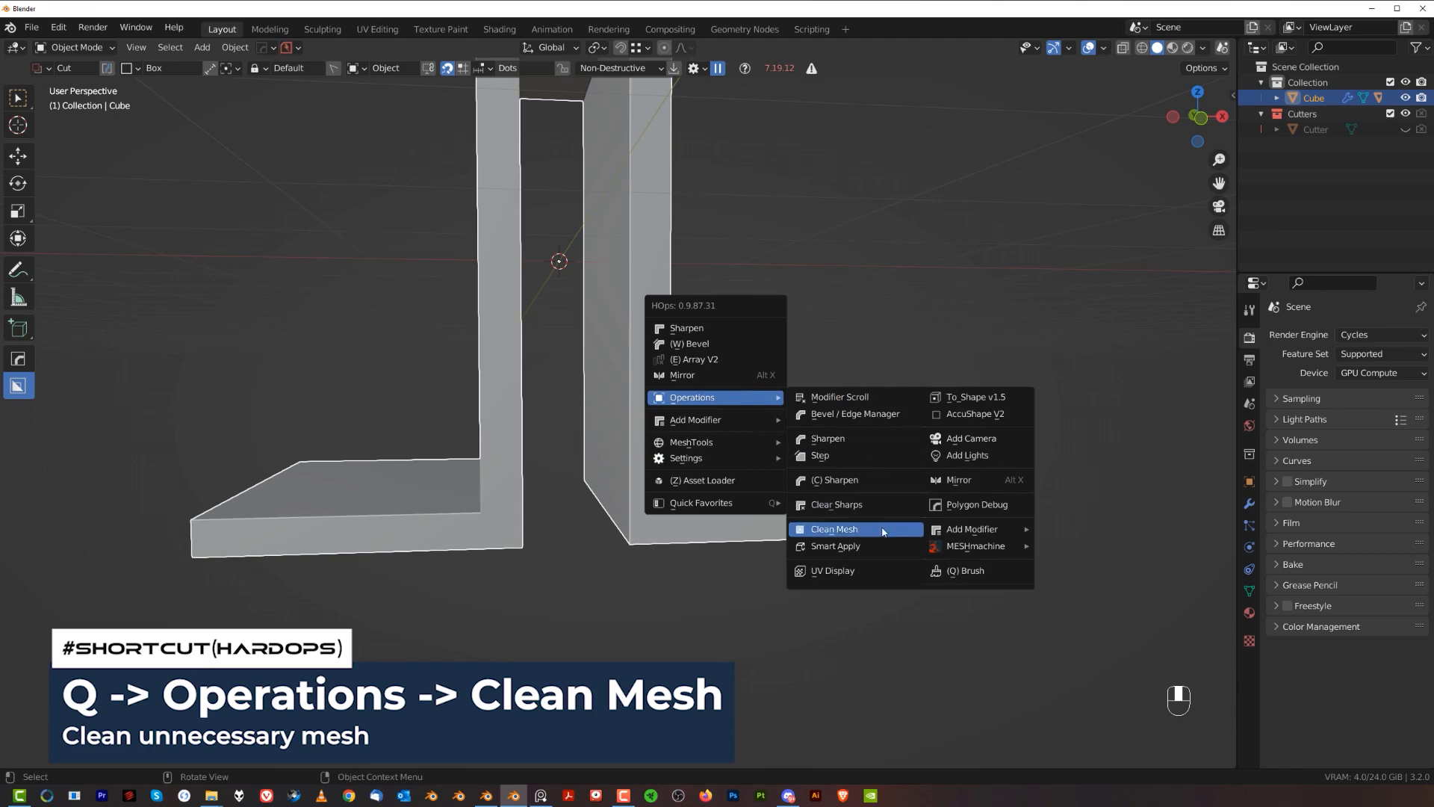
{"action": "left_click", "coordinate": [834, 529]}
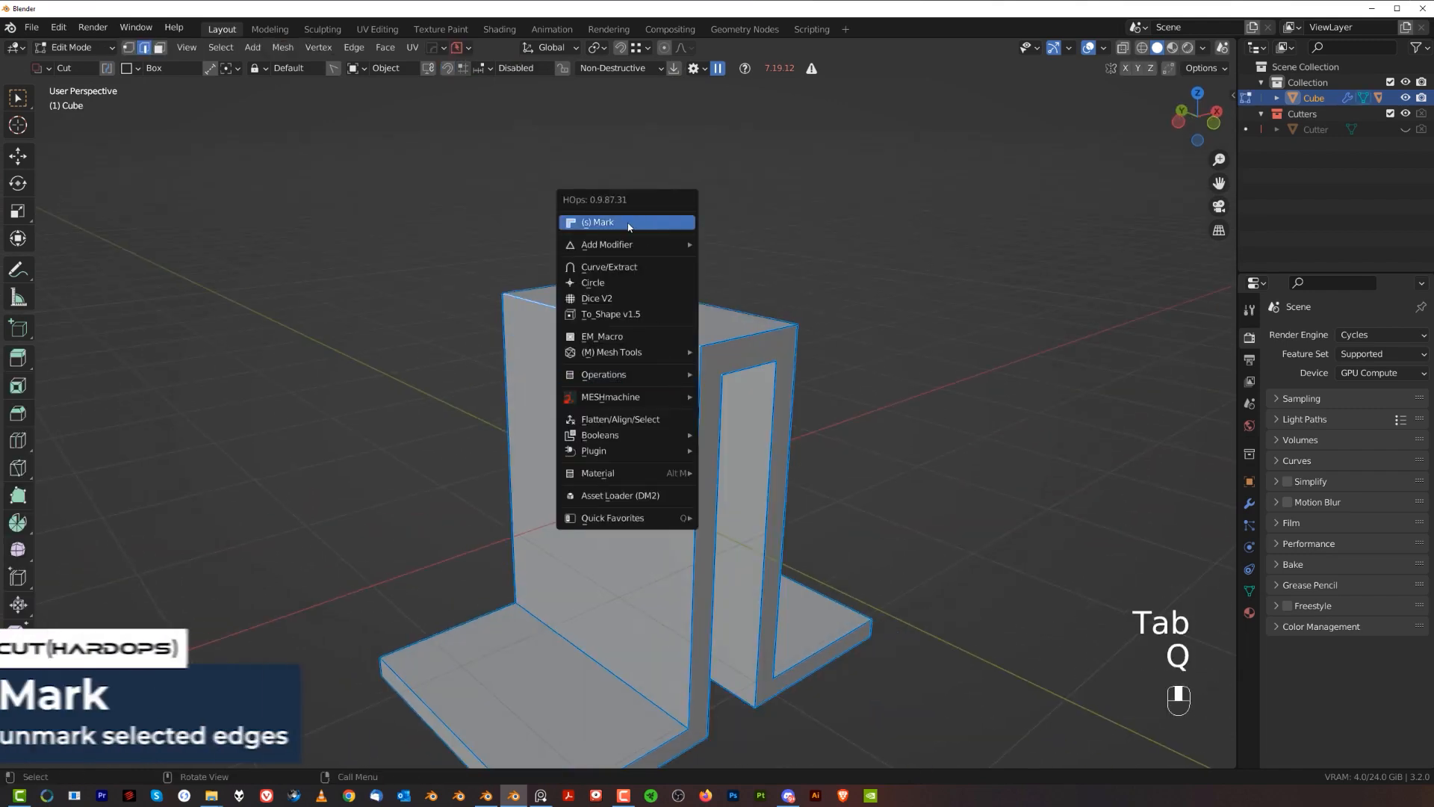
Mark the bend edges sharp and bevel them with extra segments, mirrored to both sides.
{"action": "left_click", "coordinate": [598, 221]}
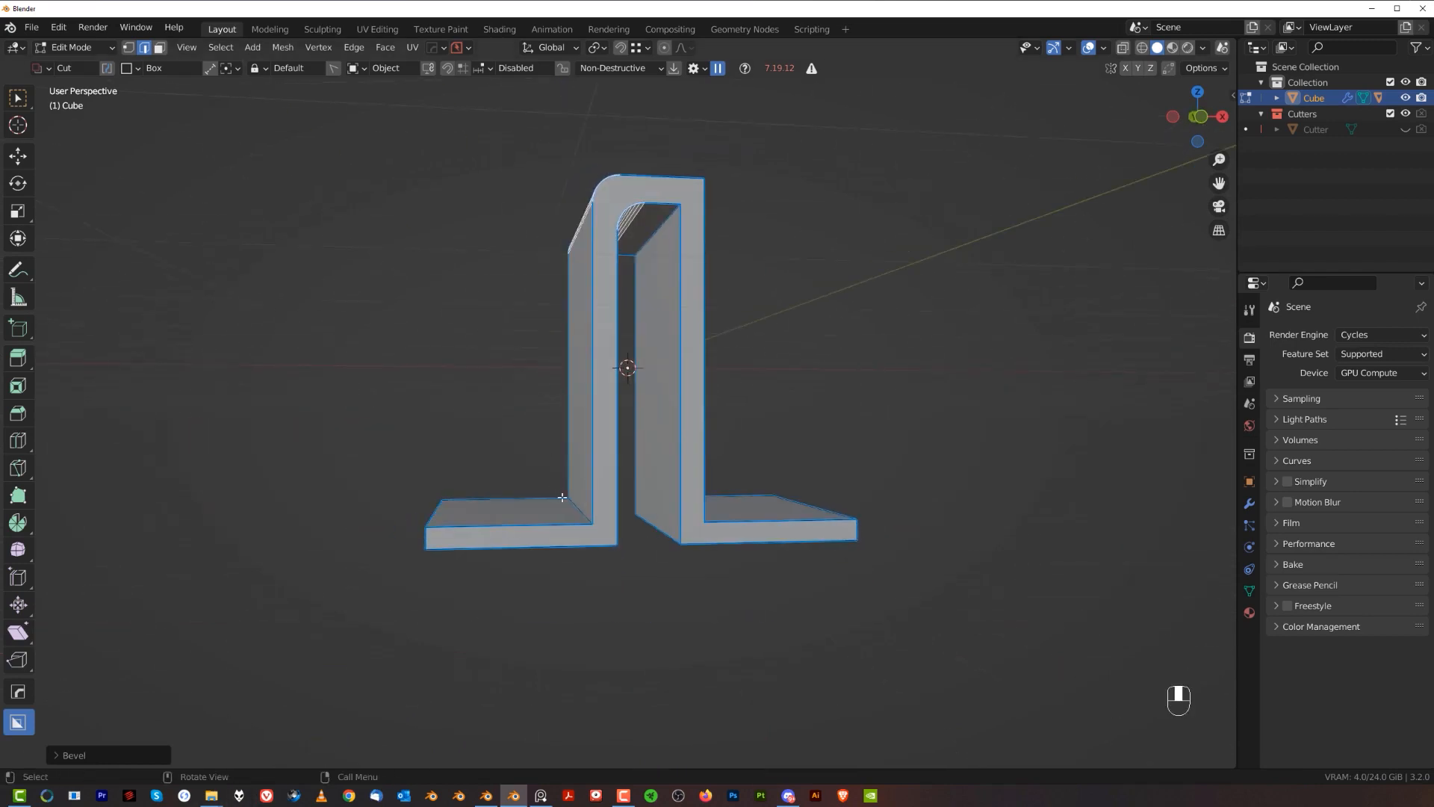
{"action": "key", "text": "ctrl+b"}
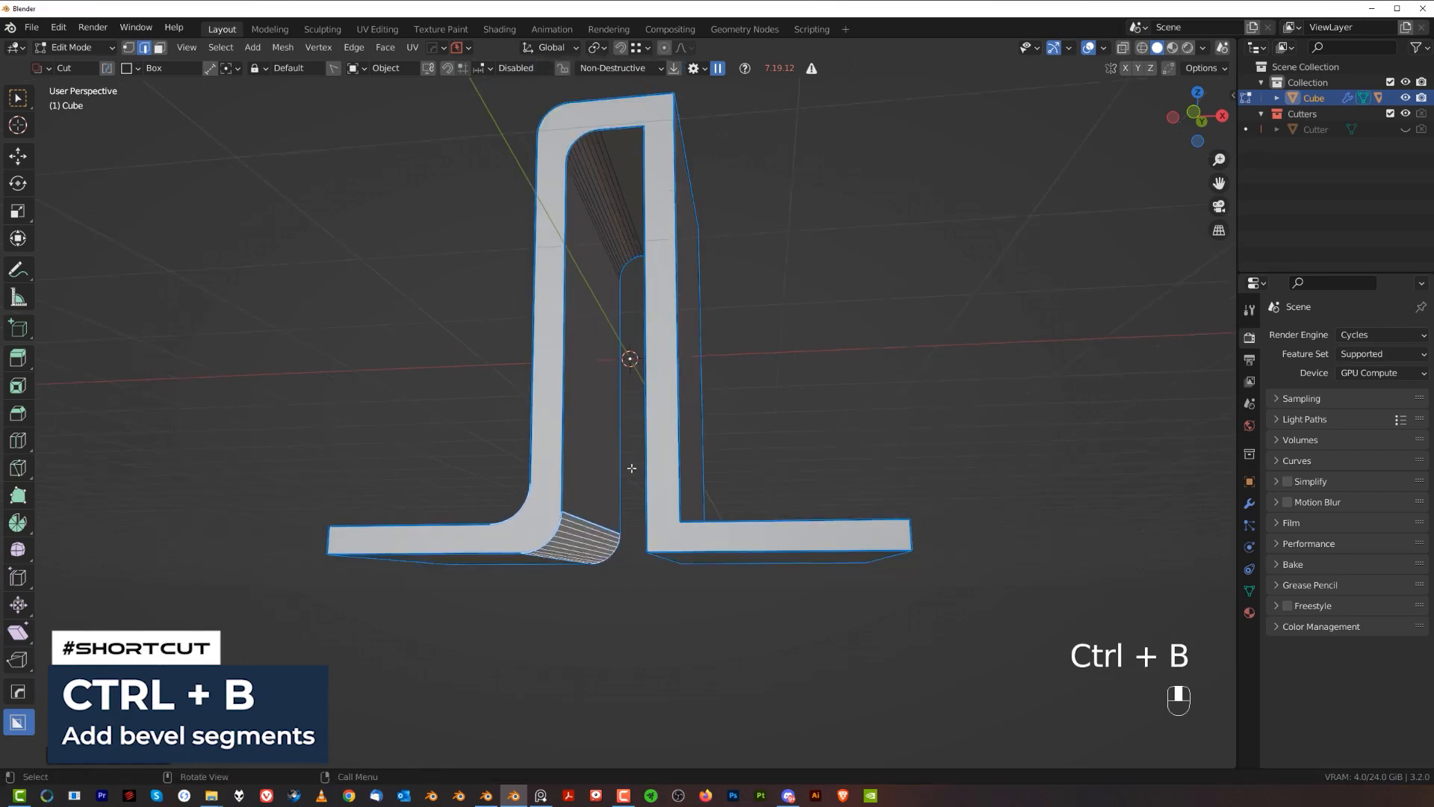
{"action": "key", "text": "Tab"}
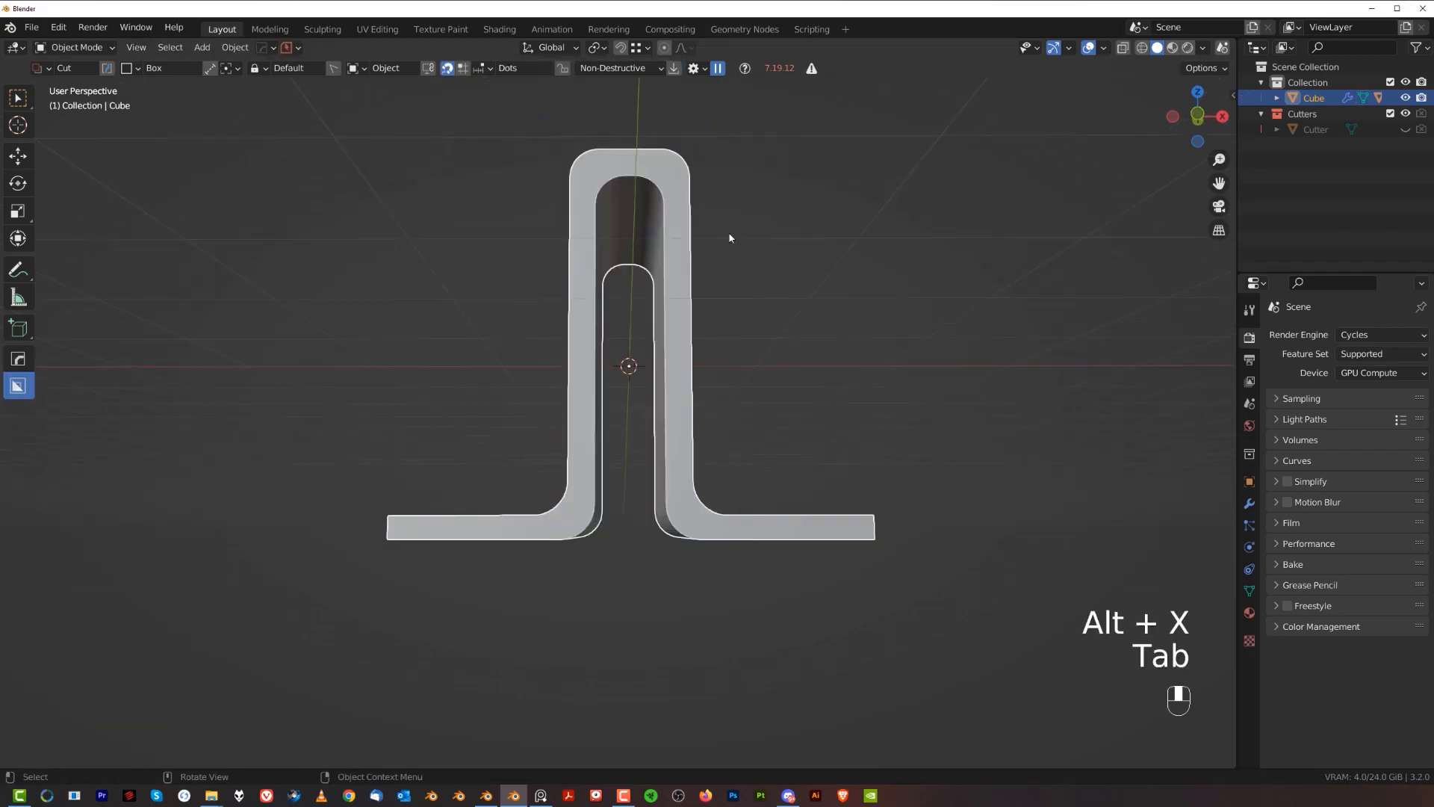
{"action": "key", "text": "Tab"}
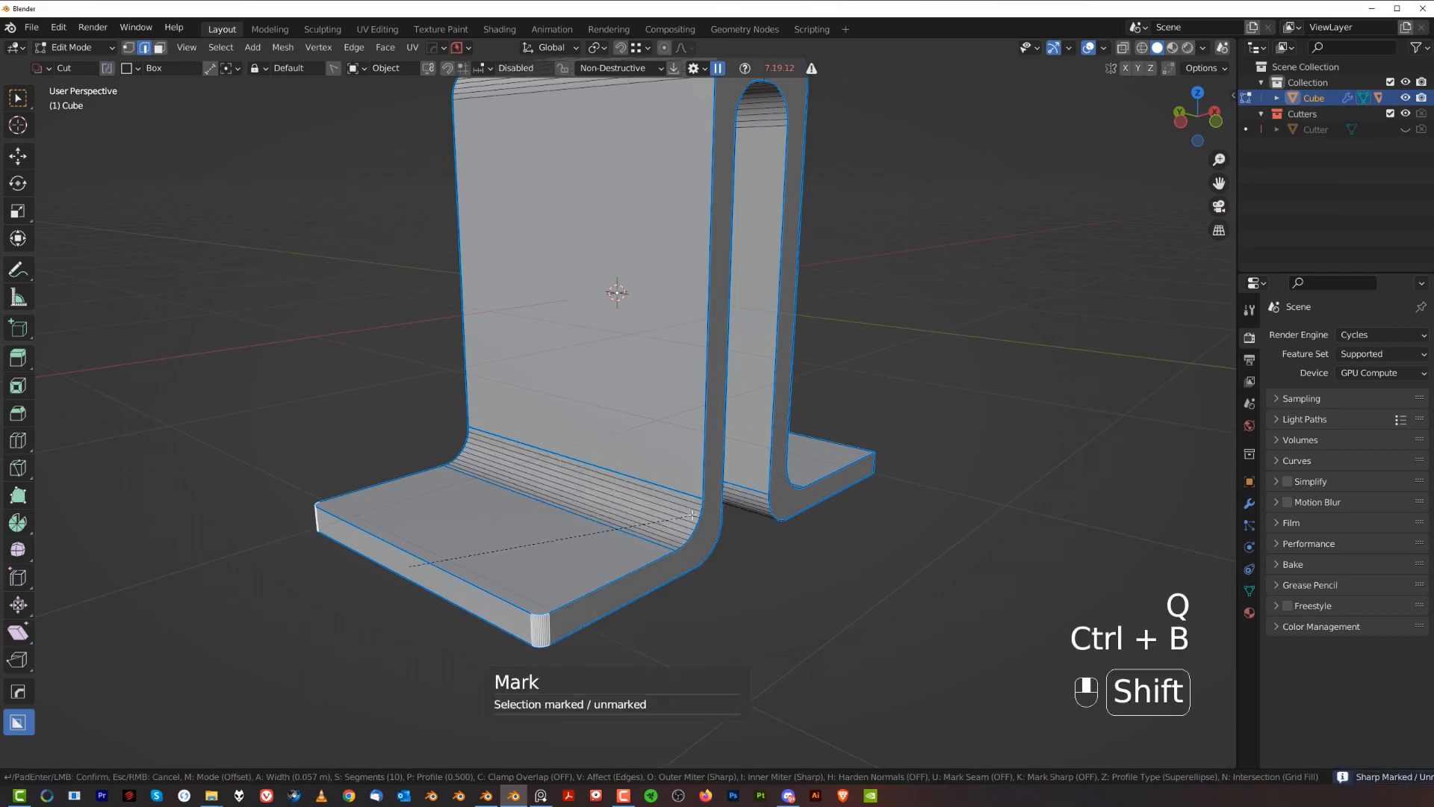
{"action": "mouse_move", "coordinate": [1063, 432]}
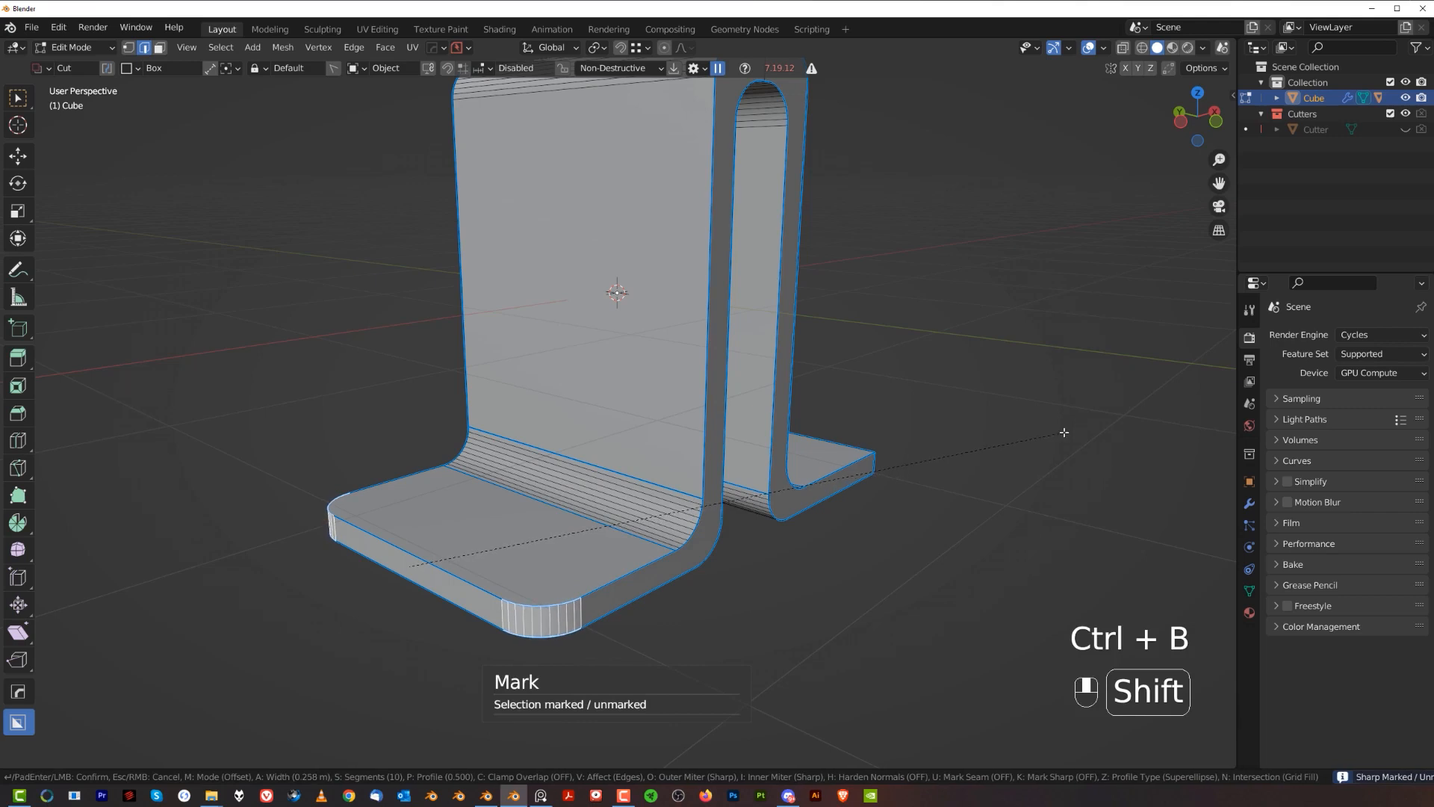
Round the base corners and add a small chamfer along the outline edge loops.
{"action": "key", "text": "alt+x"}
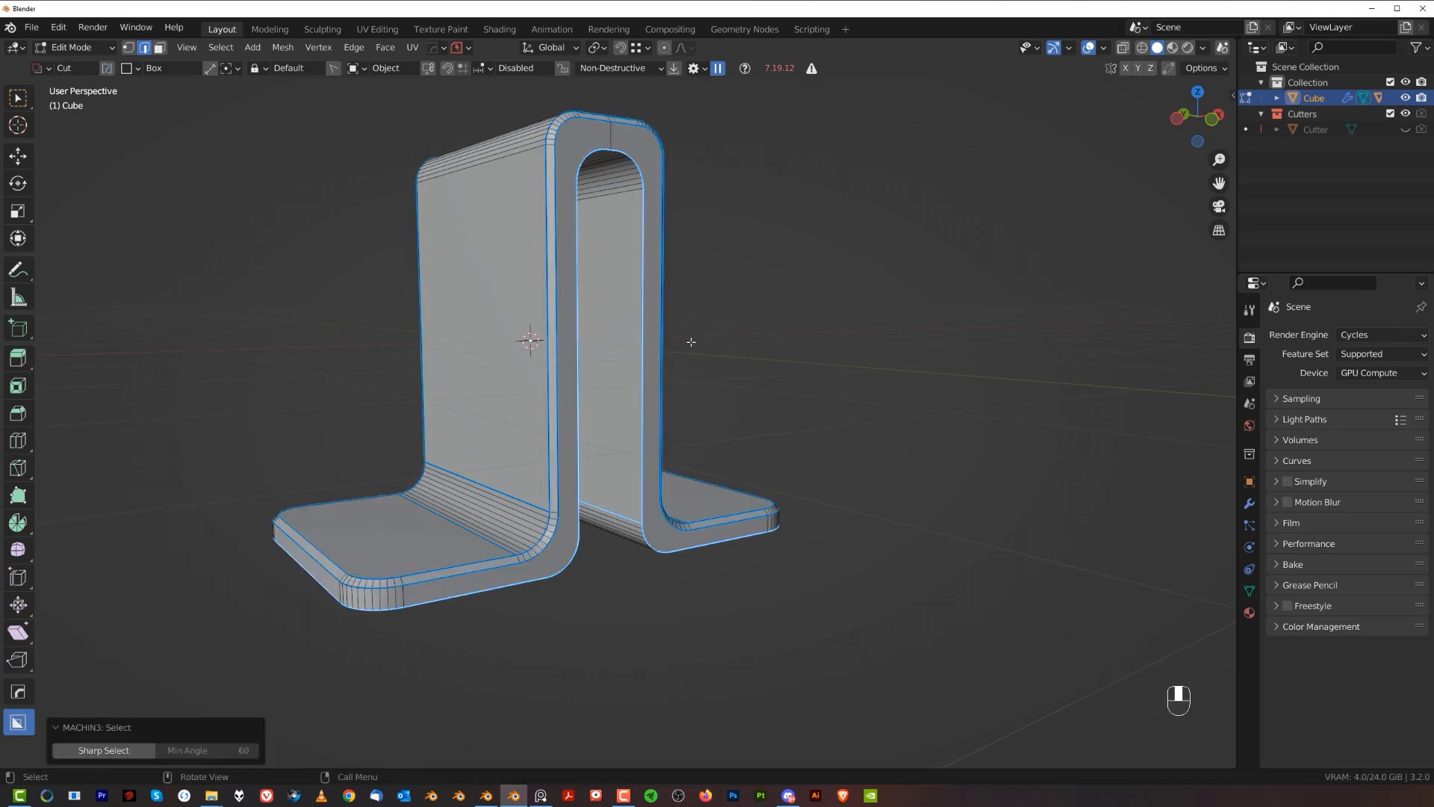
{"action": "key", "text": "ctrl+b"}
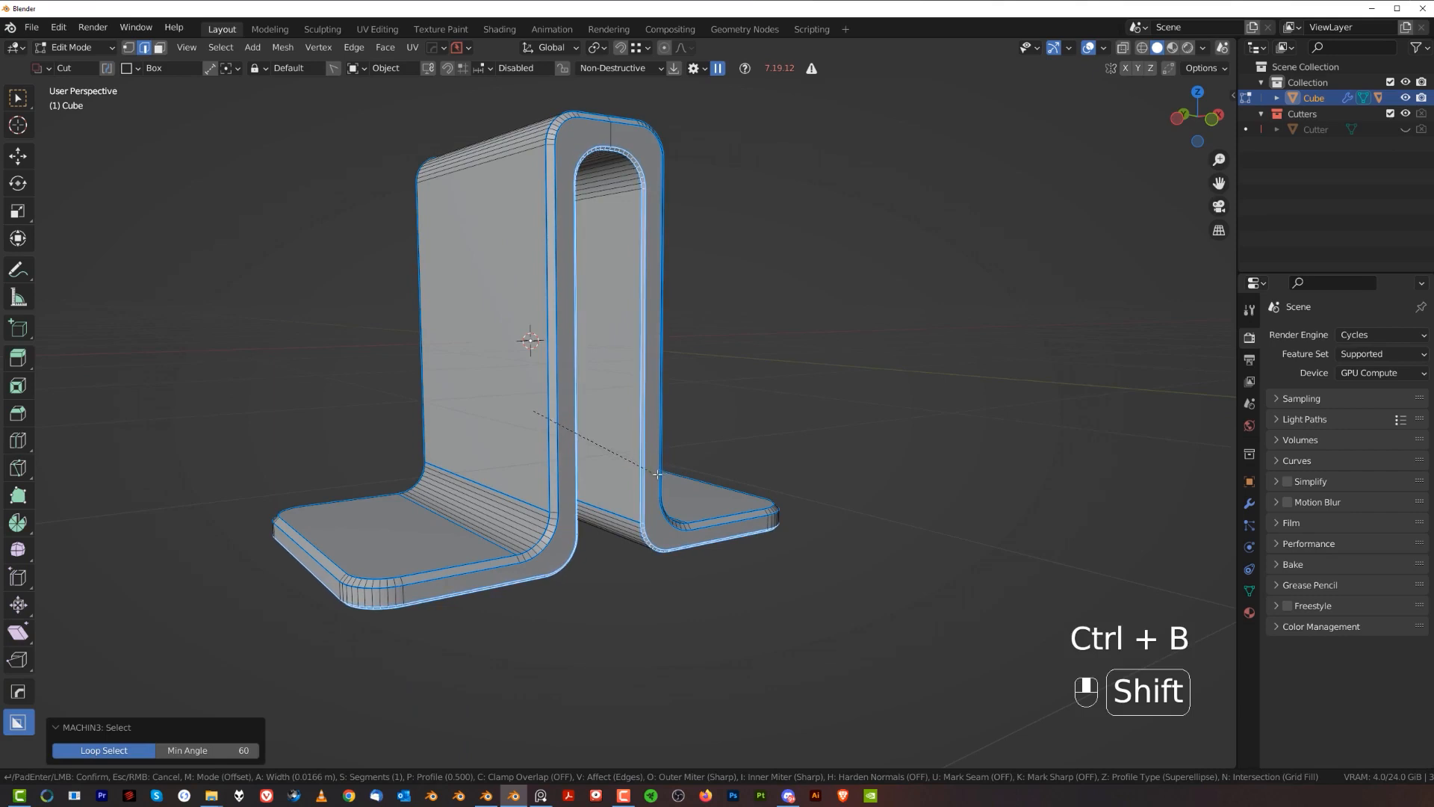
{"action": "key", "text": "Tab"}
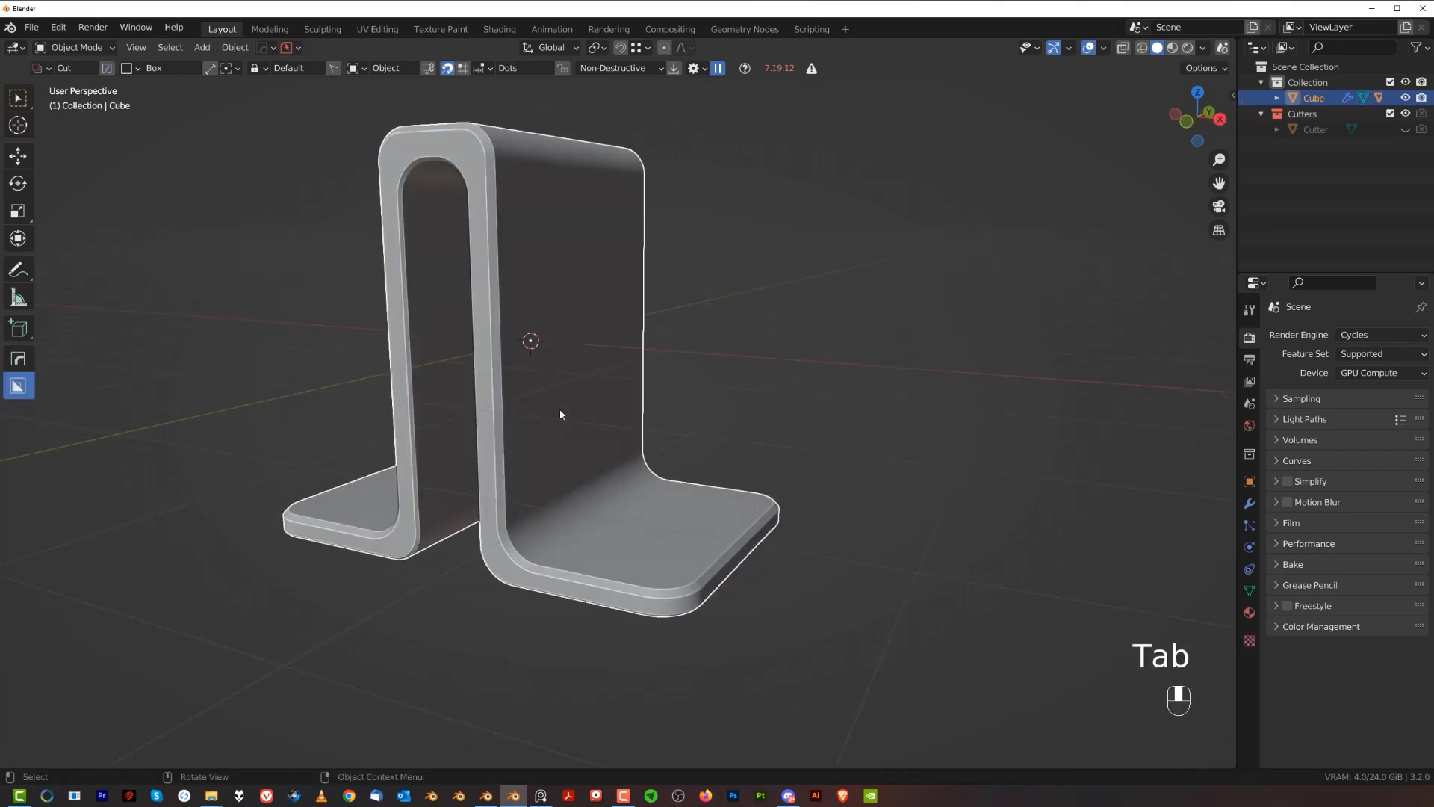
Recalculate the bracket's sharp edges with HardOps Sharpen.
{"action": "key", "text": "Tab"}
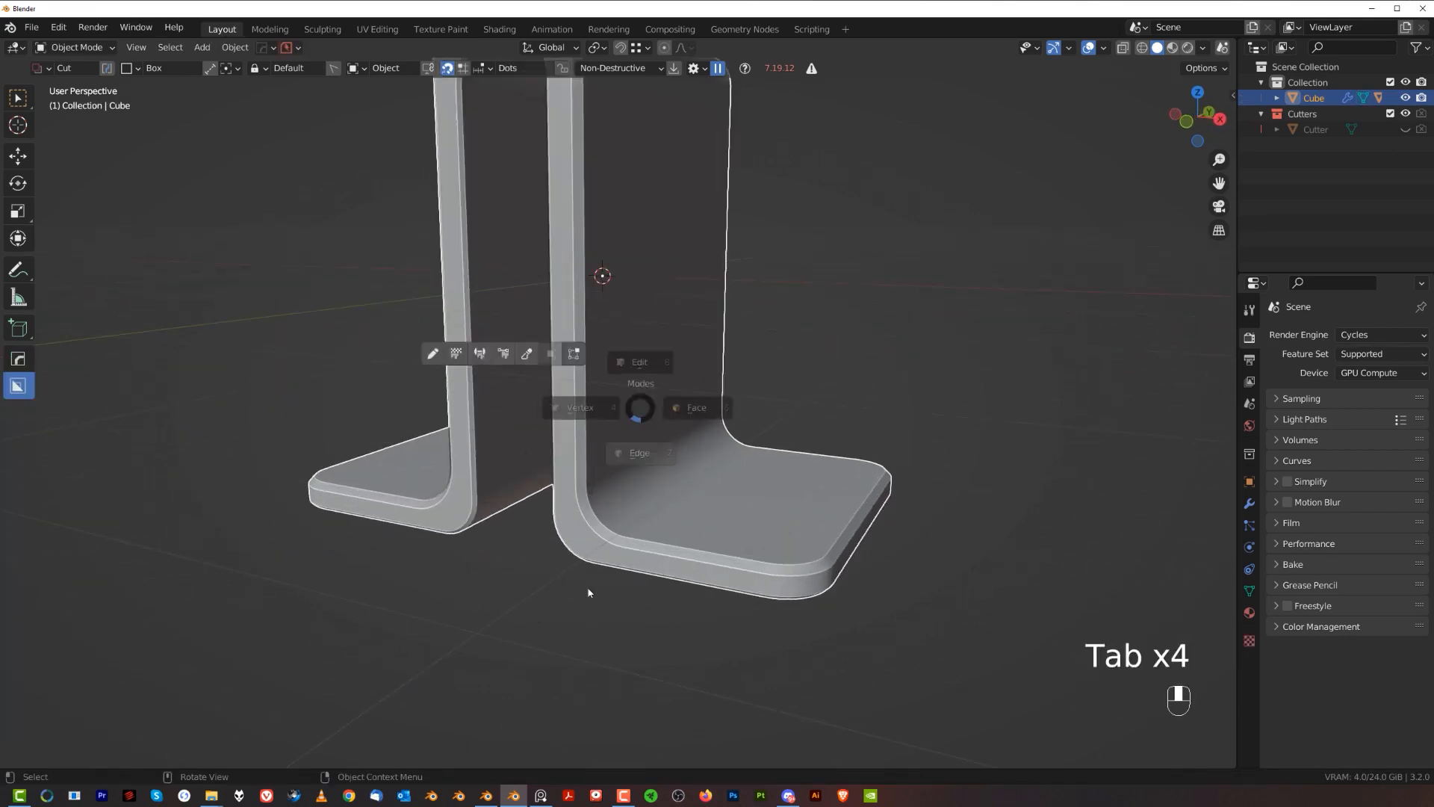
{"action": "key", "text": "Tab"}
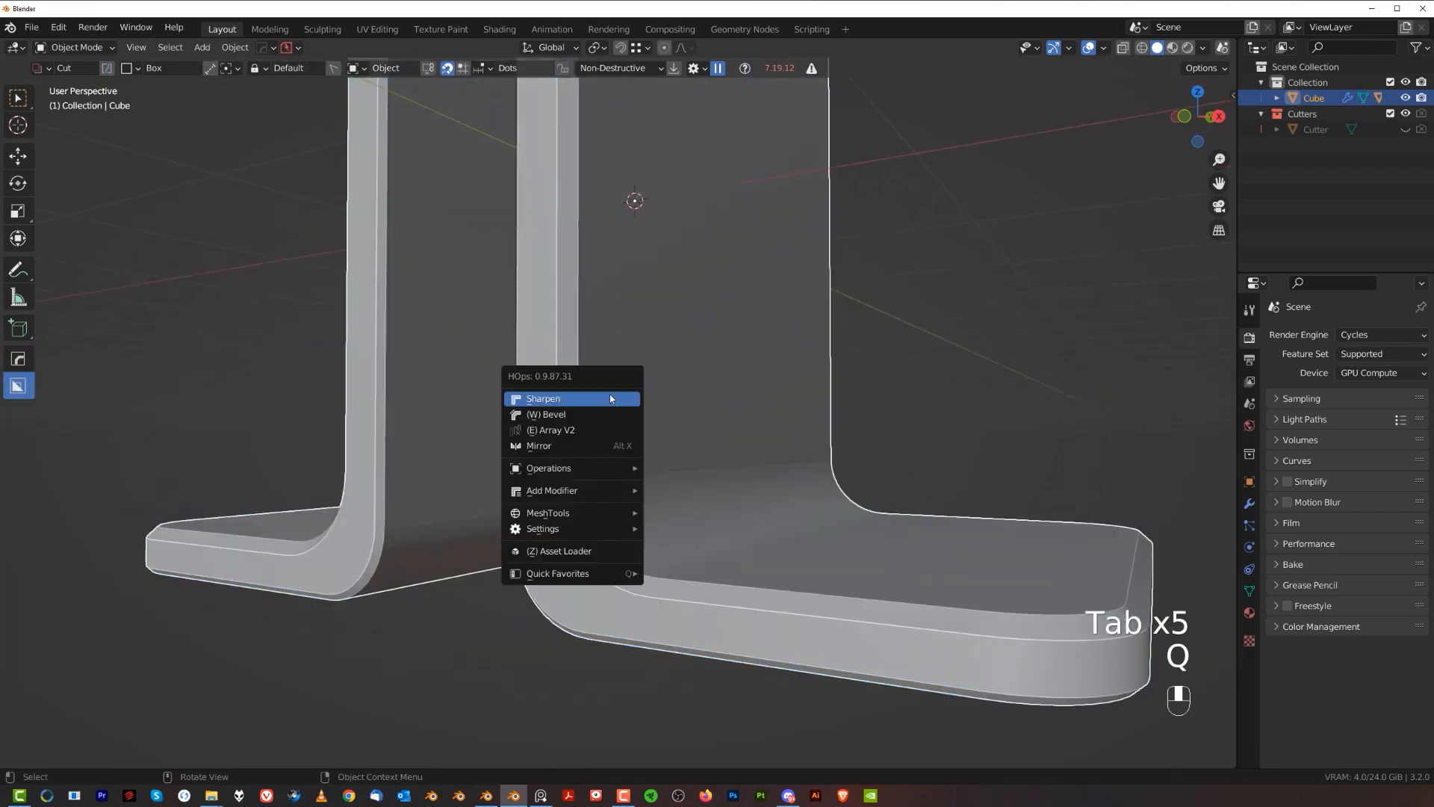
{"action": "left_click", "coordinate": [543, 399]}
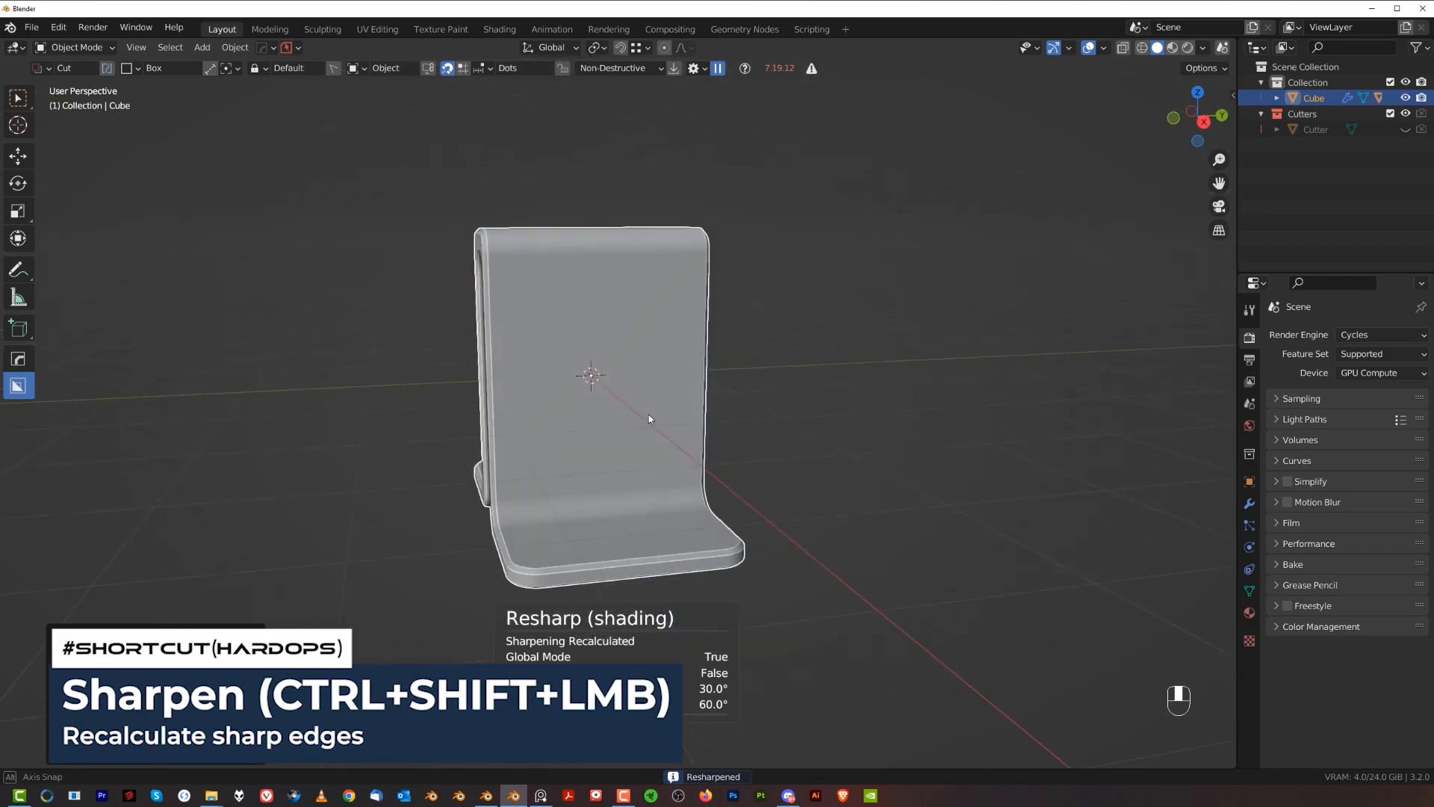
Add a cylinder and rotate it to lie sideways across the top of the upright.
{"action": "key", "text": "shift+a"}
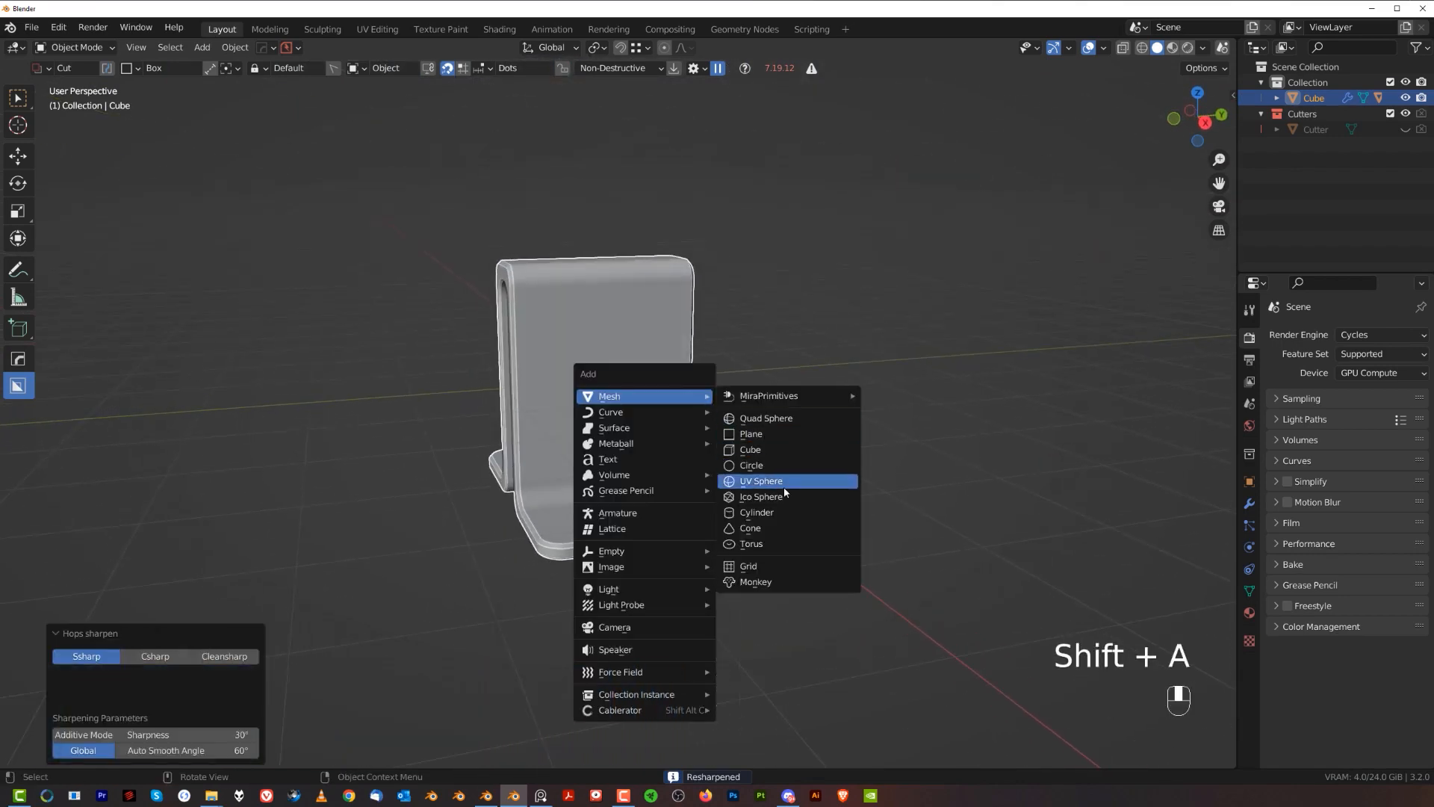
{"action": "left_click", "coordinate": [757, 512]}
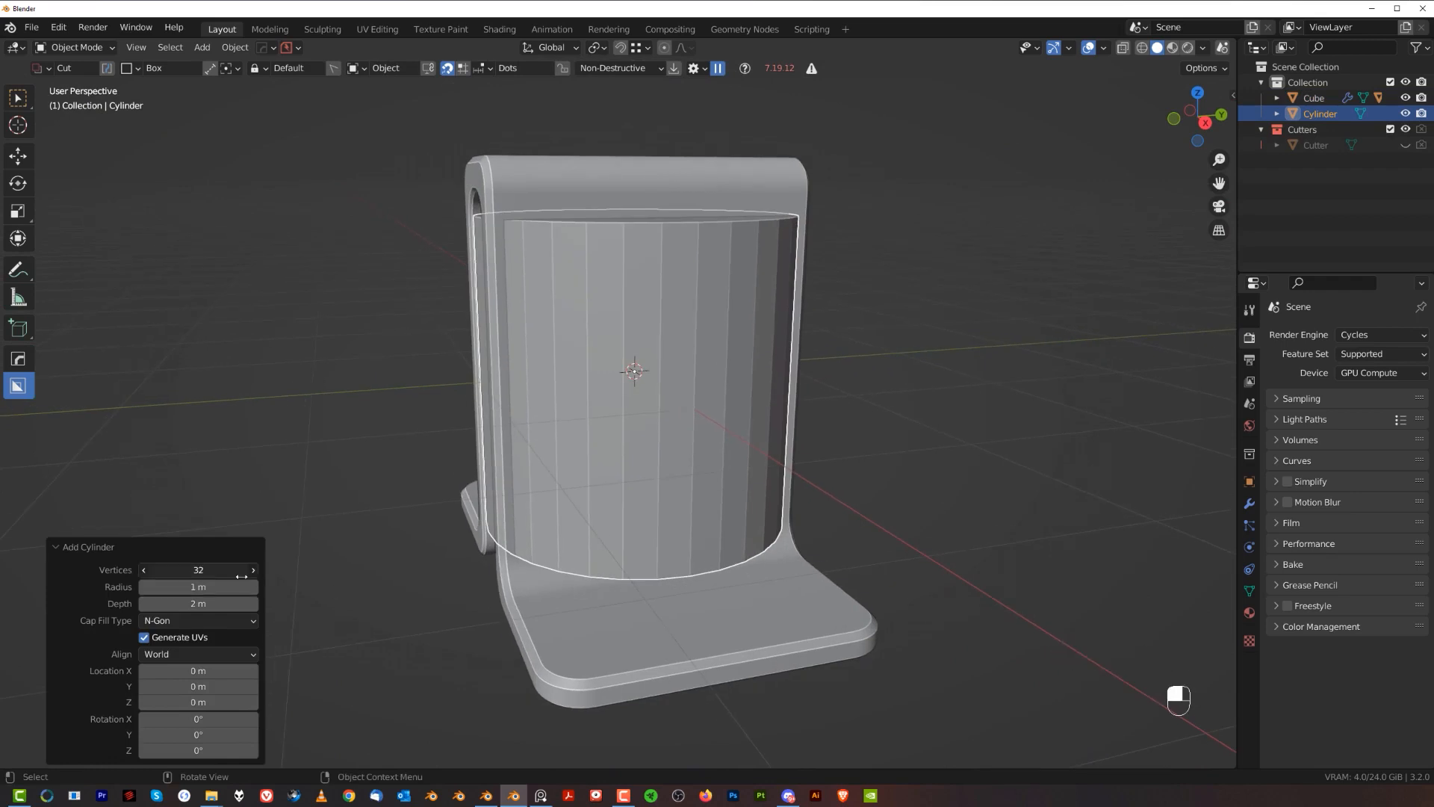
{"action": "key", "text": "r"}
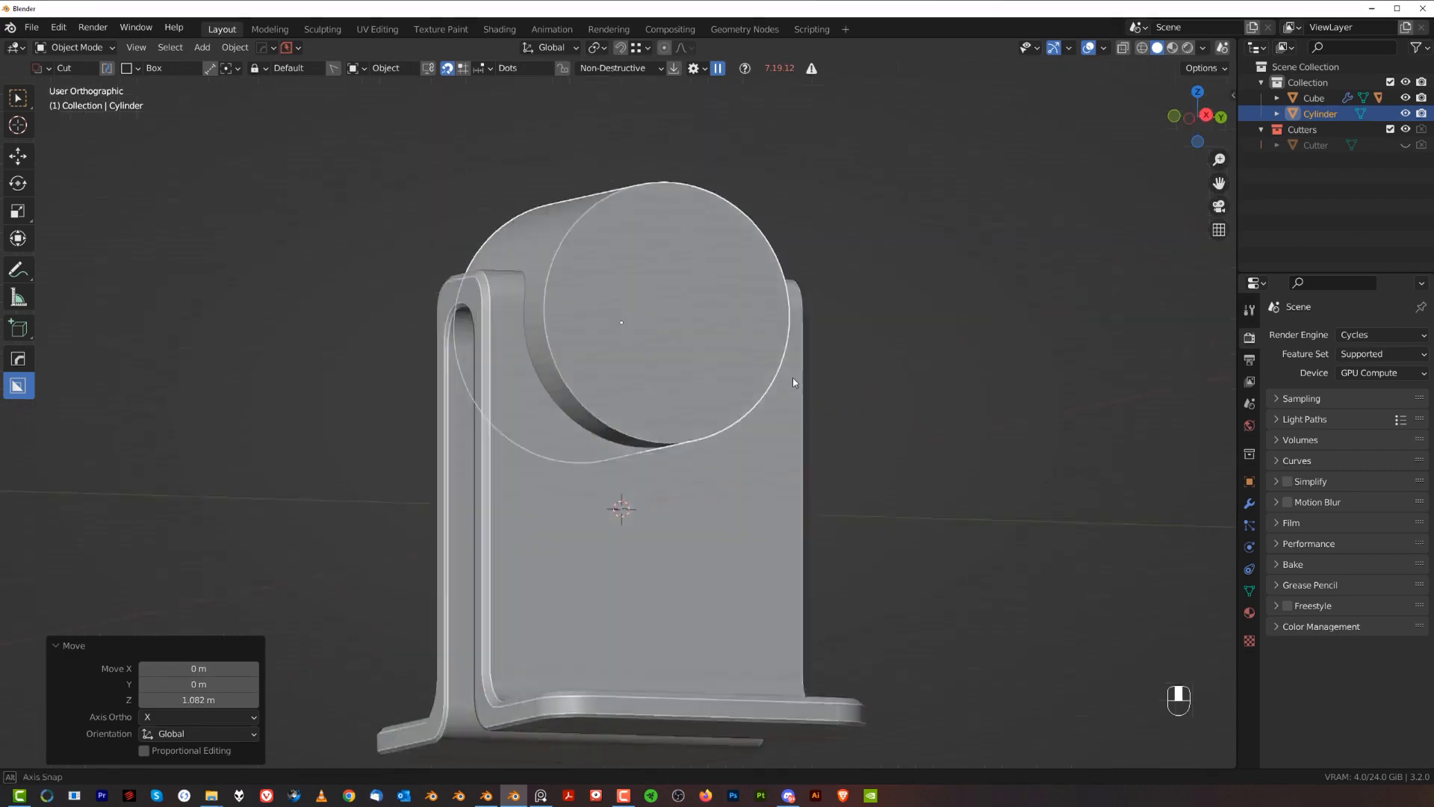
{"action": "key", "text": "Tab"}
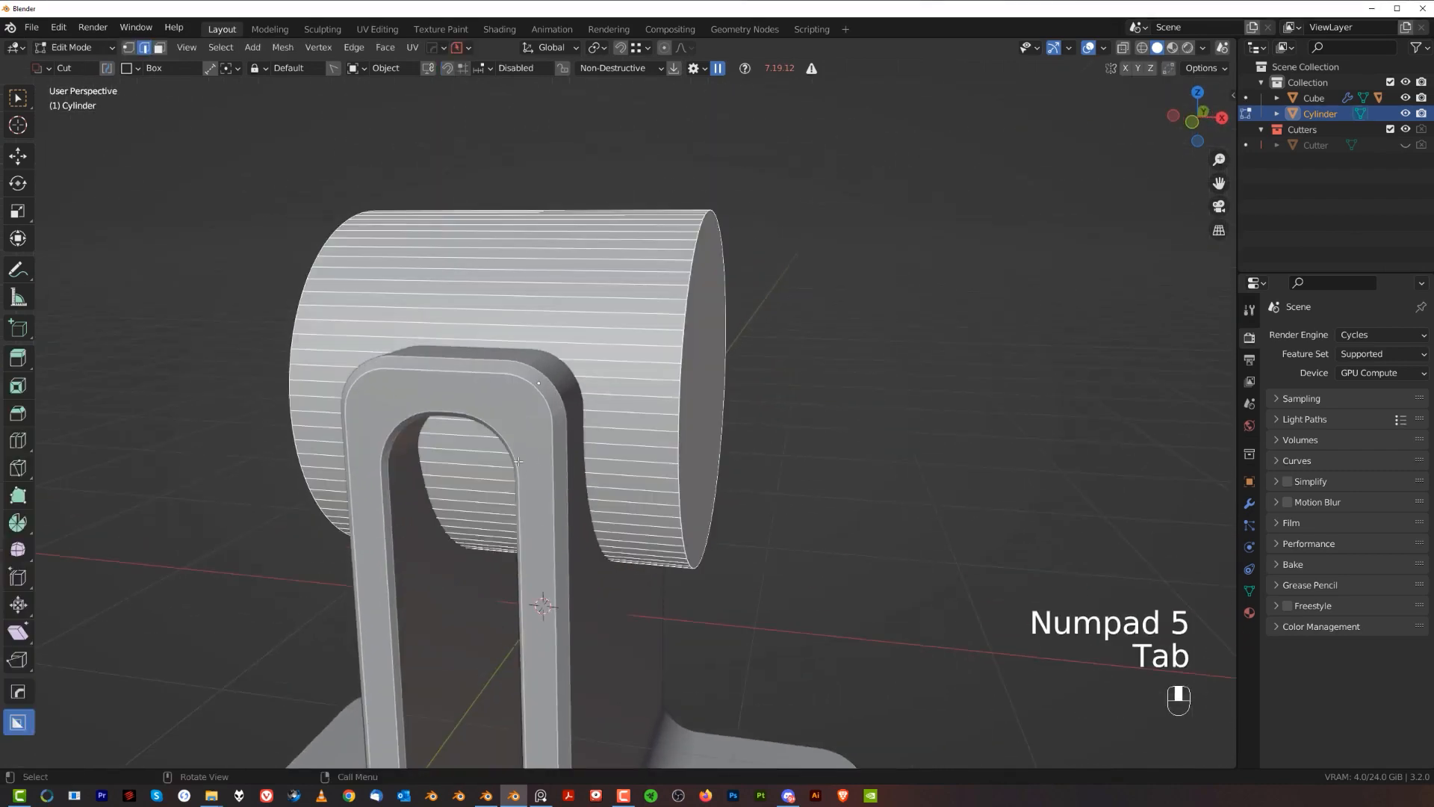
Add a row of 15 vertical loop cuts across the bracket's upright.
{"action": "key", "text": "Ctrl+R"}
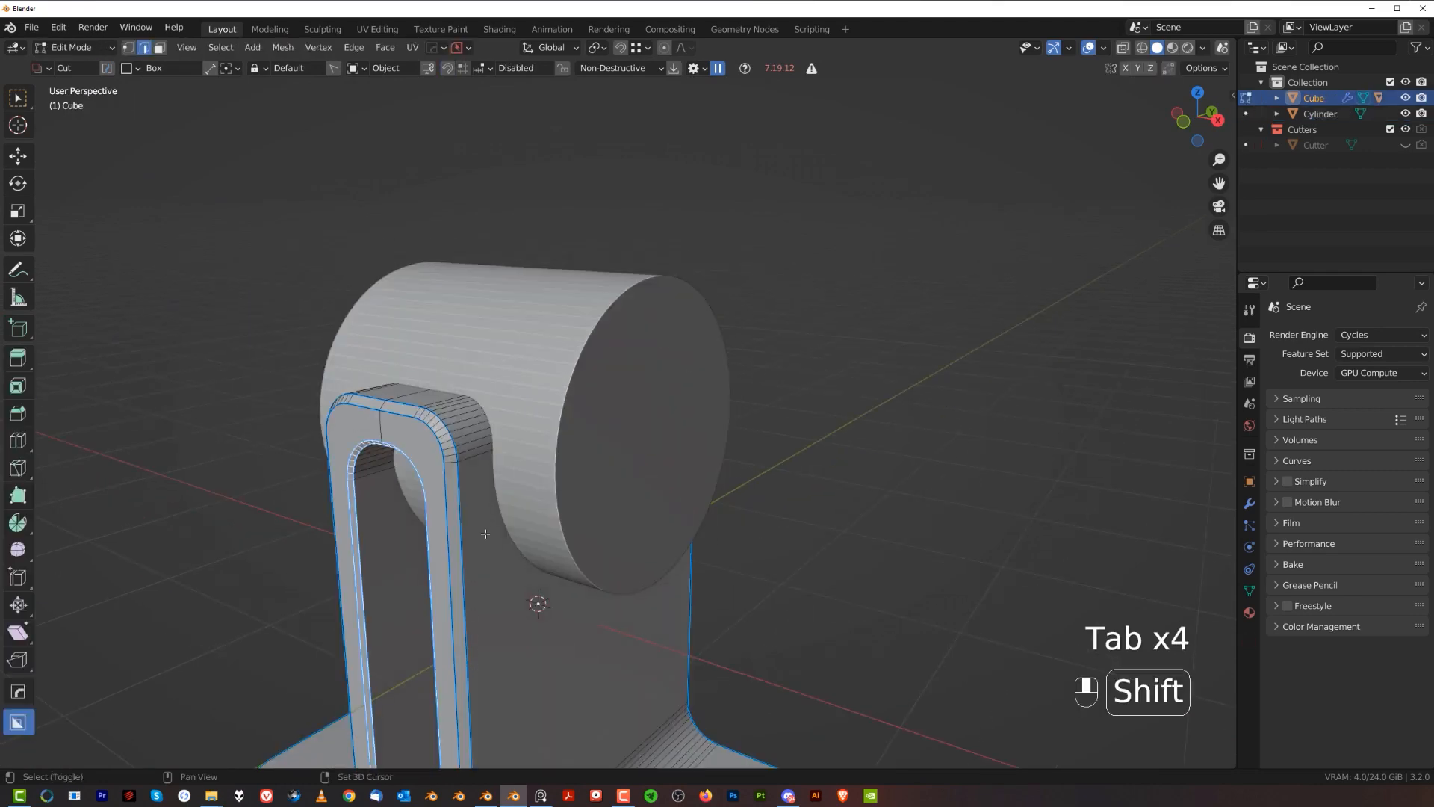
{"action": "key", "text": "ctrl+r"}
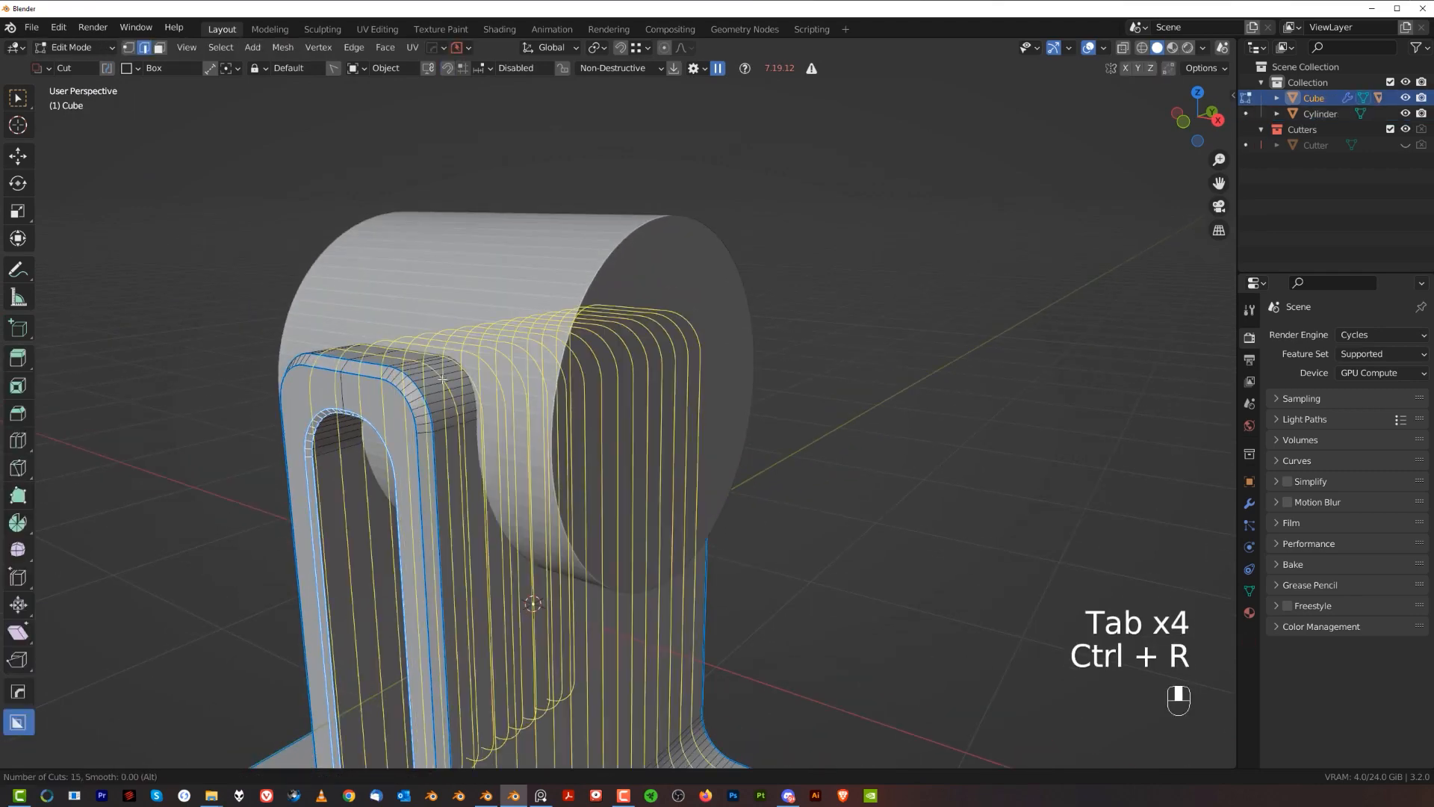
{"action": "key", "text": "Tab"}
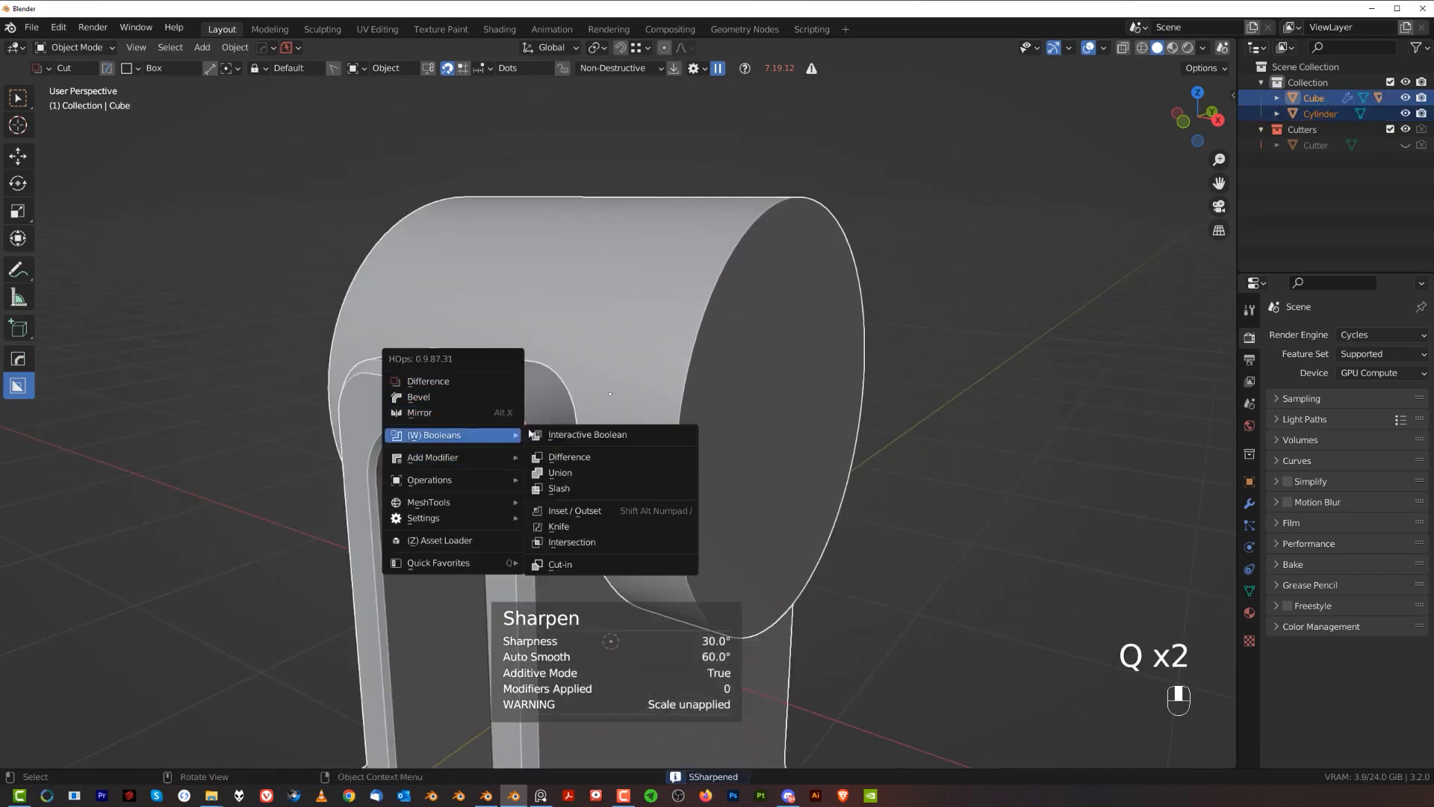
Boolean-union the cylinder into the bracket as one mesh.
{"action": "left_click", "coordinate": [559, 473]}
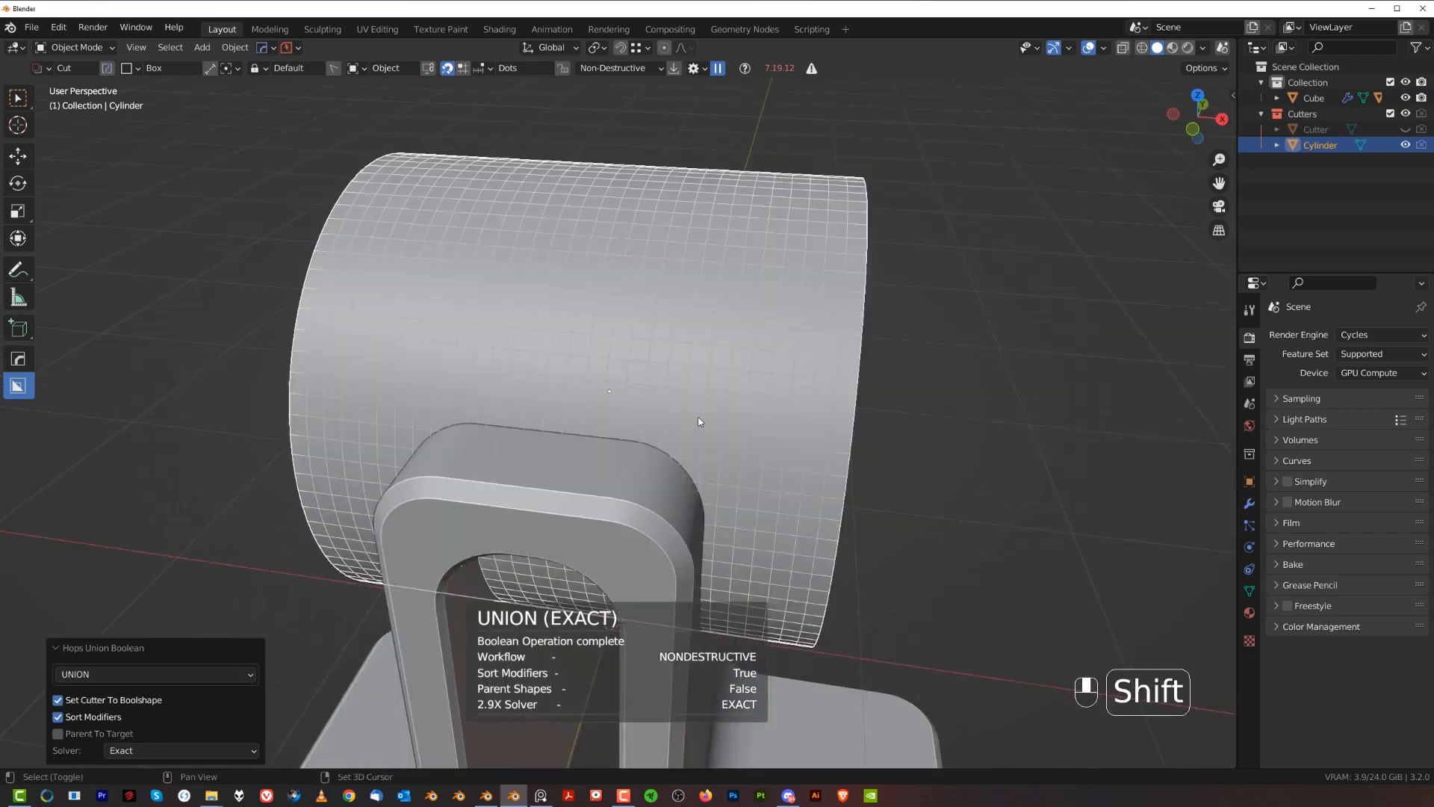
{"action": "key", "text": "shift+2"}
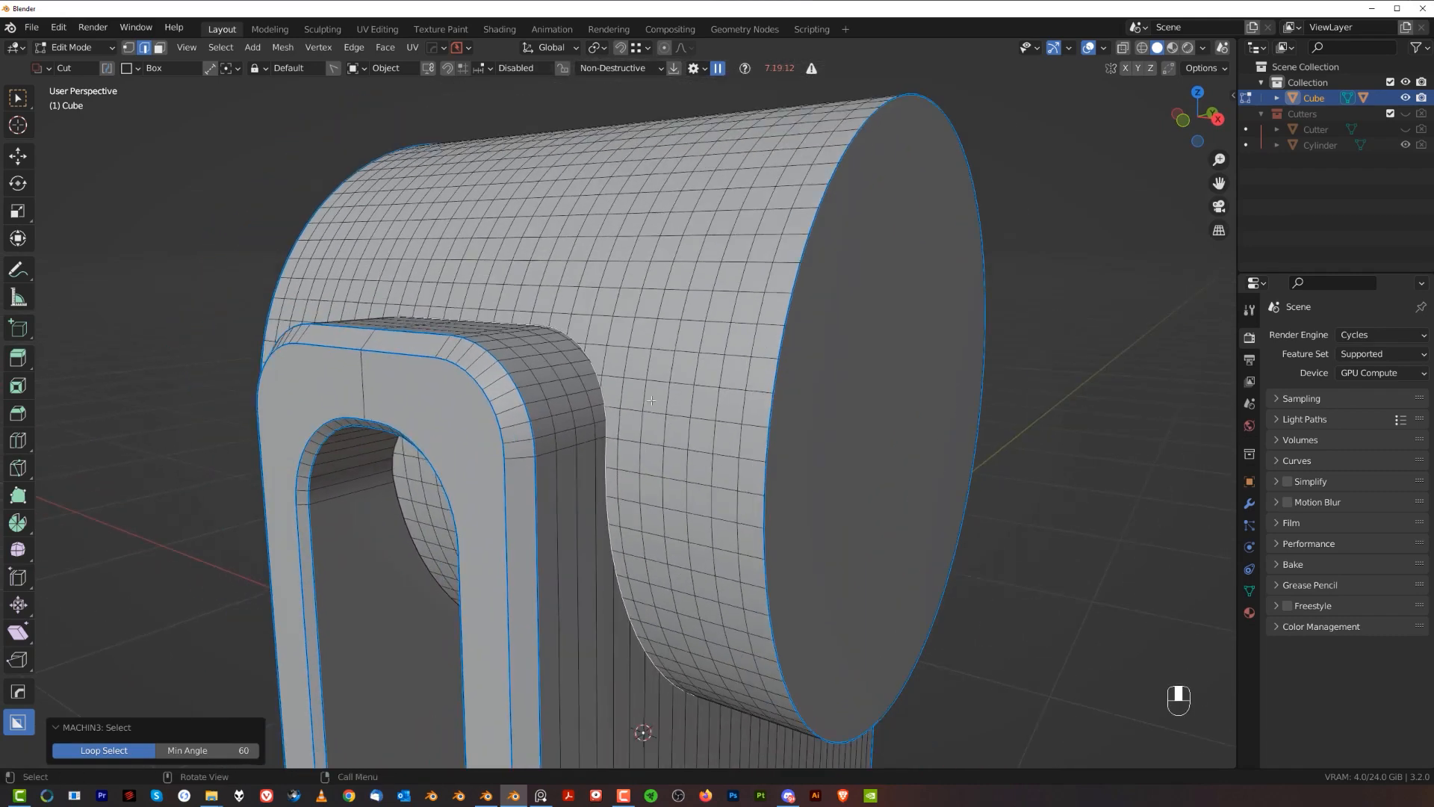
Cancel the seam bevel and find the MESHmachine add-on in Preferences.
{"action": "key", "text": "Ctrl+b"}
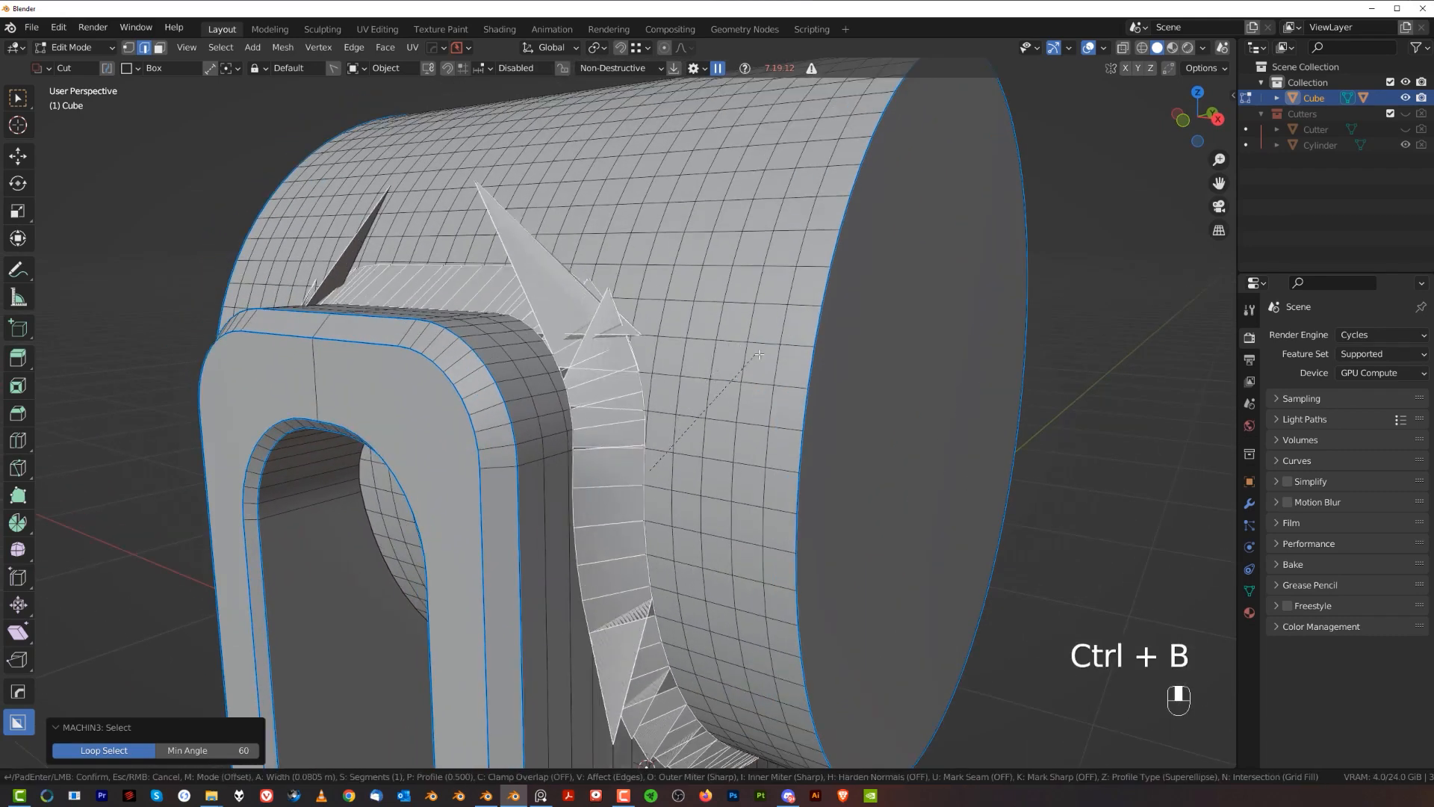
{"action": "mouse_move", "coordinate": [758, 363]}
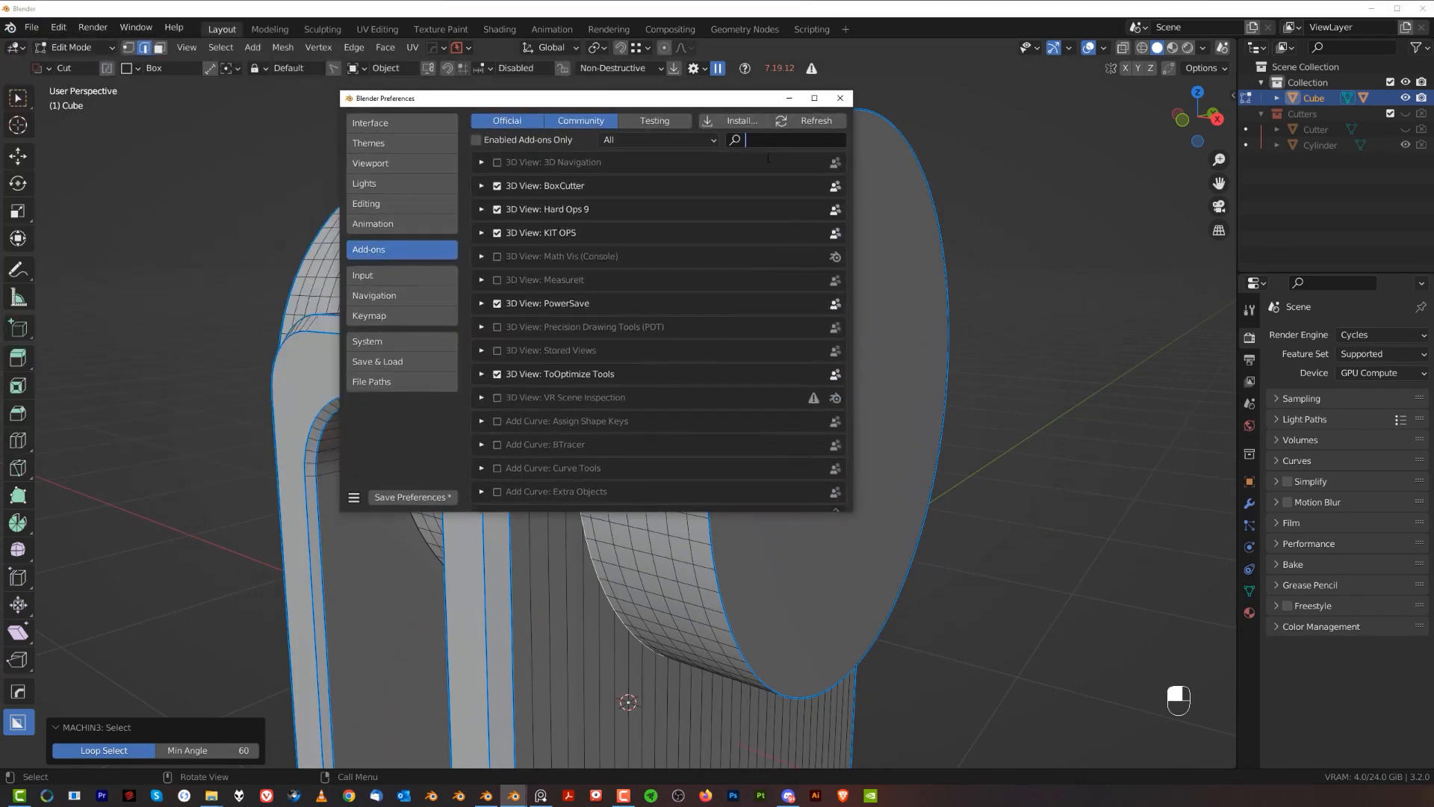
{"action": "type", "text": "mes"}
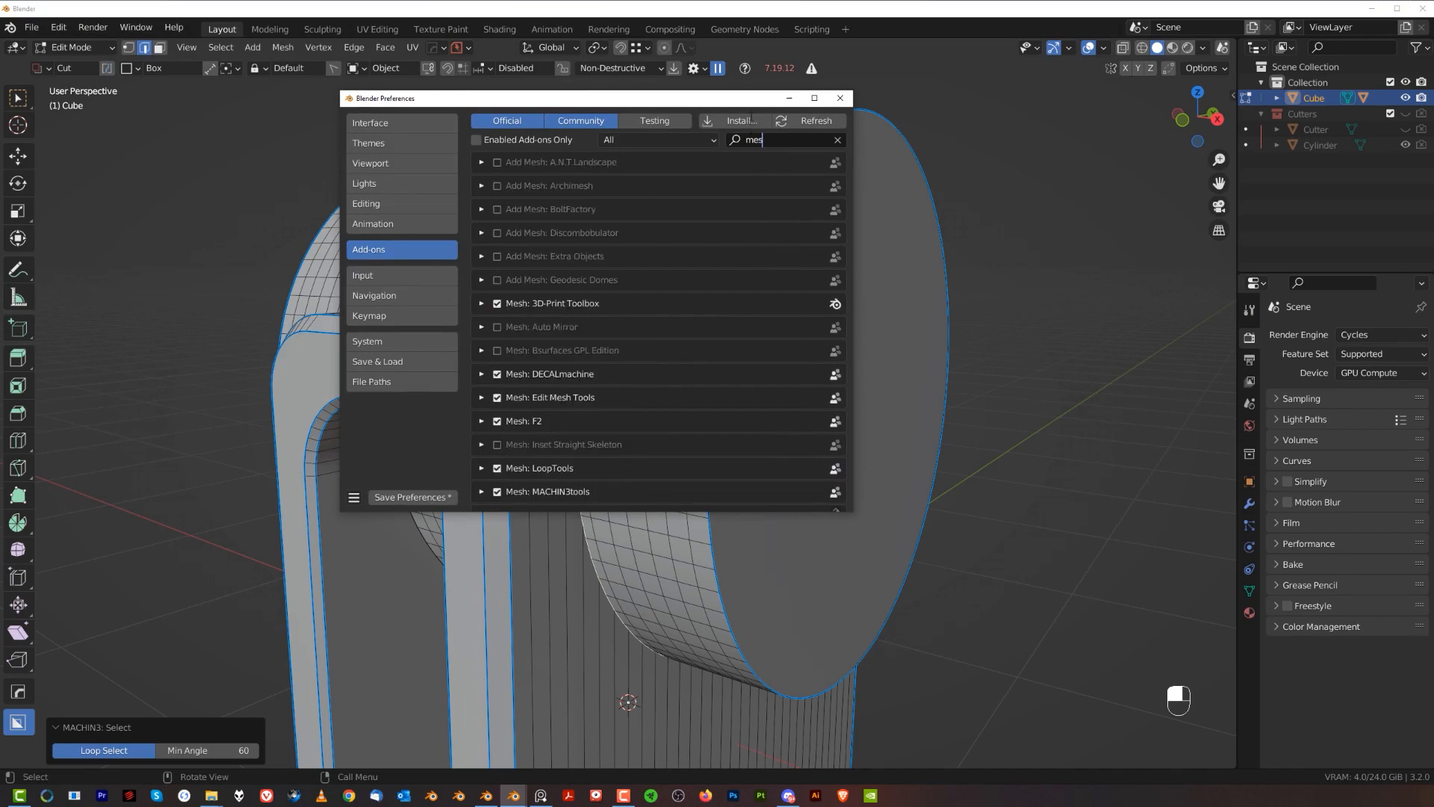
{"action": "scroll", "scroll_direction": "down", "scroll_amount": 3}
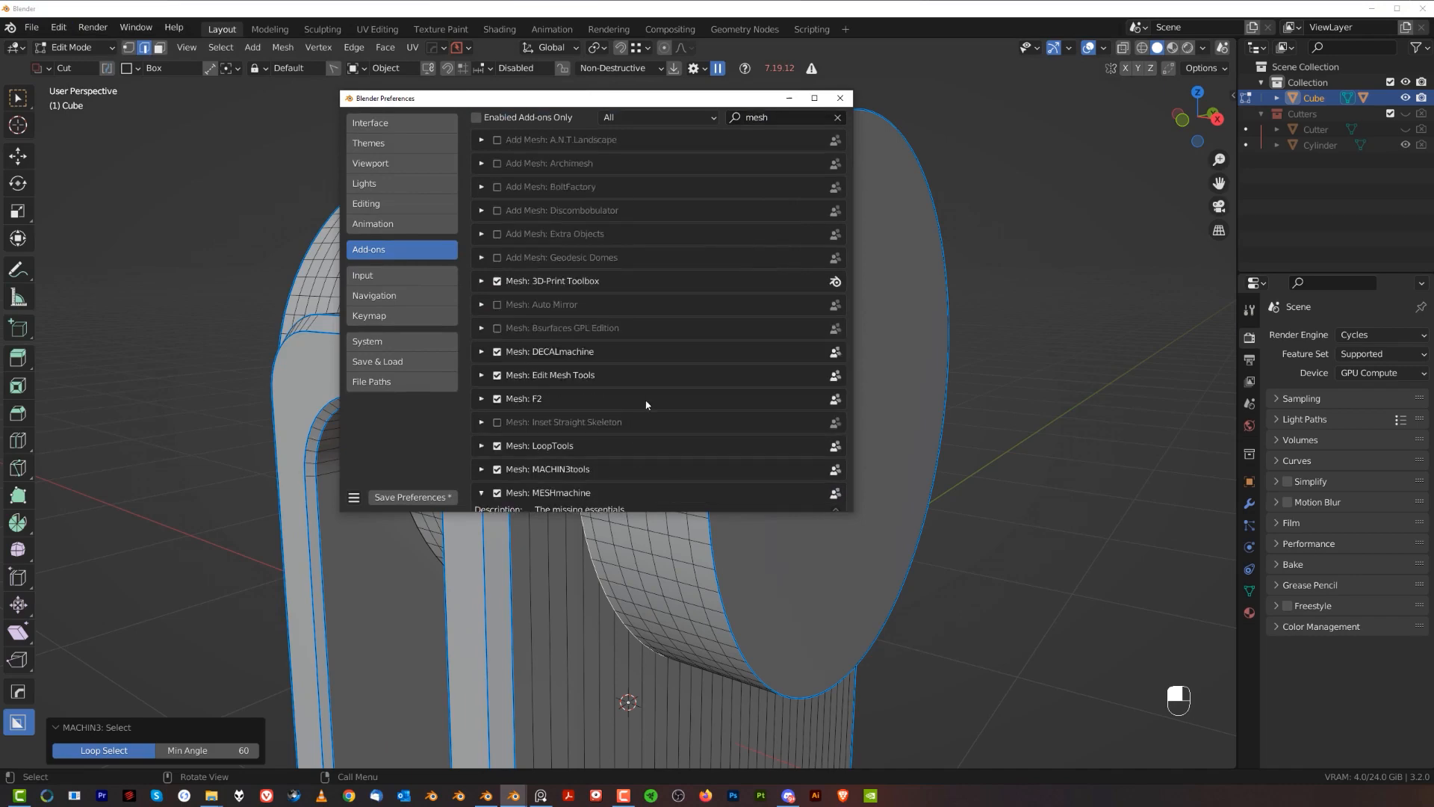
{"action": "left_click", "coordinate": [481, 492]}
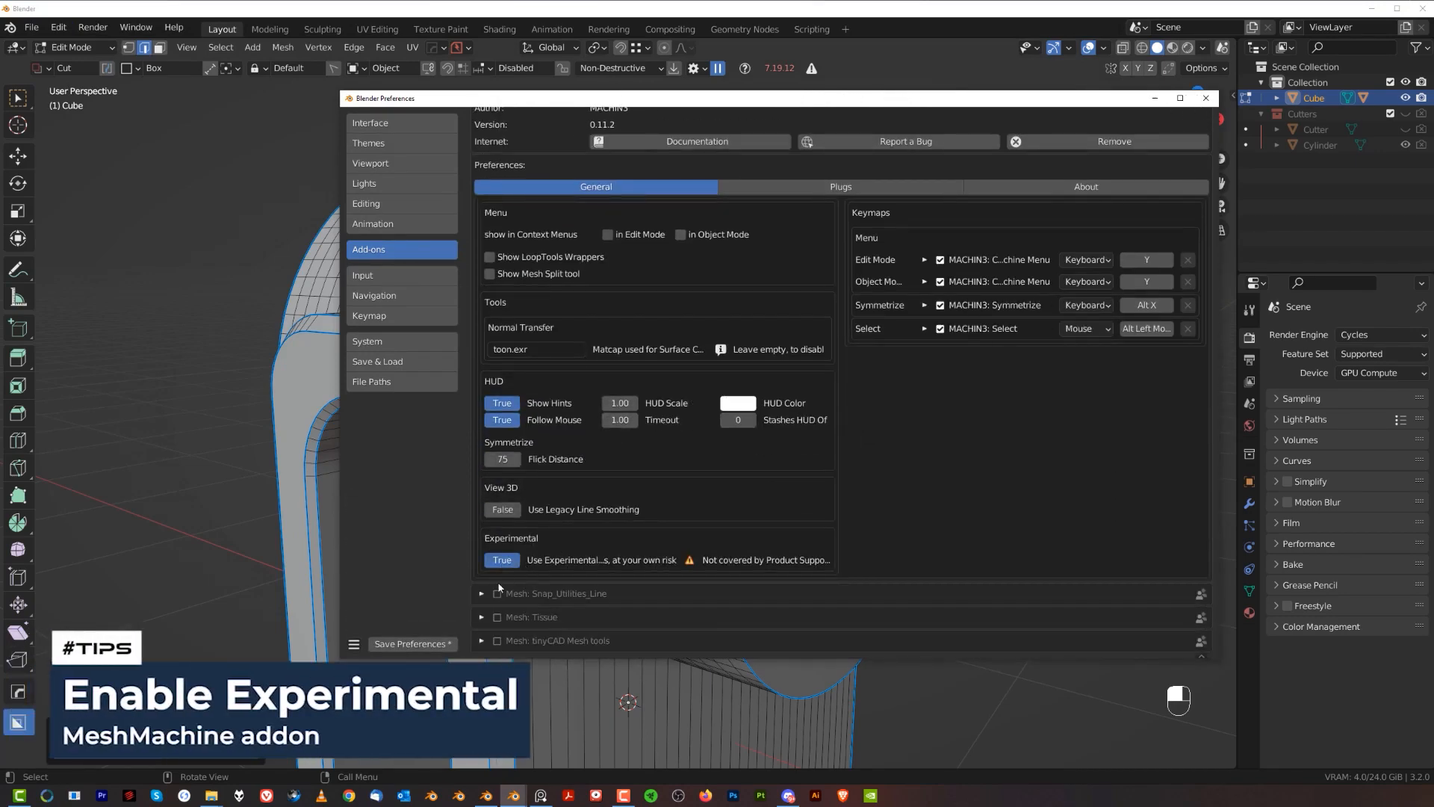
Enable MESHmachine's Experimental features and save the preferences.
{"action": "left_click", "coordinate": [412, 643]}
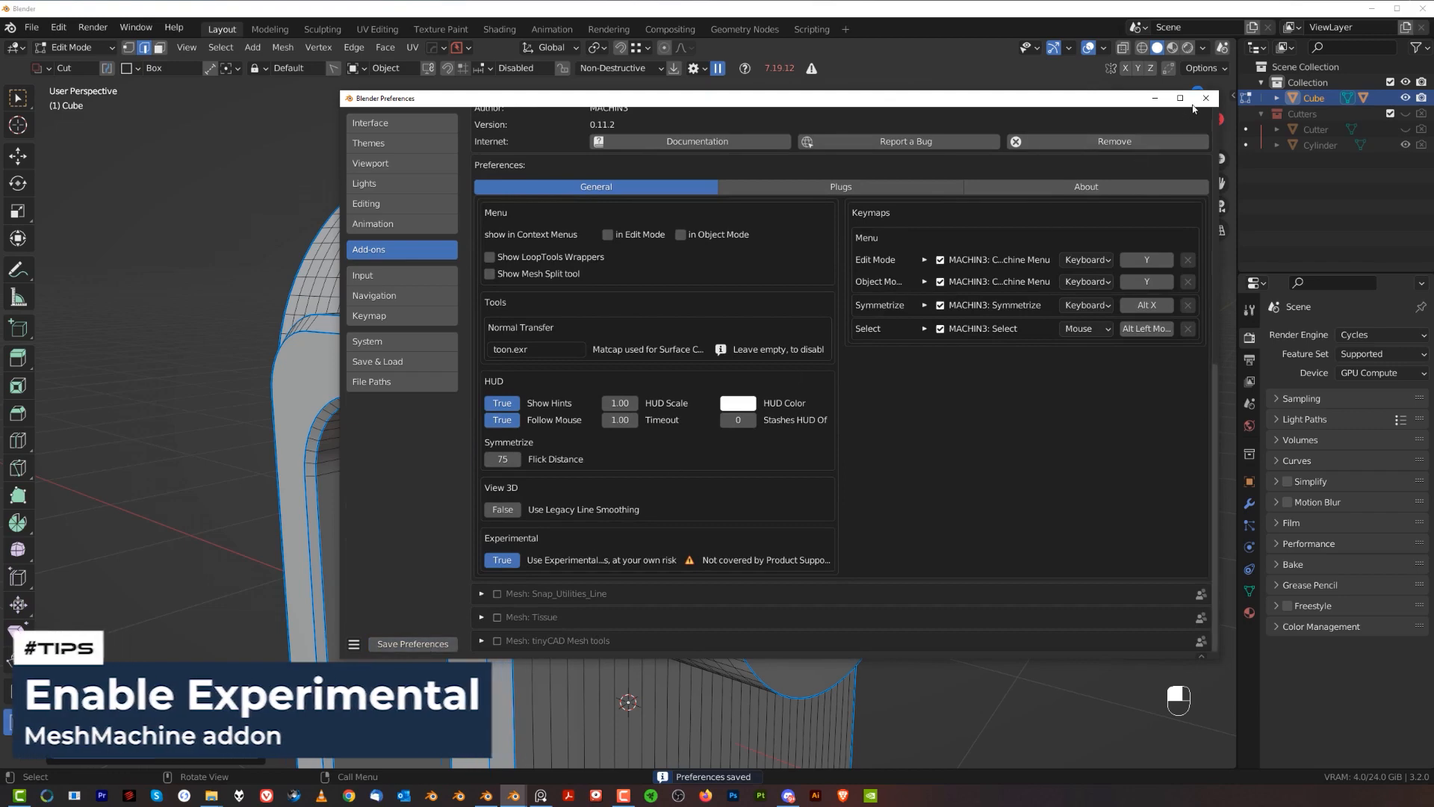
{"action": "left_click", "coordinate": [1205, 98]}
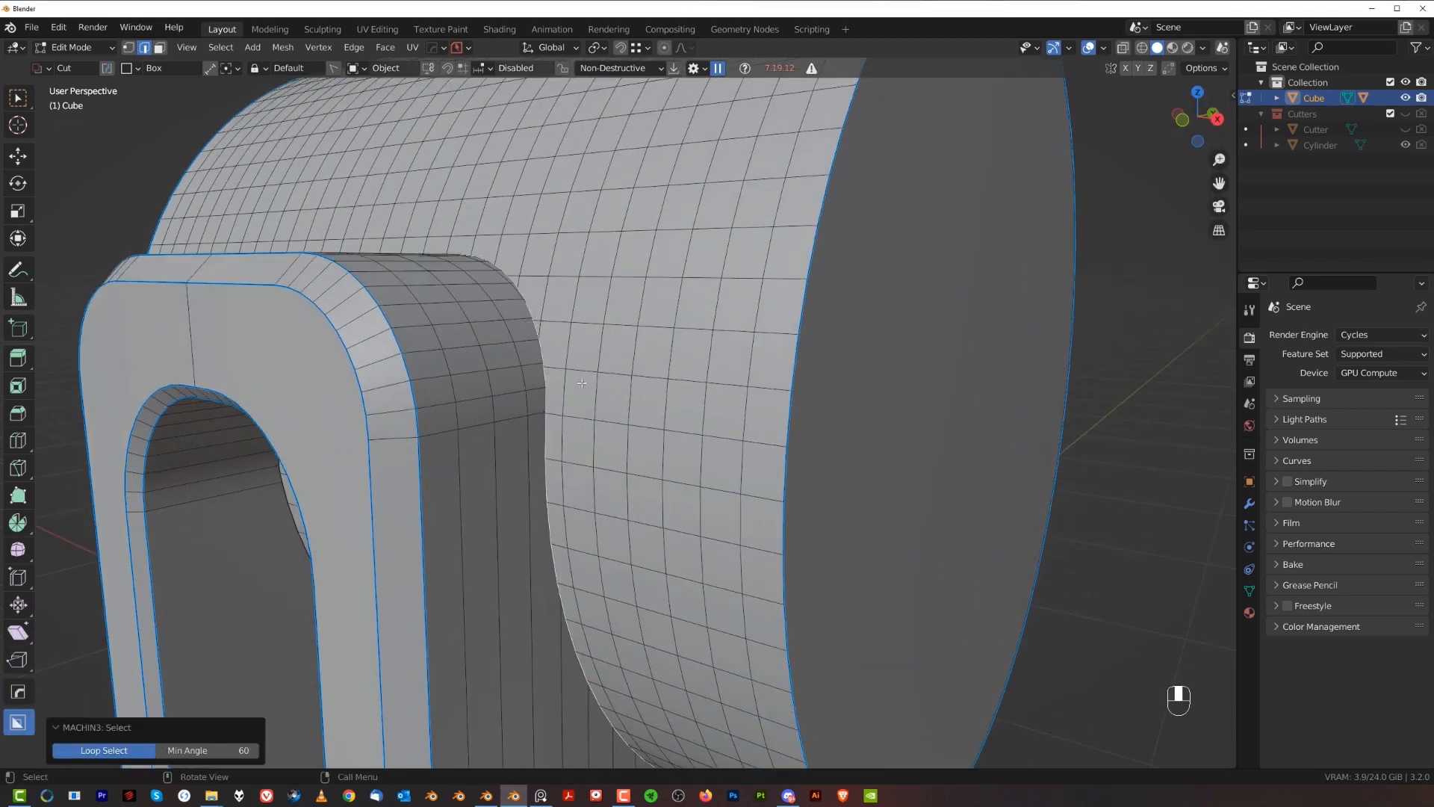
Offset Cut the cylinder seam loop and bevel it into a smooth fillet.
{"action": "key", "text": "Y"}
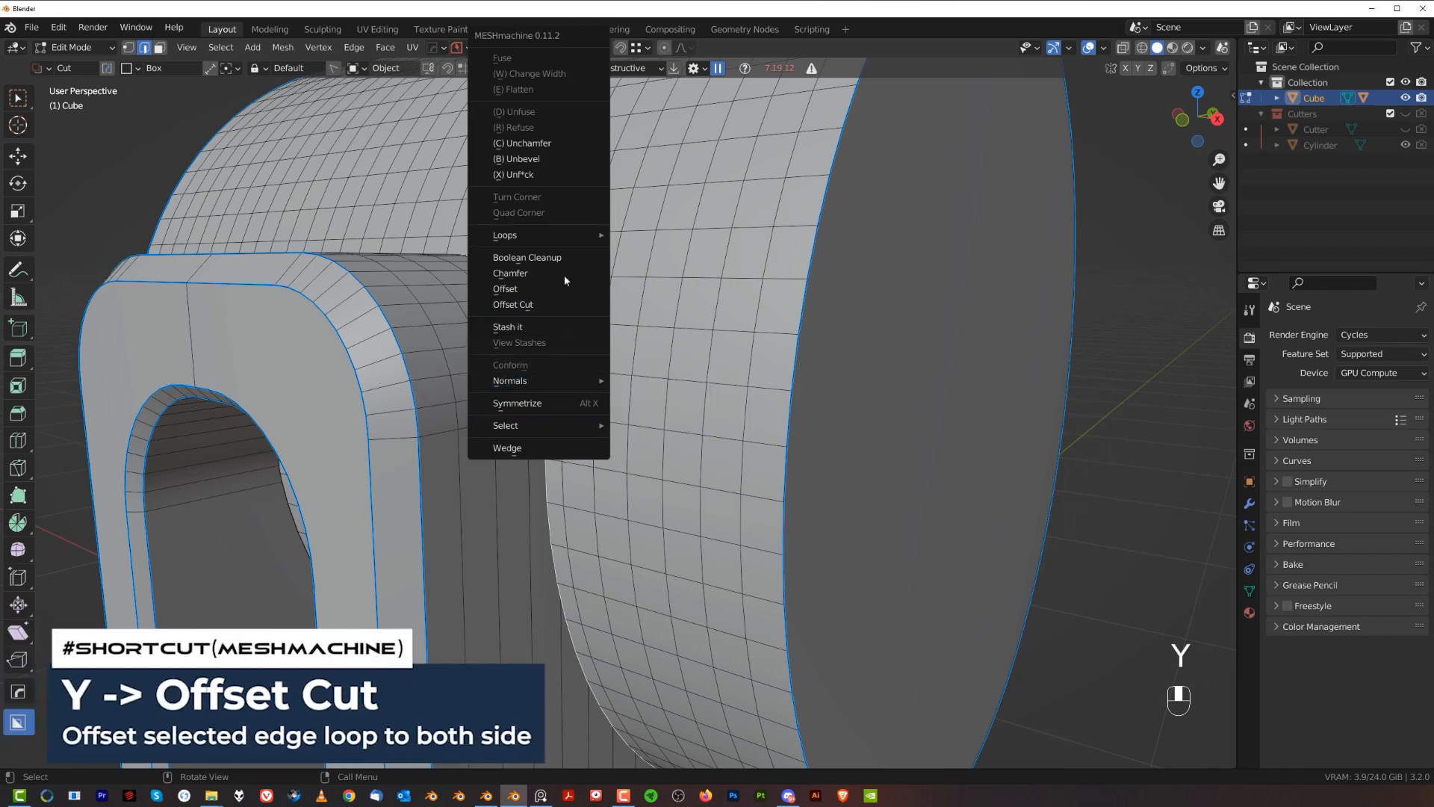
{"action": "left_click", "coordinate": [512, 305]}
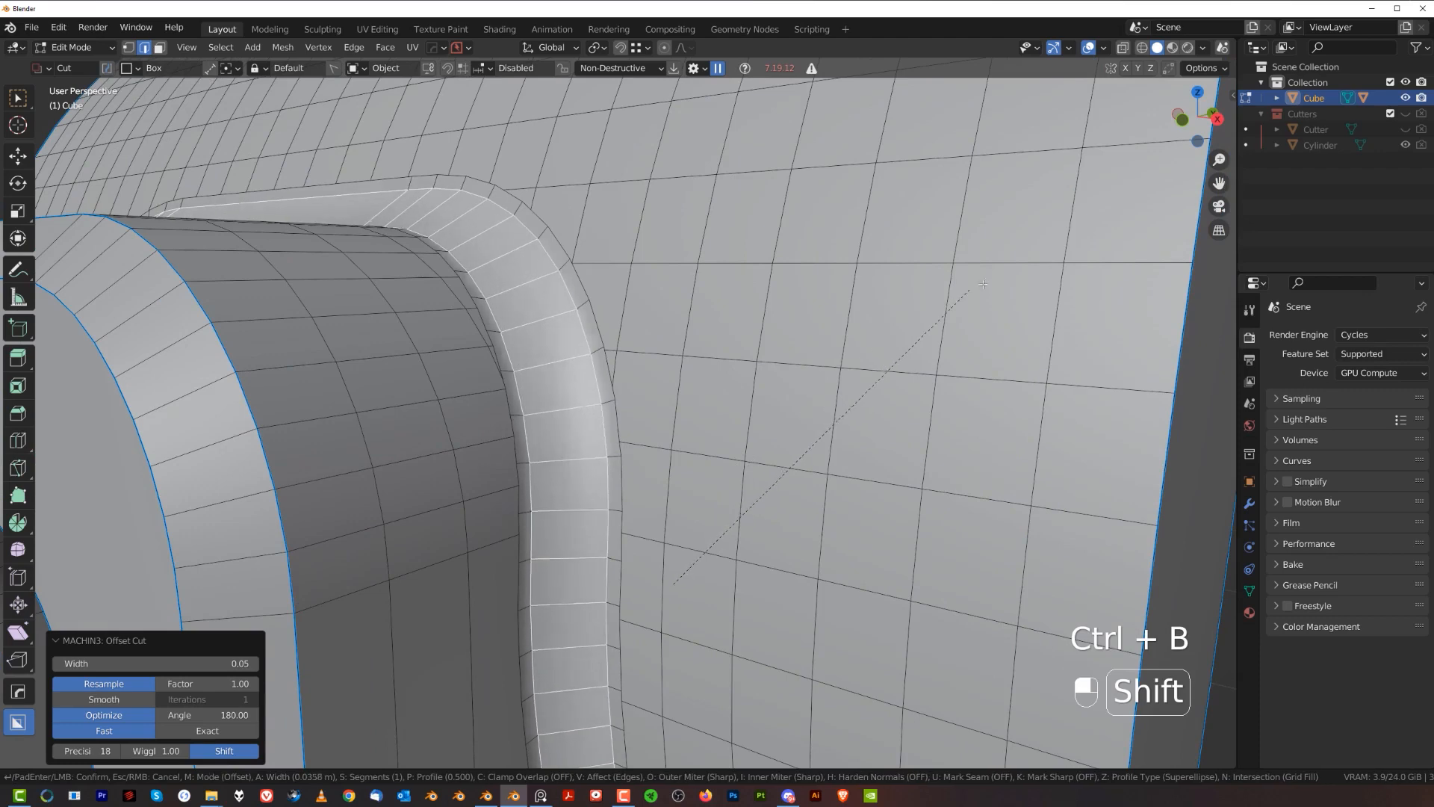
{"action": "key", "text": "Tab"}
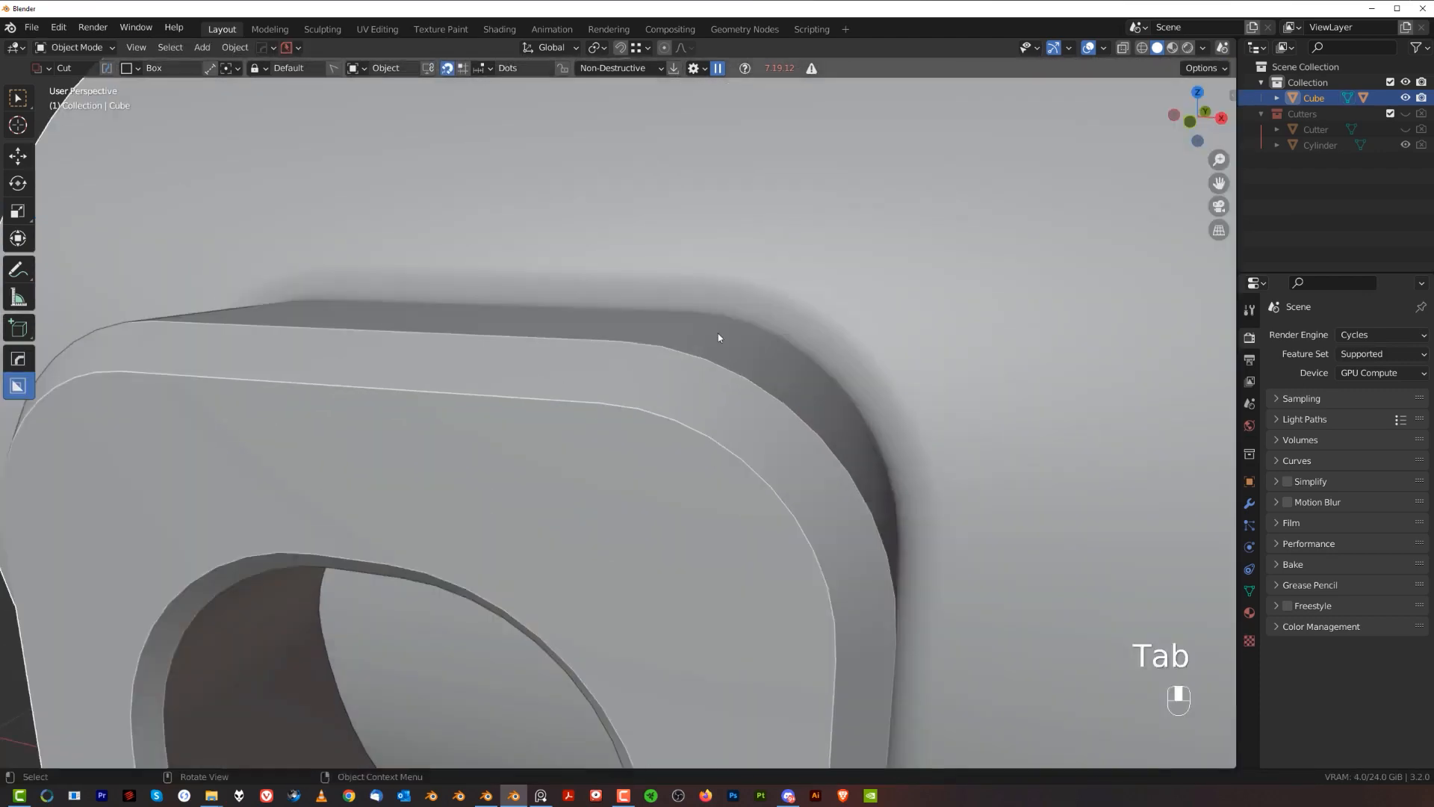
{"action": "key", "text": "Tab"}
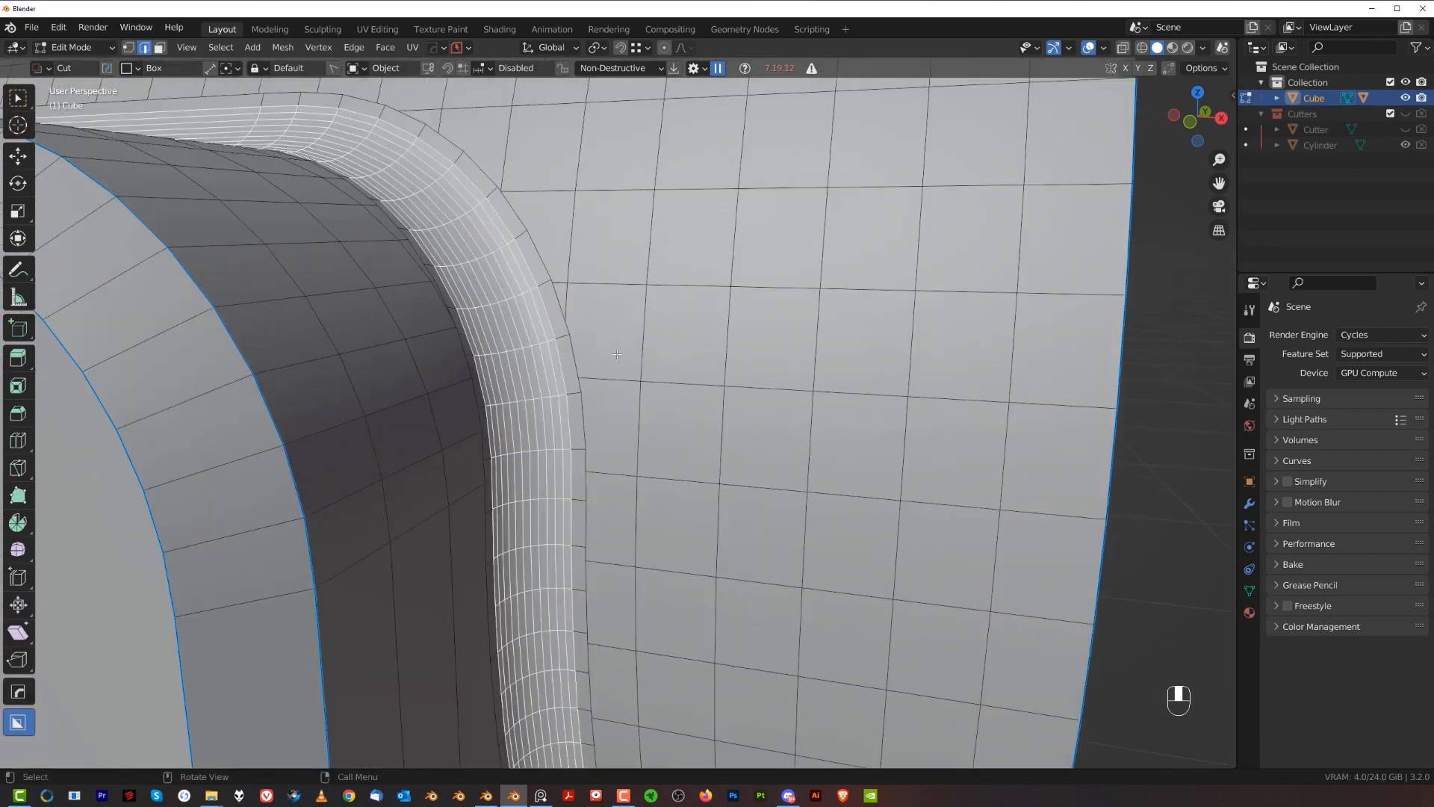
{"action": "key", "text": "Tab"}
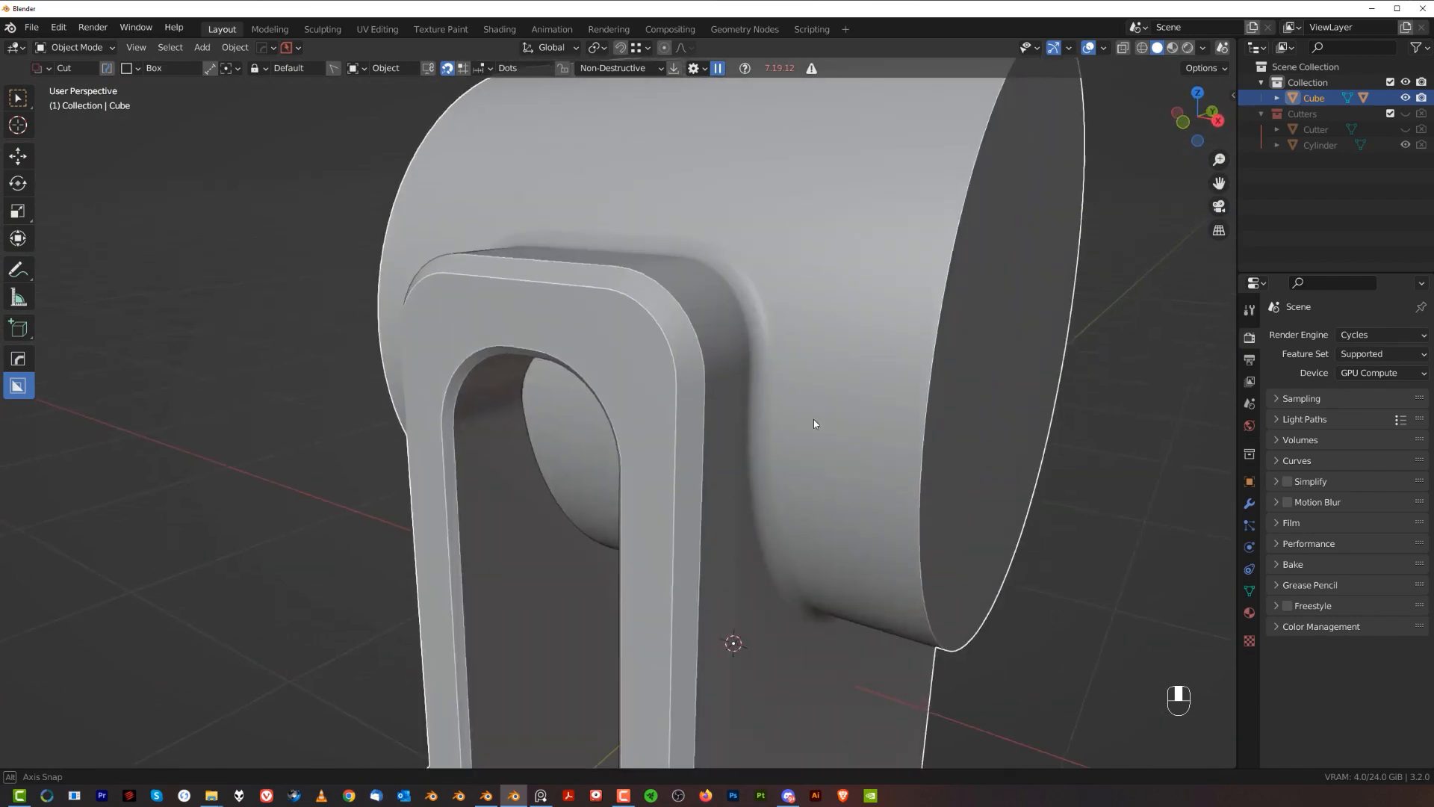
Switch viewport lighting to MatCap, check the fillet with a zebra matcap, then settle on grey.
{"action": "left_click", "coordinate": [1201, 48]}
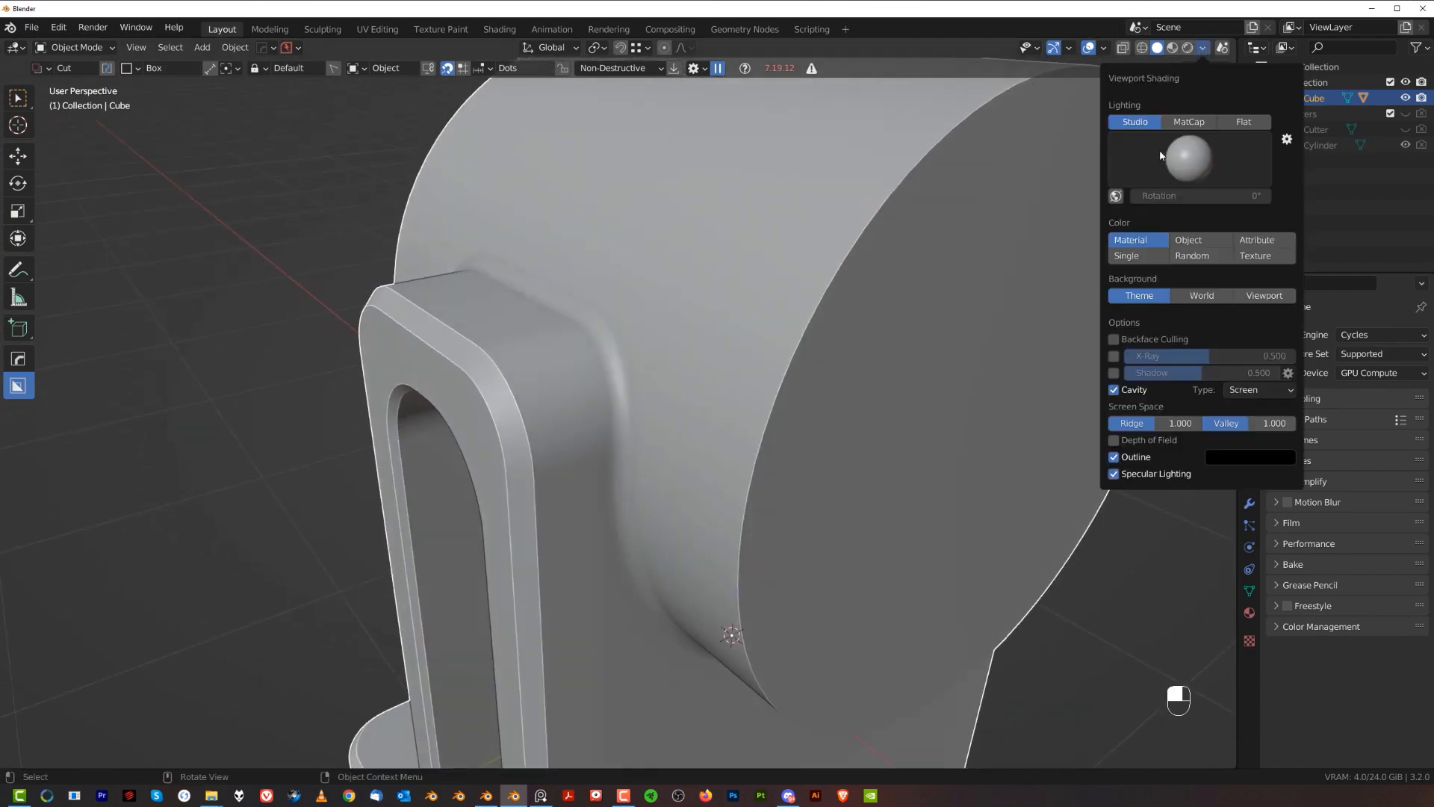
{"action": "left_click", "coordinate": [1189, 122]}
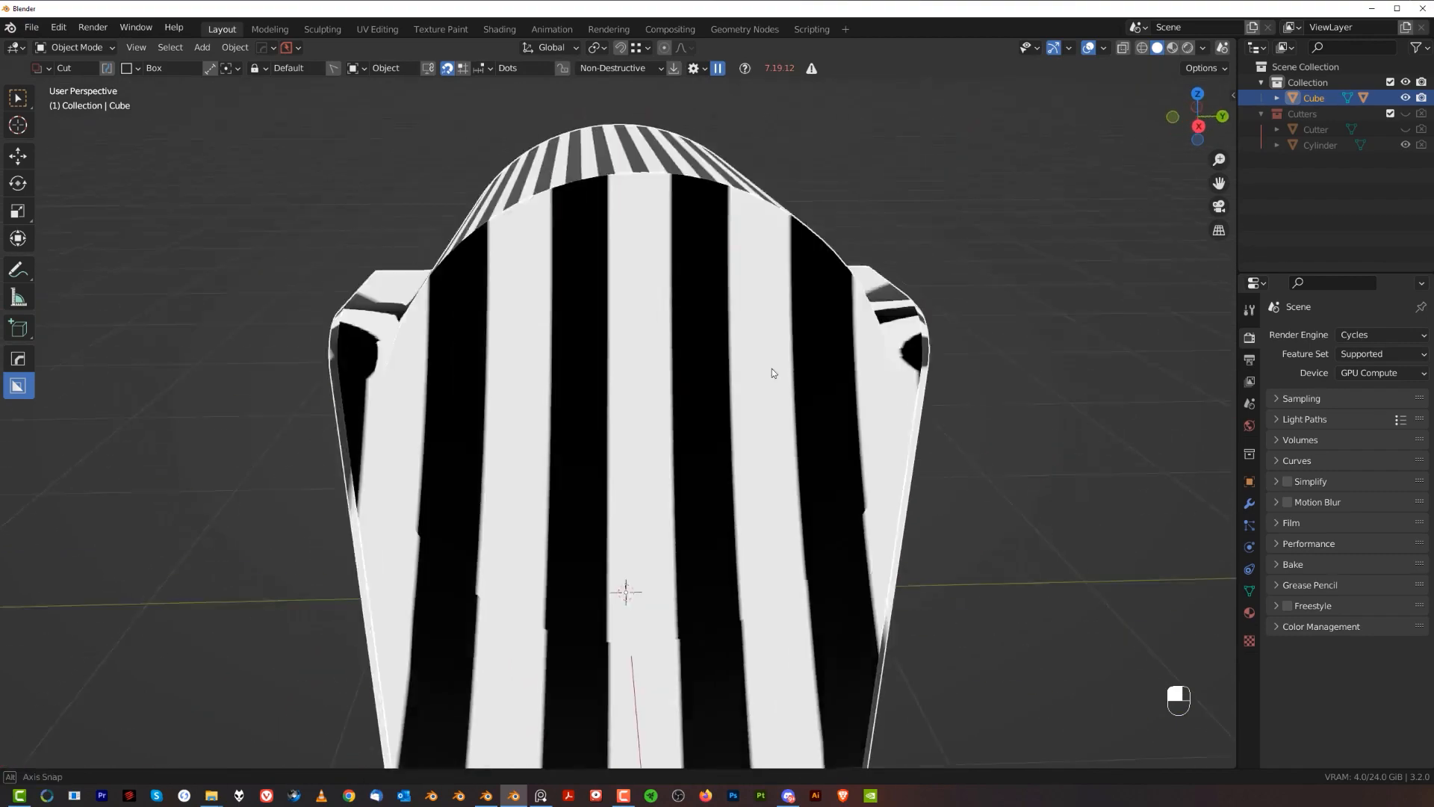
{"action": "left_click", "coordinate": [1201, 48]}
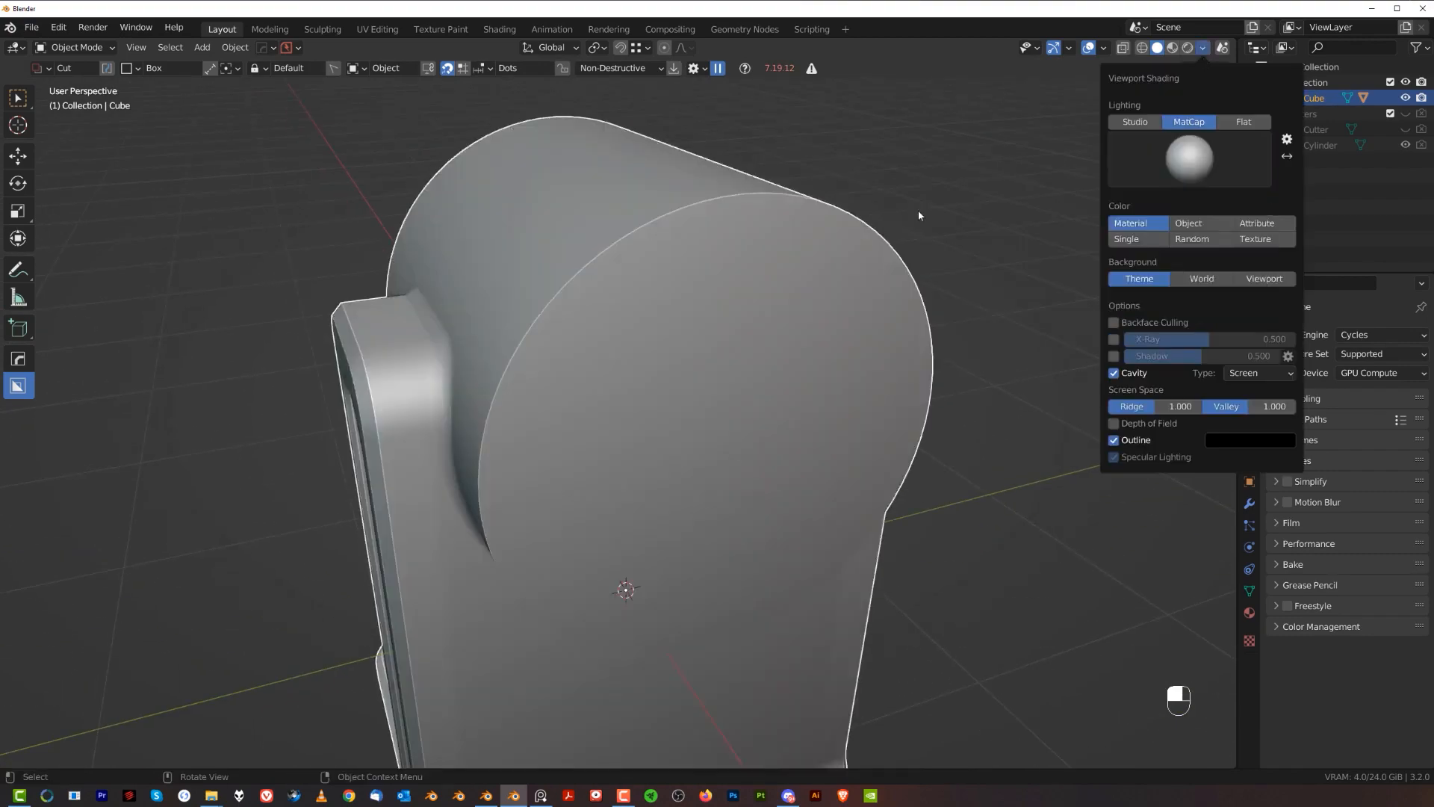
{"action": "key", "text": "Tab"}
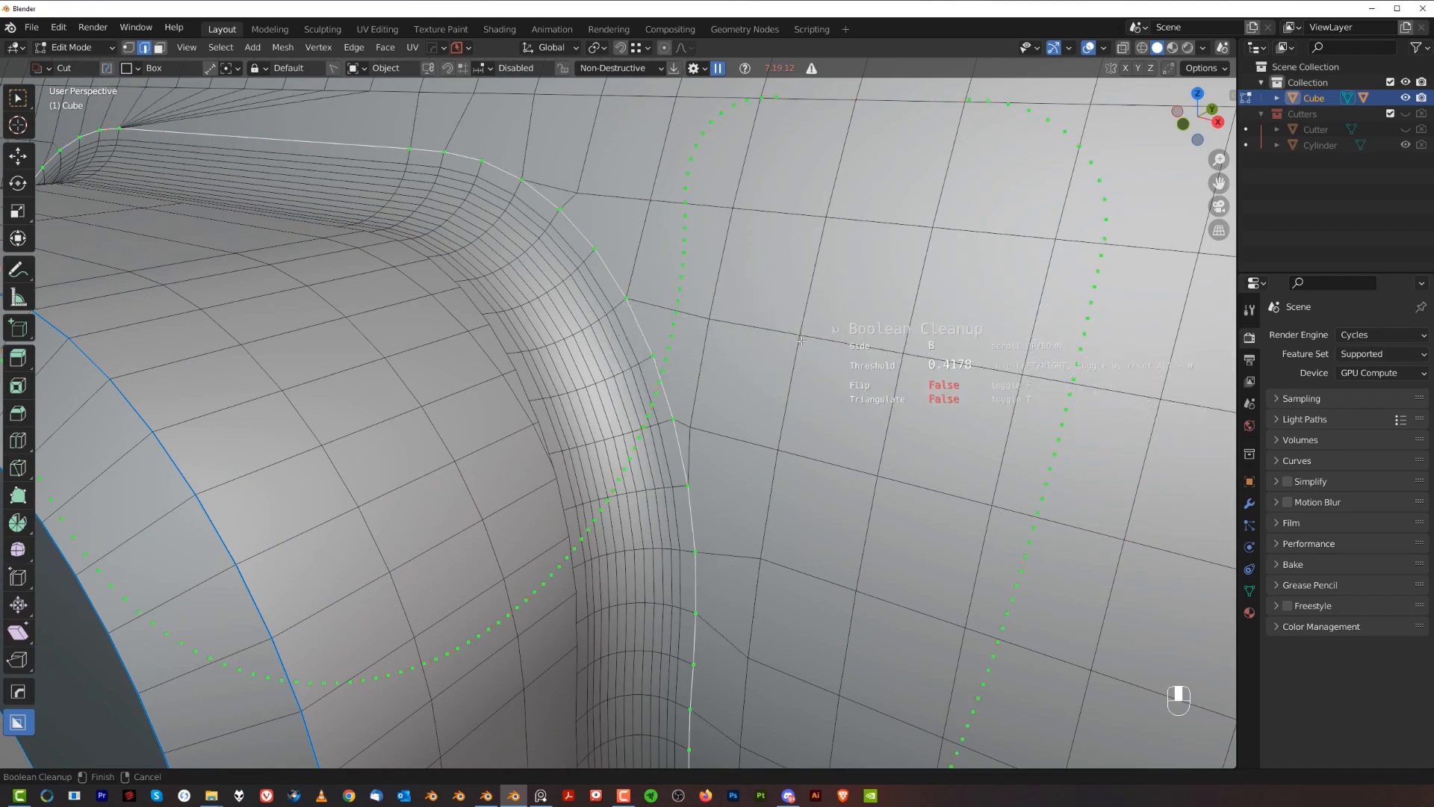
Run MESHmachine Boolean Cleanup on the first seam loop around the round hub.
{"action": "left_click", "coordinate": [905, 299]}
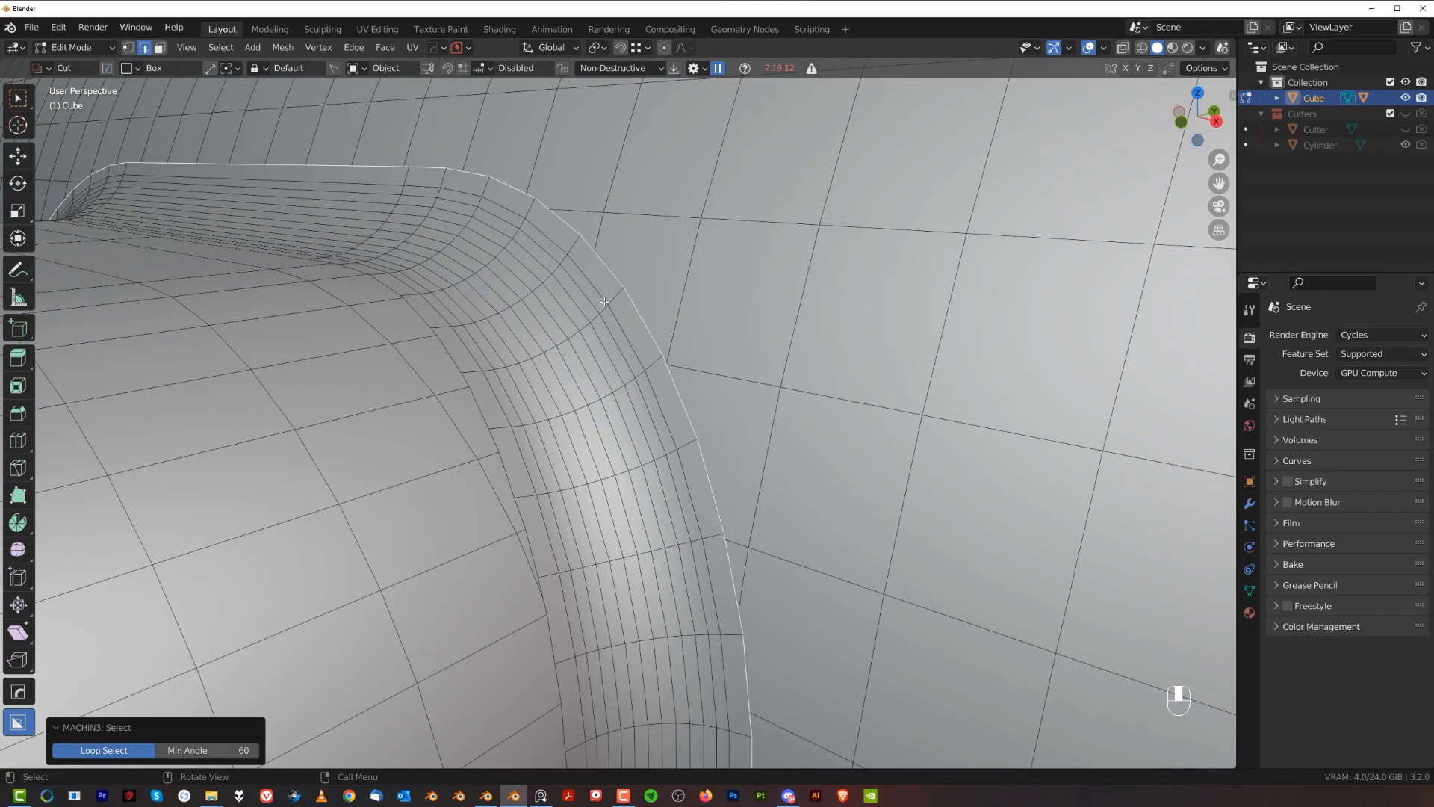
{"action": "mouse_move", "coordinate": [693, 407]}
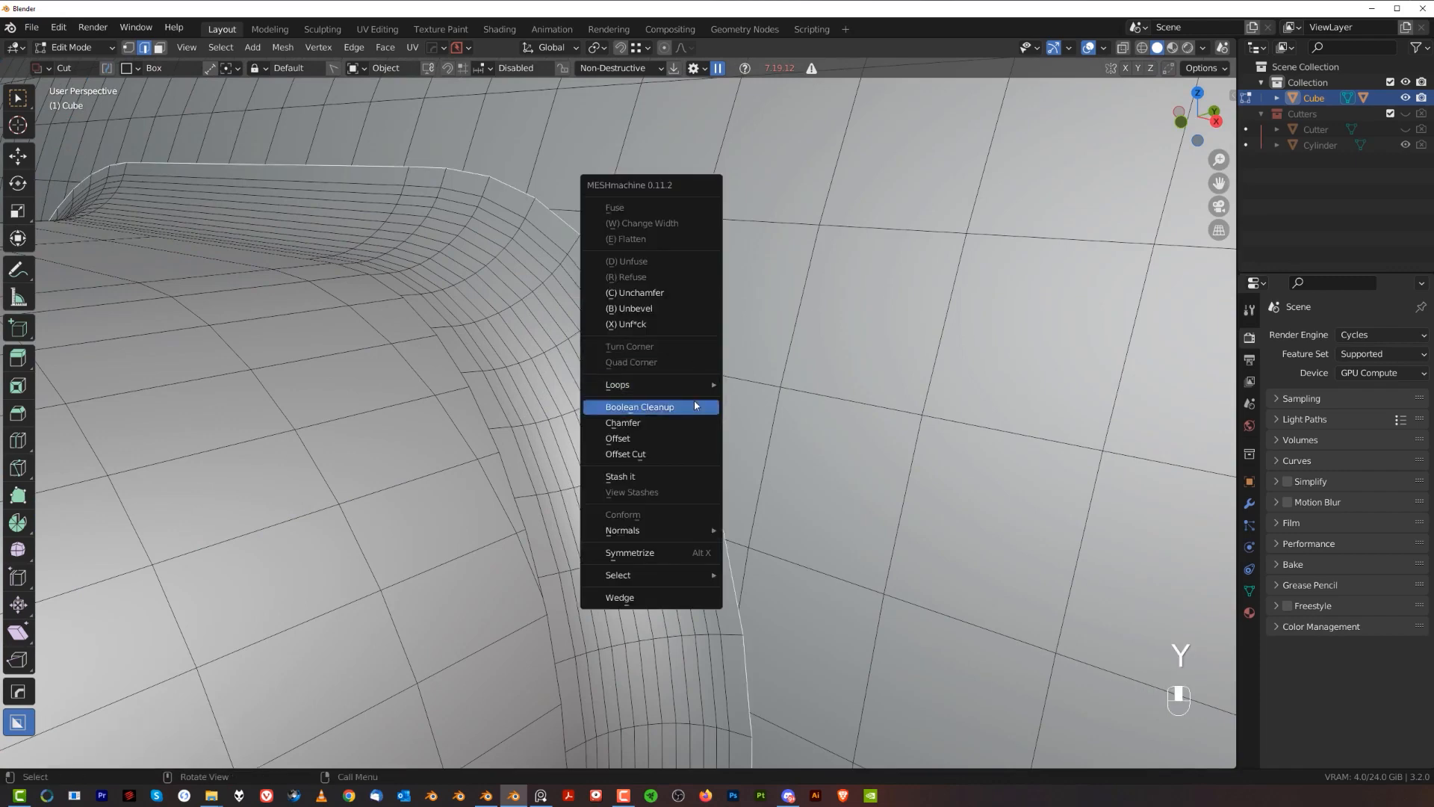
{"action": "left_click", "coordinate": [640, 406]}
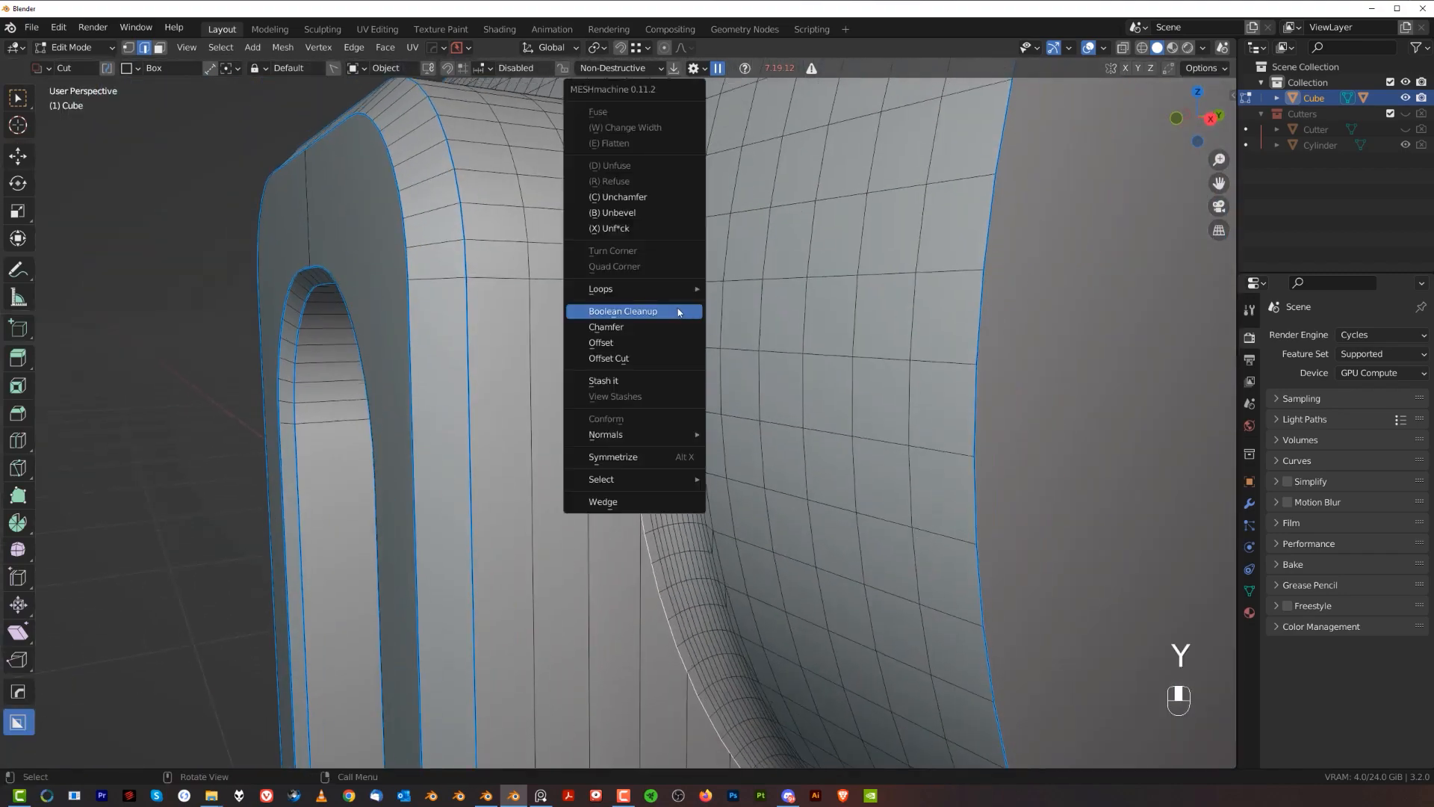
{"action": "left_click", "coordinate": [622, 310]}
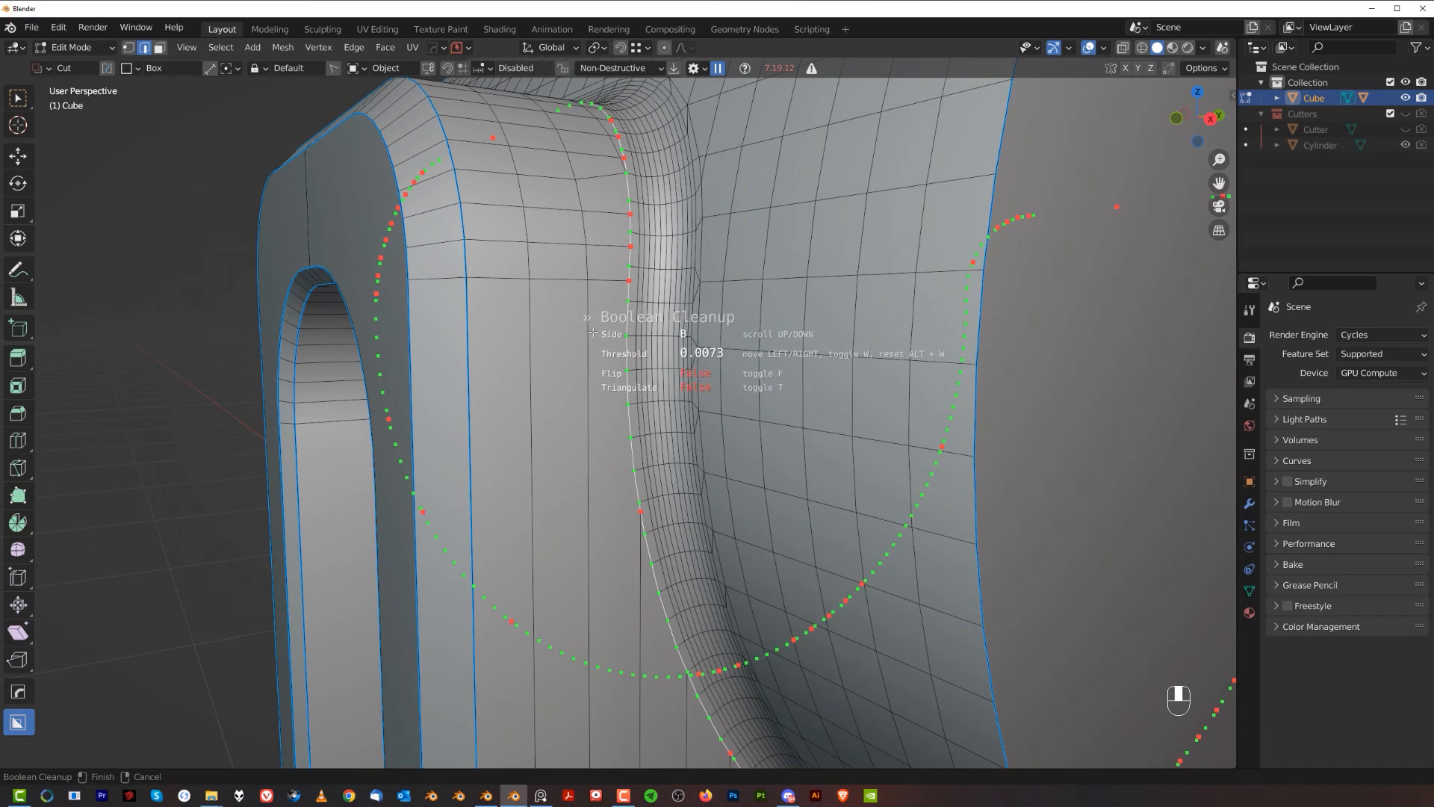
{"action": "key", "text": "Tab"}
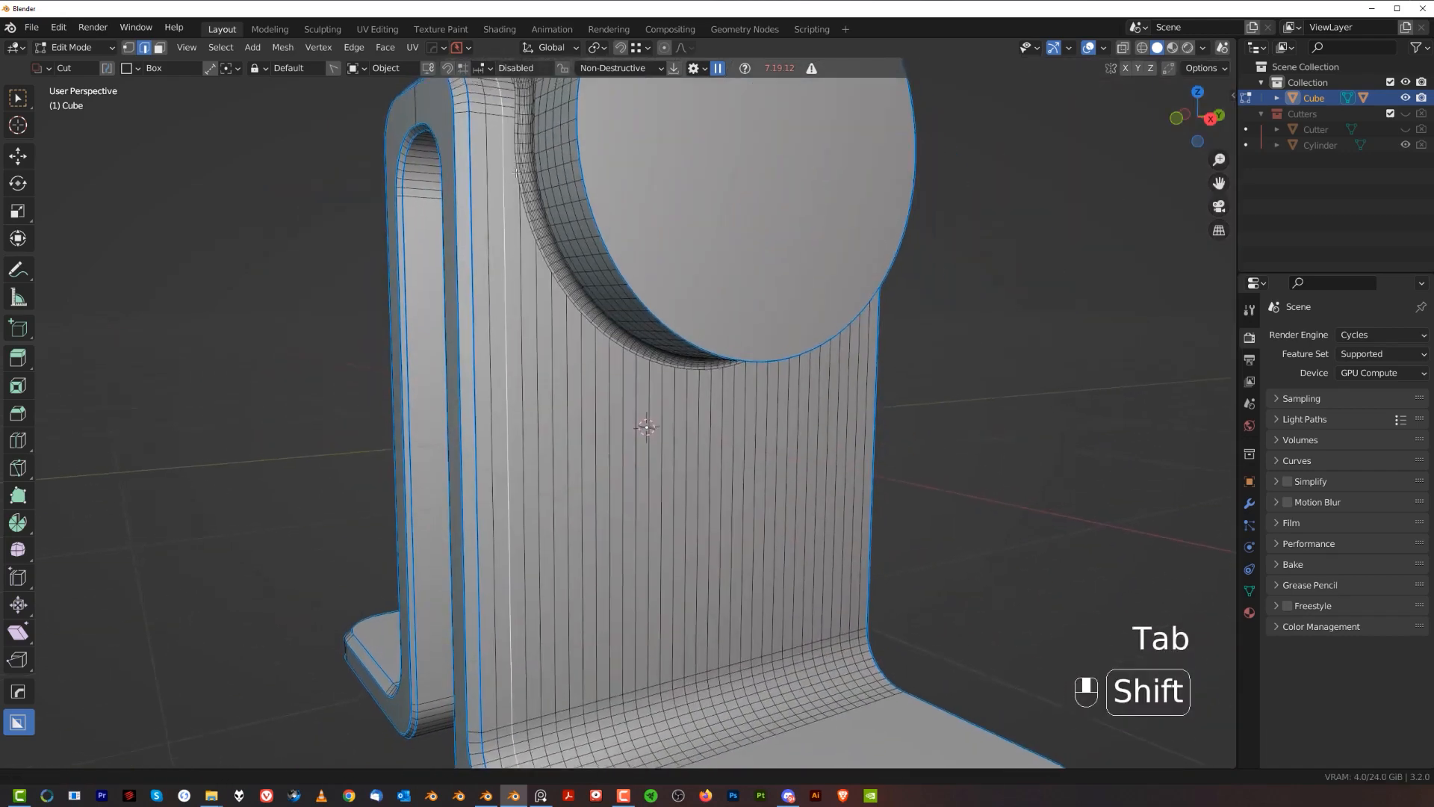
Clean up the second seam loop and return to Object Mode to view the result.
{"action": "key", "text": "g"}
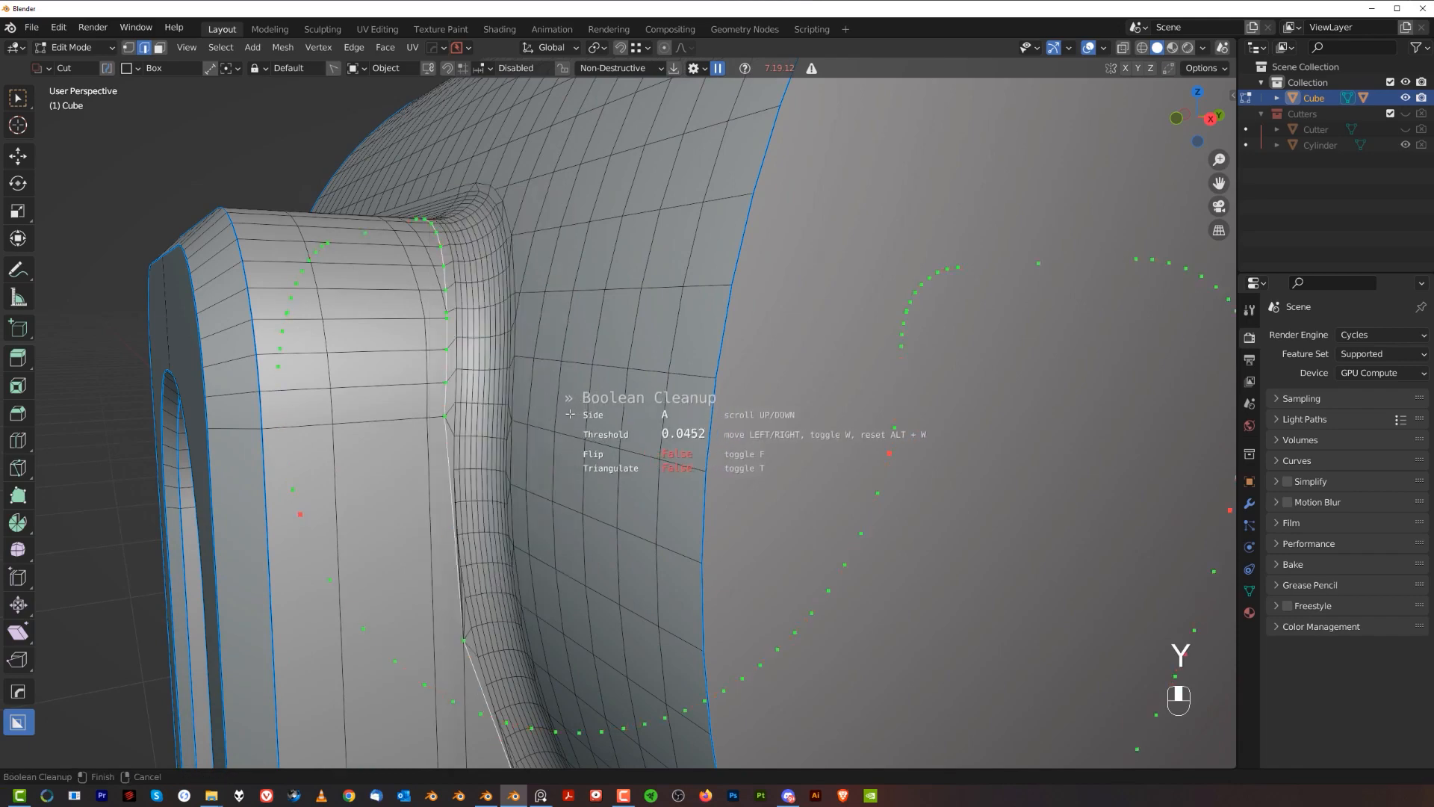
{"action": "left_click", "coordinate": [580, 415]}
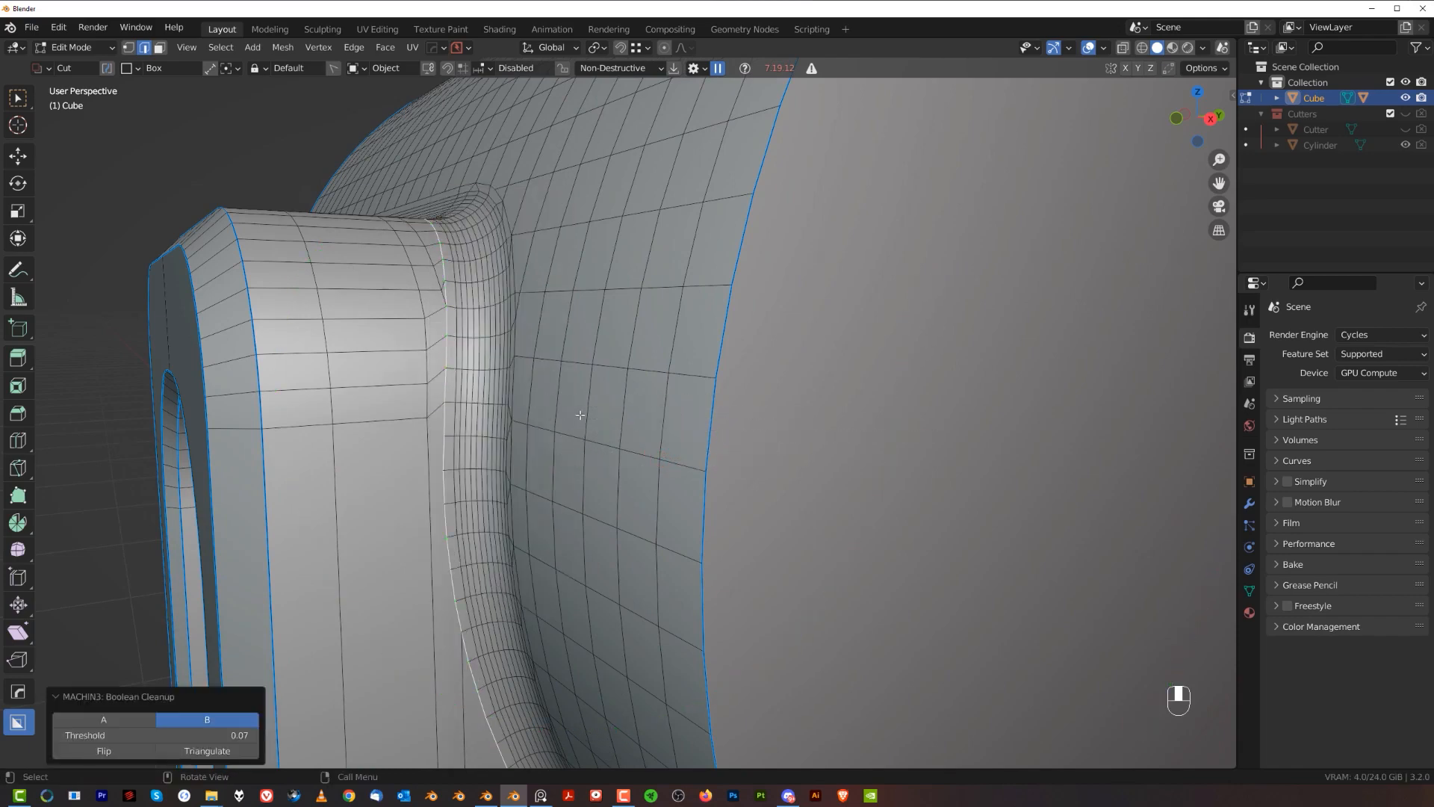
{"action": "key", "text": "Tab"}
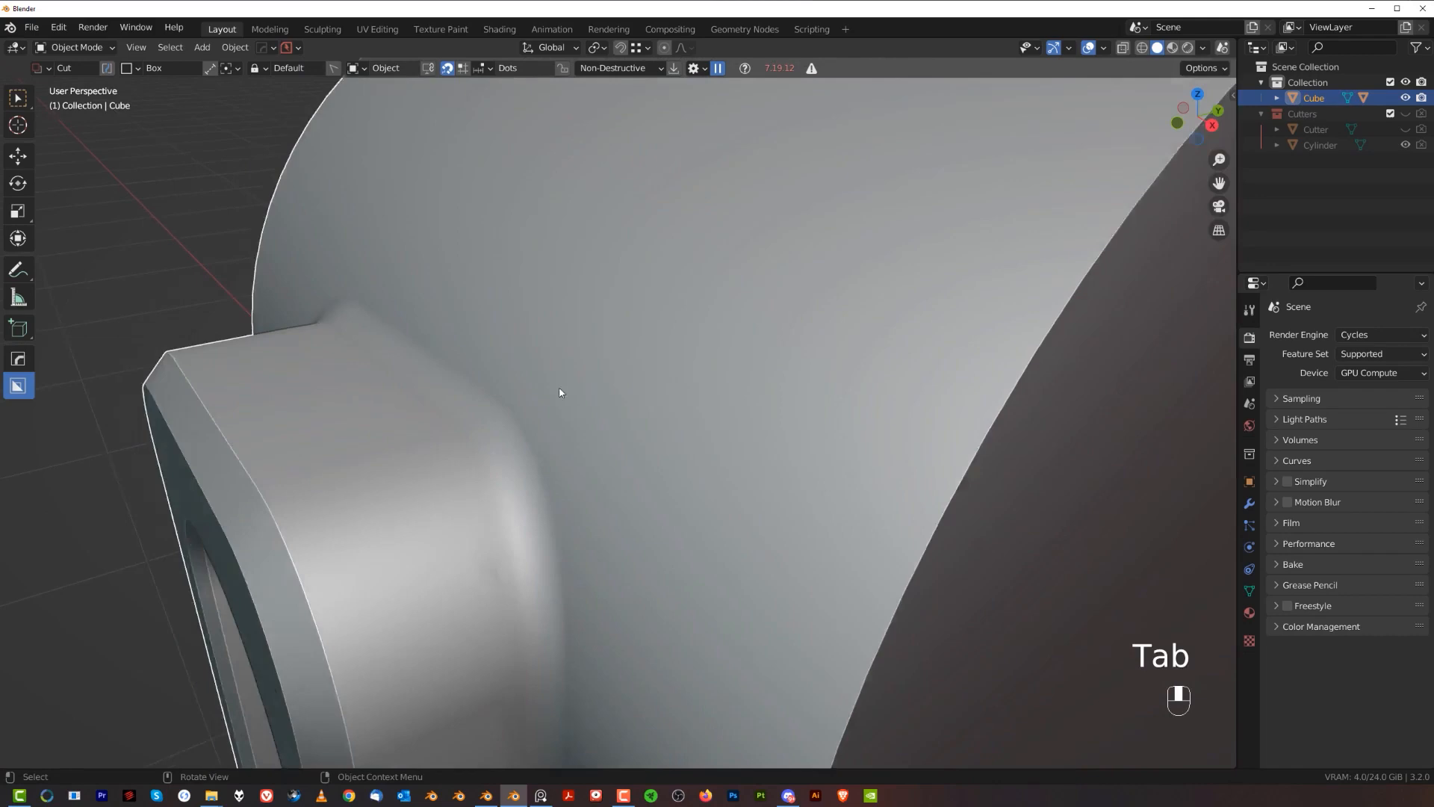
Symmetrize the bracket mesh across its Y axis and begin cleaning the arched slot seam.
{"action": "key", "text": "Tab"}
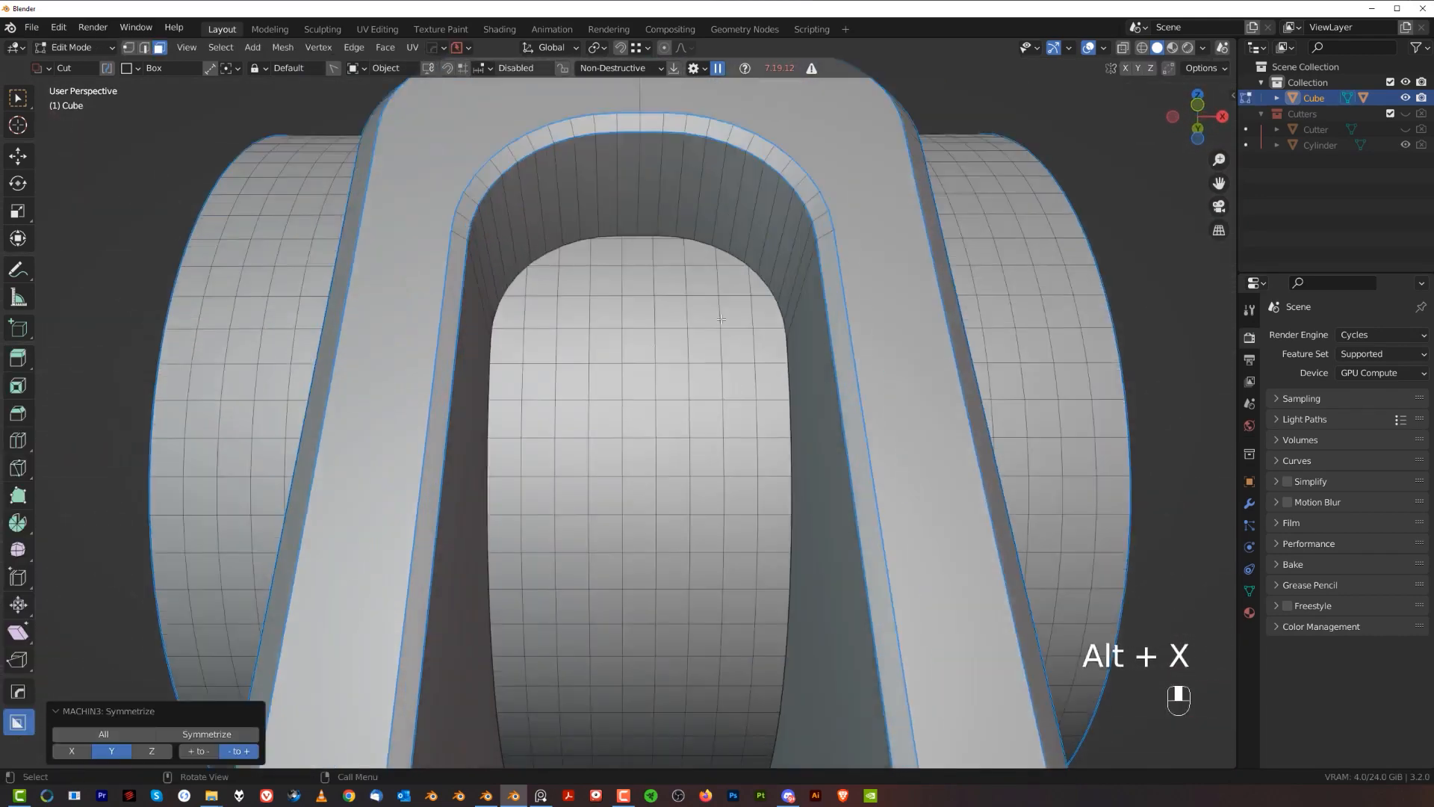
{"action": "key", "text": "Tab"}
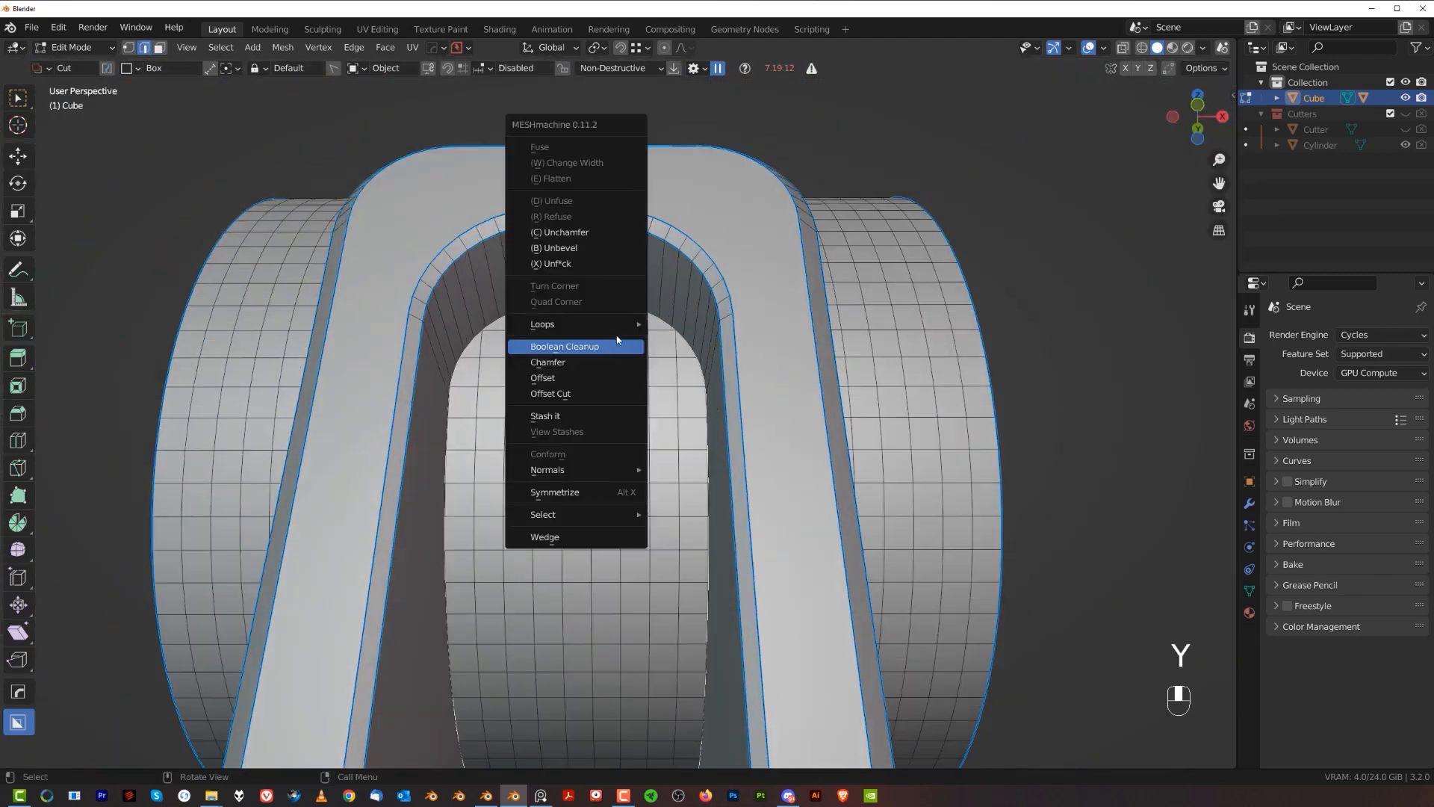
{"action": "left_click", "coordinate": [550, 395]}
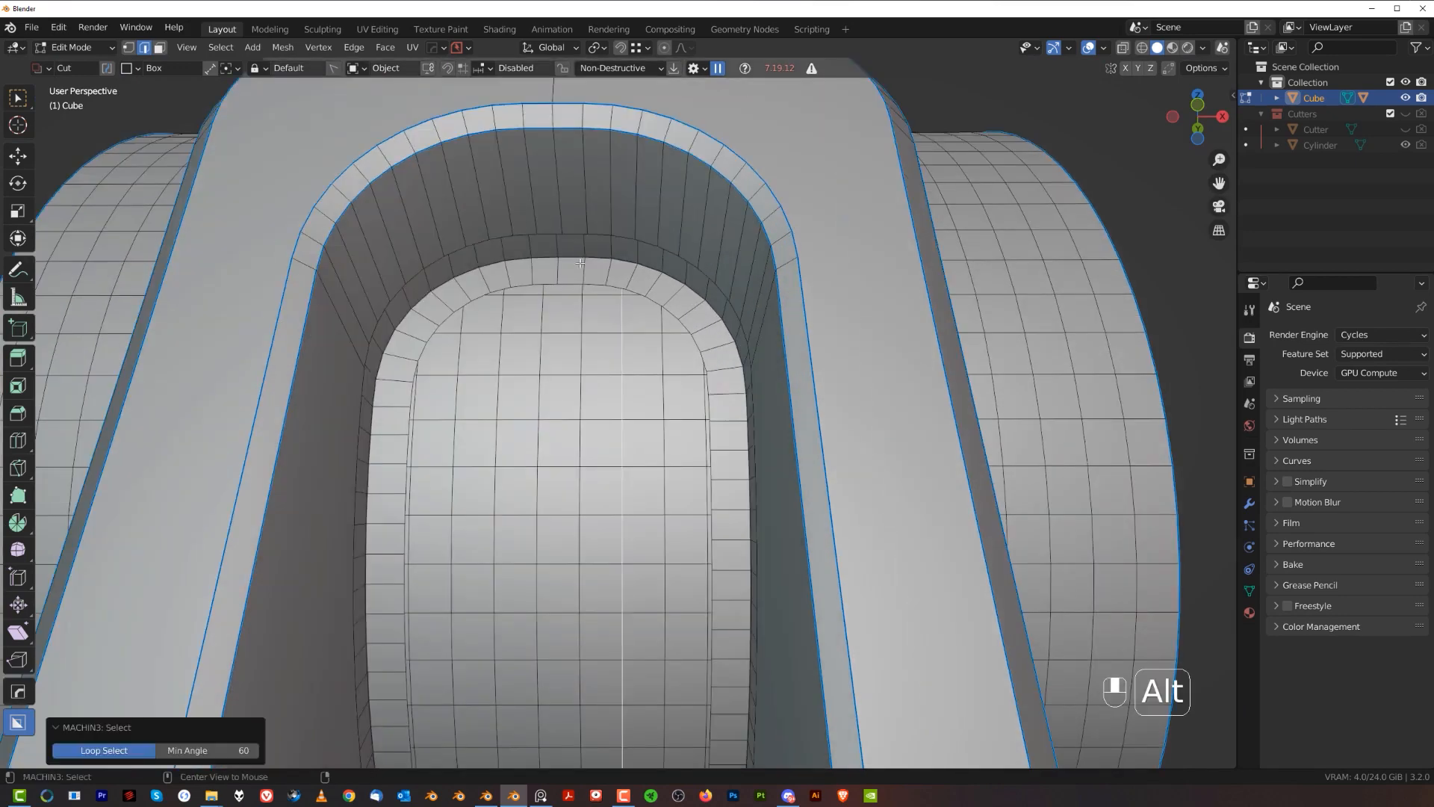
Add an offset cut around the arch loop and tidy its seam with a boolean cleanup.
{"action": "key", "text": "ctrl+b"}
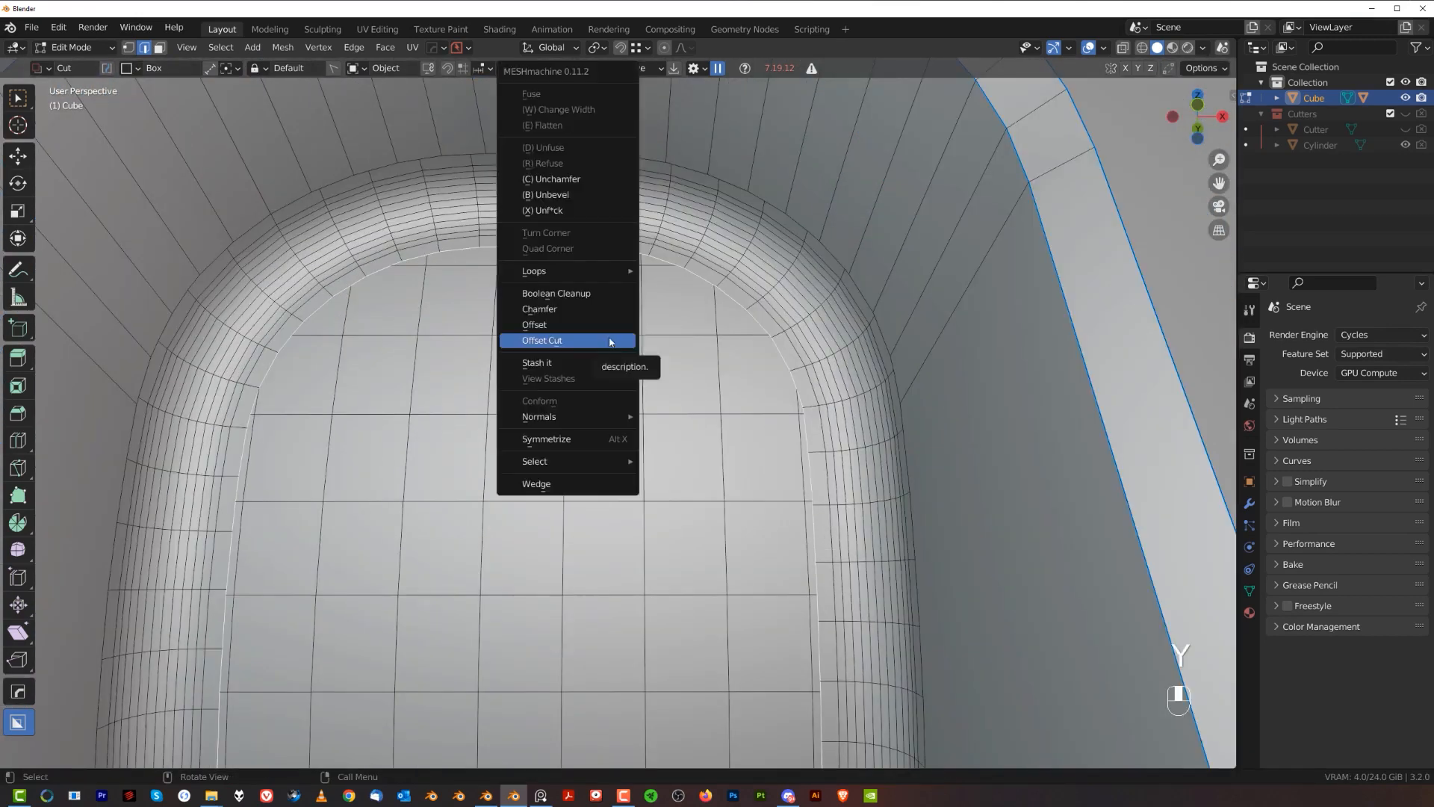
{"action": "left_click", "coordinate": [555, 292]}
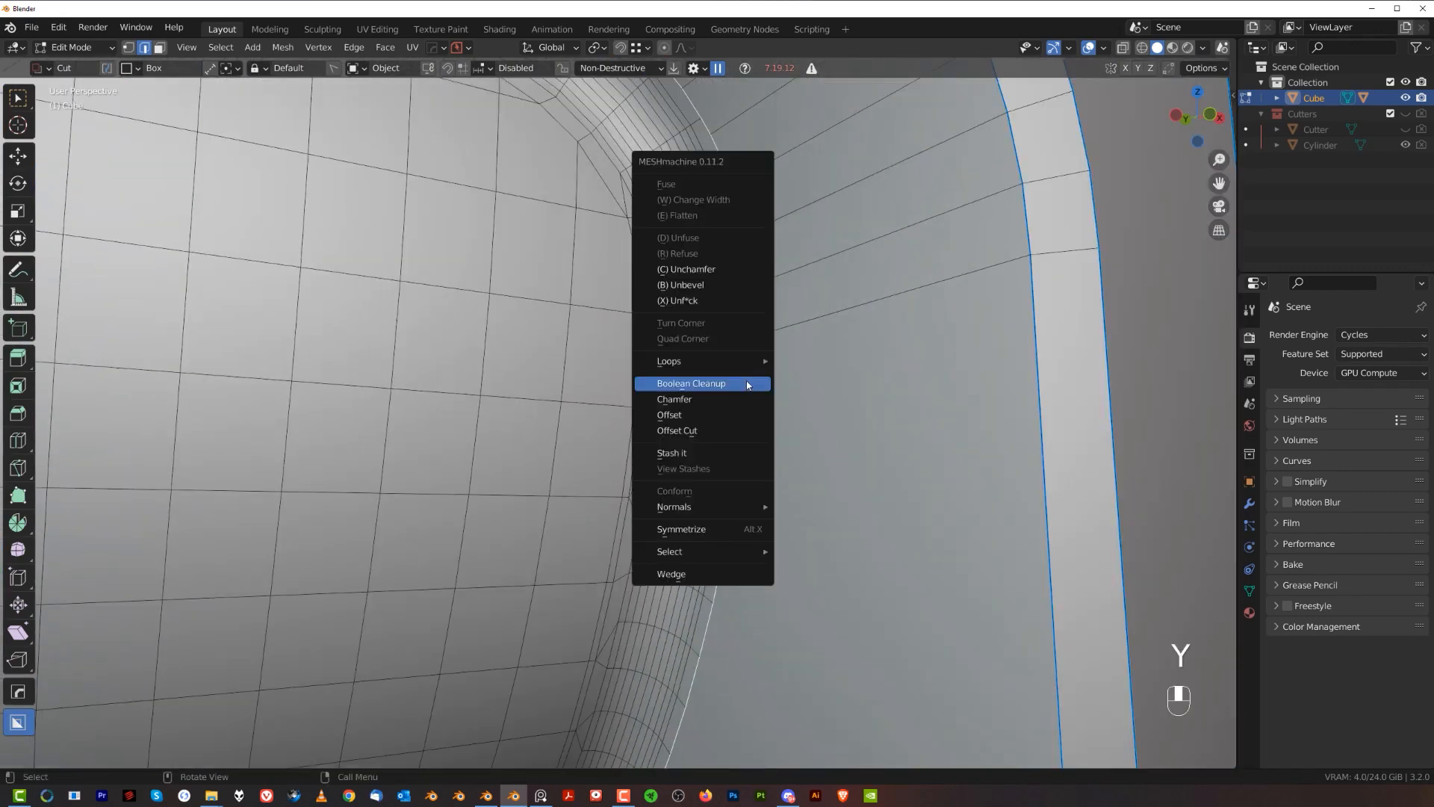
{"action": "left_click", "coordinate": [690, 384]}
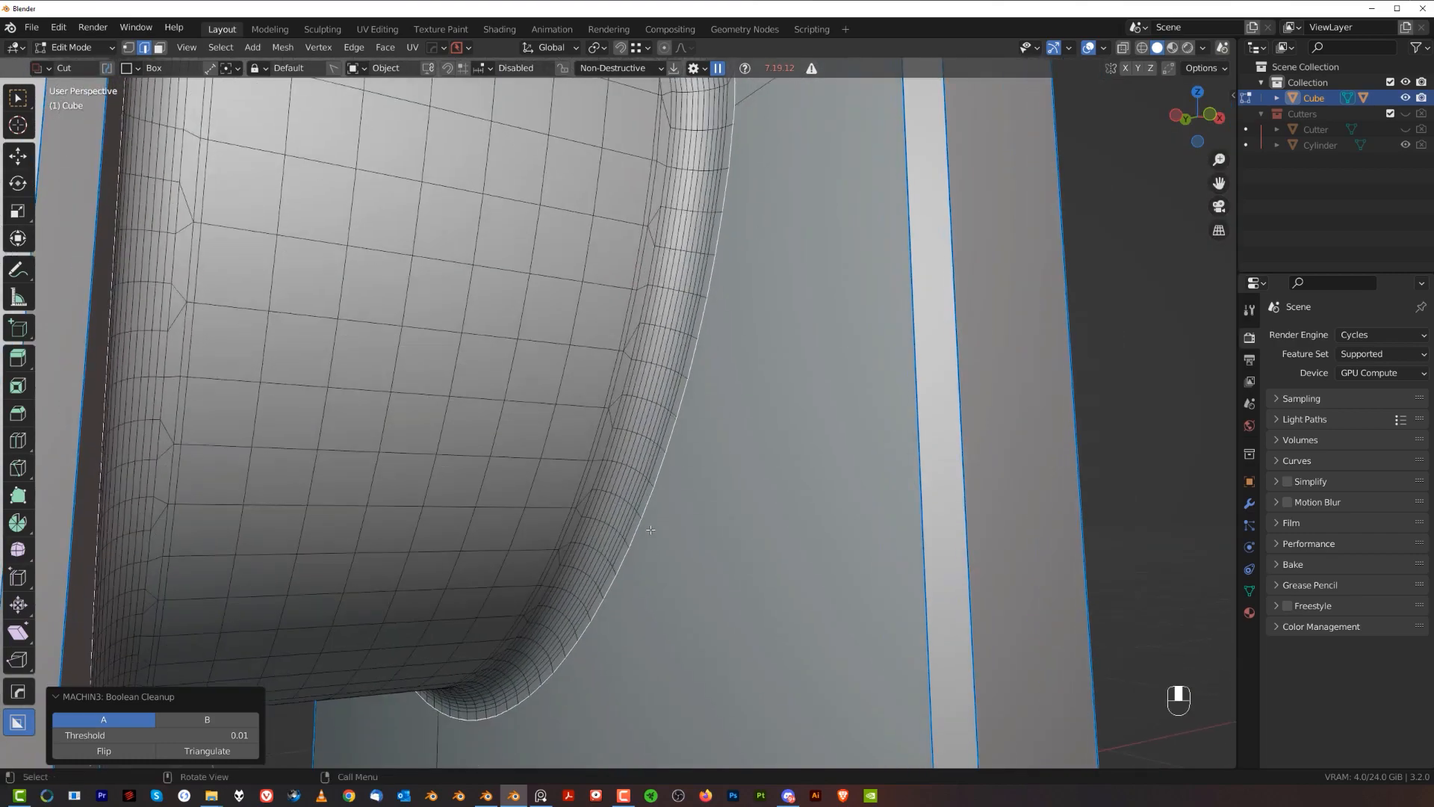
{"action": "key", "text": "Tab"}
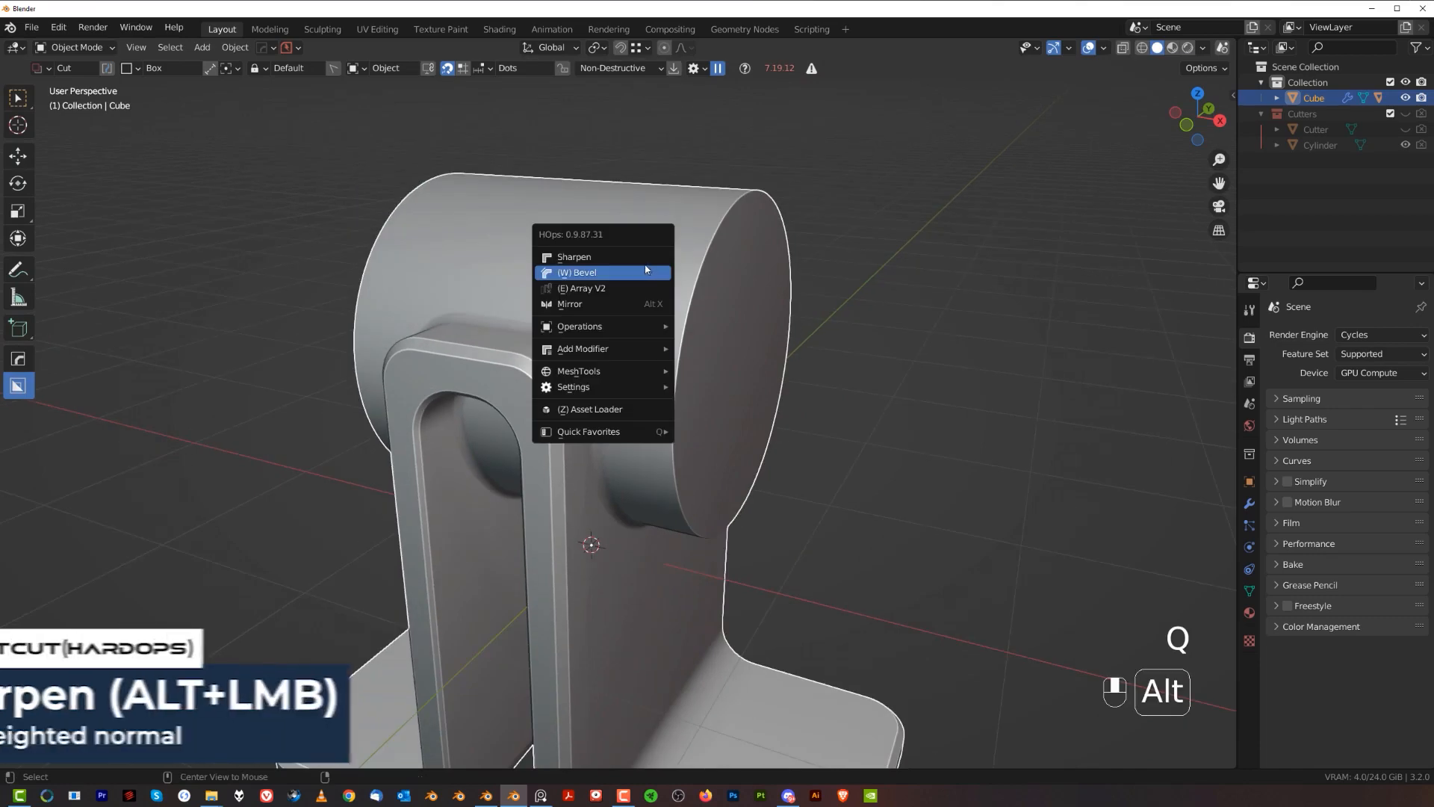
Run HardOps Sharpen to give the bracket a weighted-normal modifier, then reopen its mesh.
{"action": "left_click", "coordinate": [575, 257]}
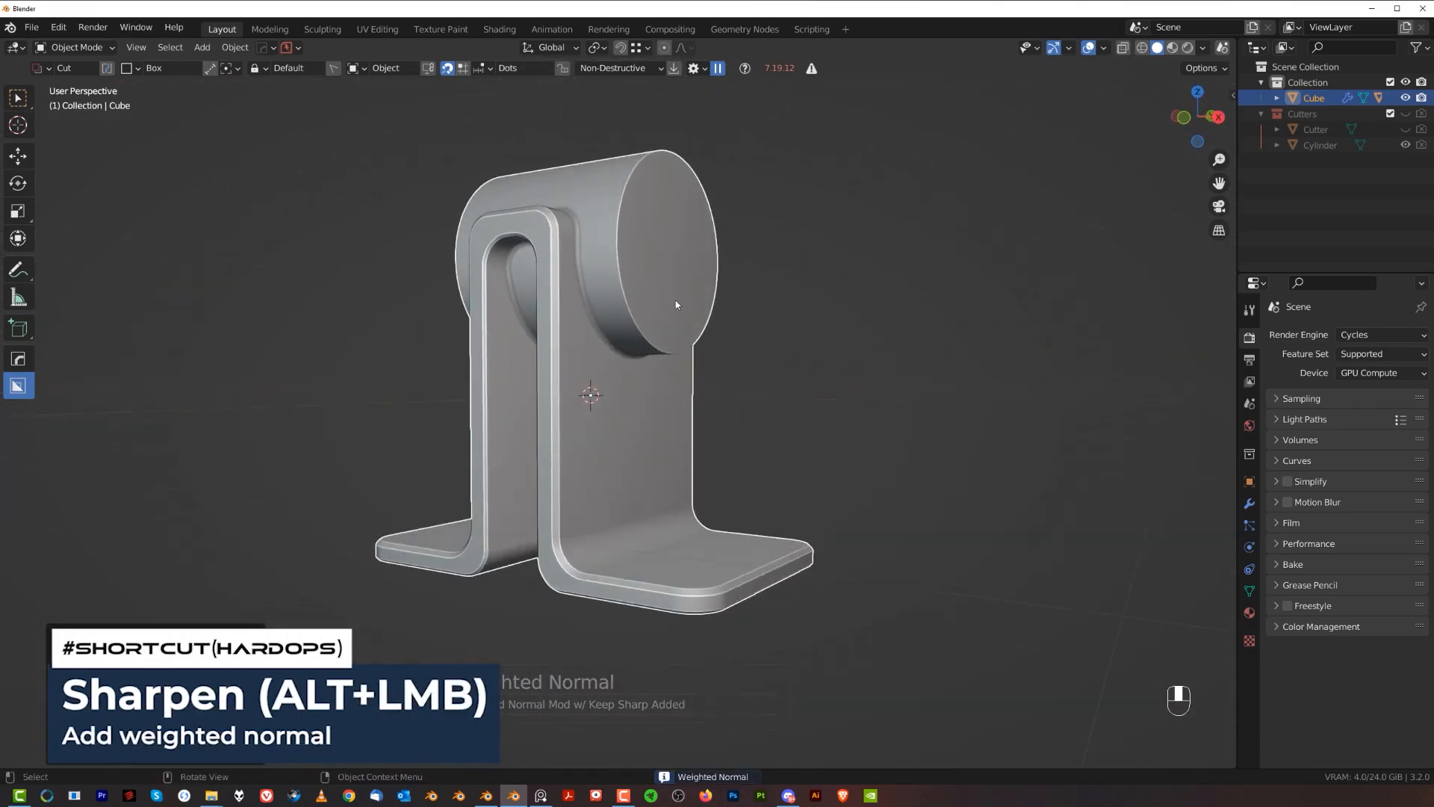
{"action": "key", "text": "Tab"}
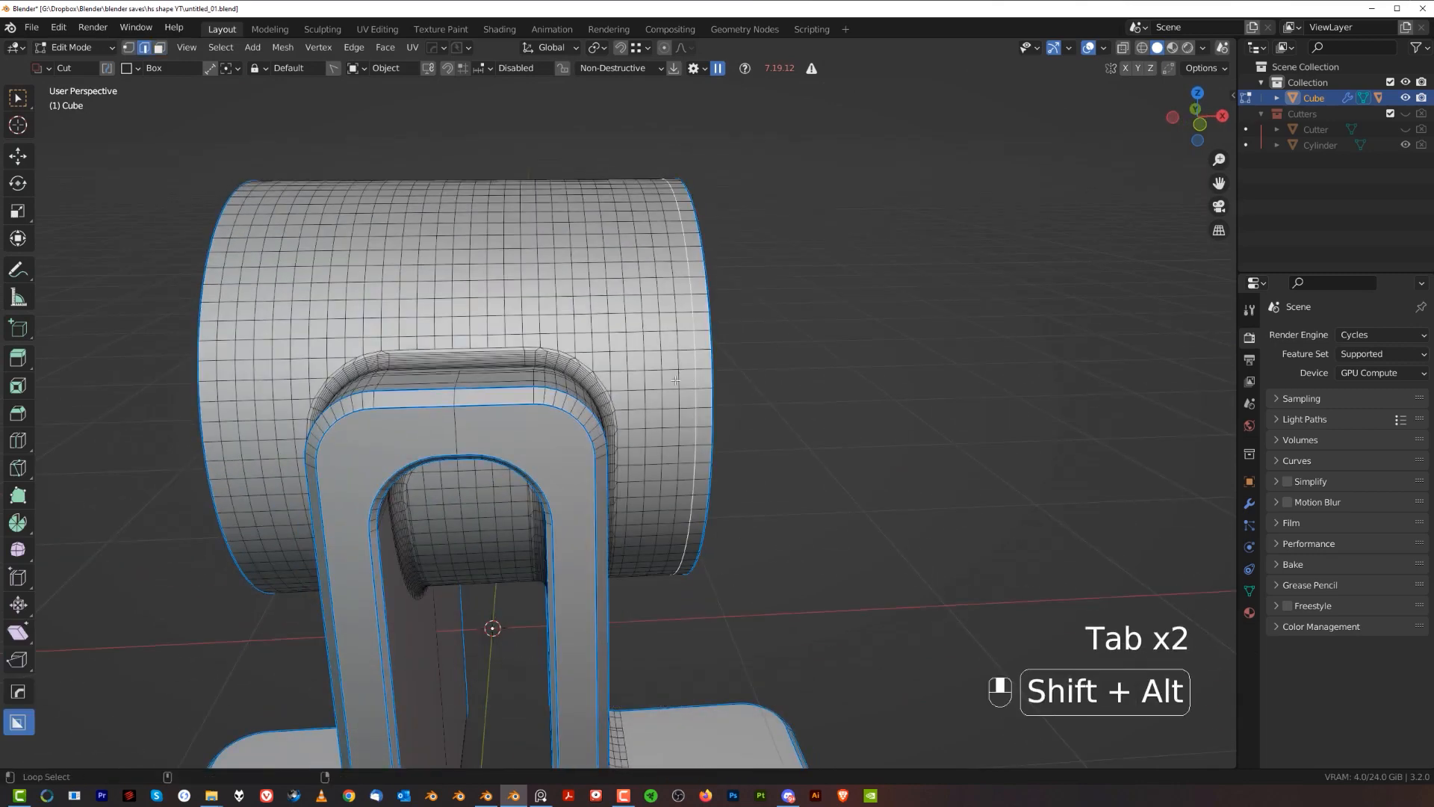
Inset the hub end into stepped rings, symmetrize it and bevel the bore's inner rim.
{"action": "key", "text": "x"}
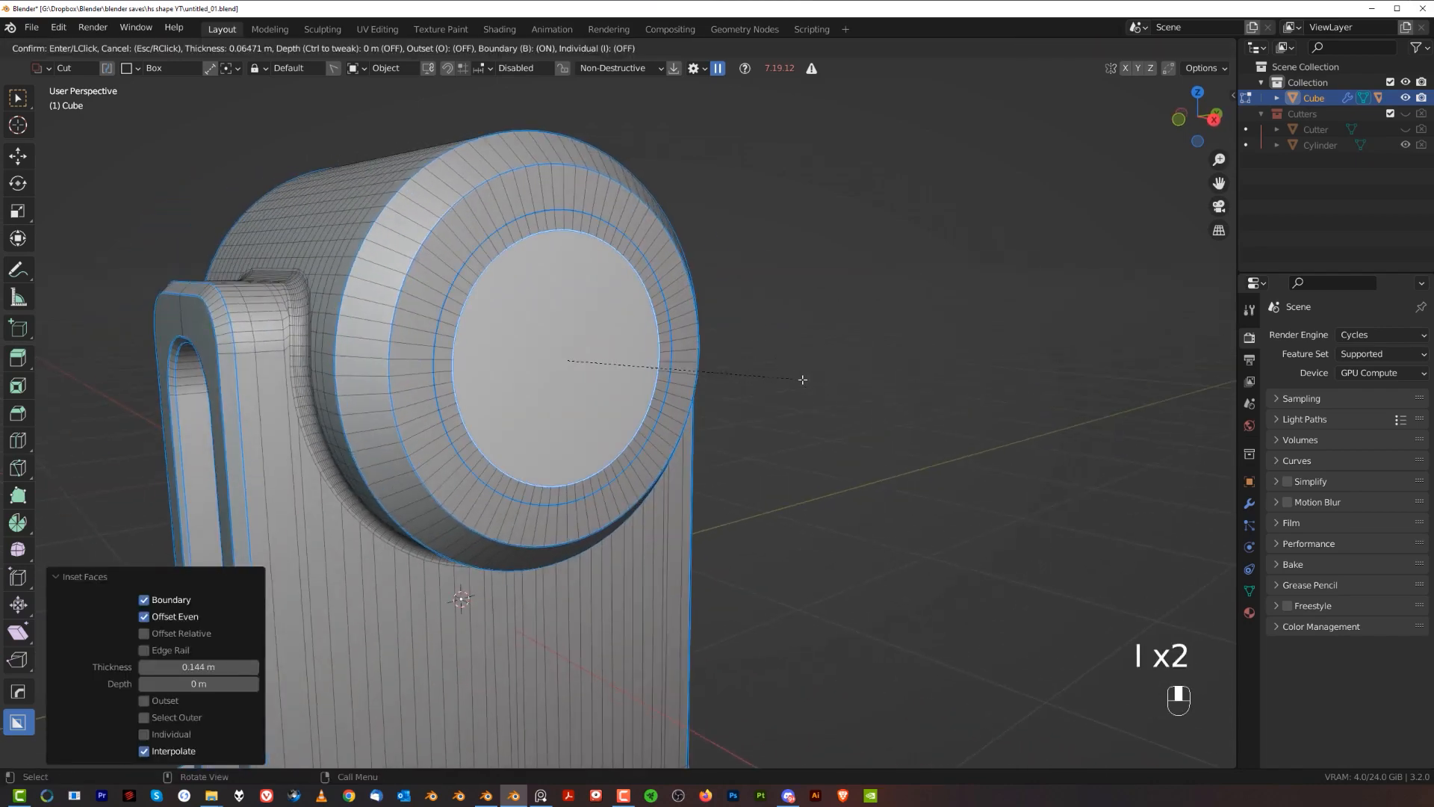
{"action": "key", "text": "g"}
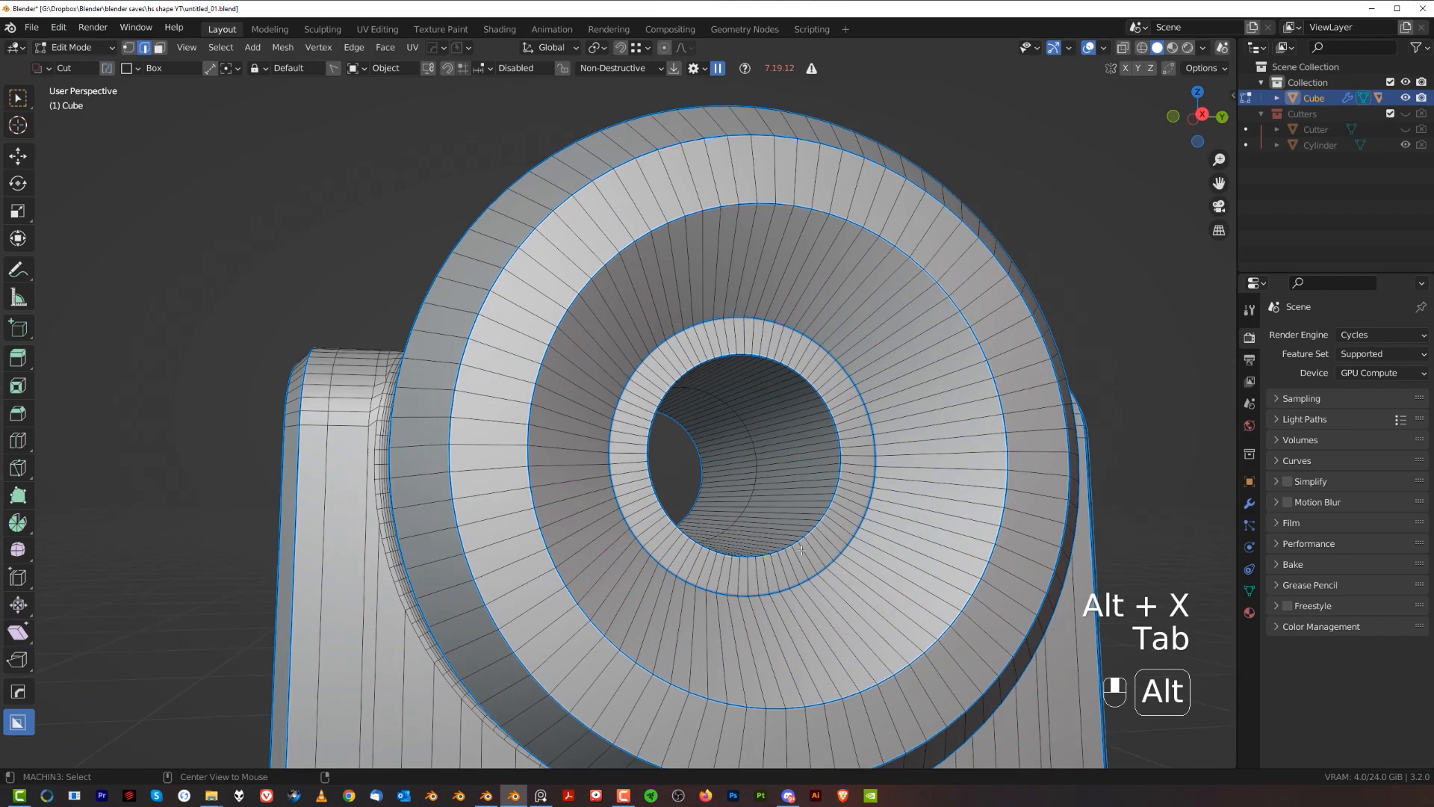
{"action": "key", "text": "ctrl+b"}
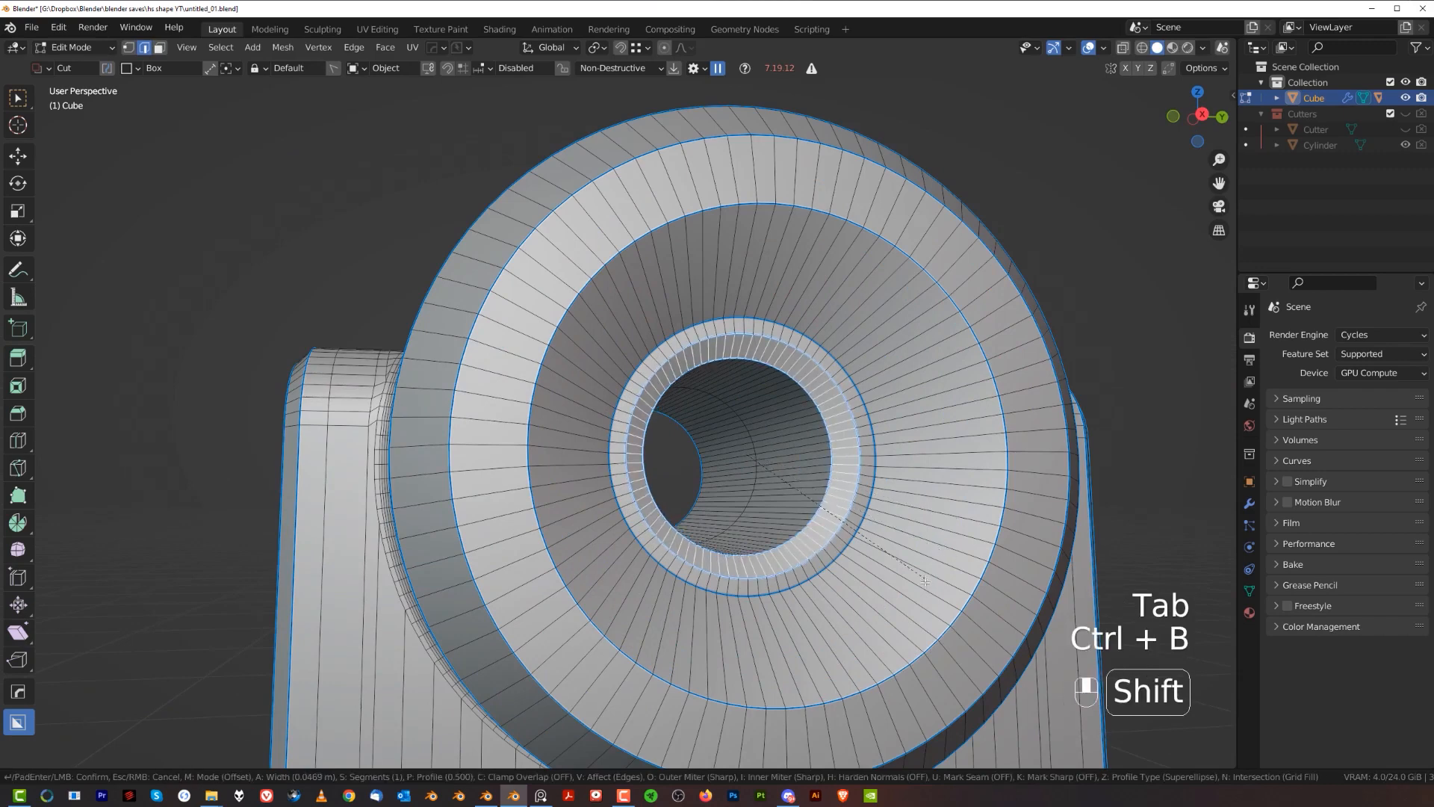
{"action": "key", "text": "Tab"}
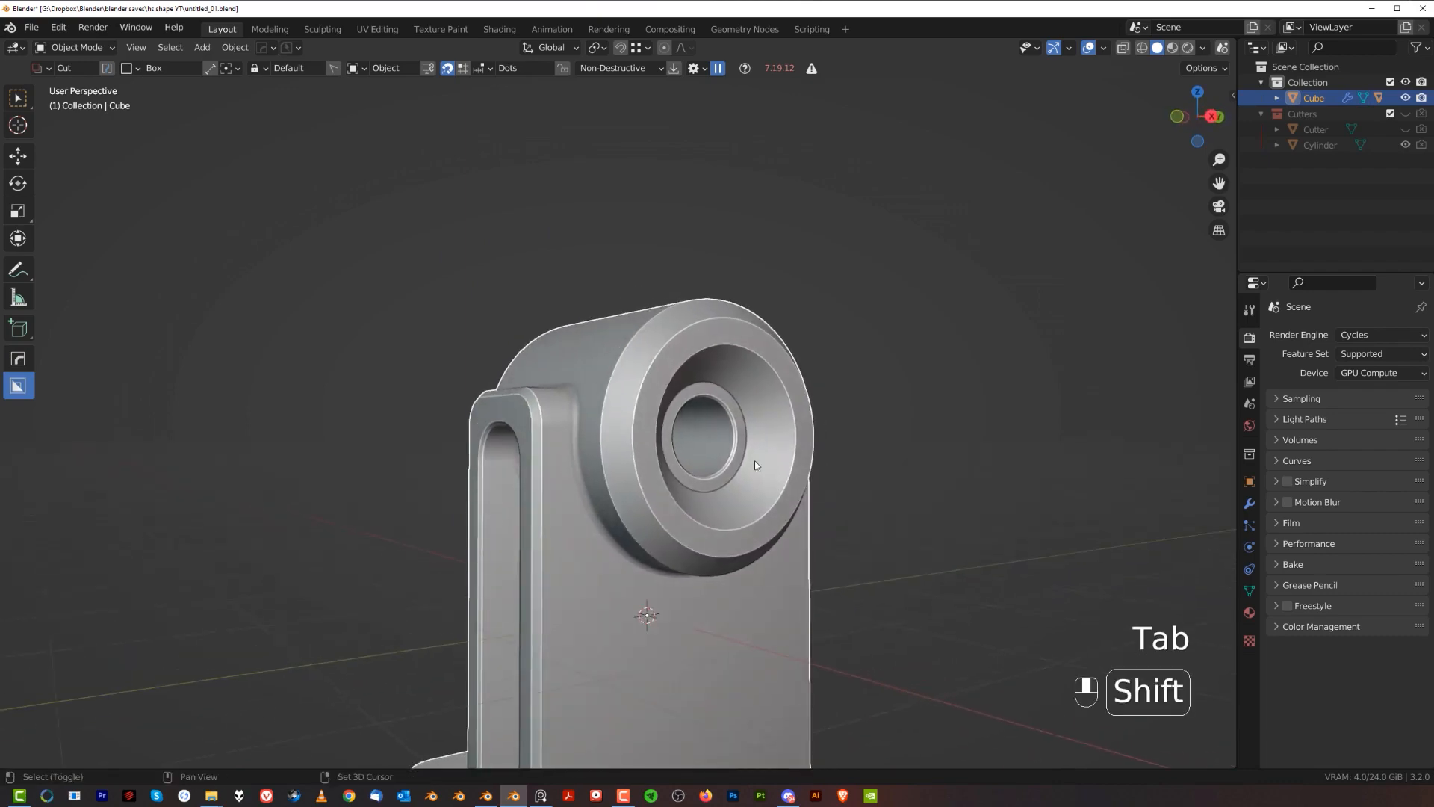
{"action": "scroll", "scroll_direction": "up", "scroll_amount": 3}
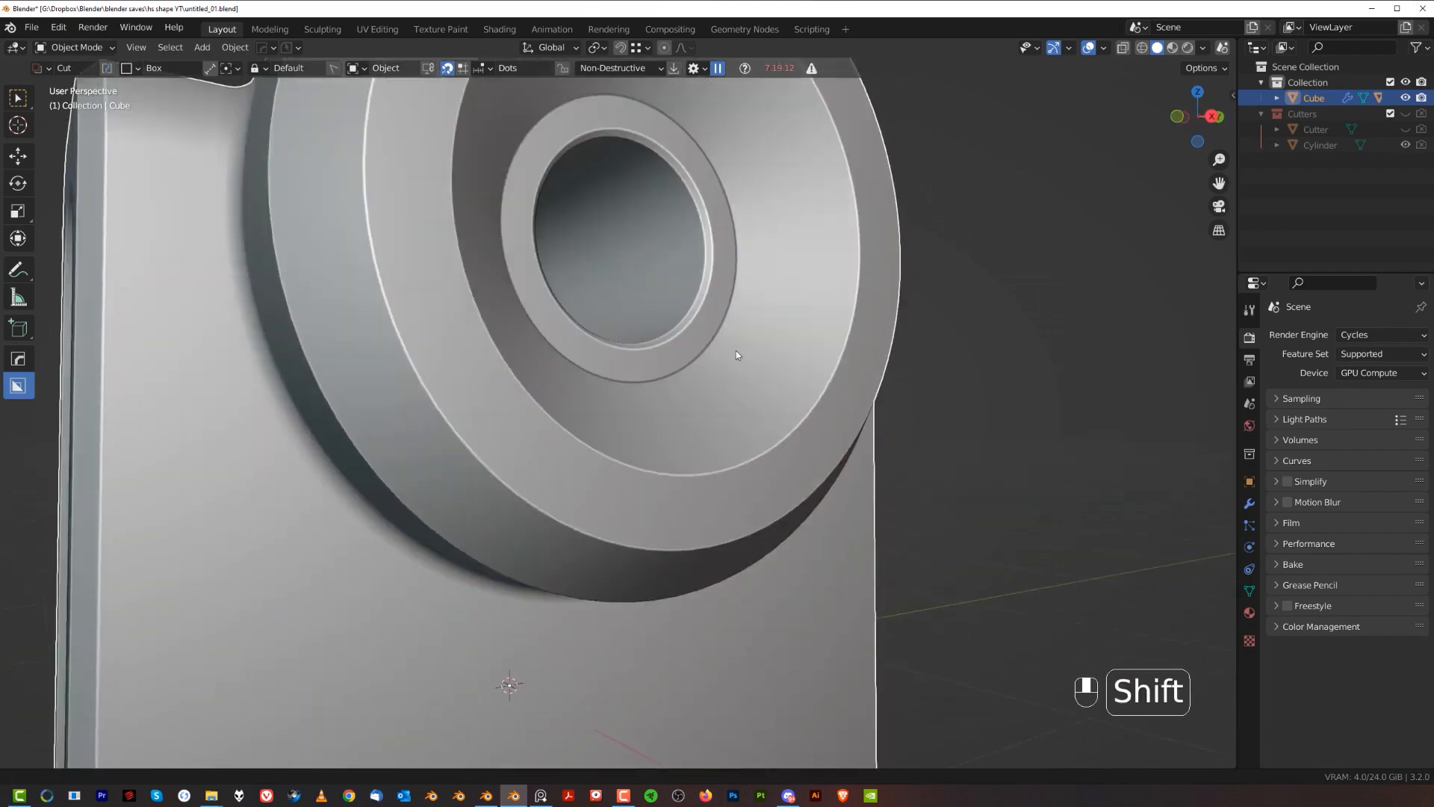
{"action": "left_click_drag", "start_coordinate": [737, 355], "coordinate": [773, 447]}
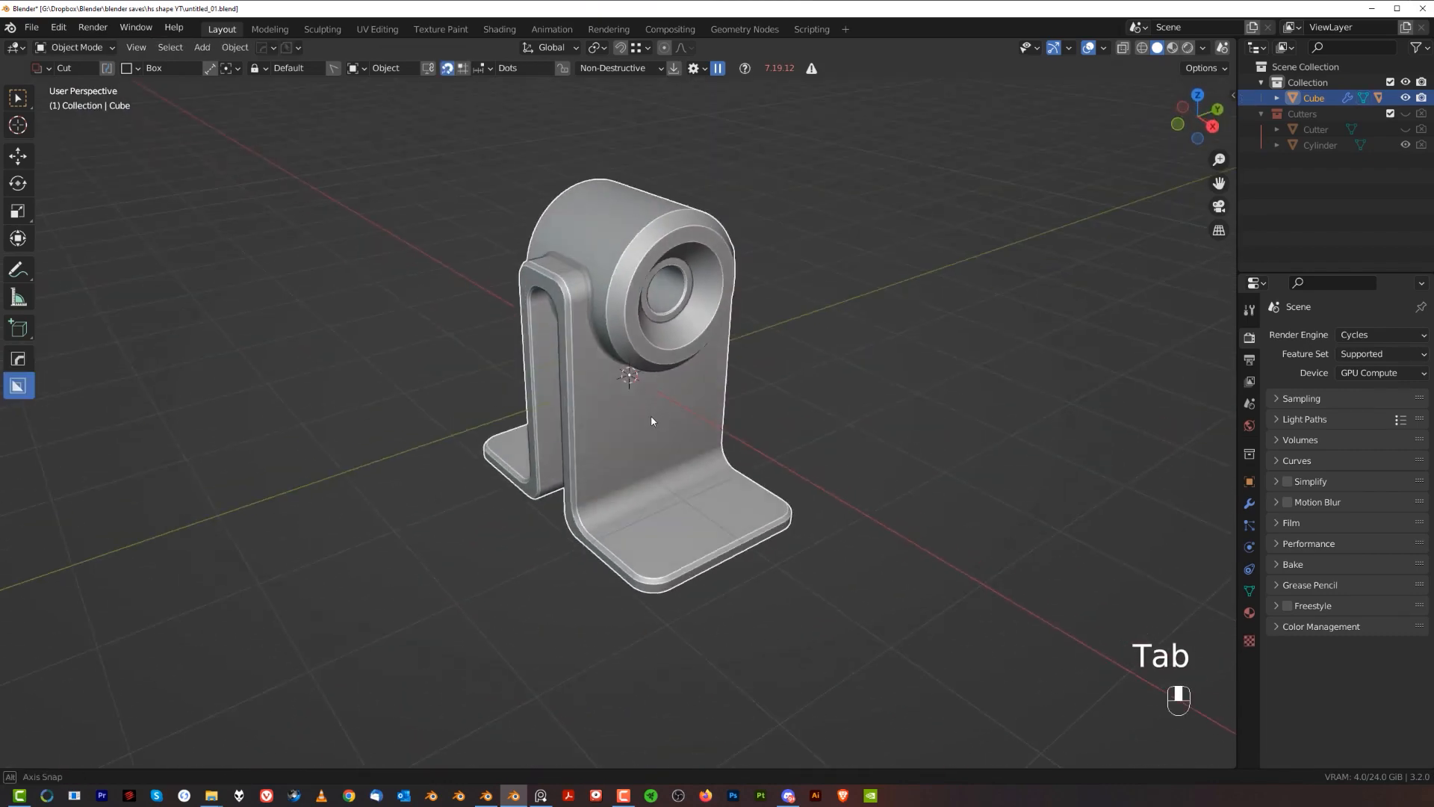
Add a cube cutter, raise it over the upright and apply its transforms.
{"action": "key", "text": "shift+a"}
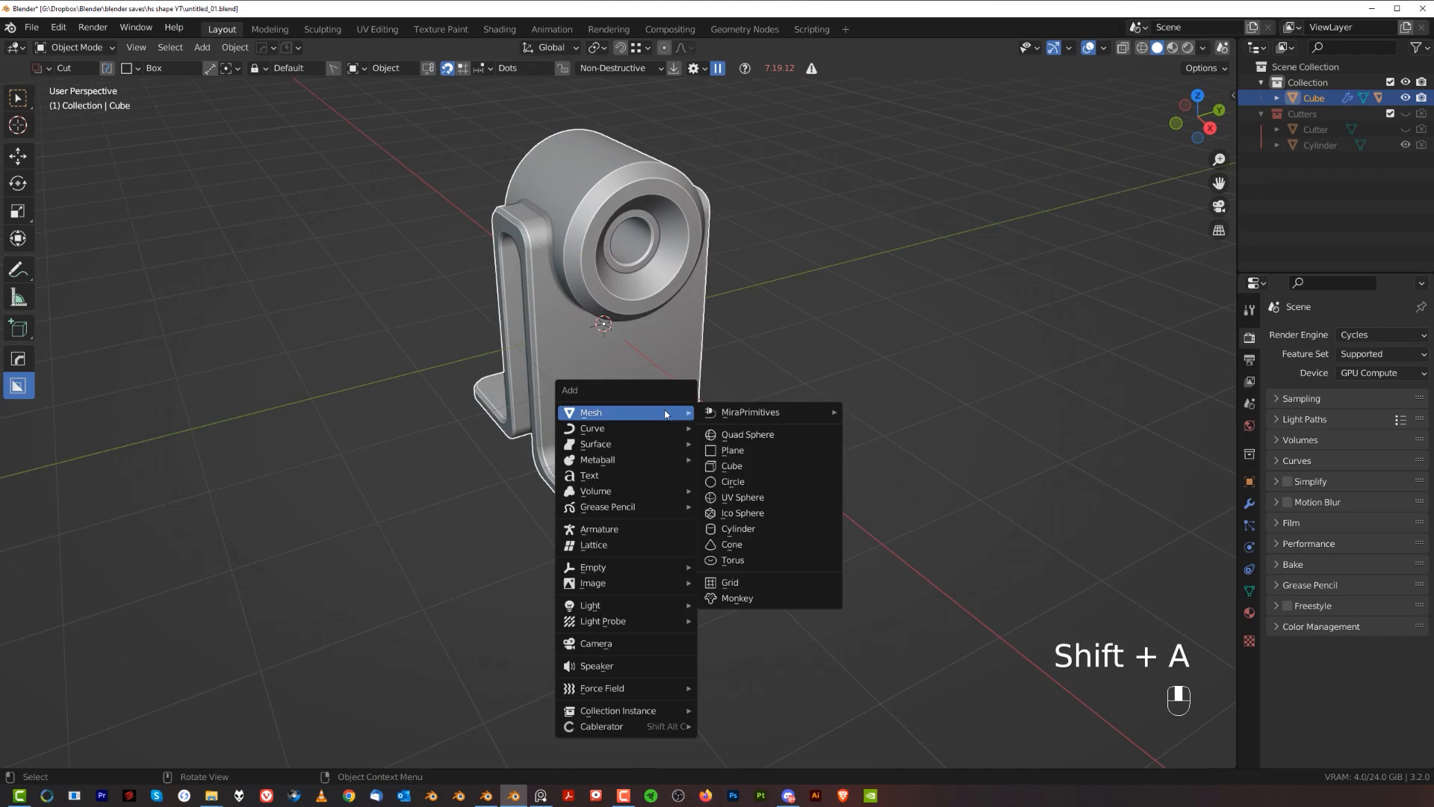
{"action": "left_click", "coordinate": [730, 465]}
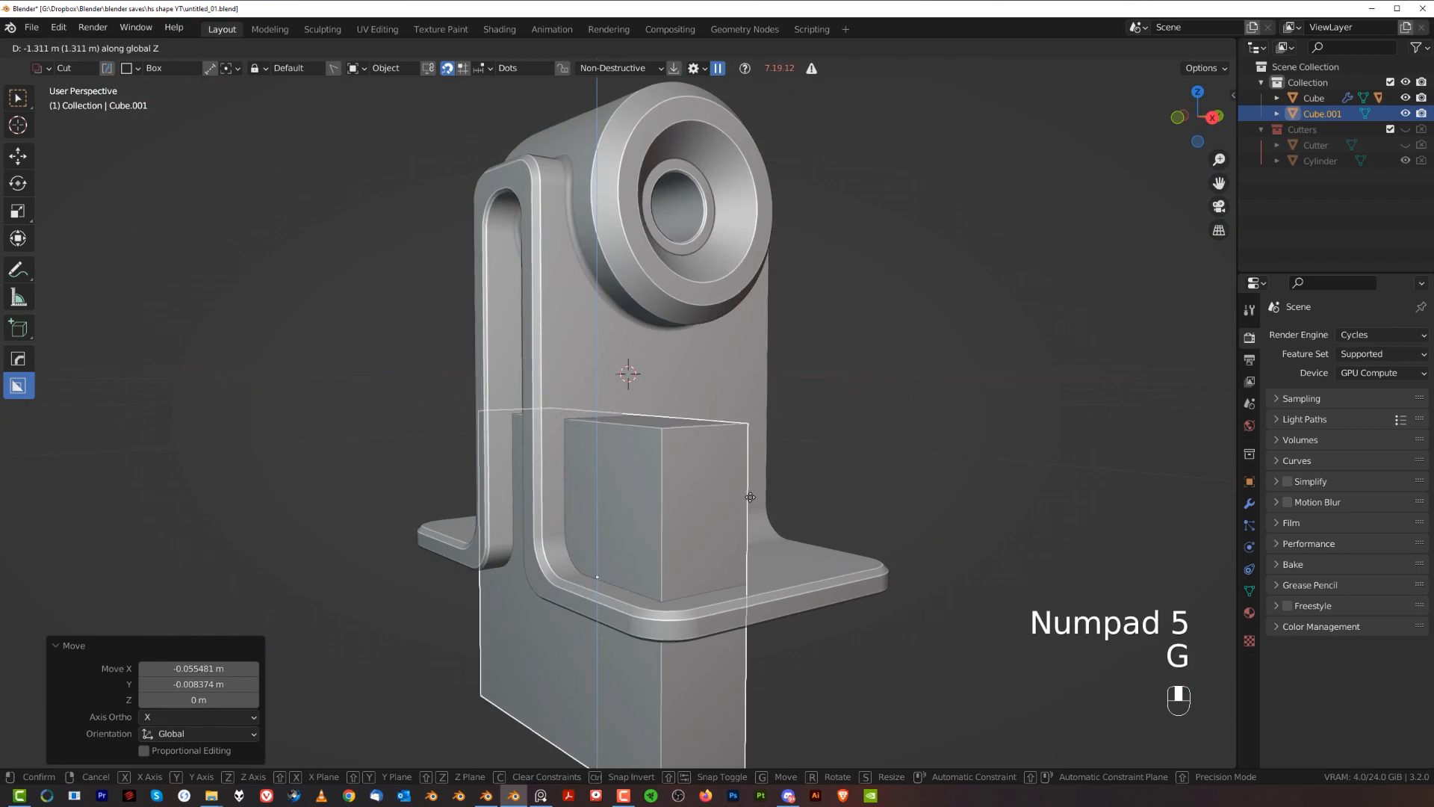
{"action": "key", "text": "s"}
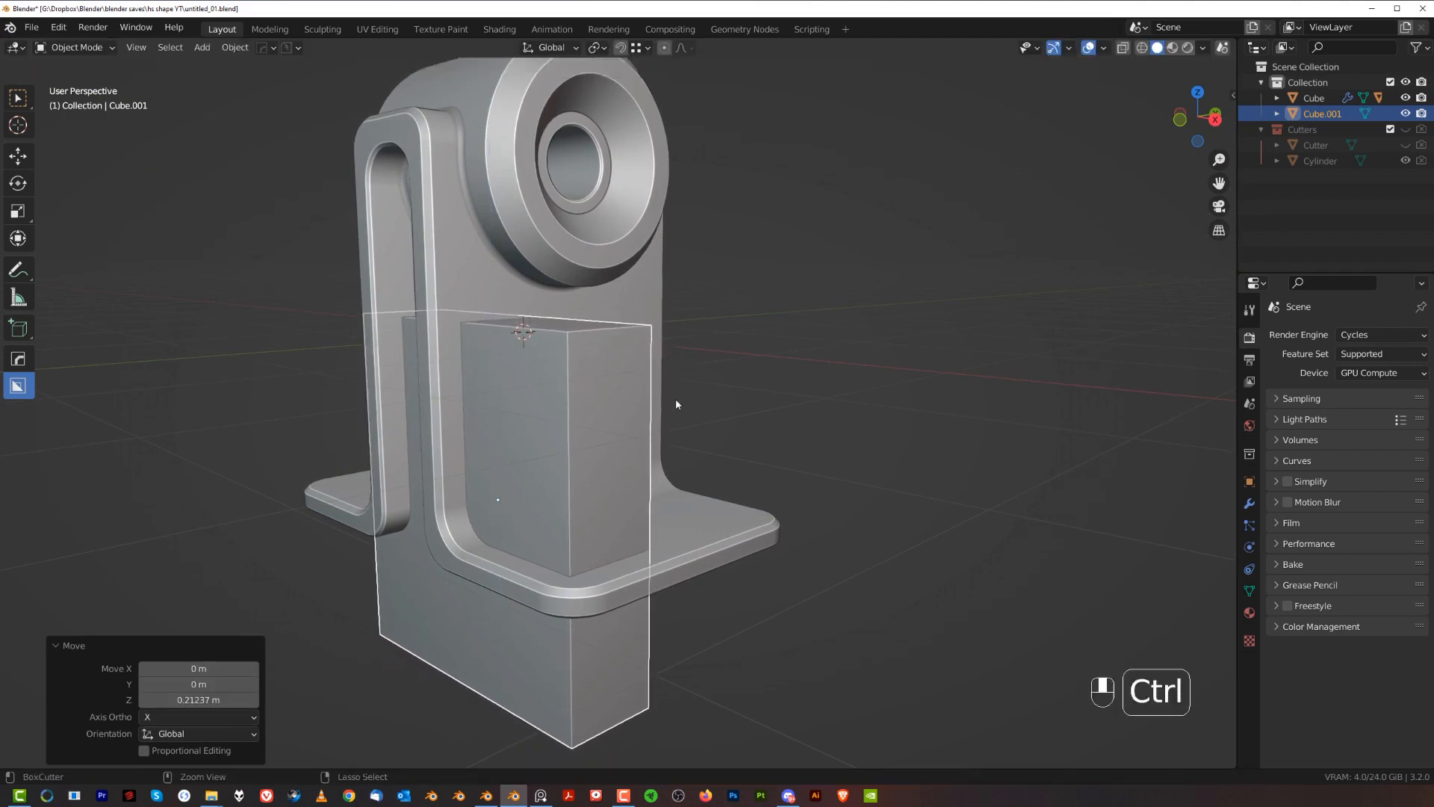
{"action": "key", "text": "Tab"}
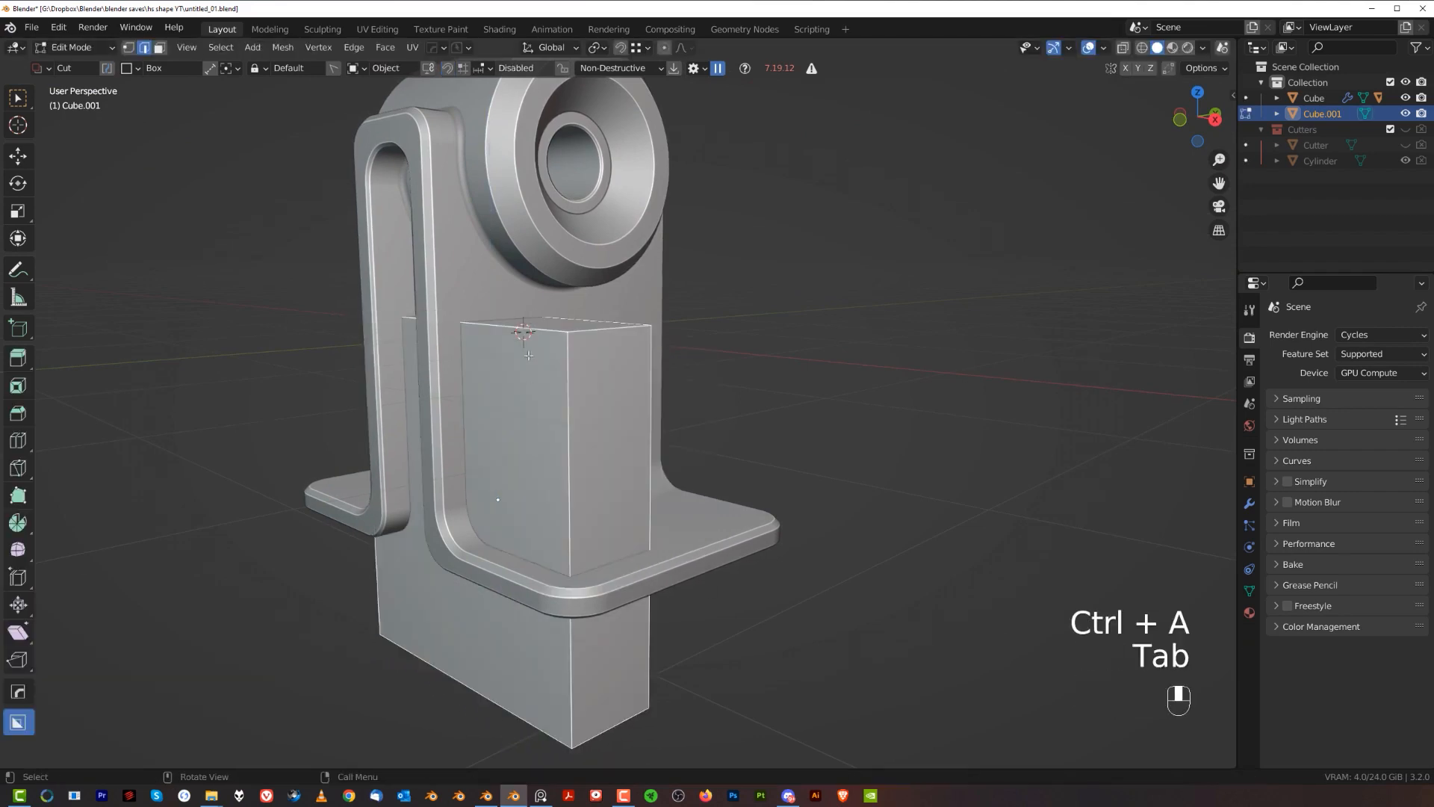
Bevel the cutter's top corner edges to cut a round-topped slot through the upright.
{"action": "key", "text": "ctrl+b"}
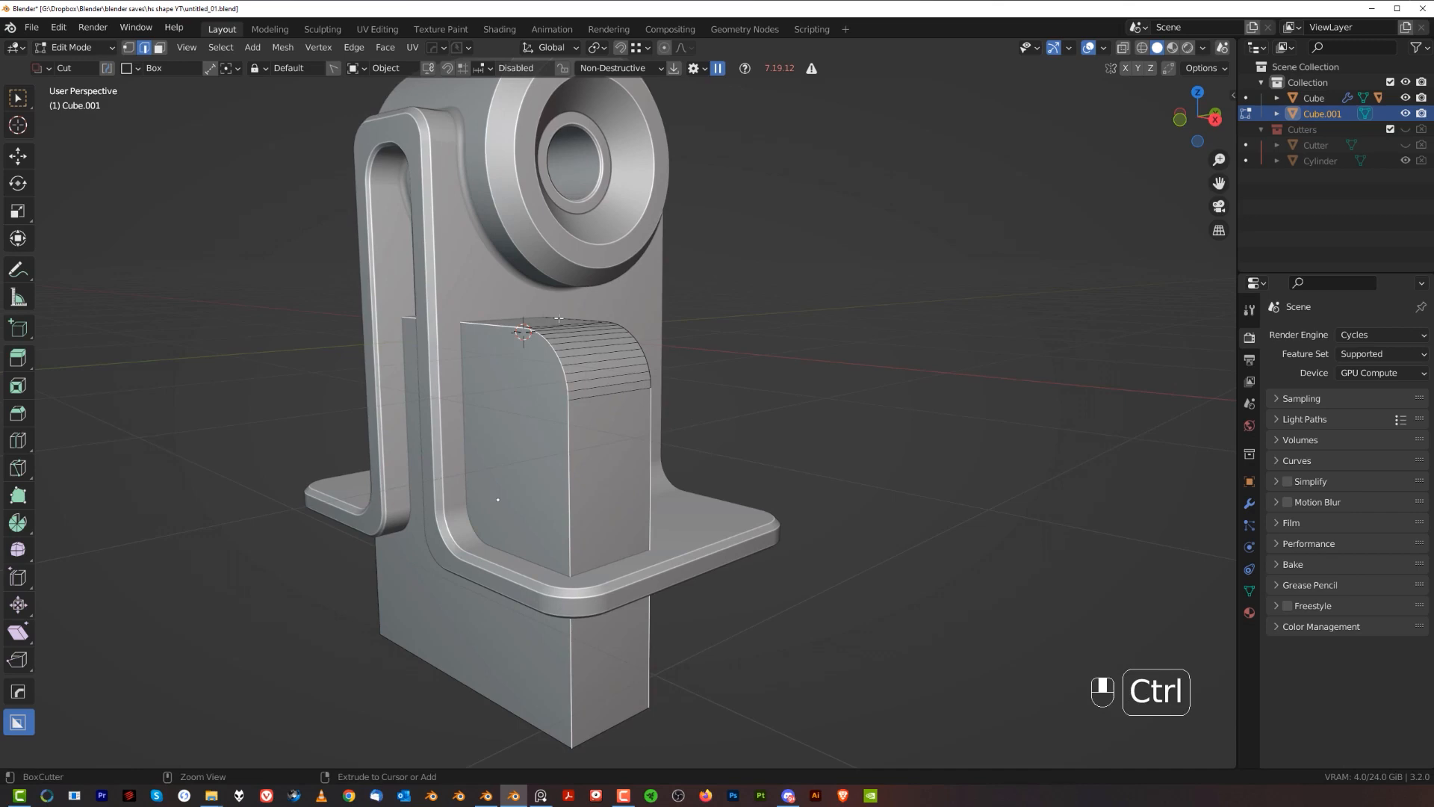
{"action": "key", "text": "ctrl+b"}
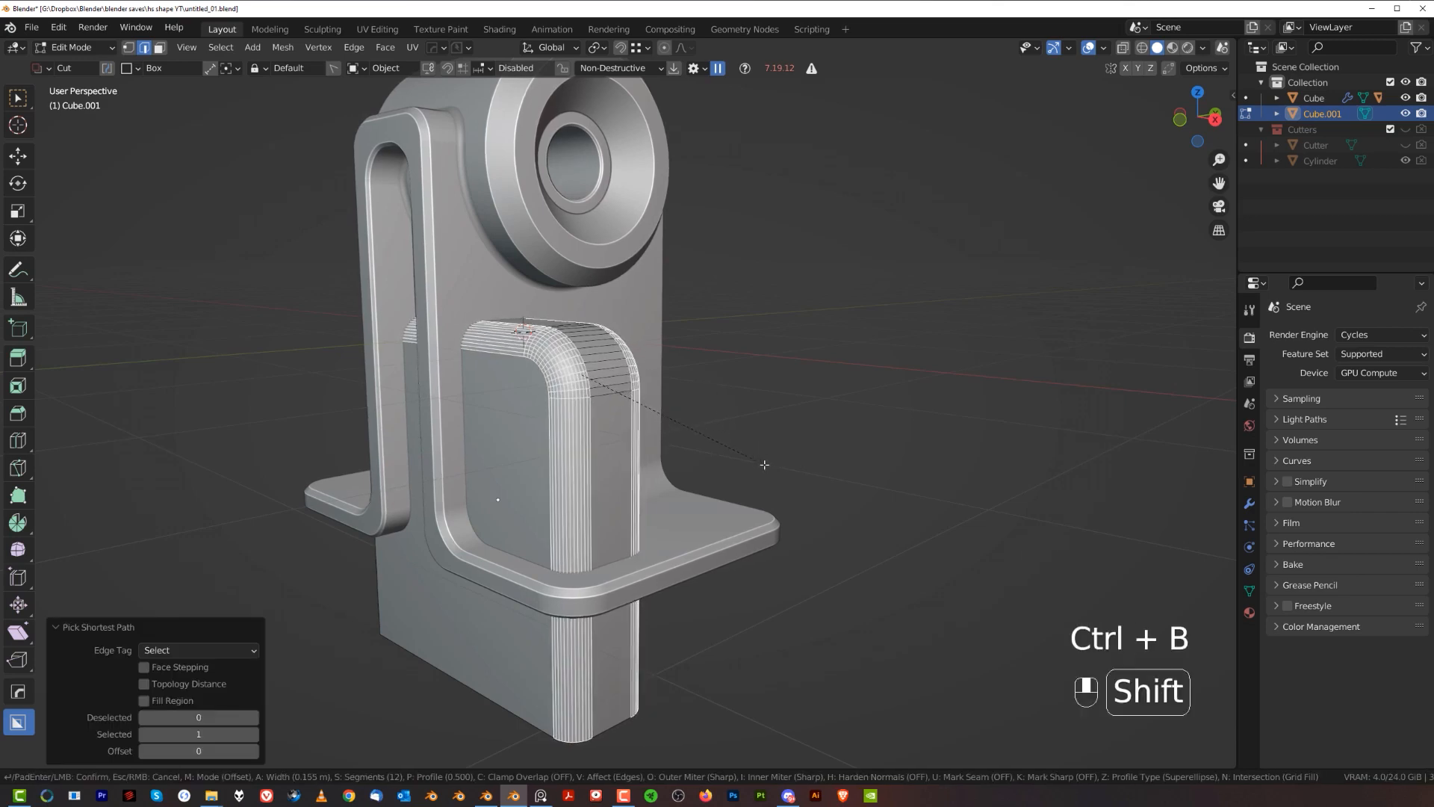
{"action": "key", "text": "Tab"}
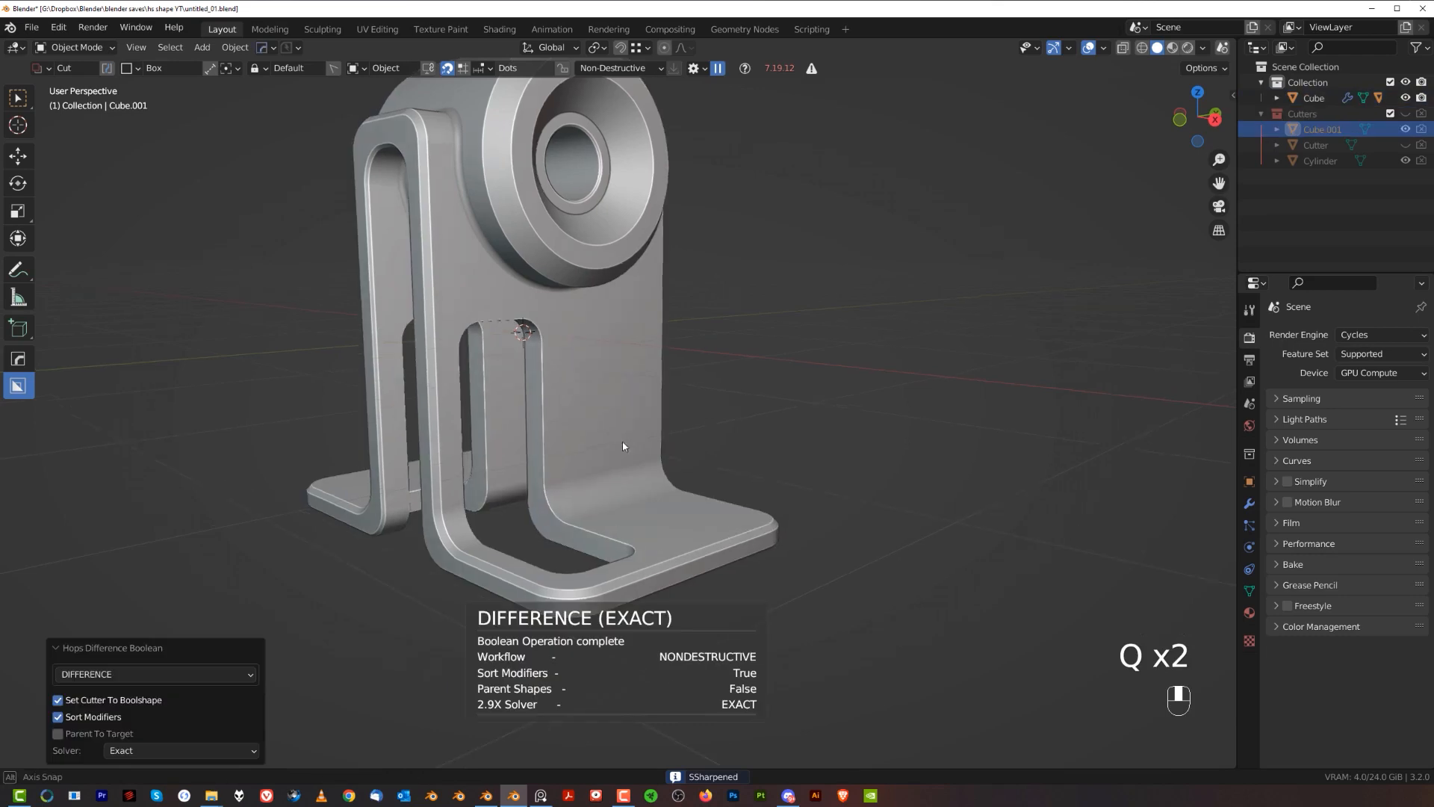
{"action": "left_click_drag", "start_coordinate": [622, 448], "coordinate": [590, 425]}
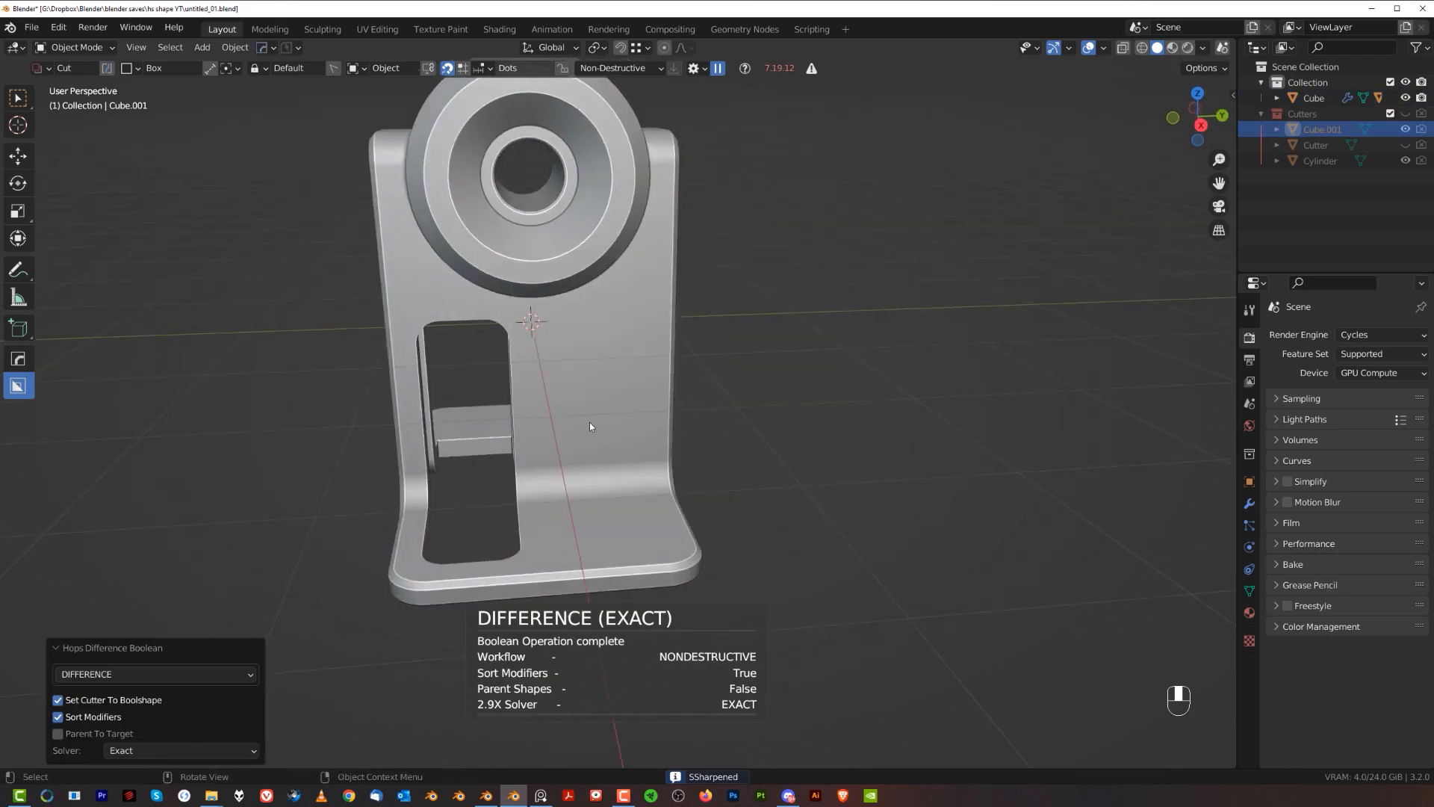
{"action": "key", "text": "Alt+X"}
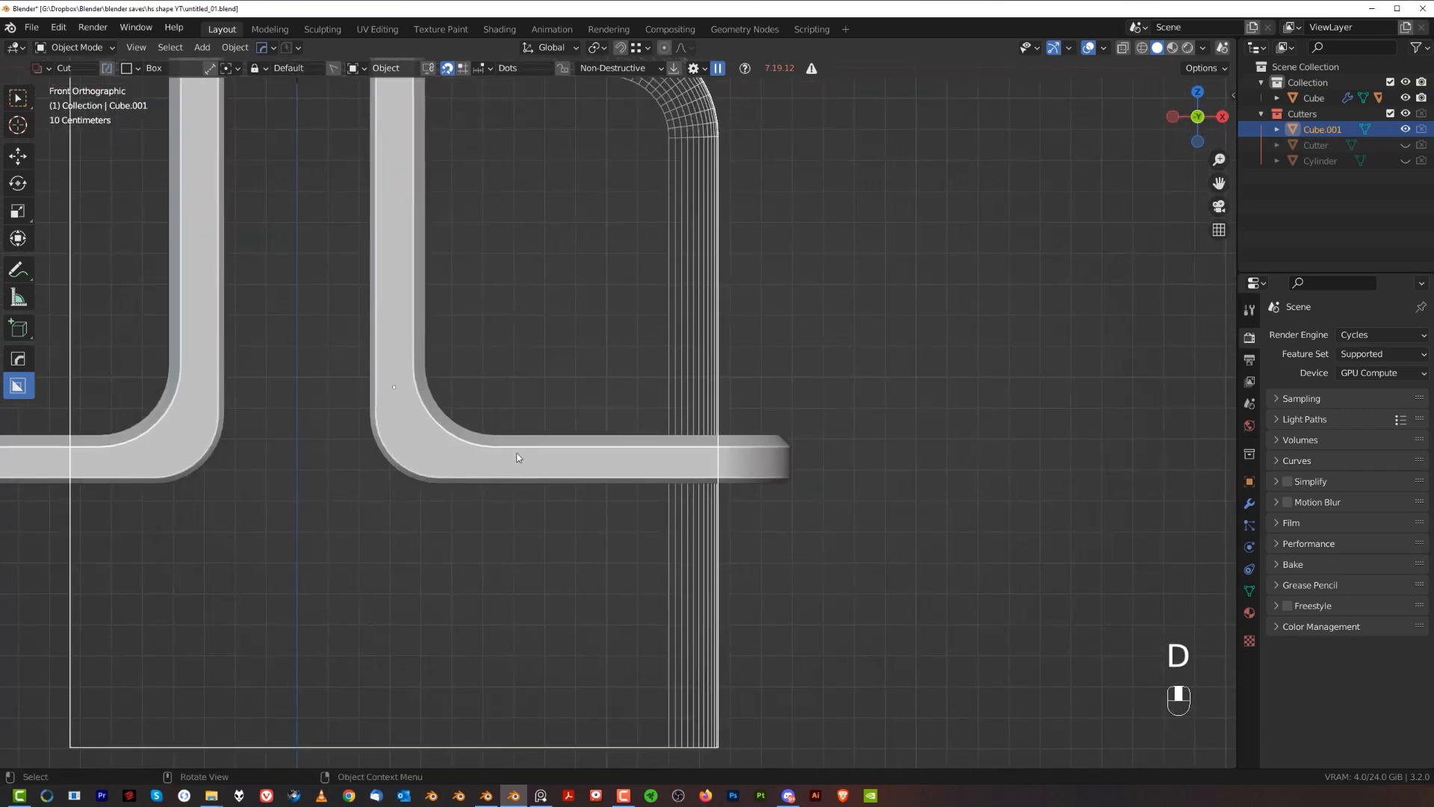
Place the duplicated slot cutter over the base plate and switch BoxCutter to circle shapes.
{"action": "left_click_drag", "start_coordinate": [506, 453], "coordinate": [738, 476]}
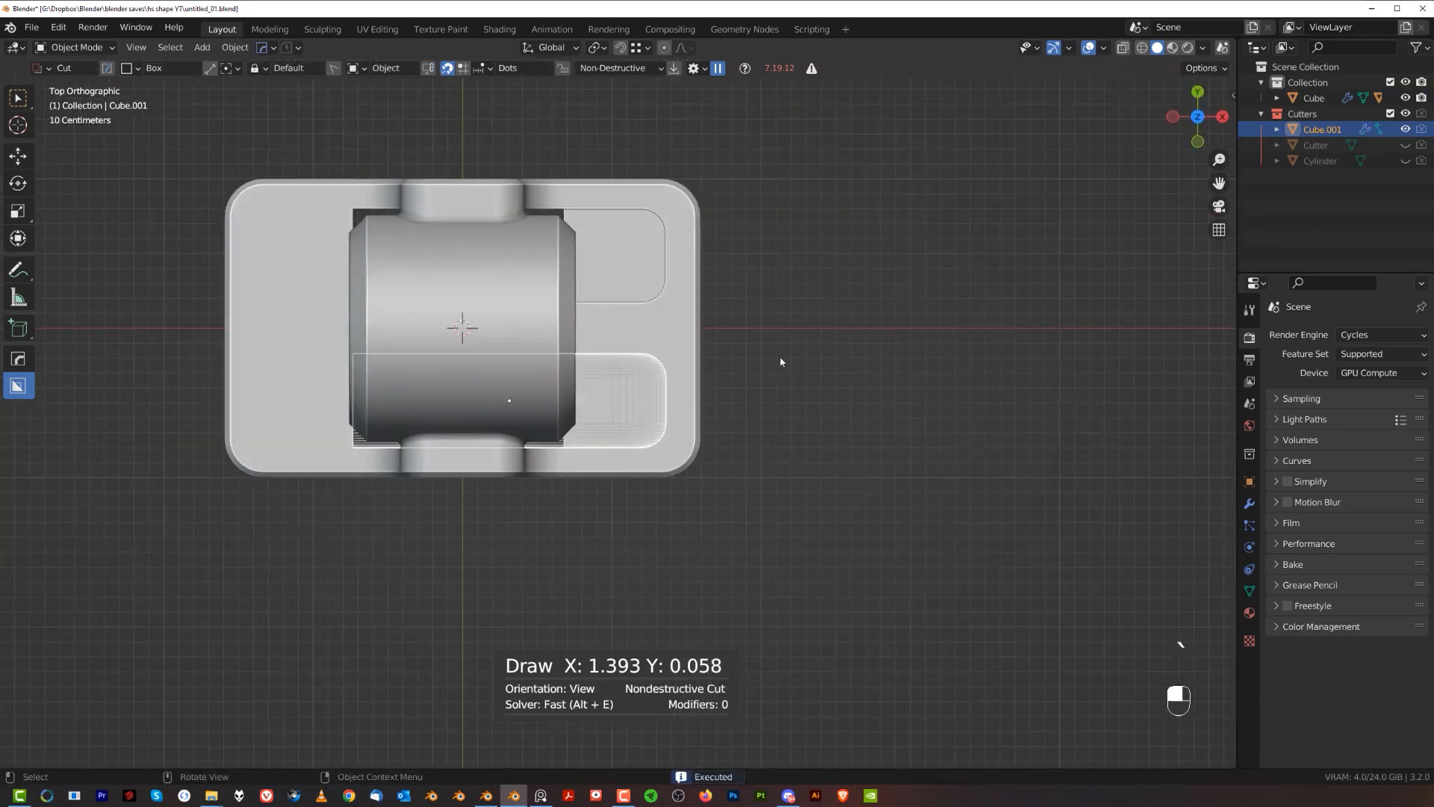
{"action": "key", "text": "shift+v"}
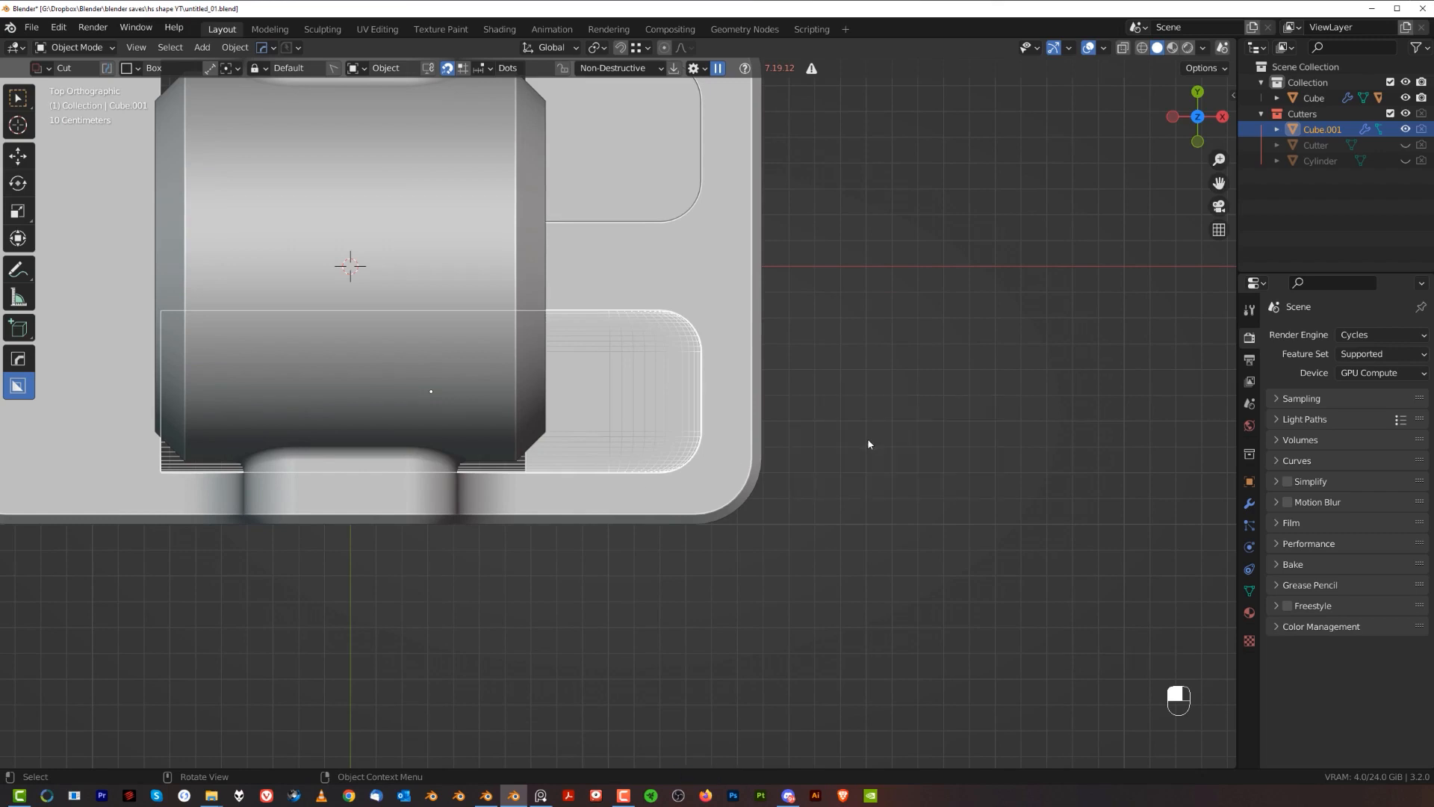
{"action": "key", "text": "shift+v"}
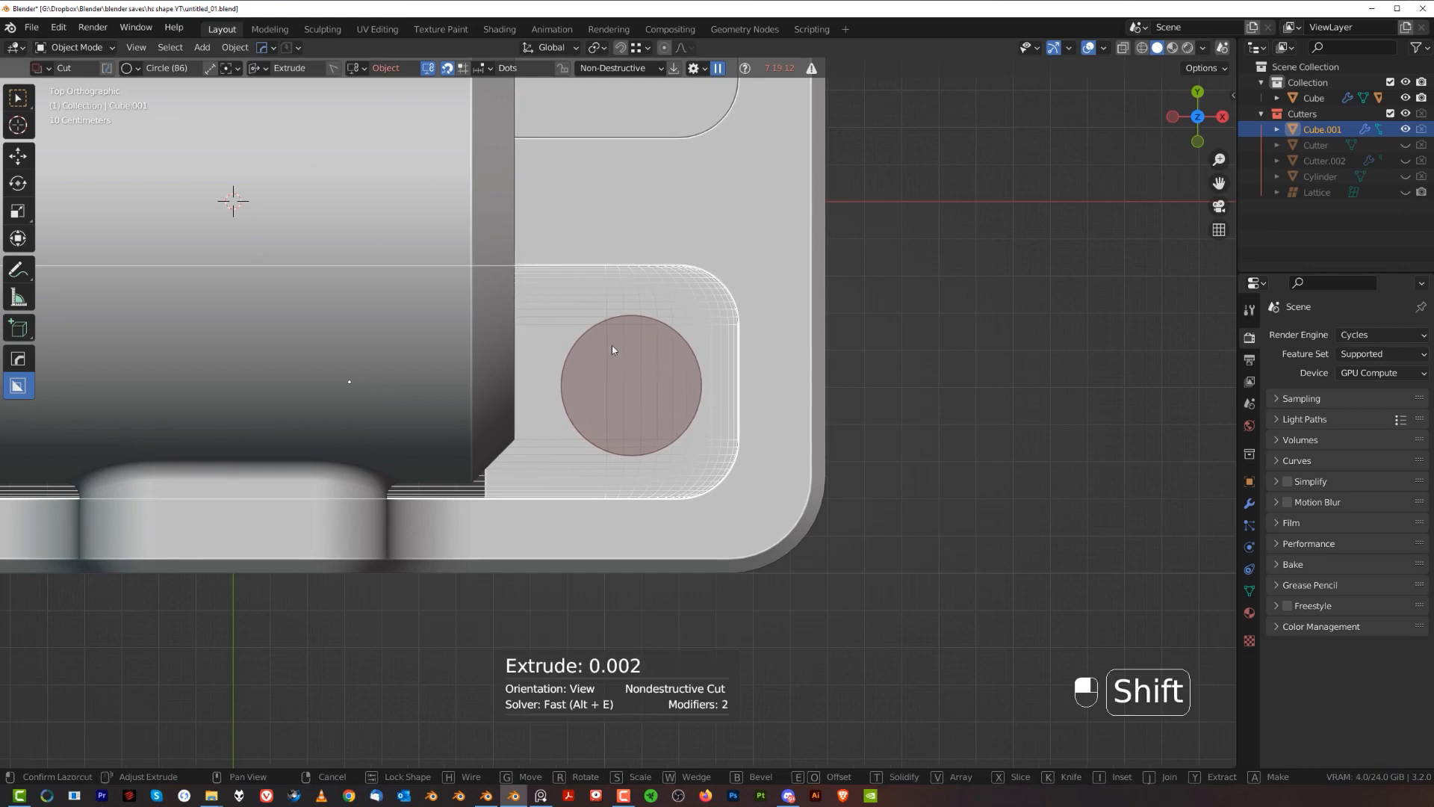
Size the circle cutter's segments and subtract it as a recessed bolt hole in the base pad.
{"action": "scroll", "scroll_direction": "down", "scroll_amount": 3}
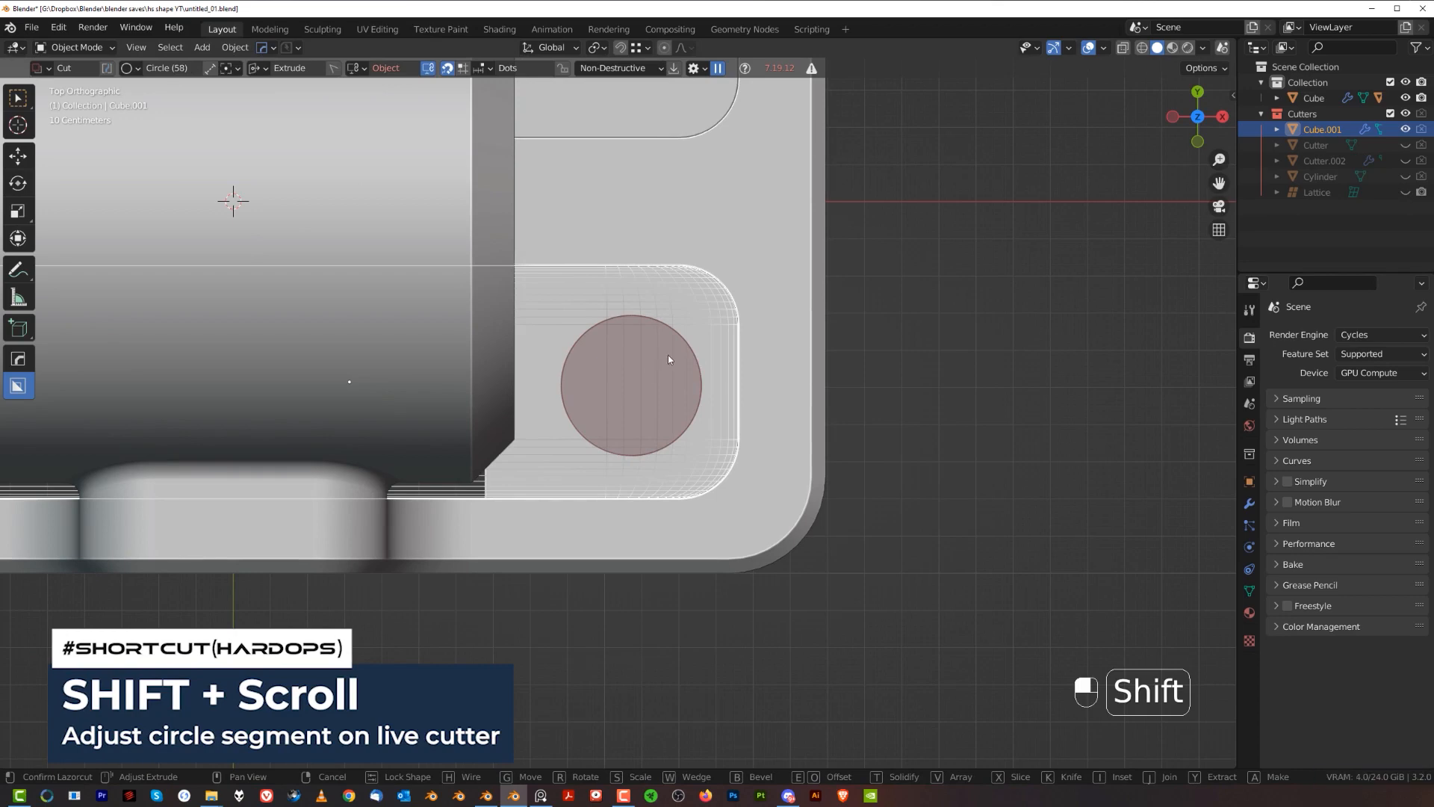
{"action": "scroll", "scroll_direction": "down", "scroll_amount": 3}
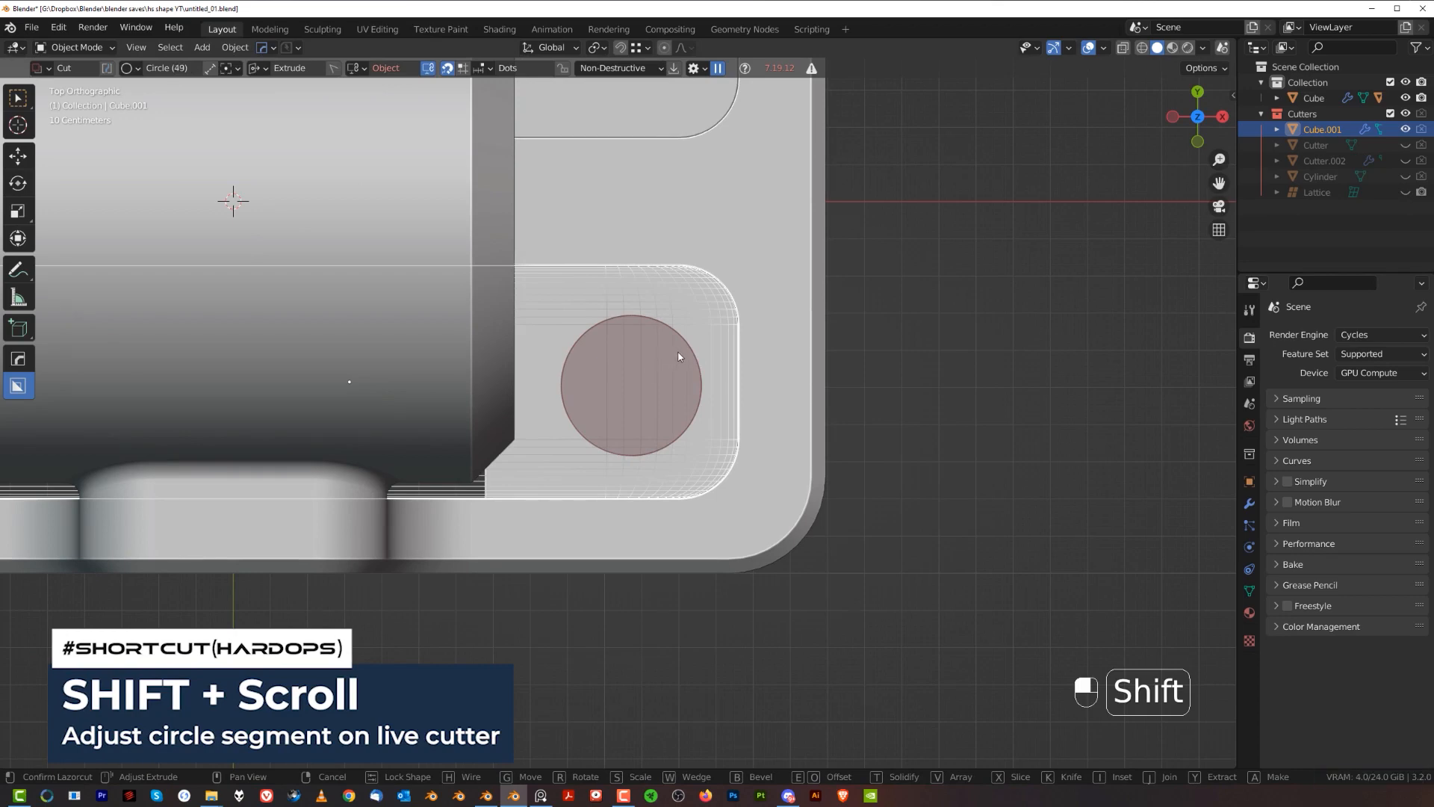
{"action": "scroll", "scroll_direction": "up", "scroll_amount": 3}
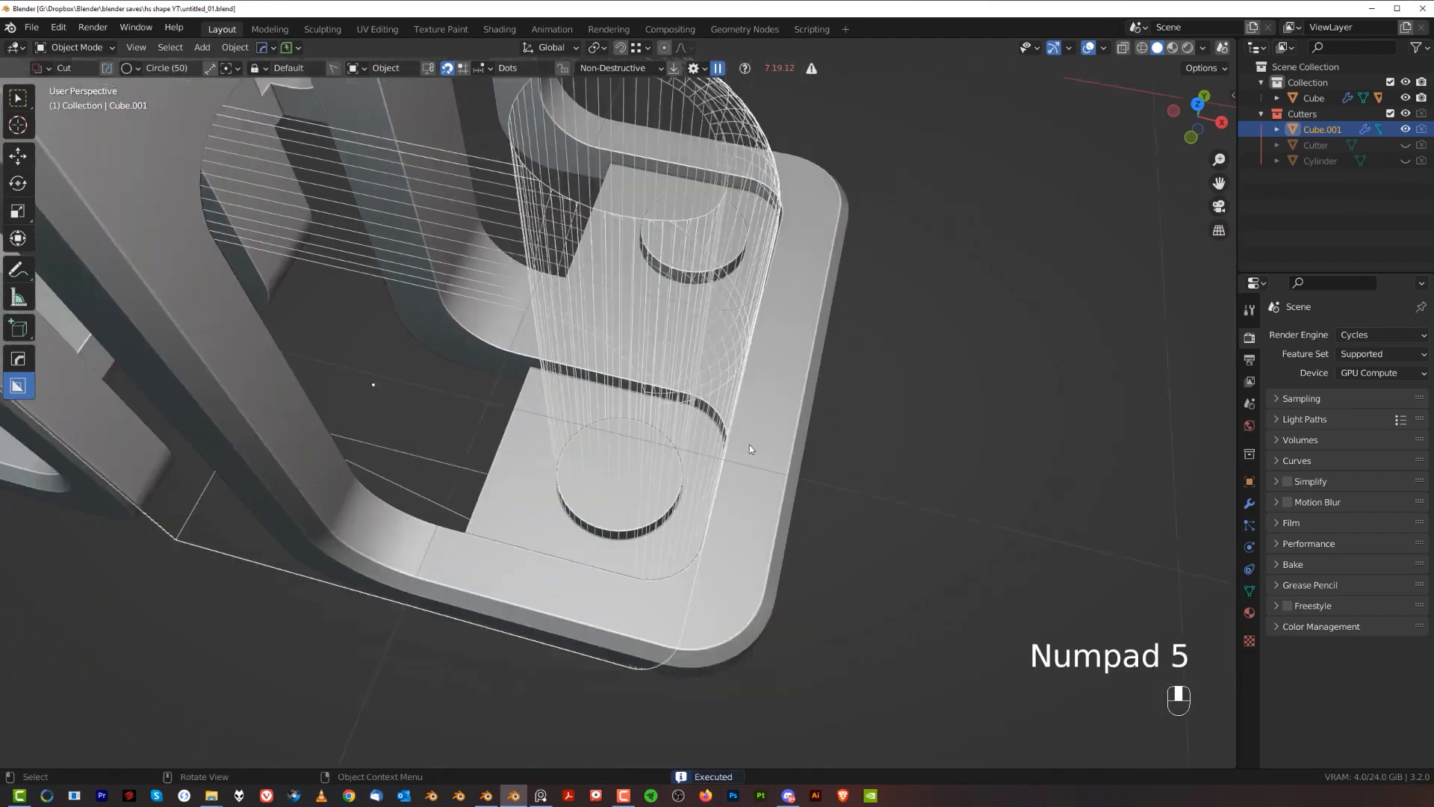
{"action": "key", "text": "q"}
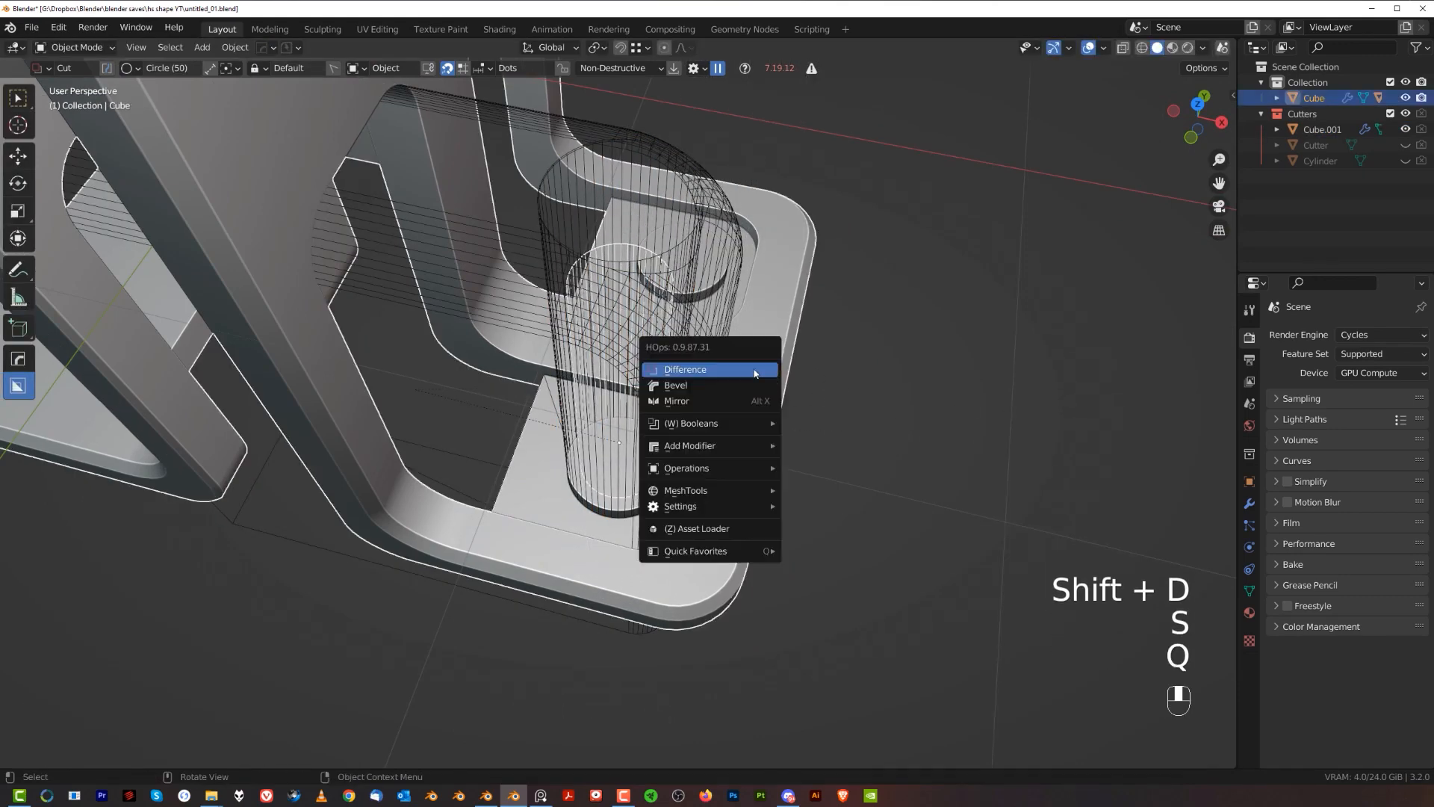
{"action": "left_click", "coordinate": [684, 370]}
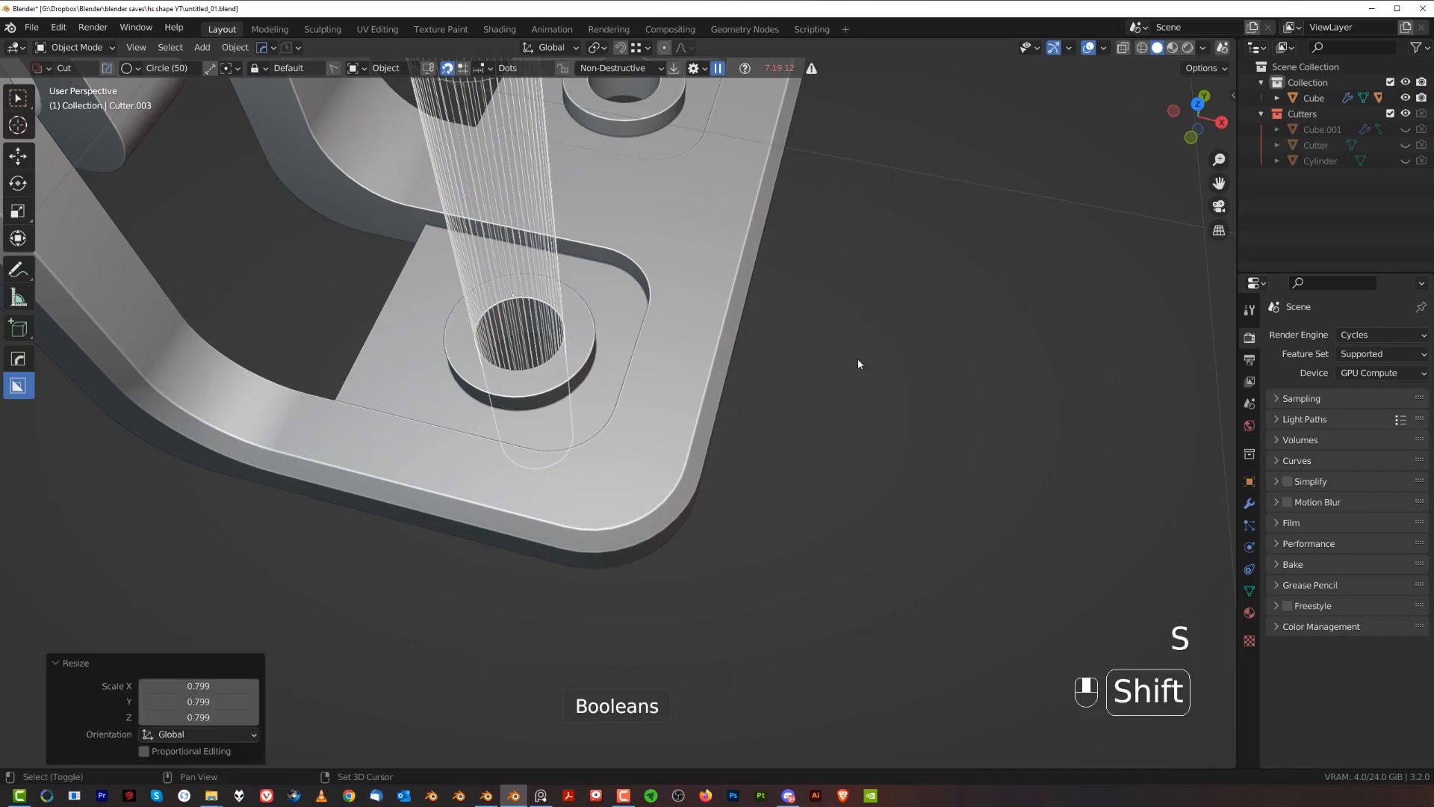
{"action": "key", "text": "shift+2"}
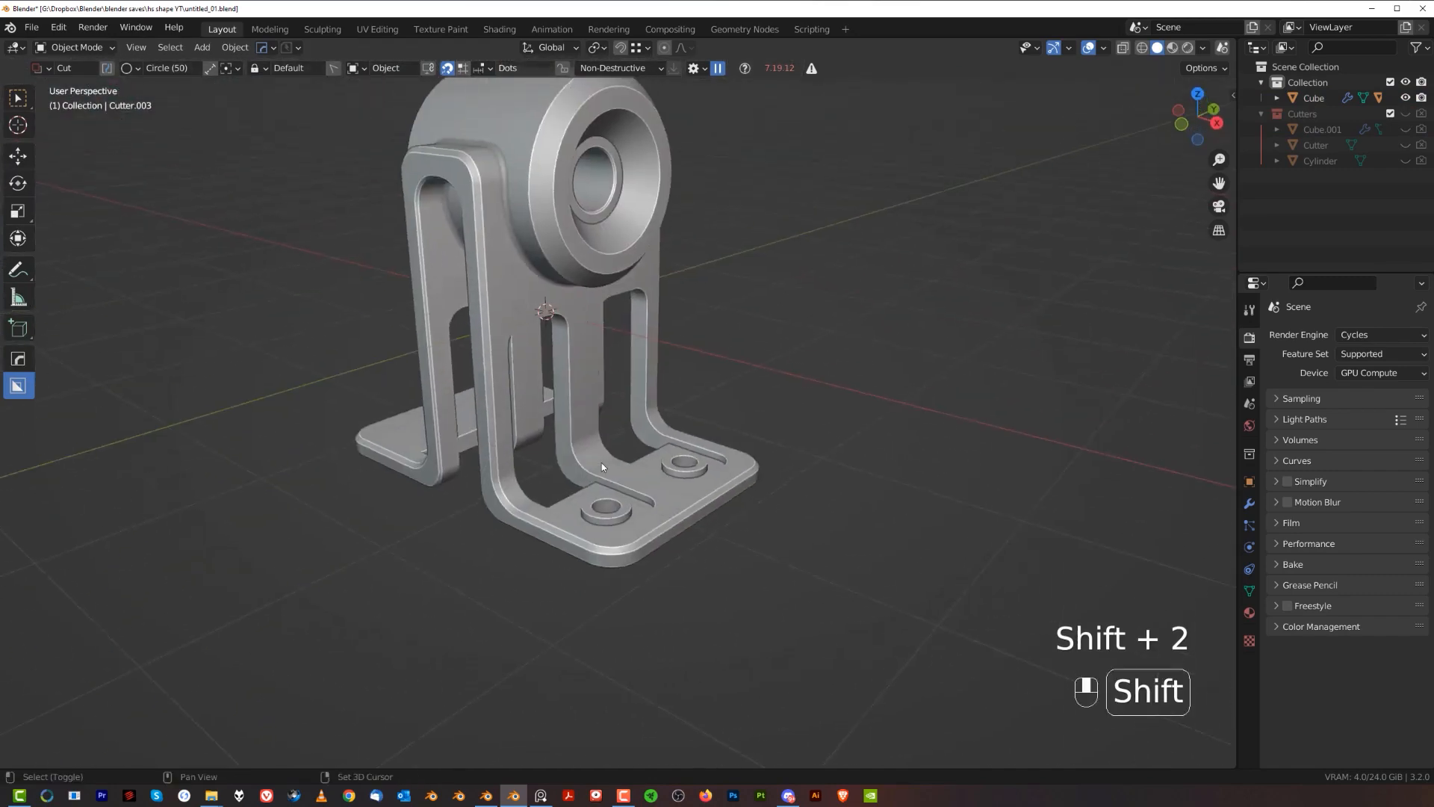
From top view draw line-mode spoke cutters radiating from the bolt hole collar.
{"action": "key", "text": "KP_5"}
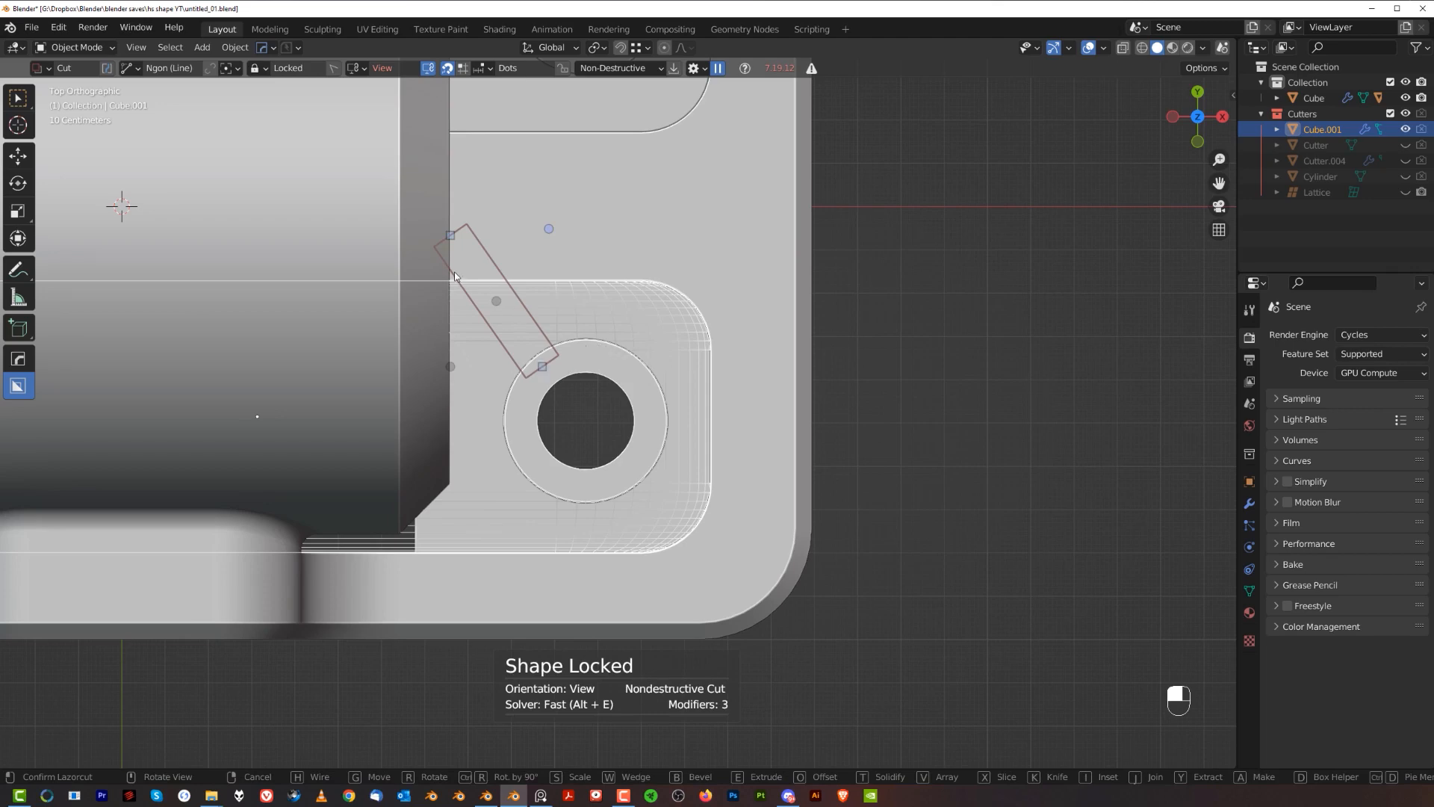
{"action": "right_click", "coordinate": [466, 276]}
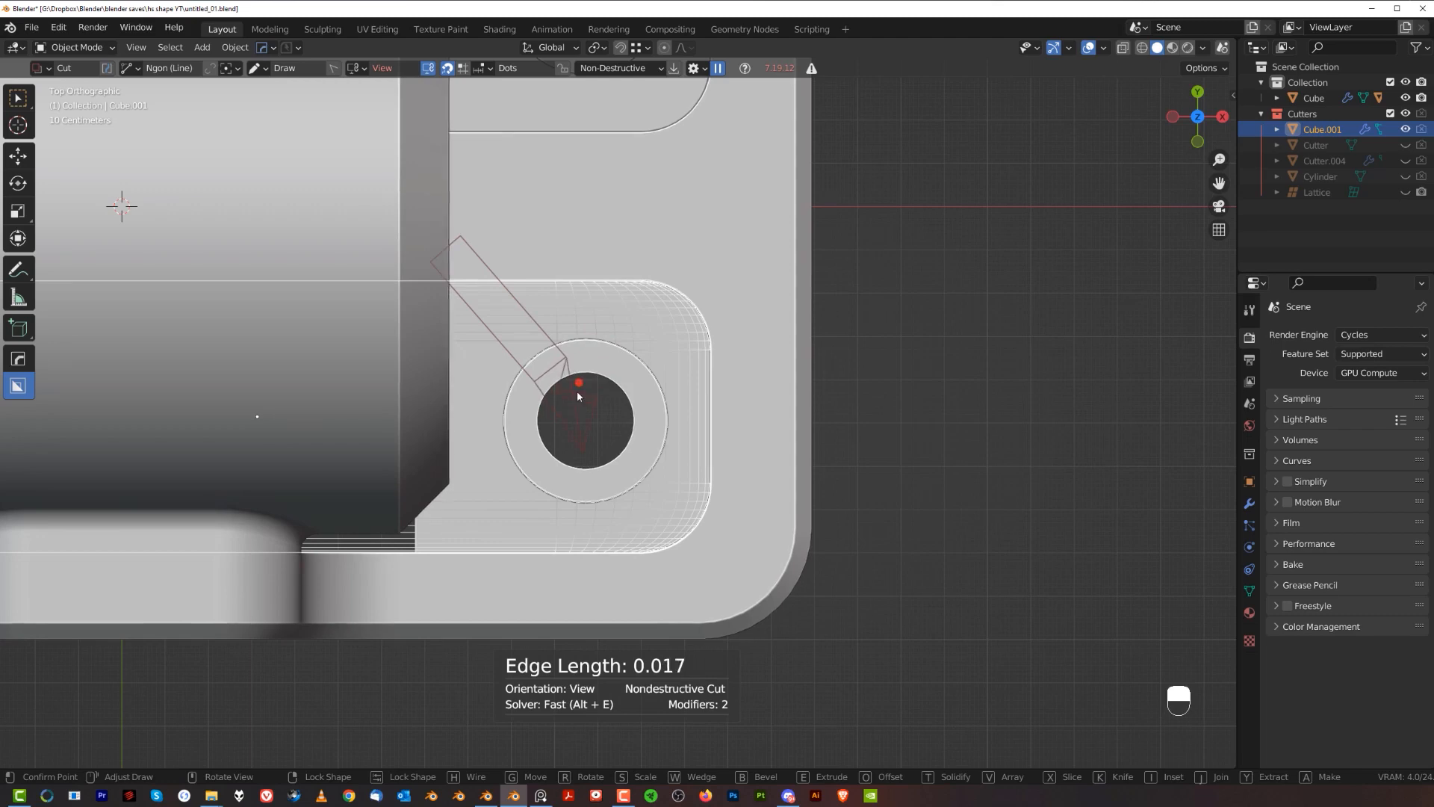
{"action": "key", "text": "e"}
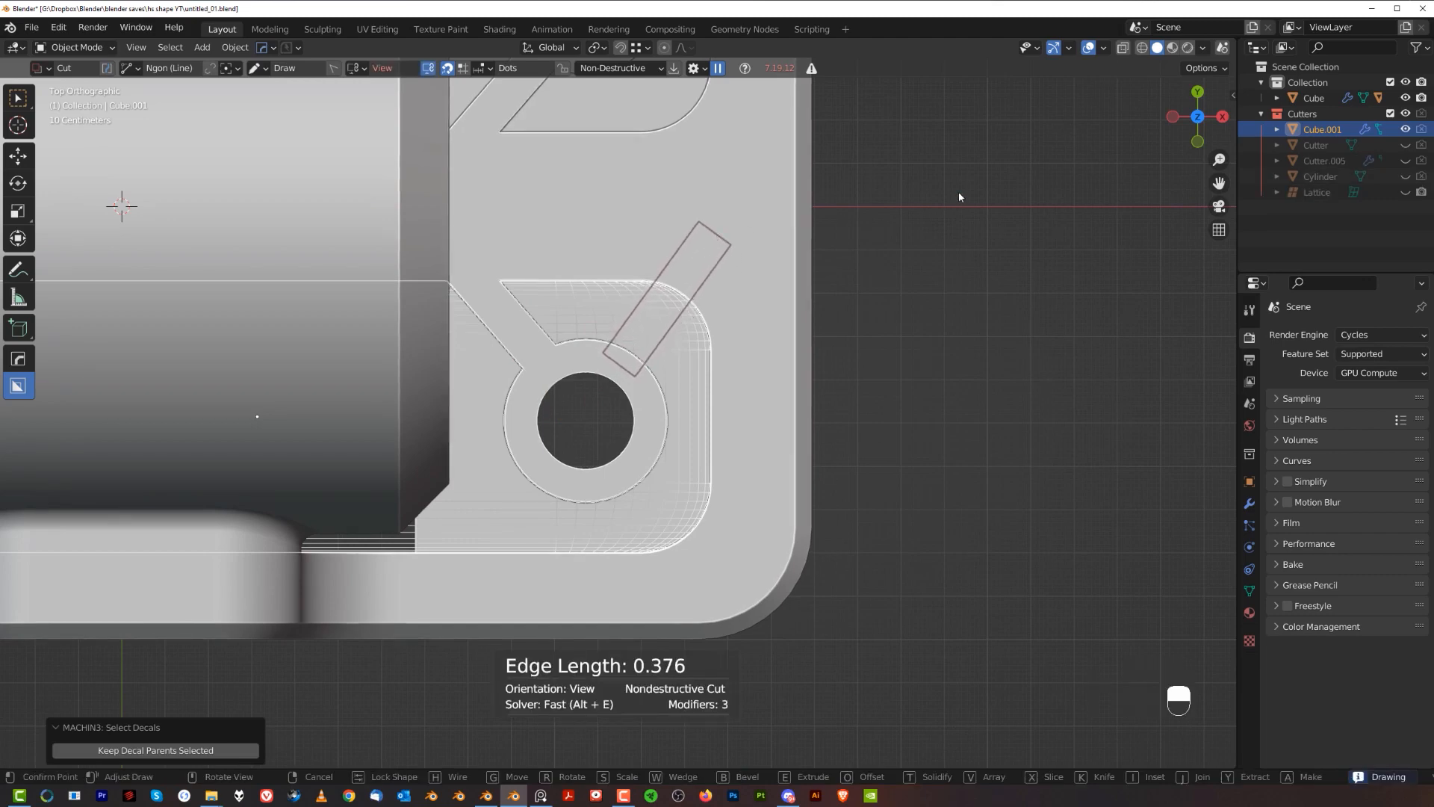
{"action": "key", "text": "e"}
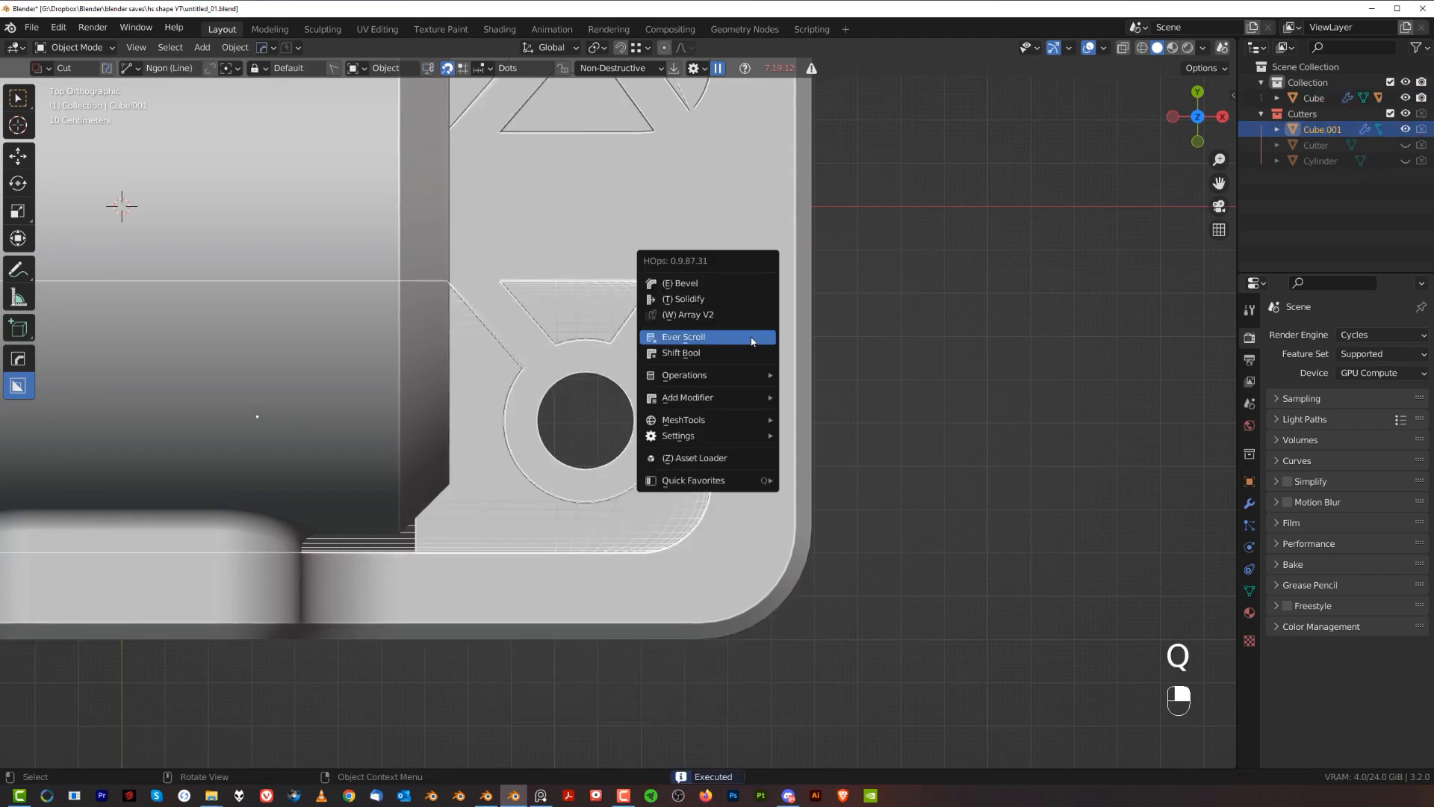
Duplicate the spoke cutters onto the second bolt hole and check from the side.
{"action": "left_click", "coordinate": [684, 335]}
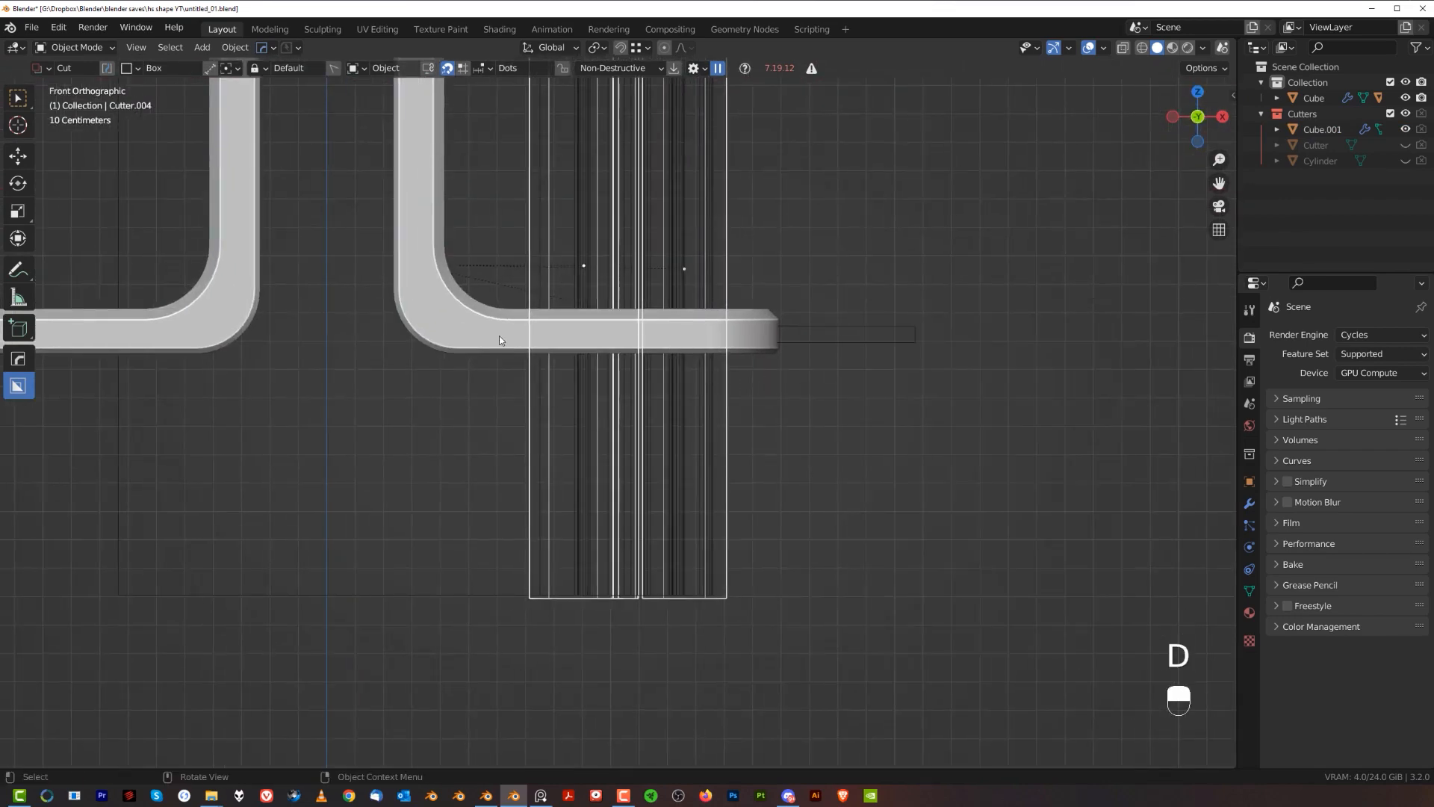
{"action": "left_click_drag", "start_coordinate": [501, 339], "coordinate": [908, 622]}
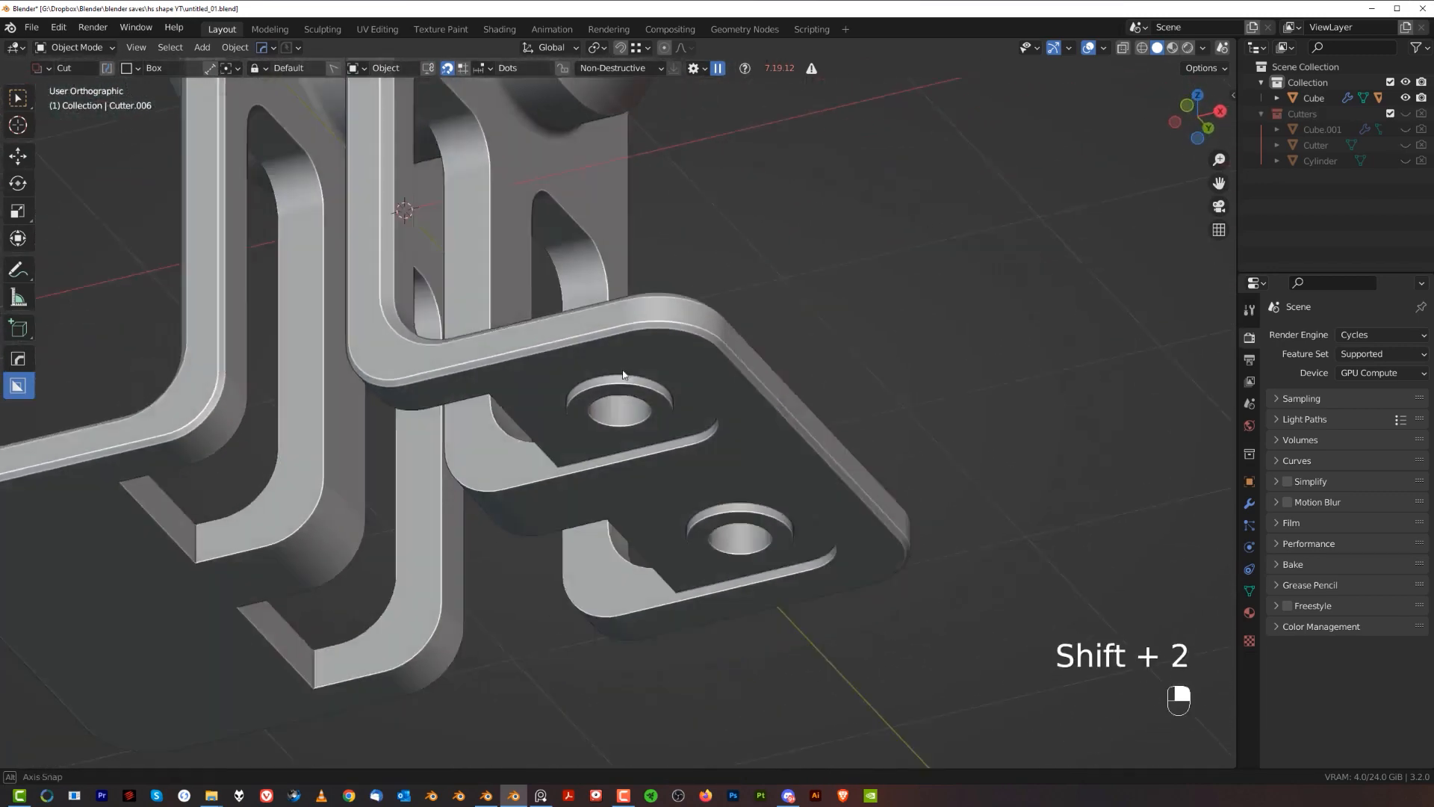
{"action": "key", "text": "5"}
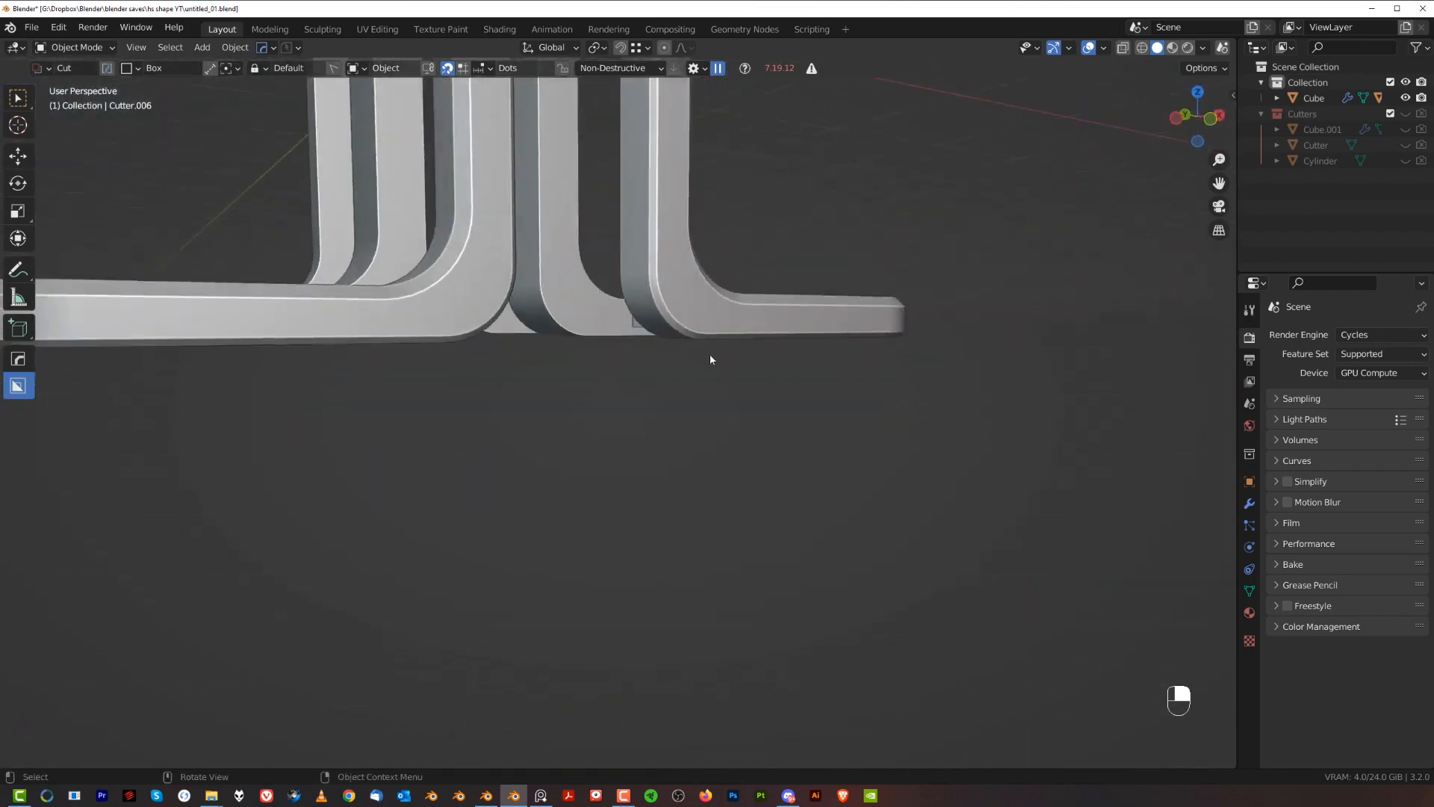
Smart Apply the bracket's boolean cuts, keeping bevel and weighted normal, and frame the spoked cutout for editing.
{"action": "left_click_drag", "start_coordinate": [710, 359], "coordinate": [509, 563]}
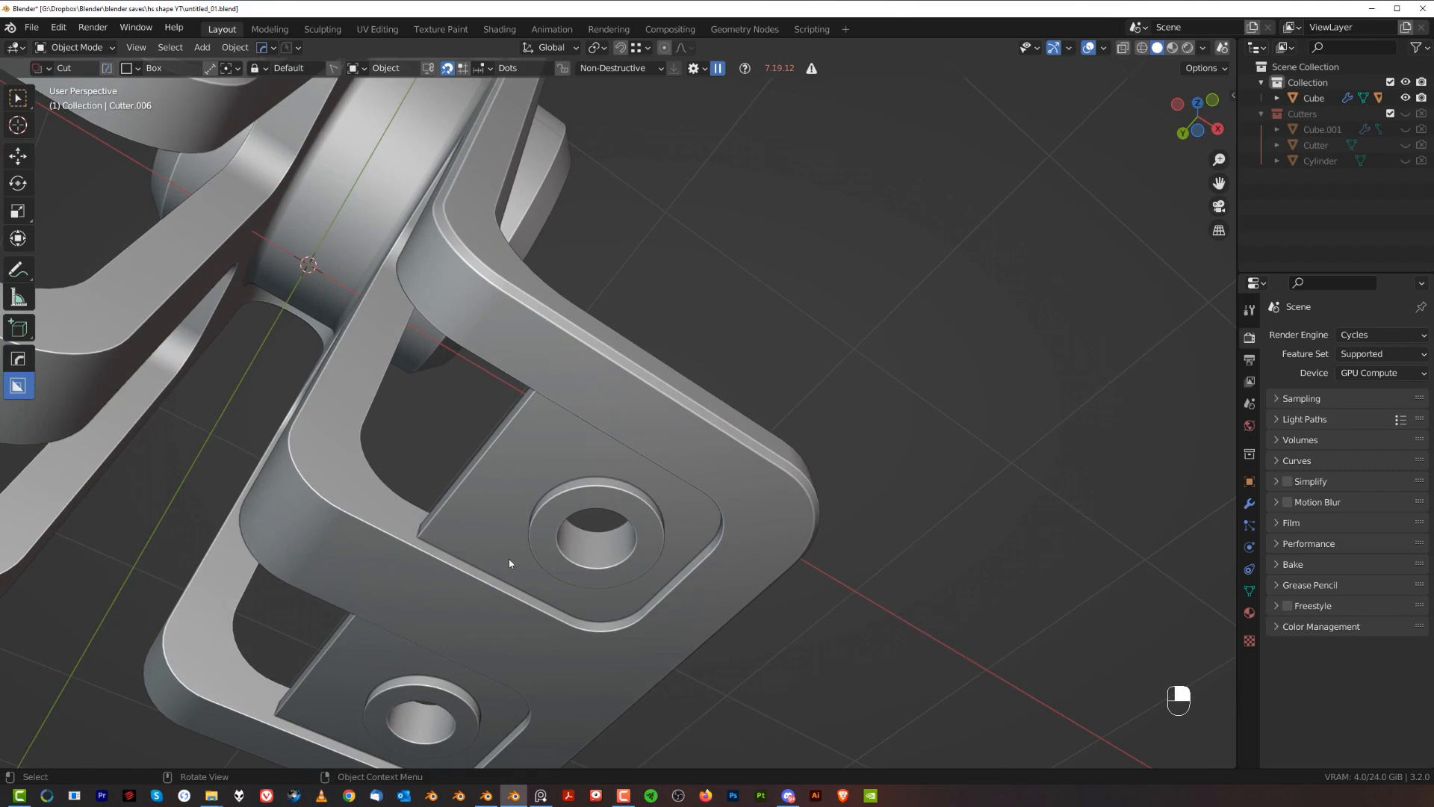
{"action": "key", "text": "q"}
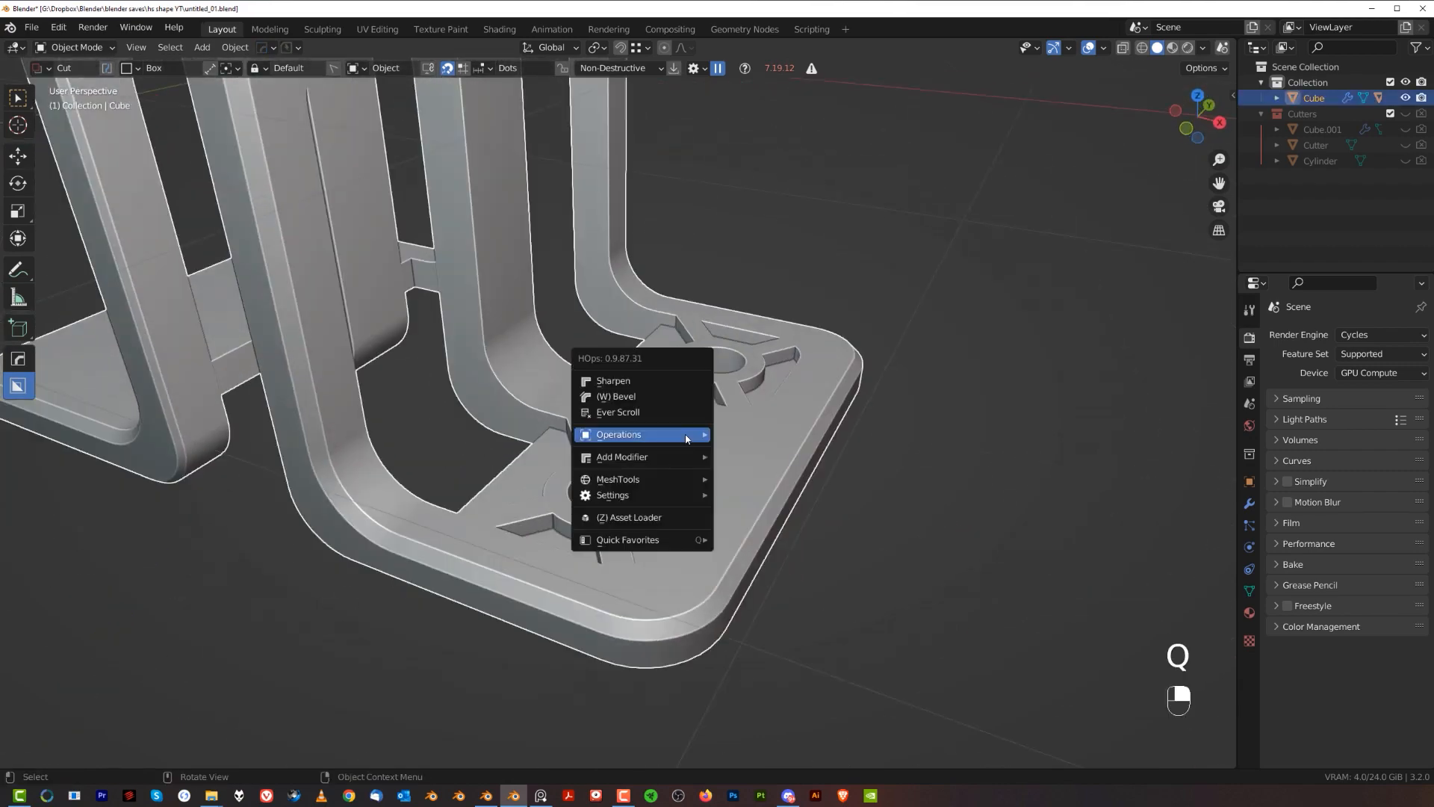
{"action": "left_click", "coordinate": [618, 435]}
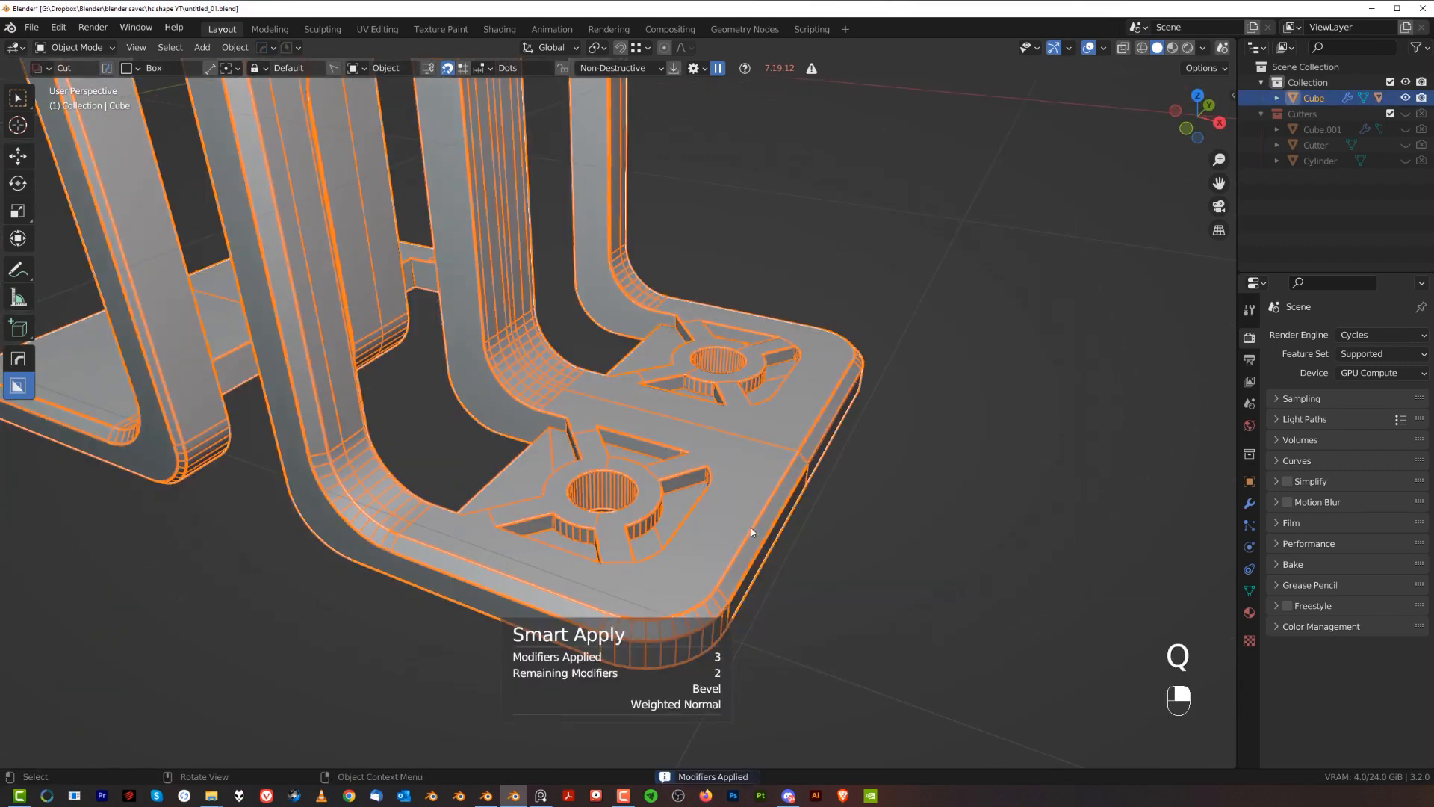
{"action": "key", "text": "Tab"}
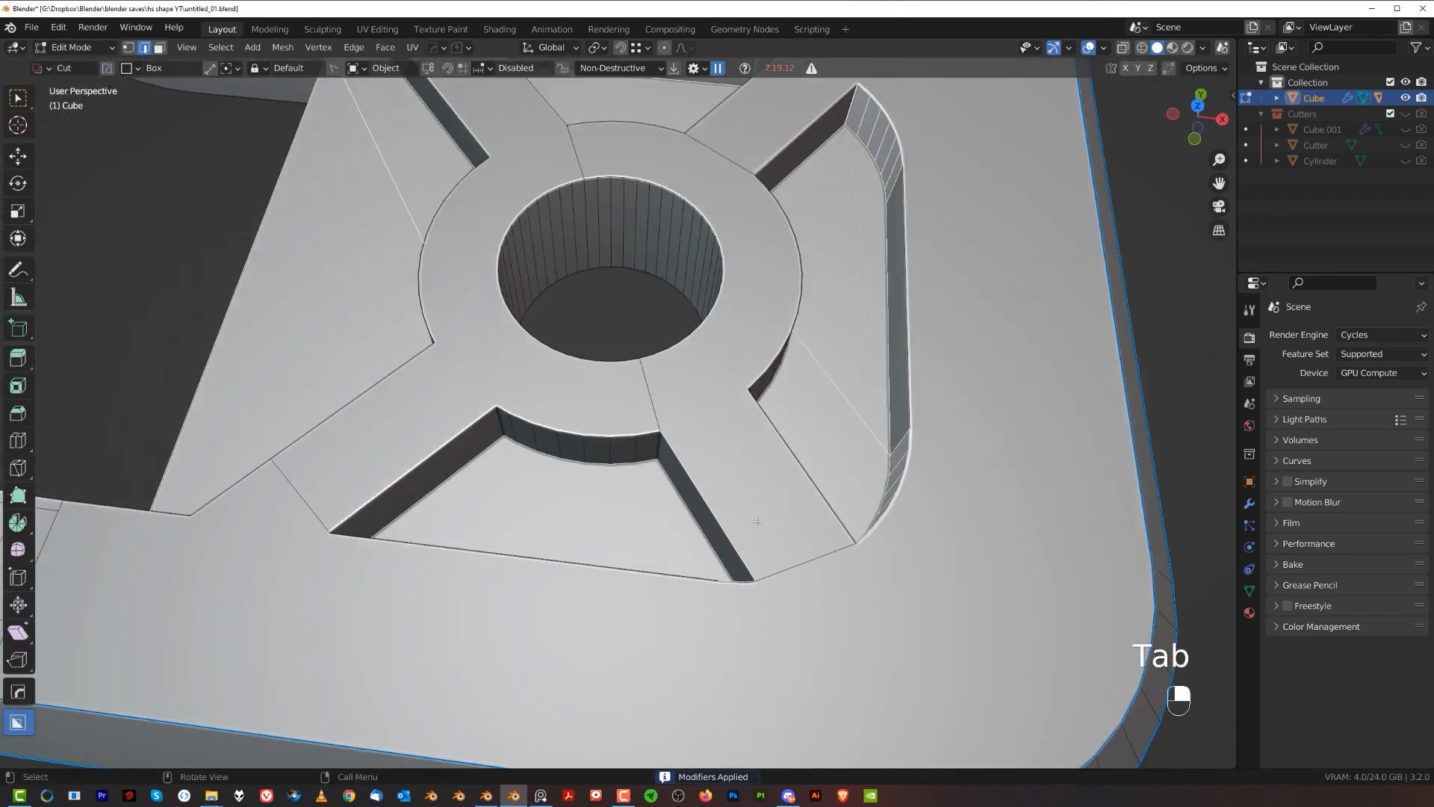
{"action": "key", "text": "g"}
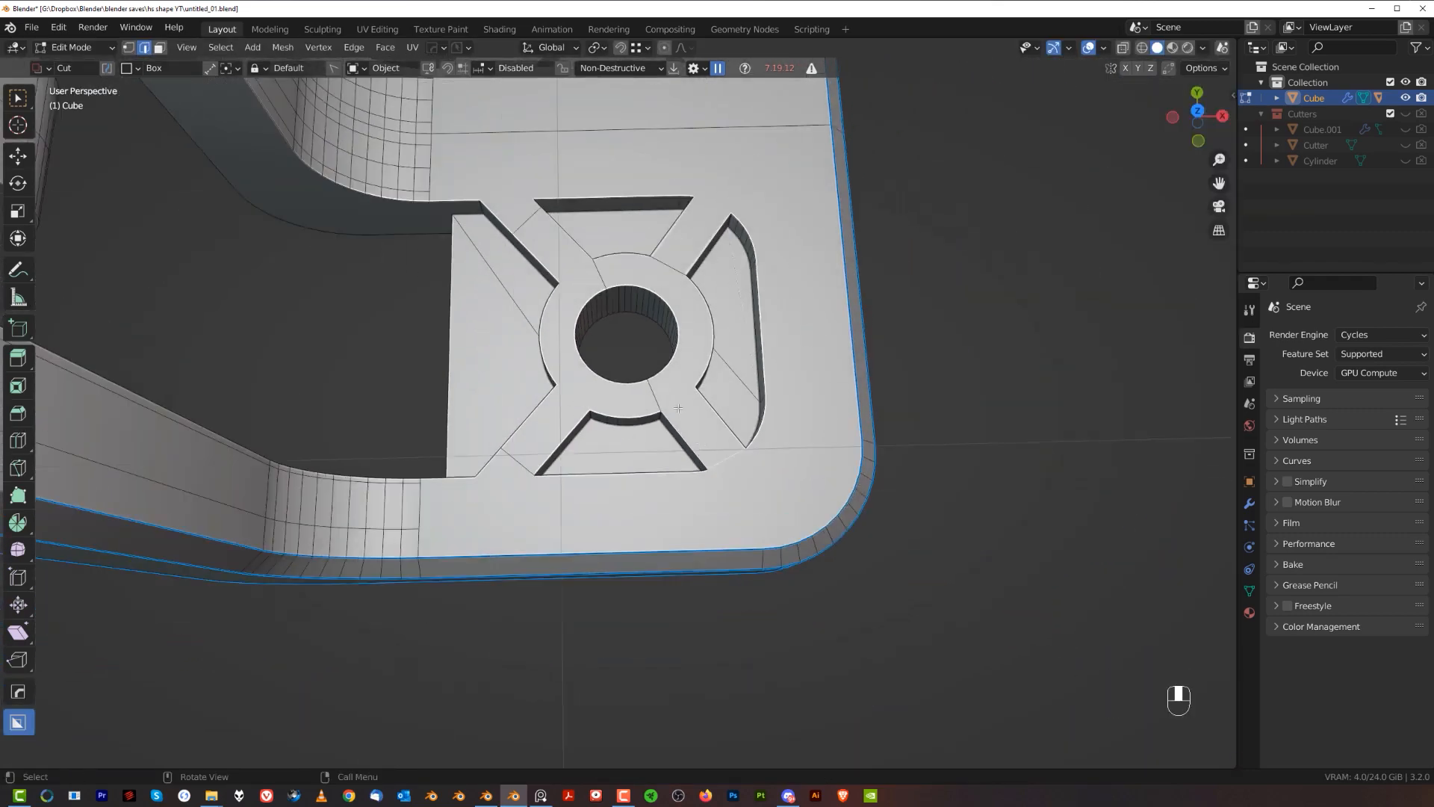
Join stray vertices across the cutout face and dissolve the extra edges.
{"action": "key", "text": "Tab"}
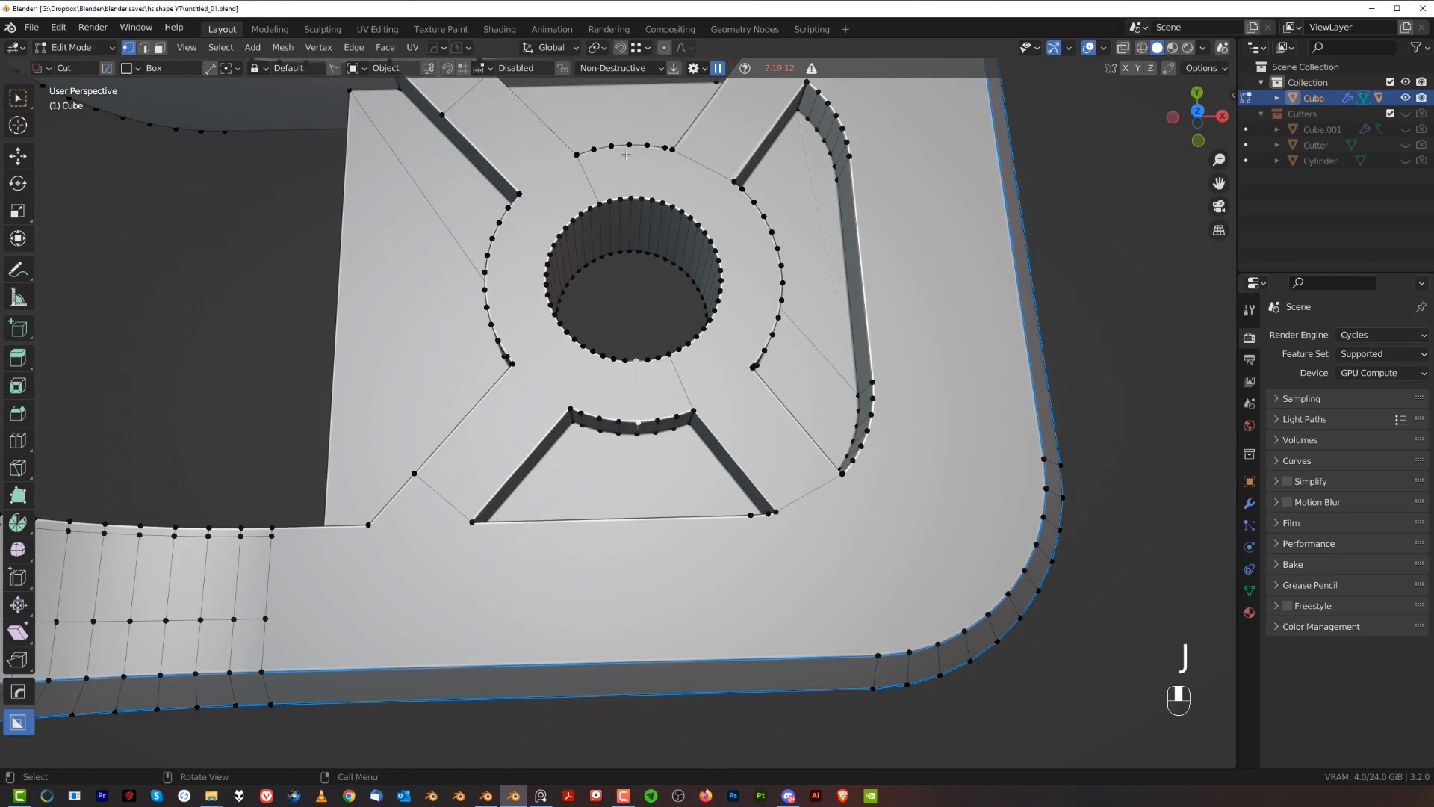
{"action": "key", "text": "j"}
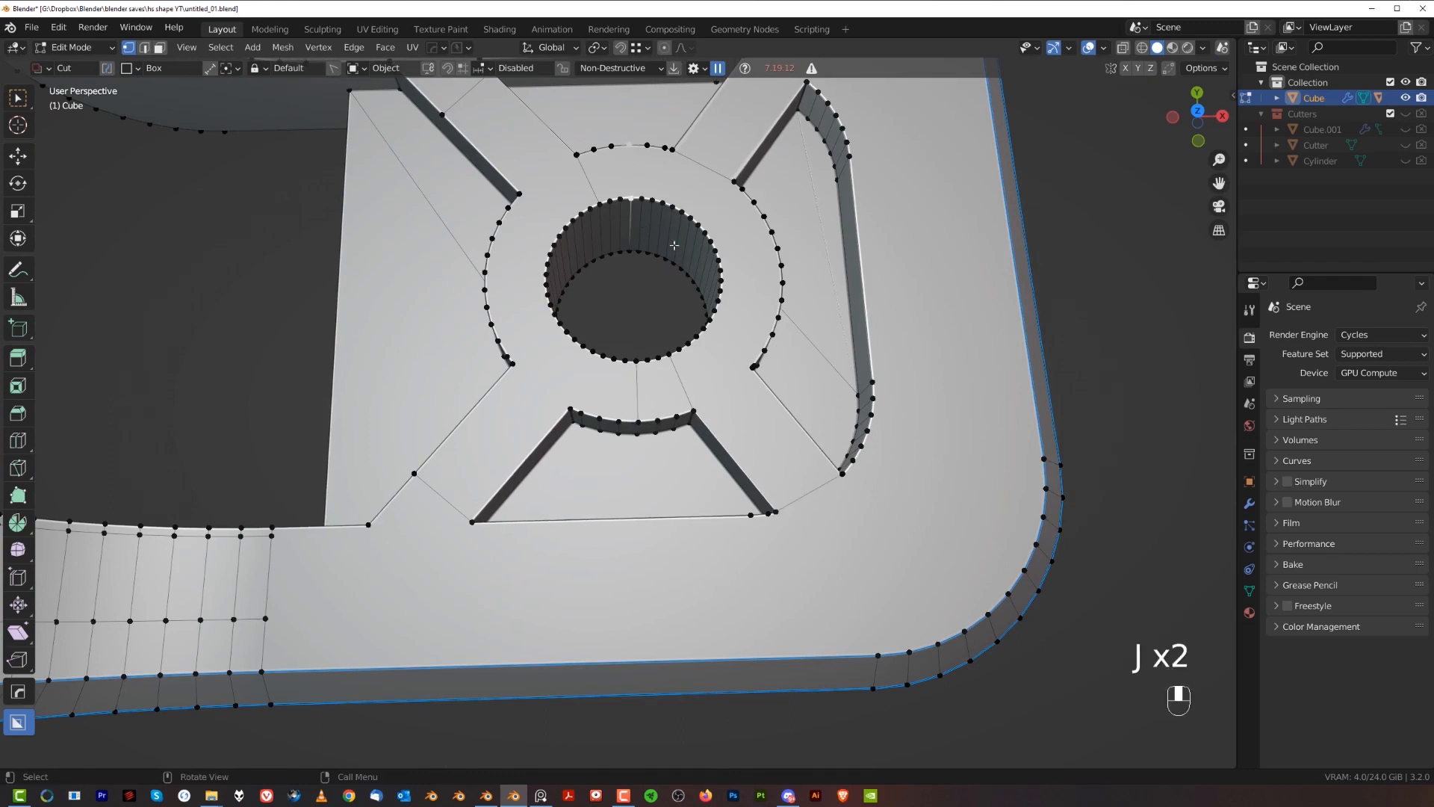
{"action": "key", "text": "x"}
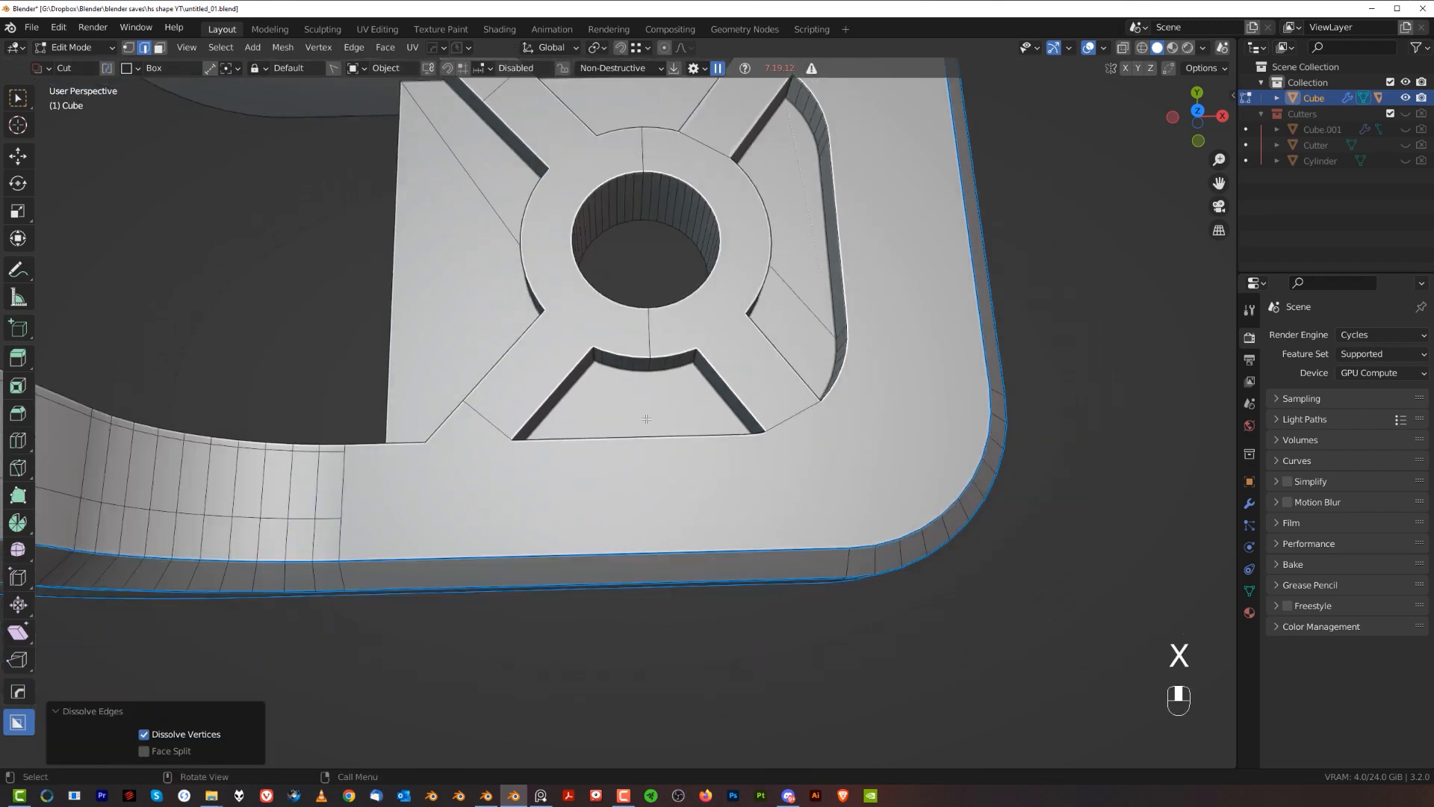
{"action": "key", "text": "k"}
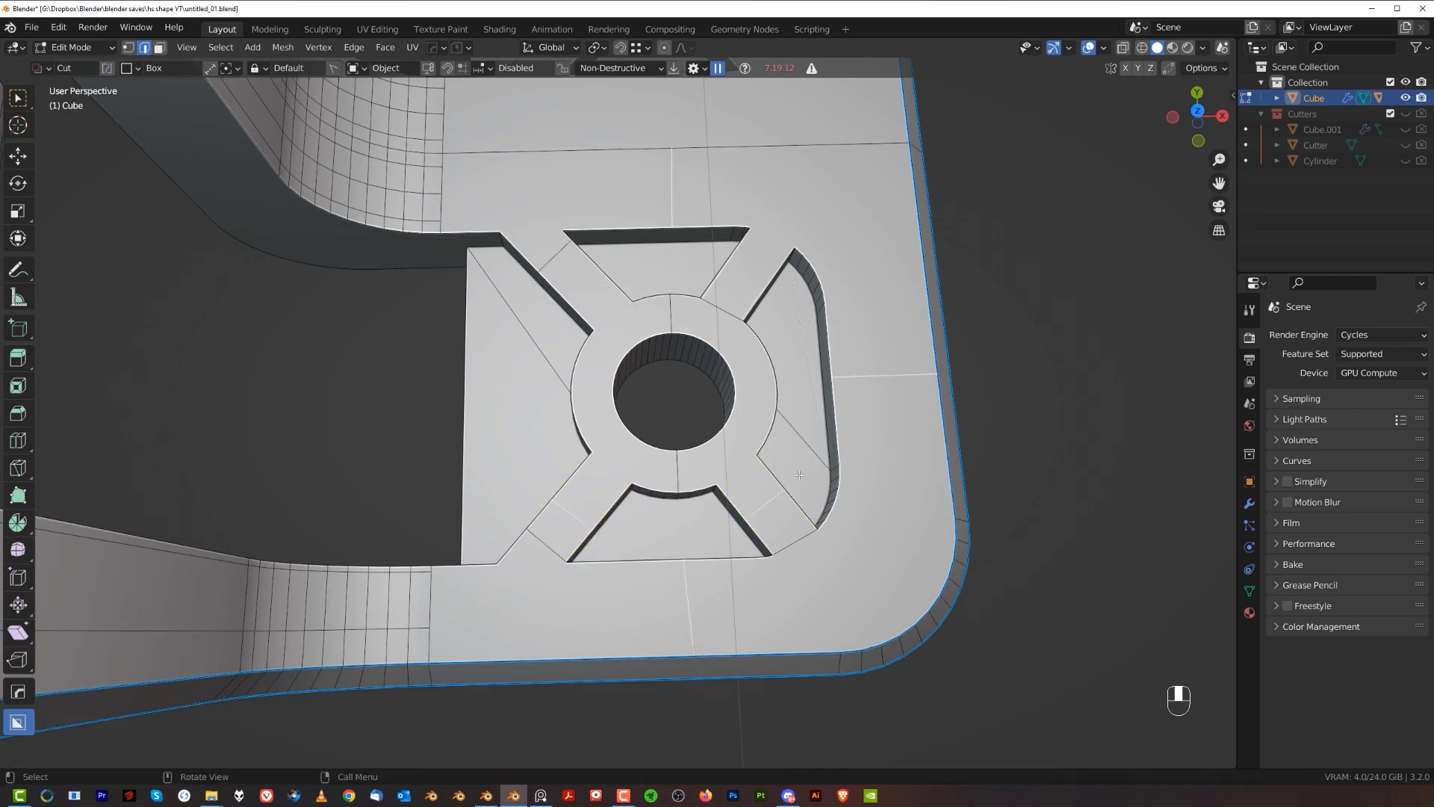
Dissolve one more edge at the cutout tip and verify the cleanup outside Edit Mode.
{"action": "key", "text": "Tab"}
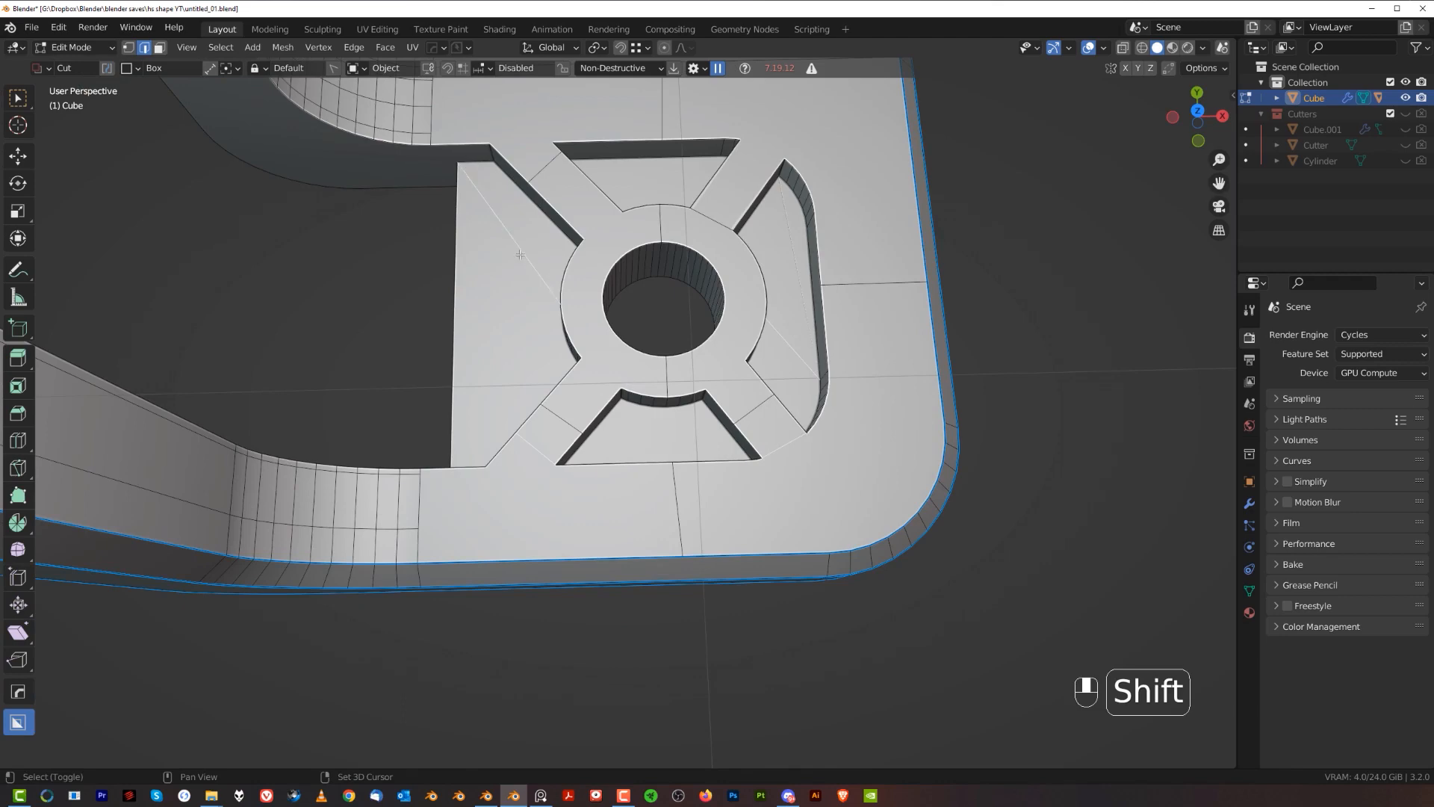
{"action": "key", "text": "x"}
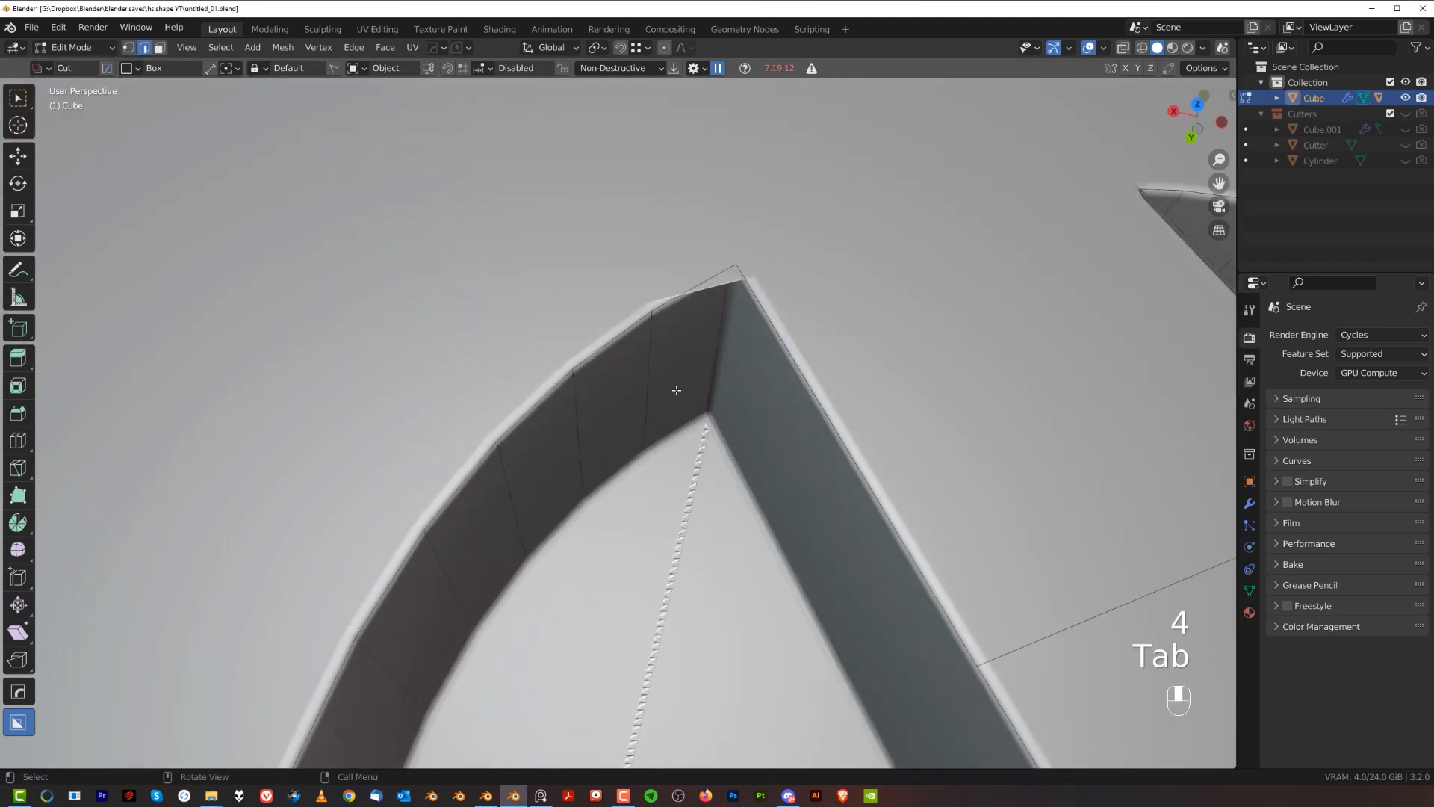
{"action": "key", "text": "Tab"}
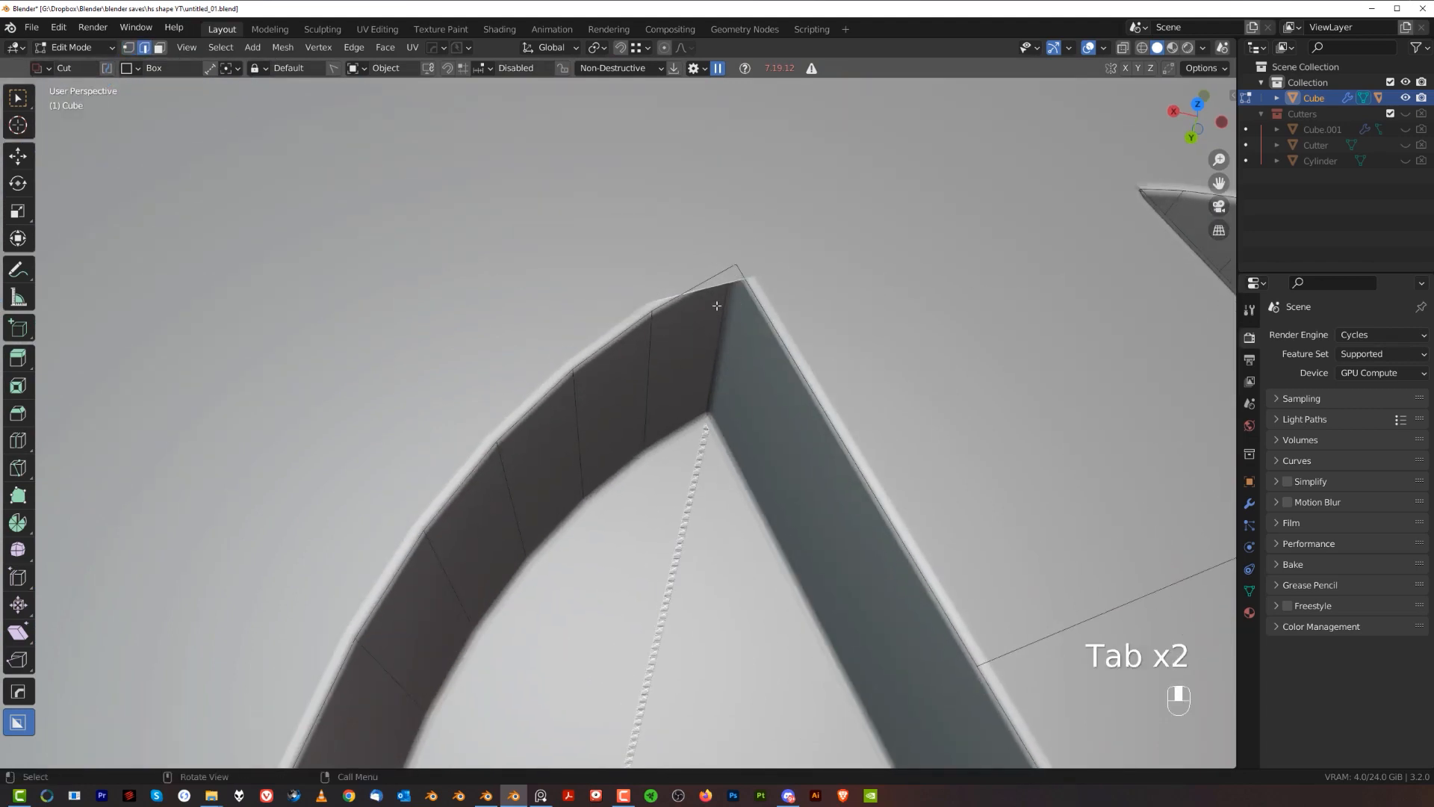
{"action": "key", "text": "x"}
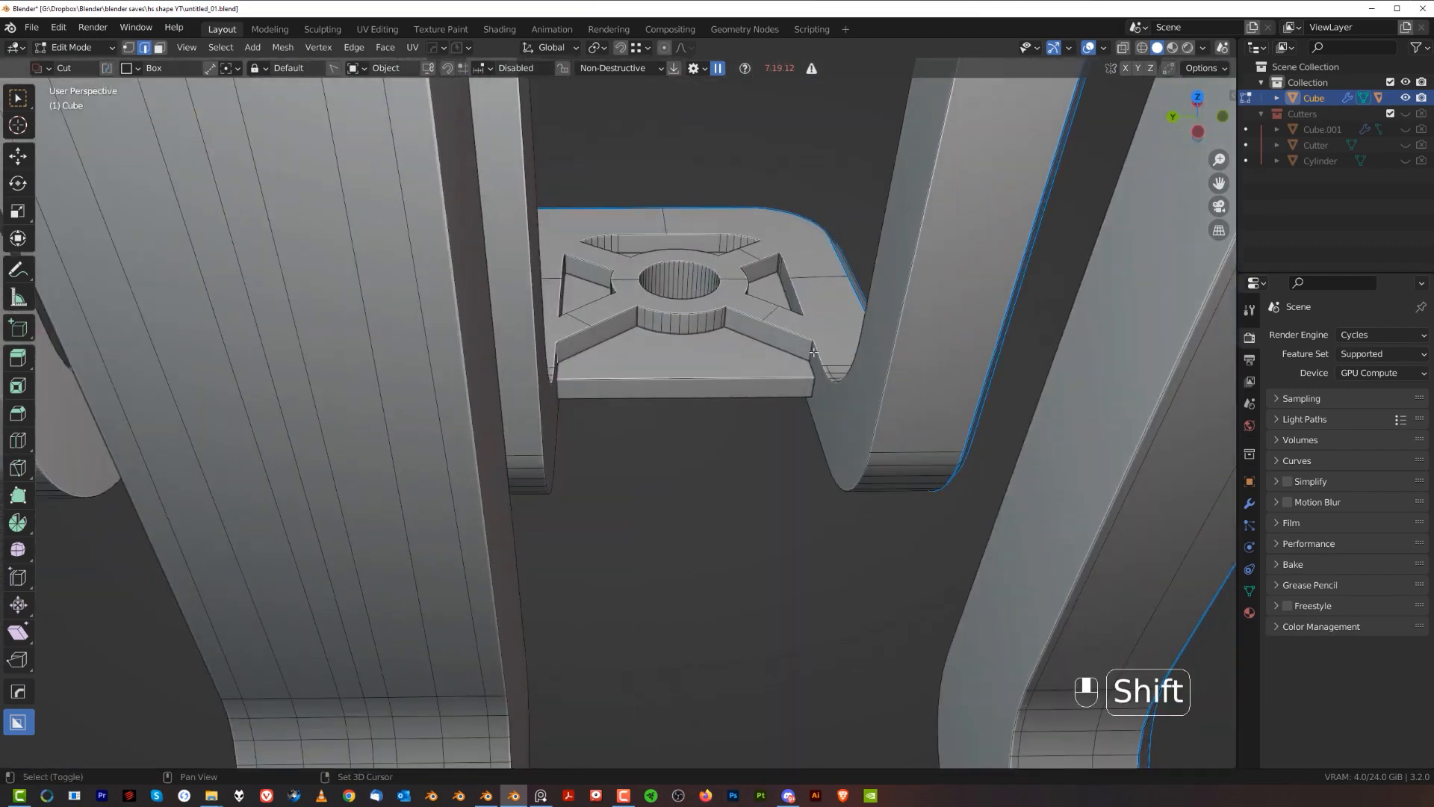
Bevel the first cutout's corner vertices into rounded chamfers and dissolve the stray edges beside it.
{"action": "key", "text": "ctrl+b"}
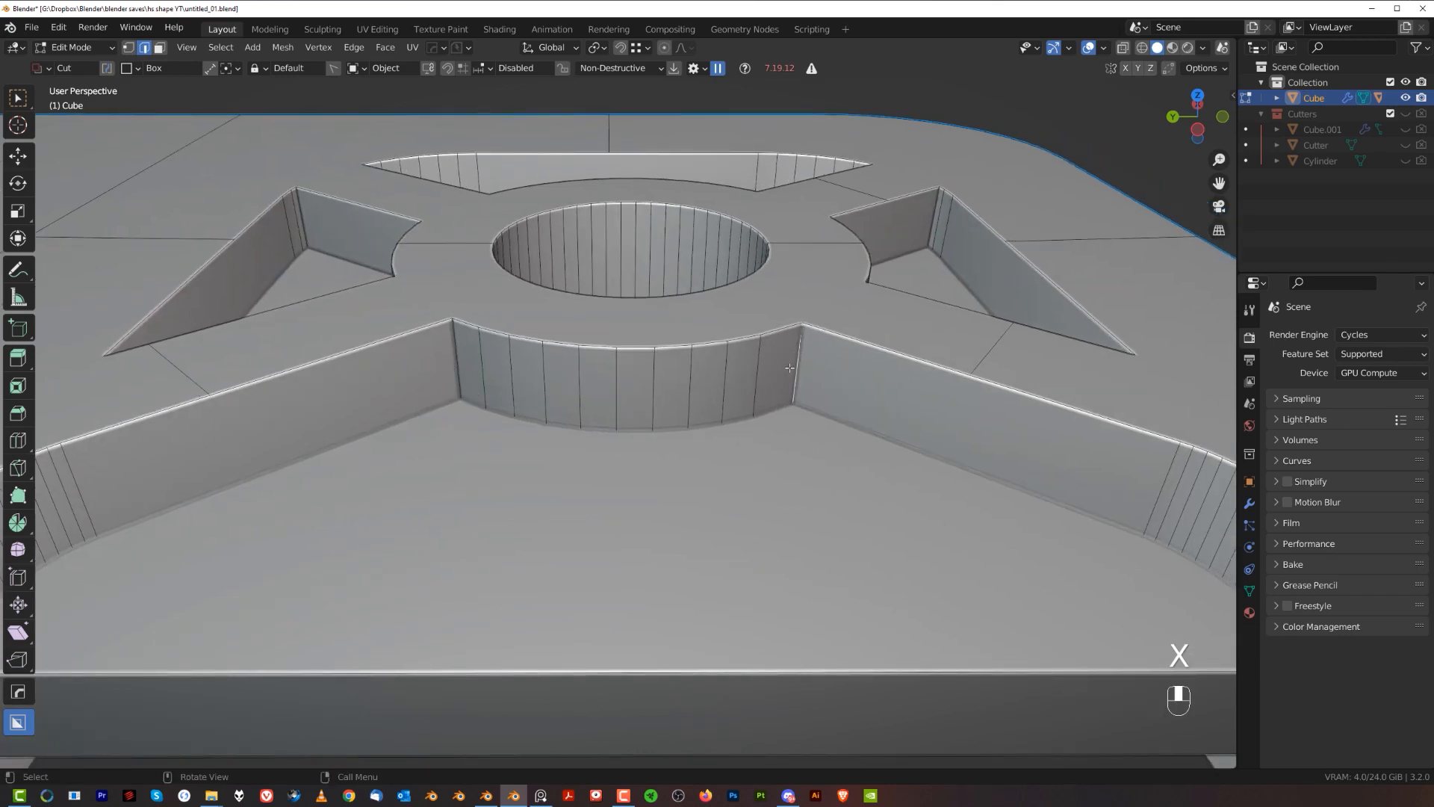
{"action": "key", "text": "g"}
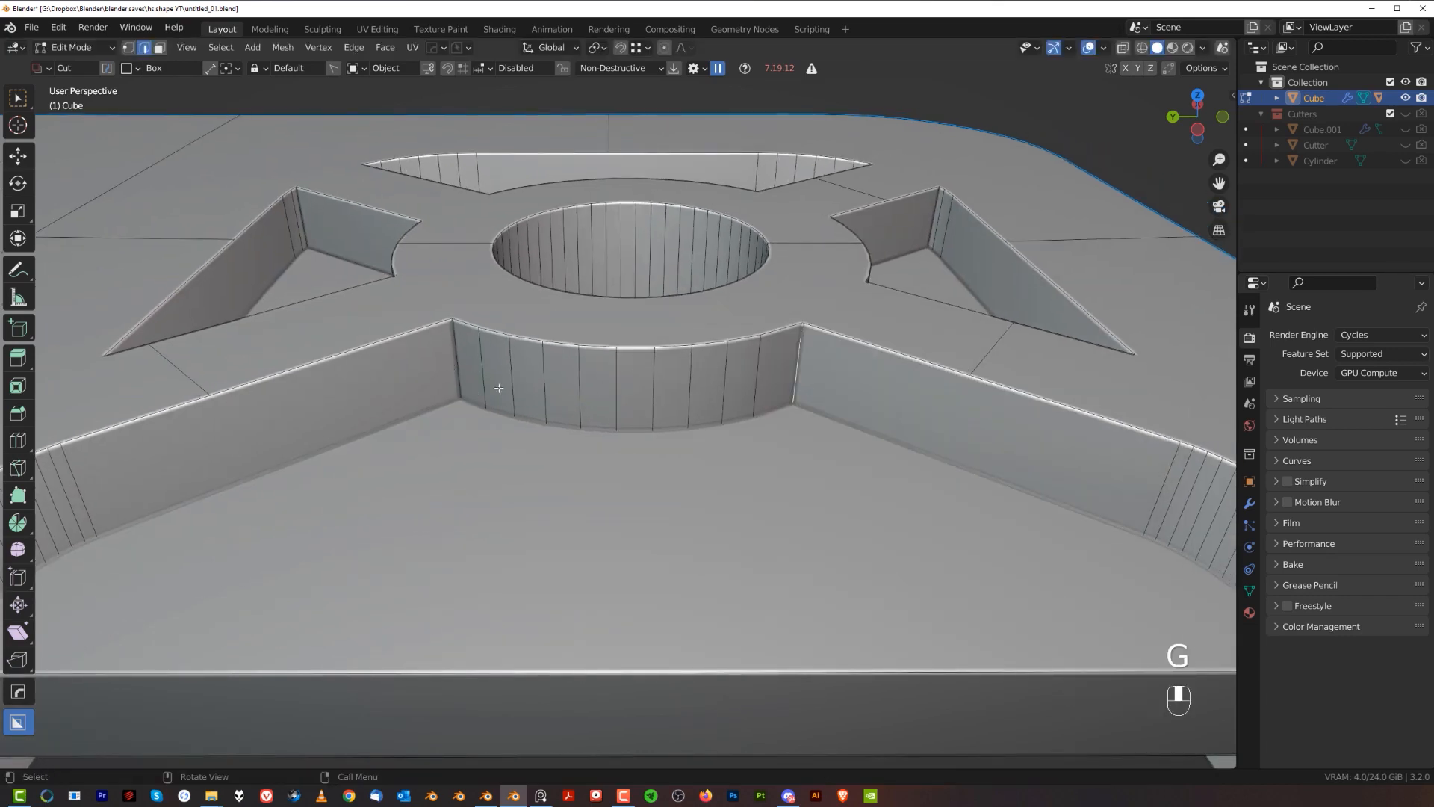
{"action": "key", "text": "ctrl+b"}
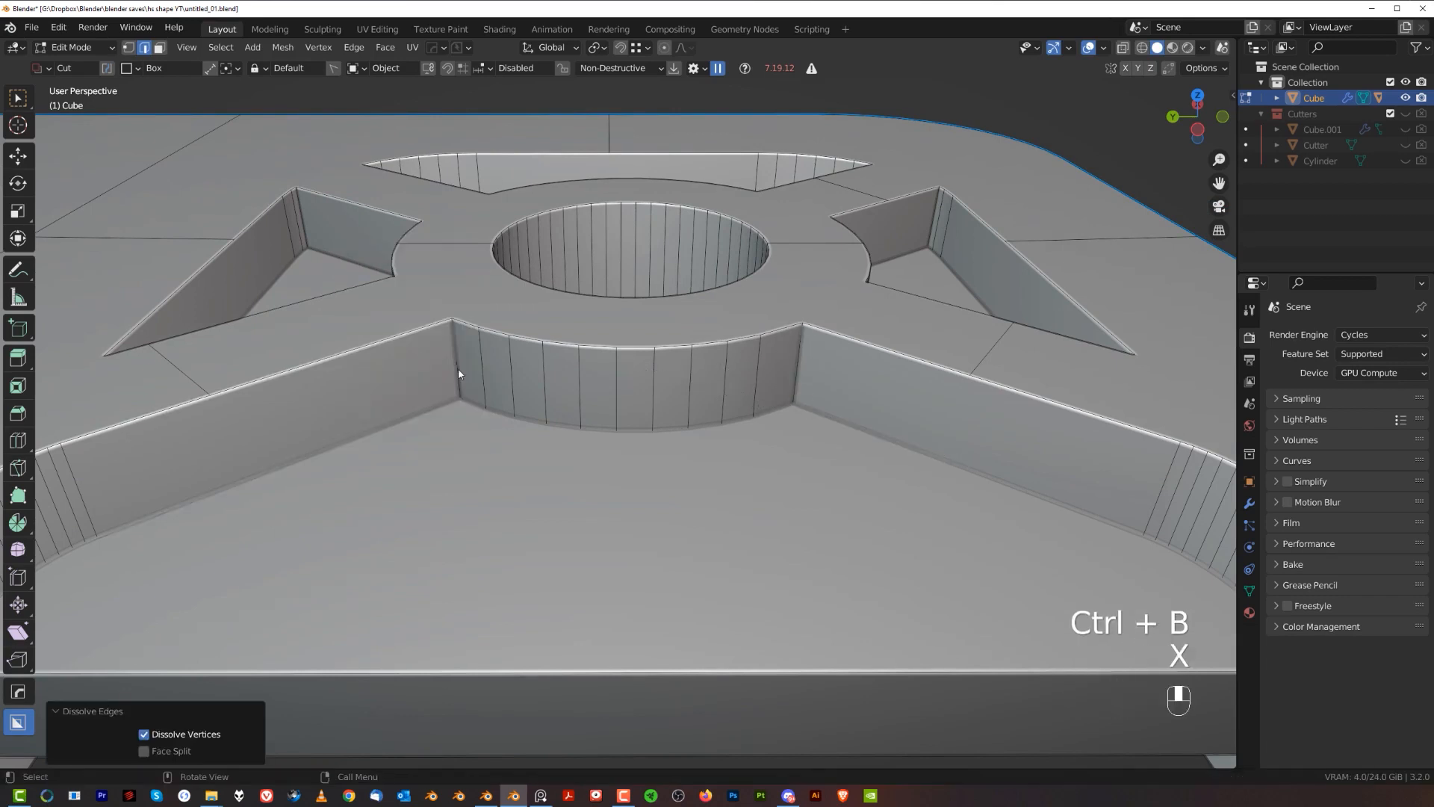
{"action": "key", "text": "ctrl+b"}
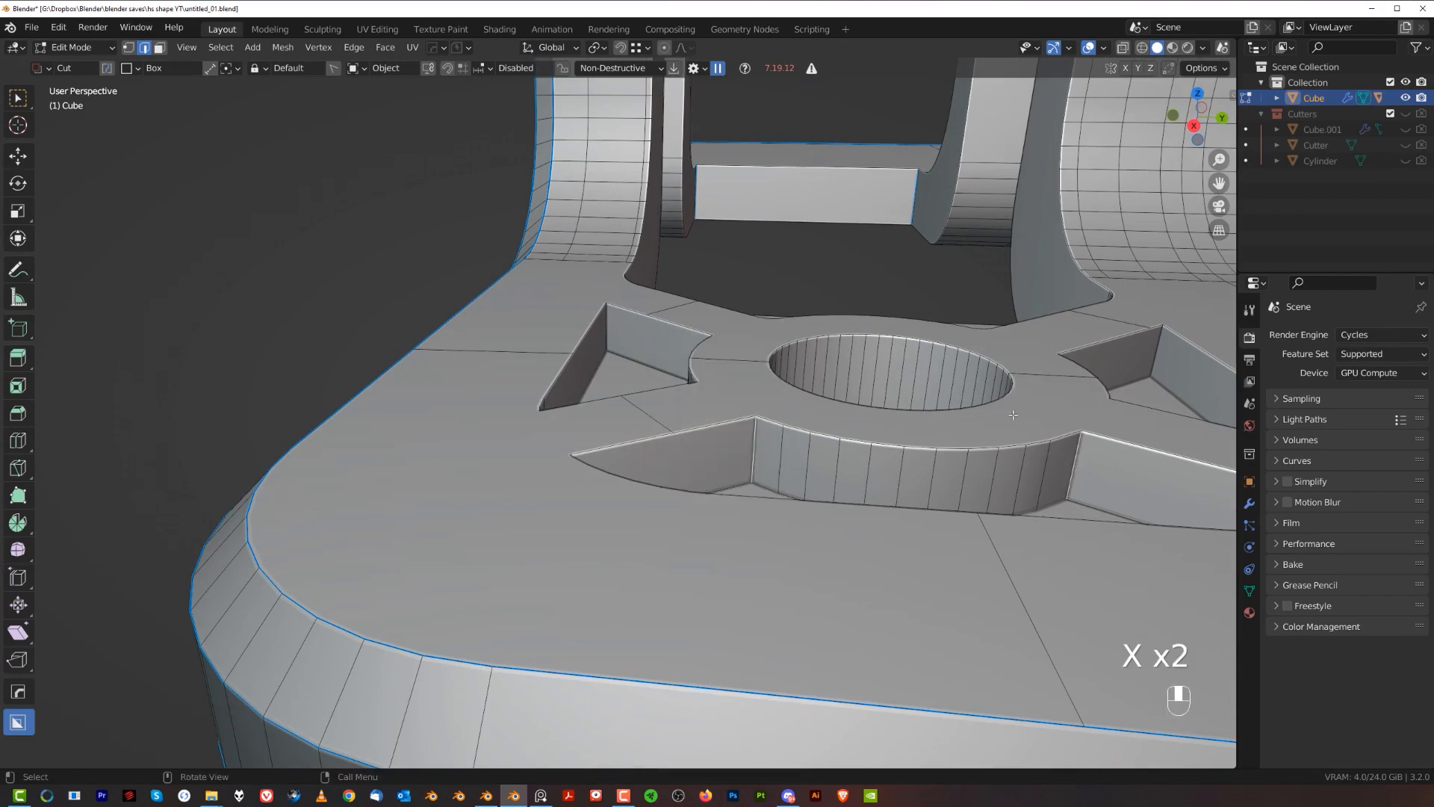
{"action": "key", "text": "ctrl+b"}
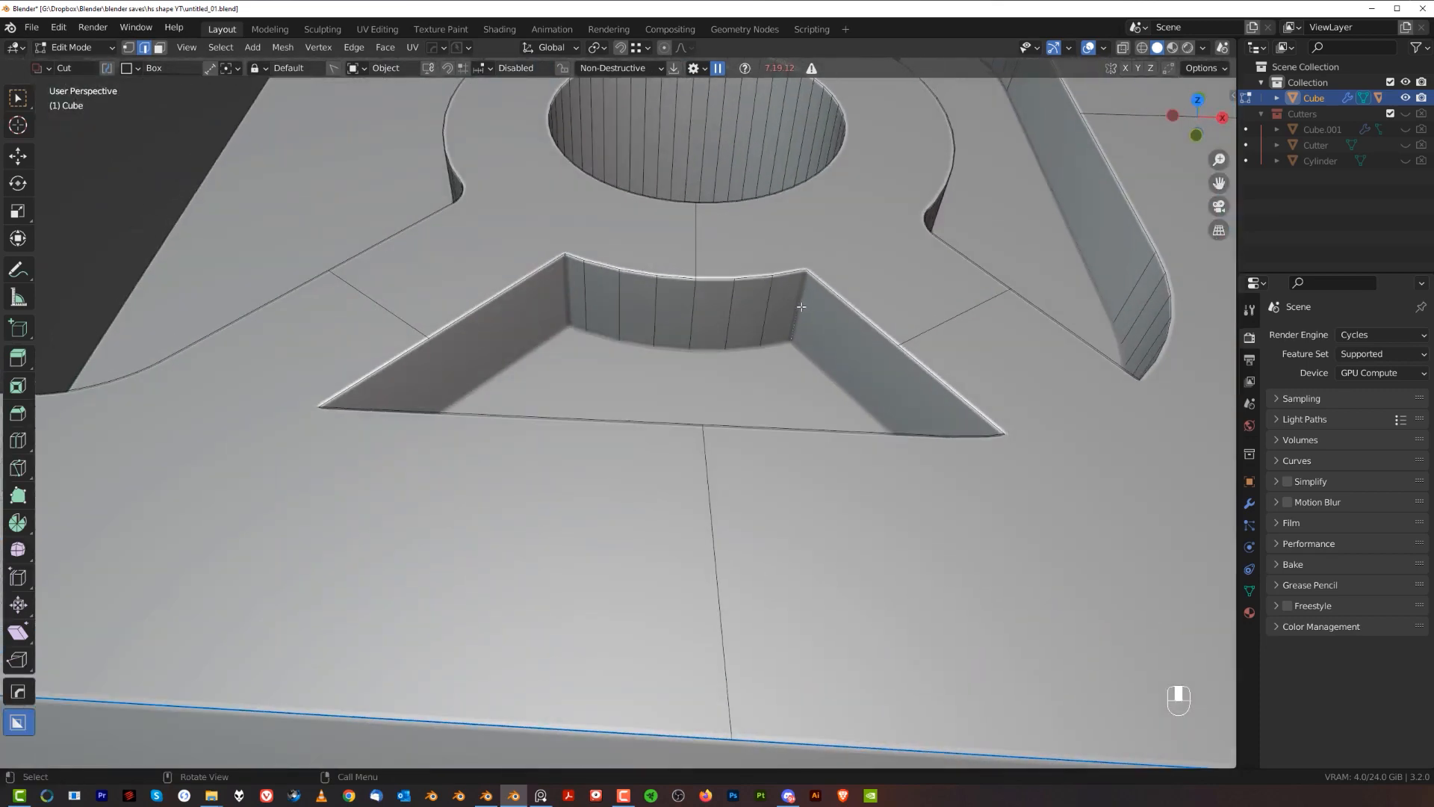
{"action": "key", "text": "g"}
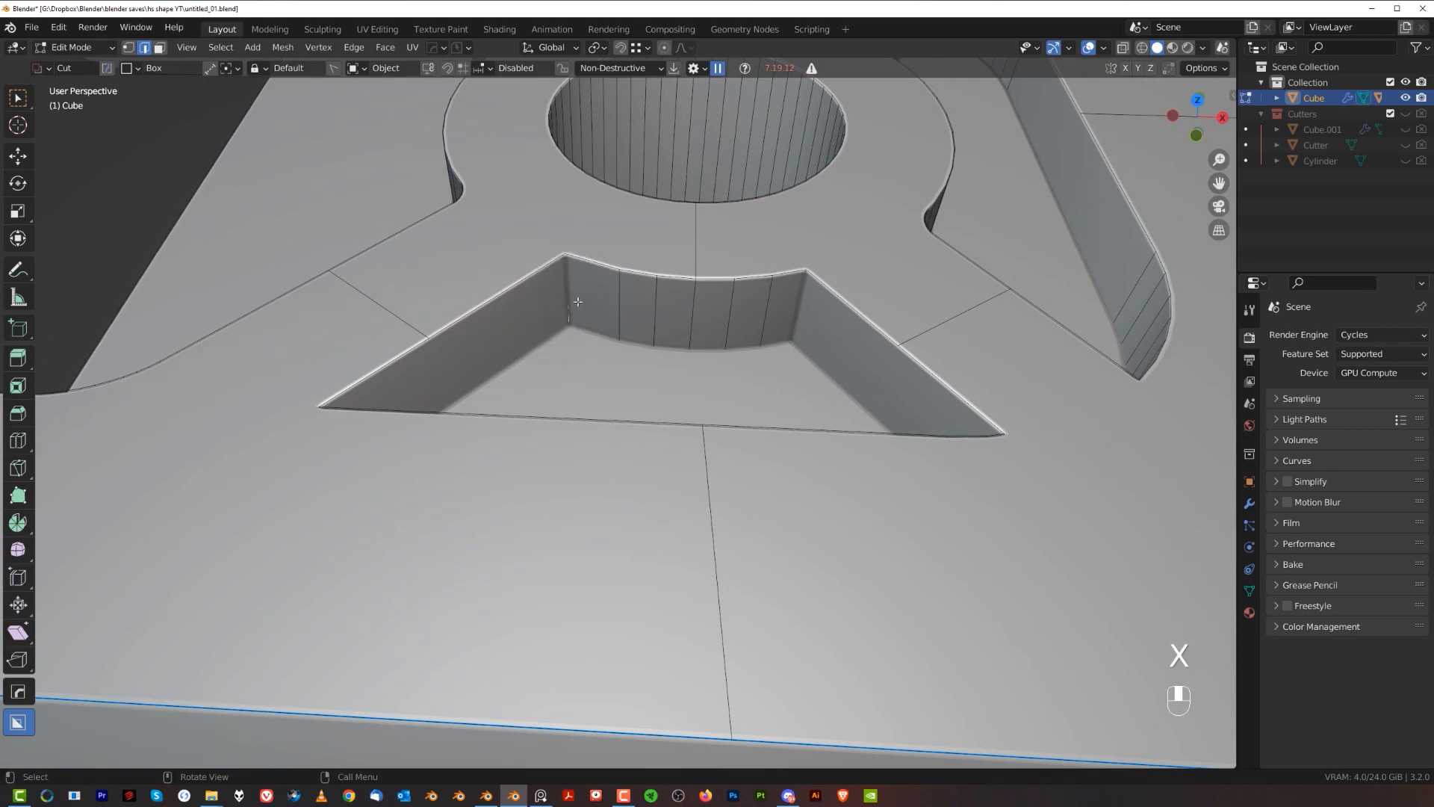
{"action": "key", "text": "ctrl+b"}
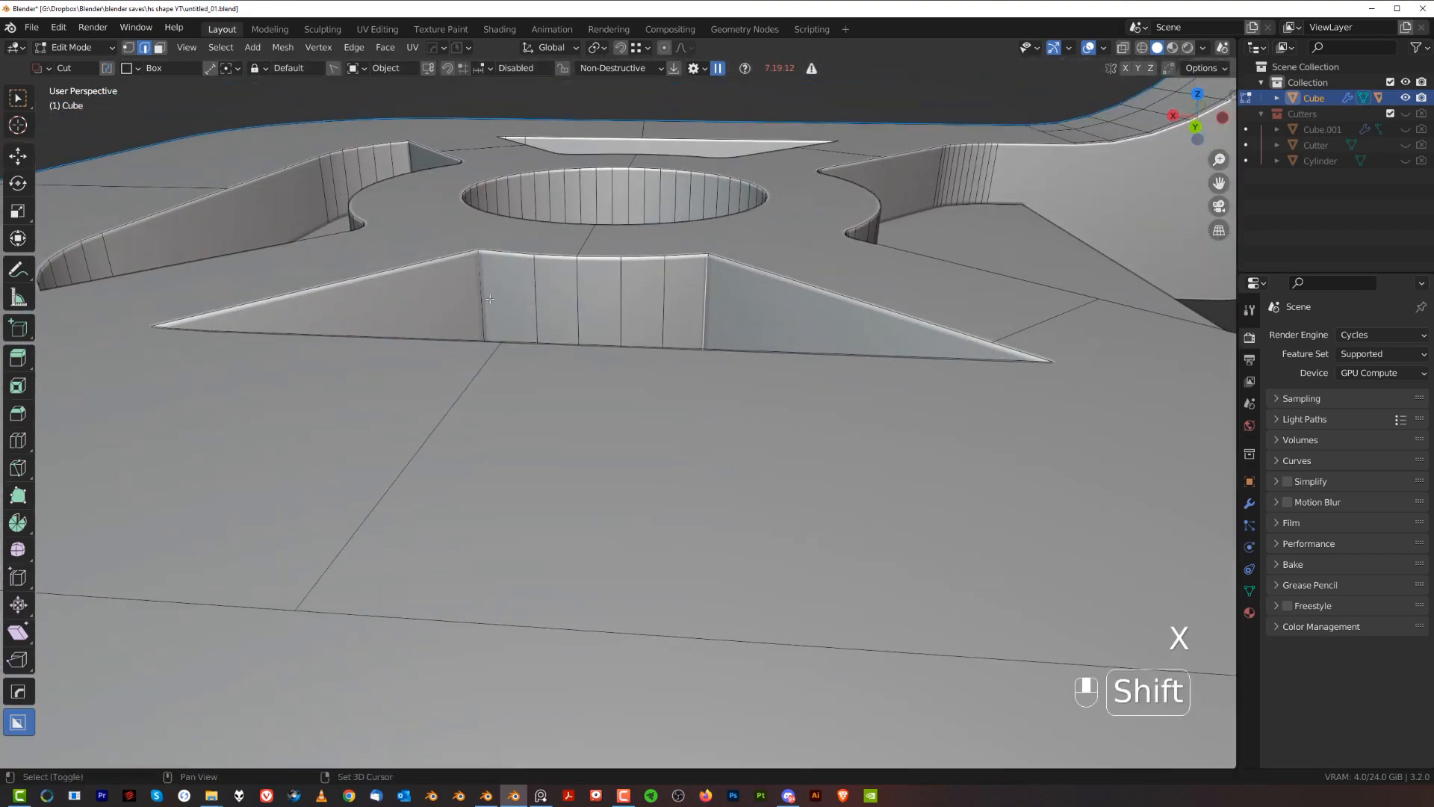
{"action": "key", "text": "ctrl+b"}
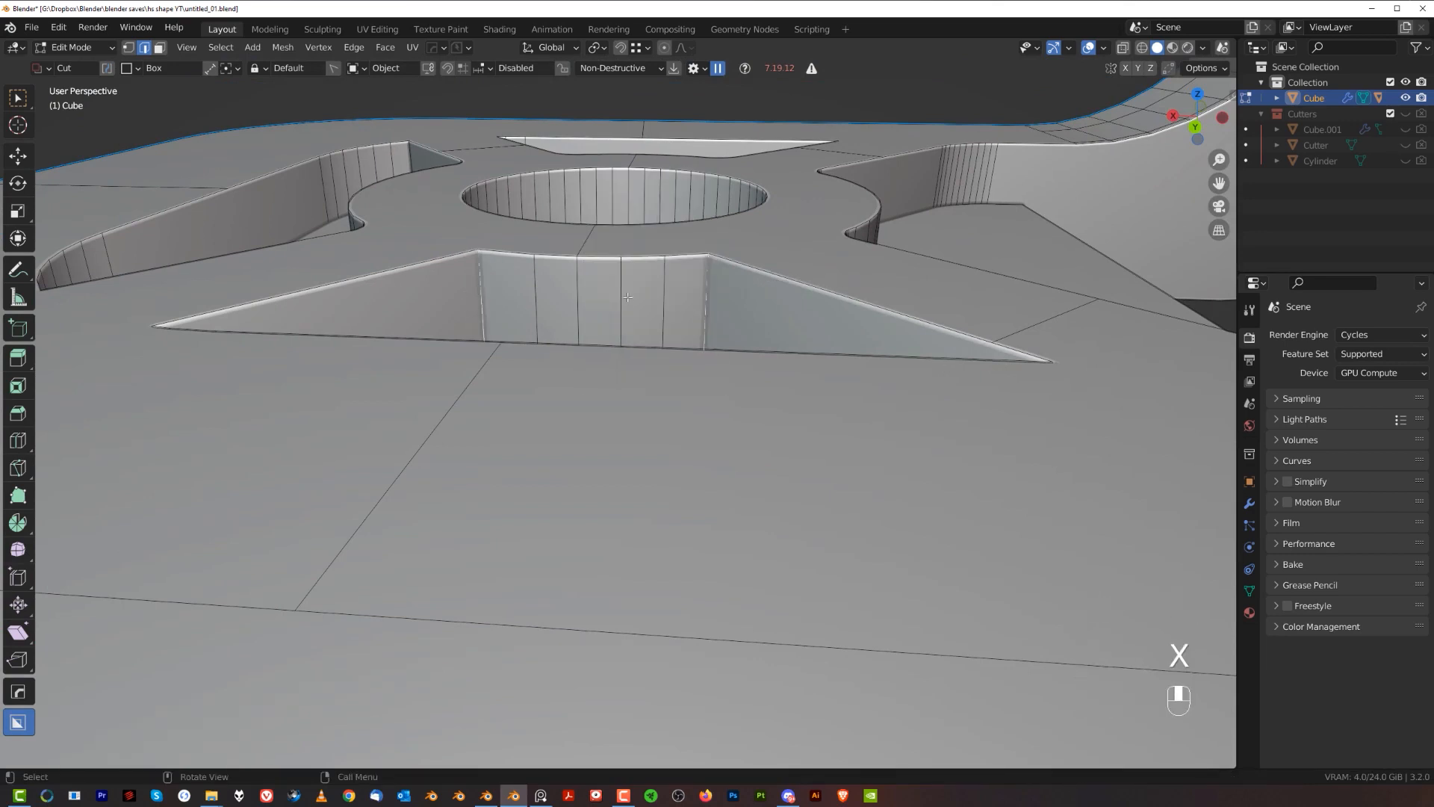
{"action": "key", "text": "ctrl+b"}
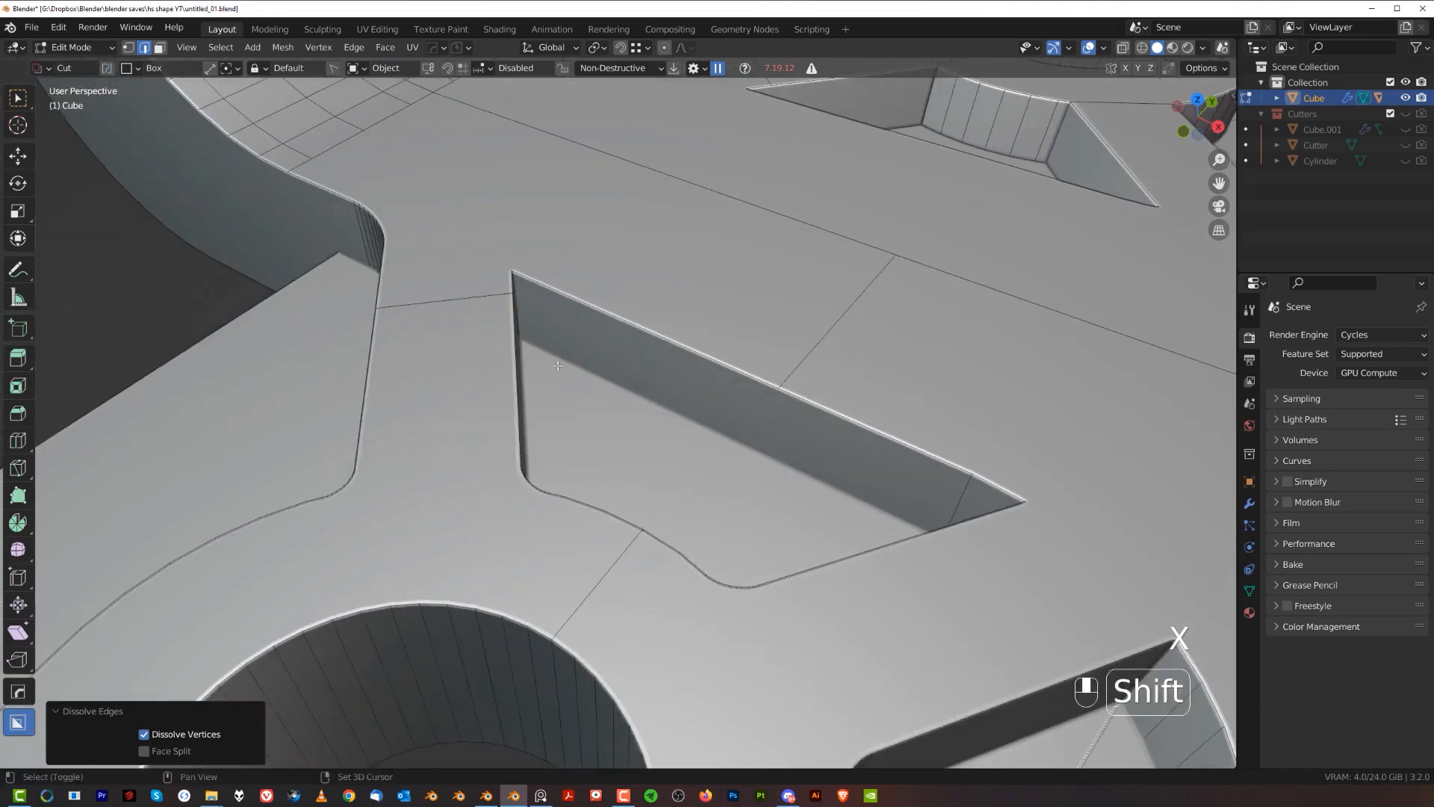
Round the remaining cutout corners, undoing a misstep, and dissolve leftover edges at the cutout tips.
{"action": "key", "text": "e"}
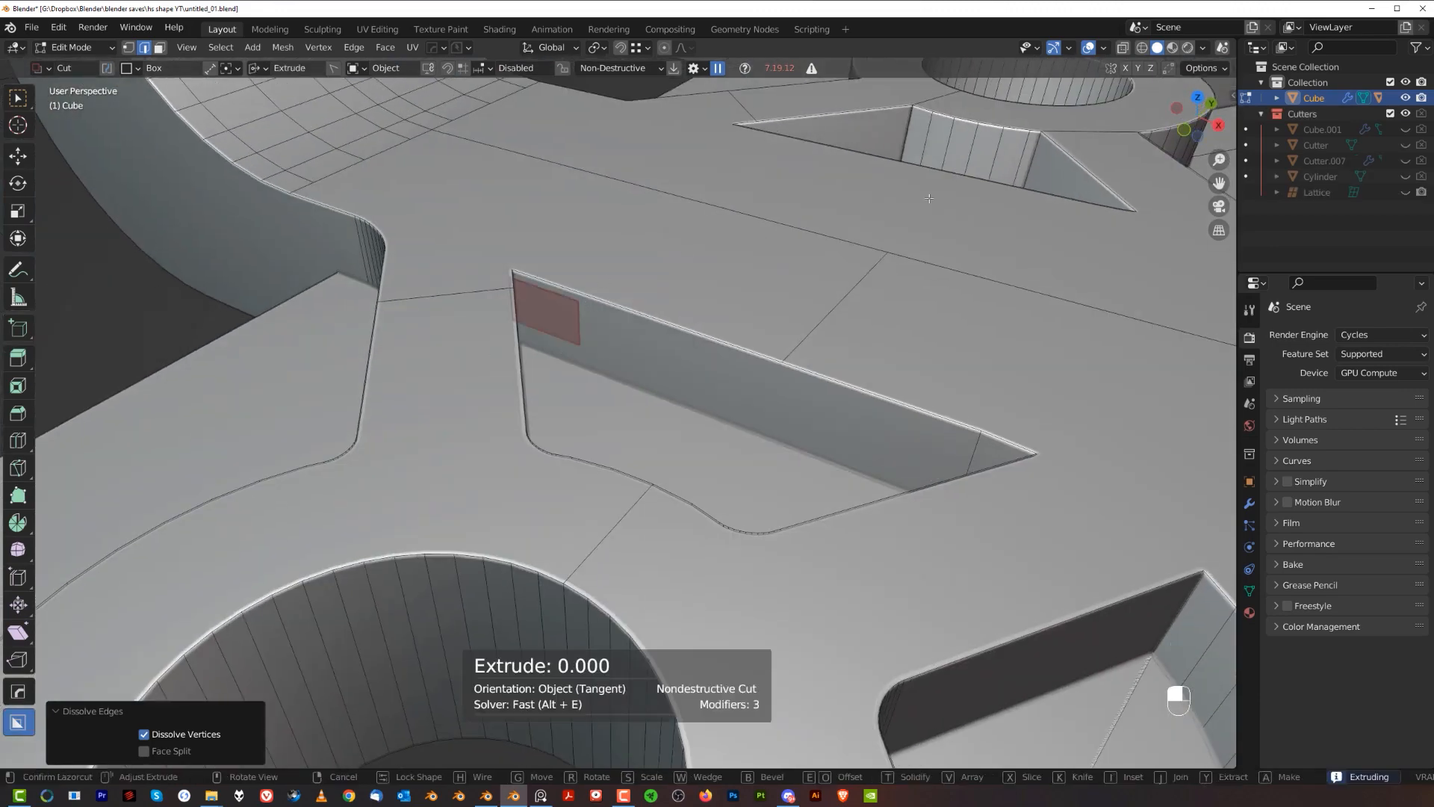
{"action": "key", "text": "ctrl+z"}
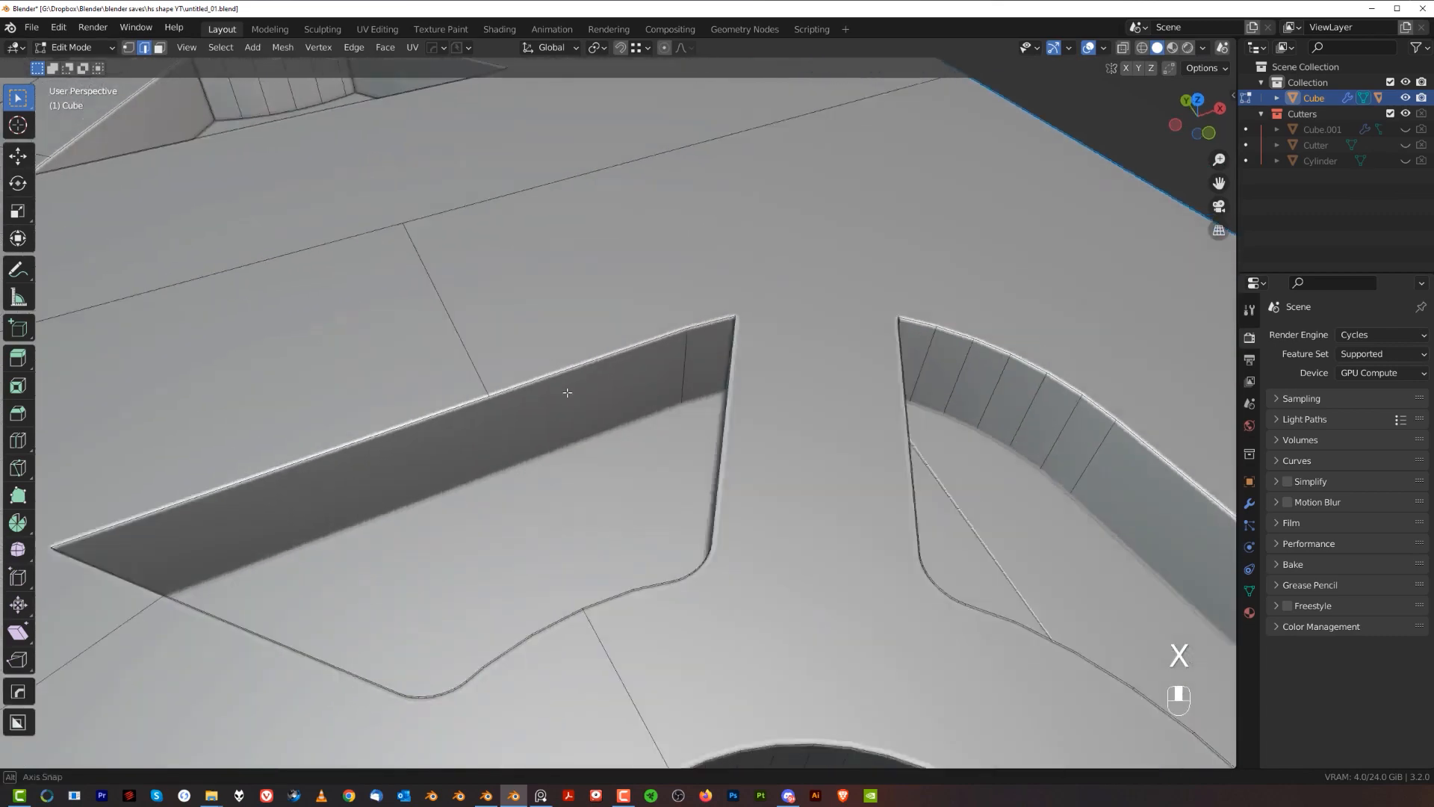
{"action": "key", "text": "ctrl+z"}
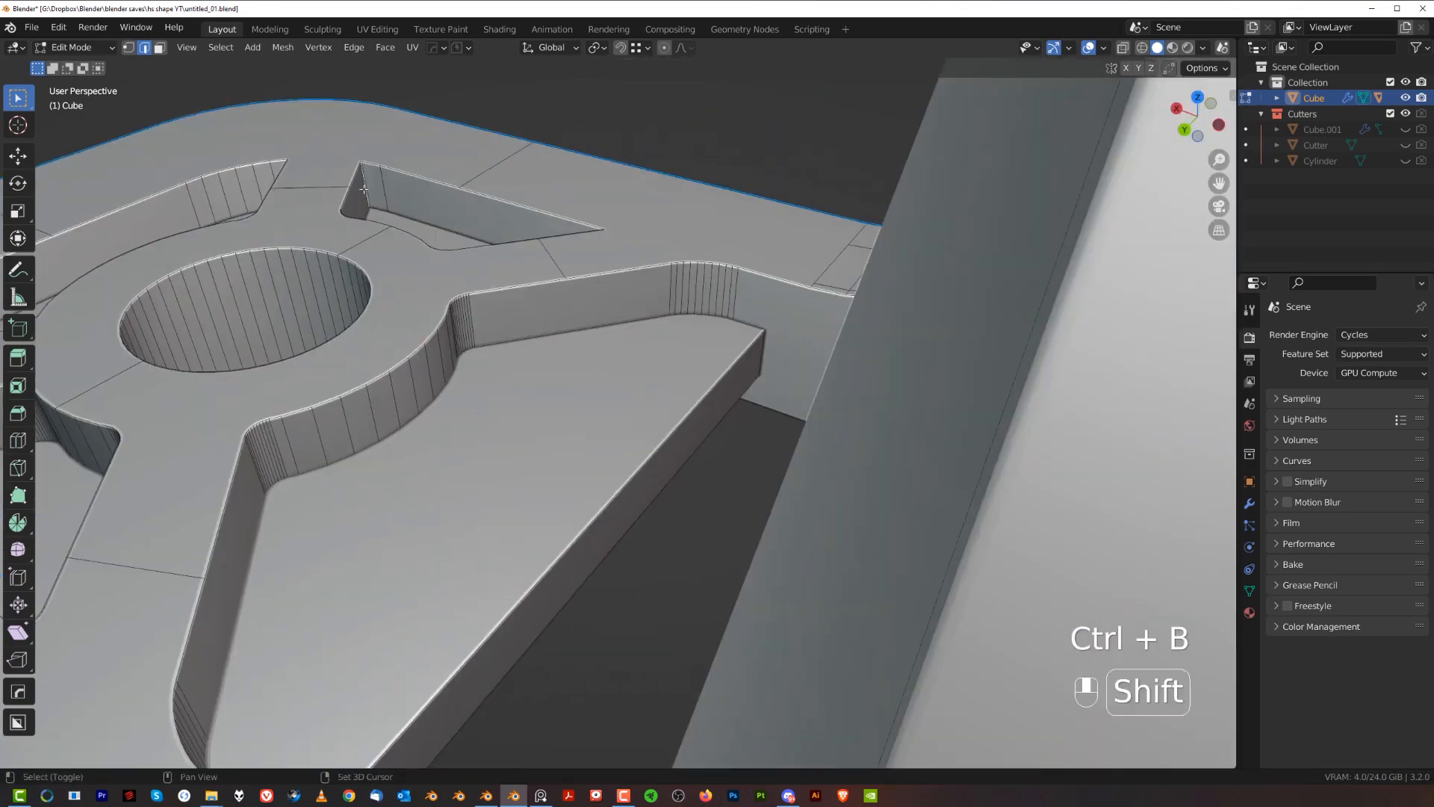
{"action": "key", "text": "ctrl+b"}
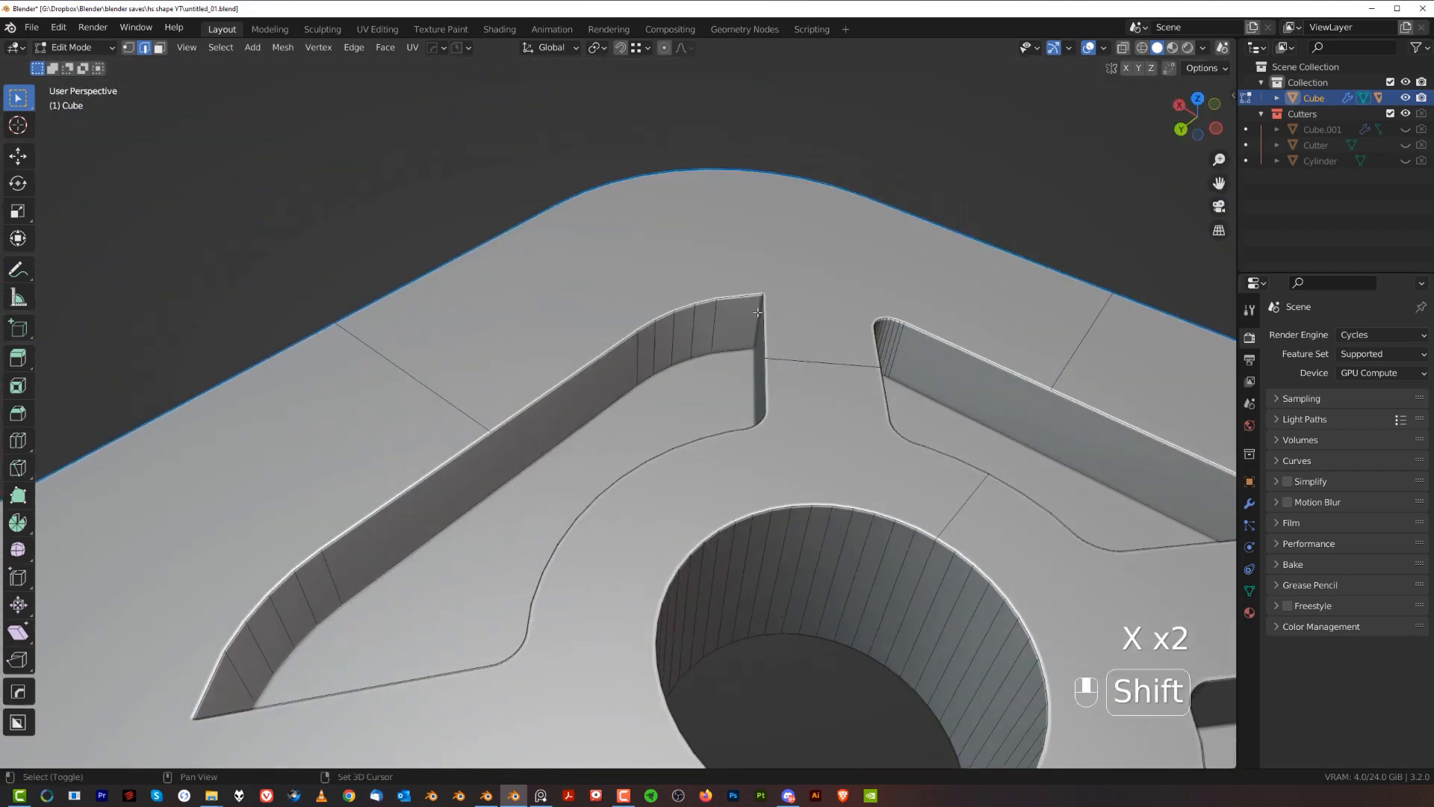
{"action": "key", "text": "ctrl+b"}
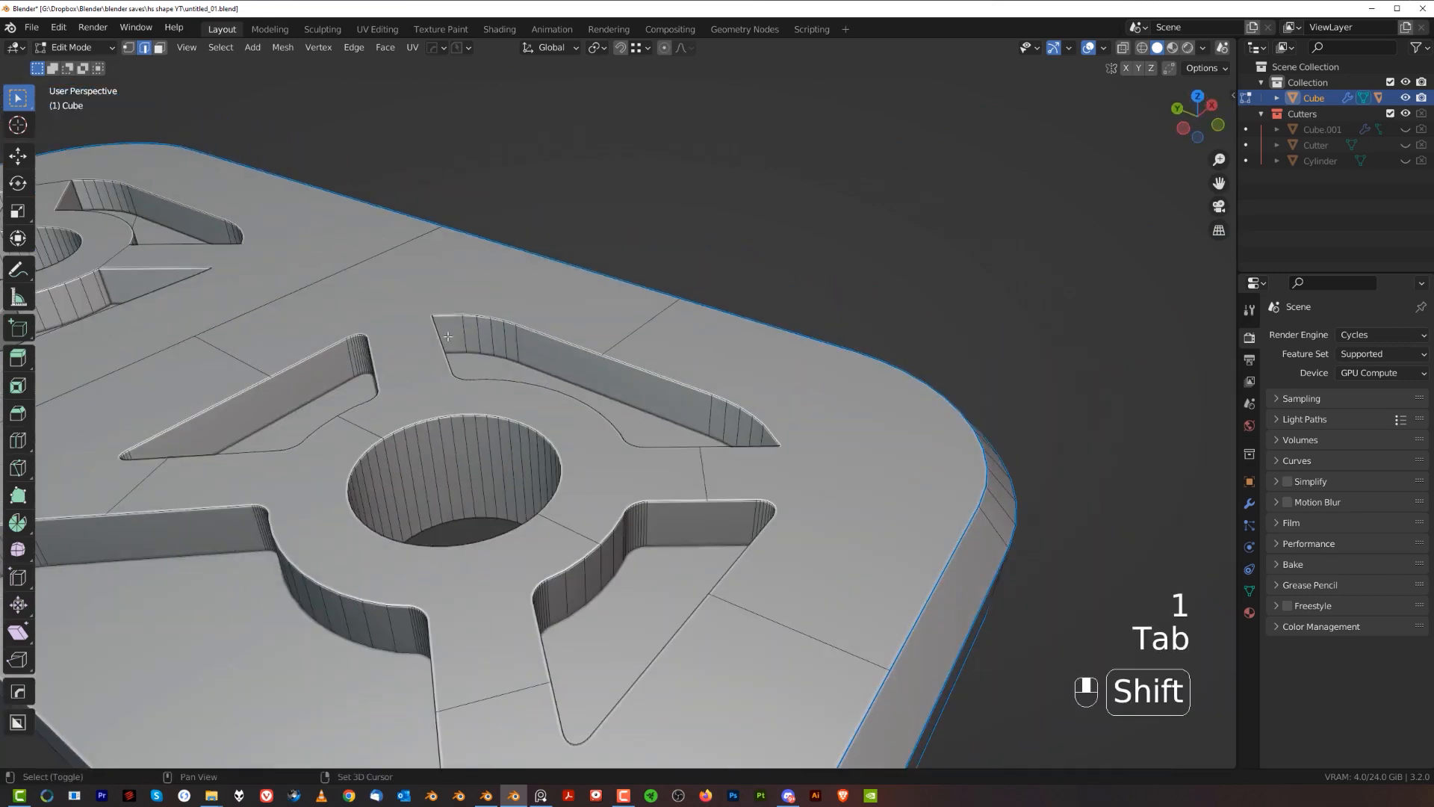
{"action": "key", "text": "ctrl+b"}
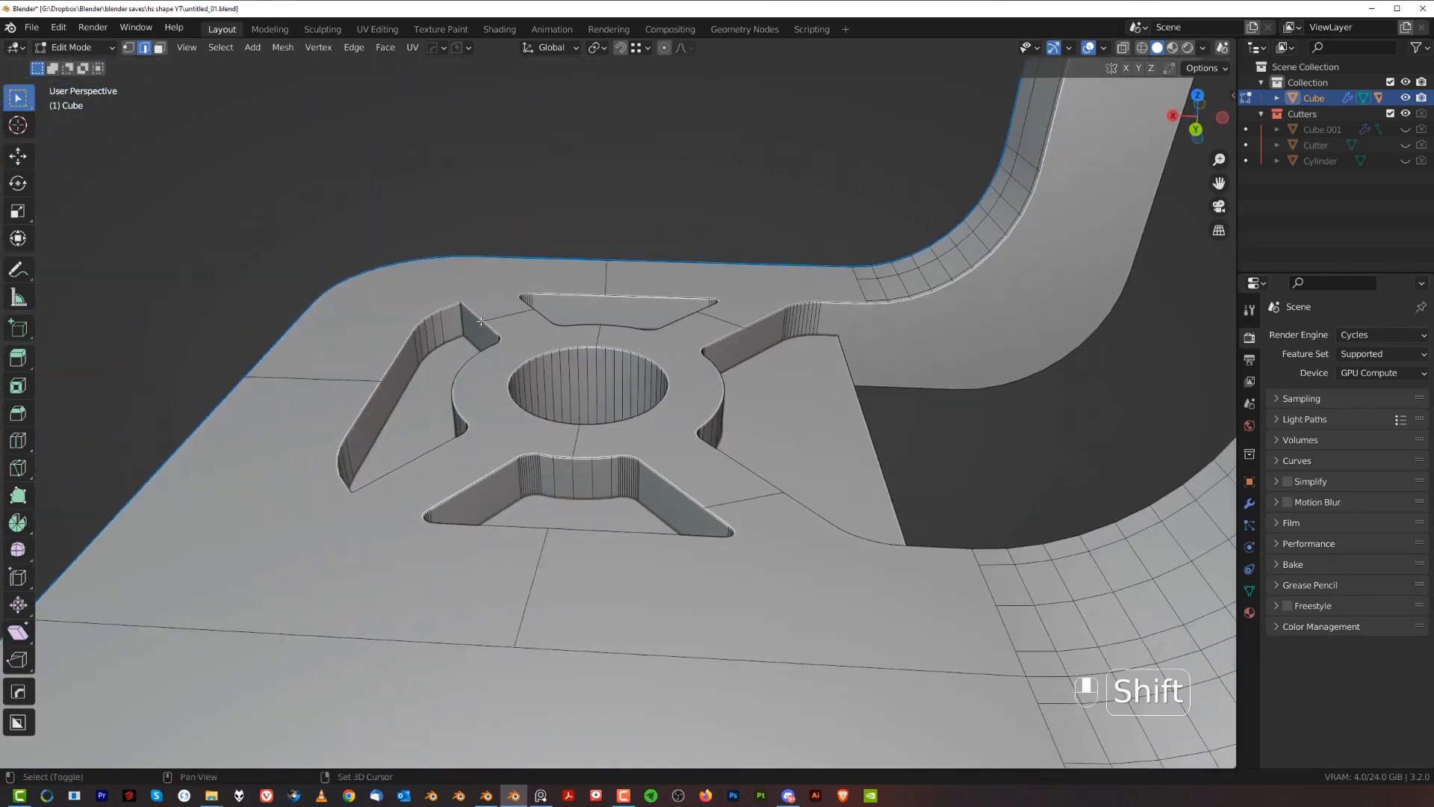
{"action": "key", "text": "ctrl+b"}
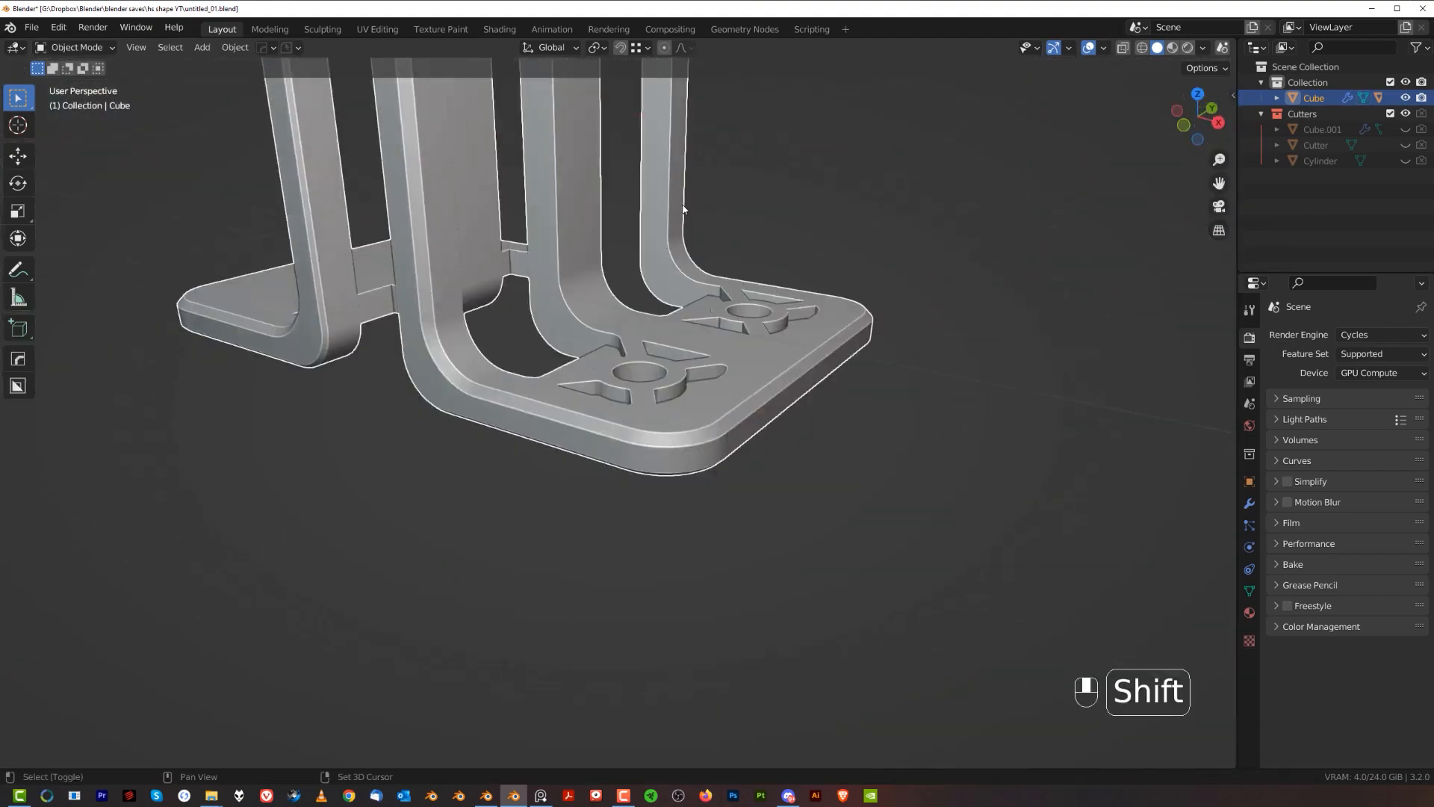
Recalculate the stand's sharp edges, then bevel the selected edge loops around the base.
{"action": "key", "text": "Tab"}
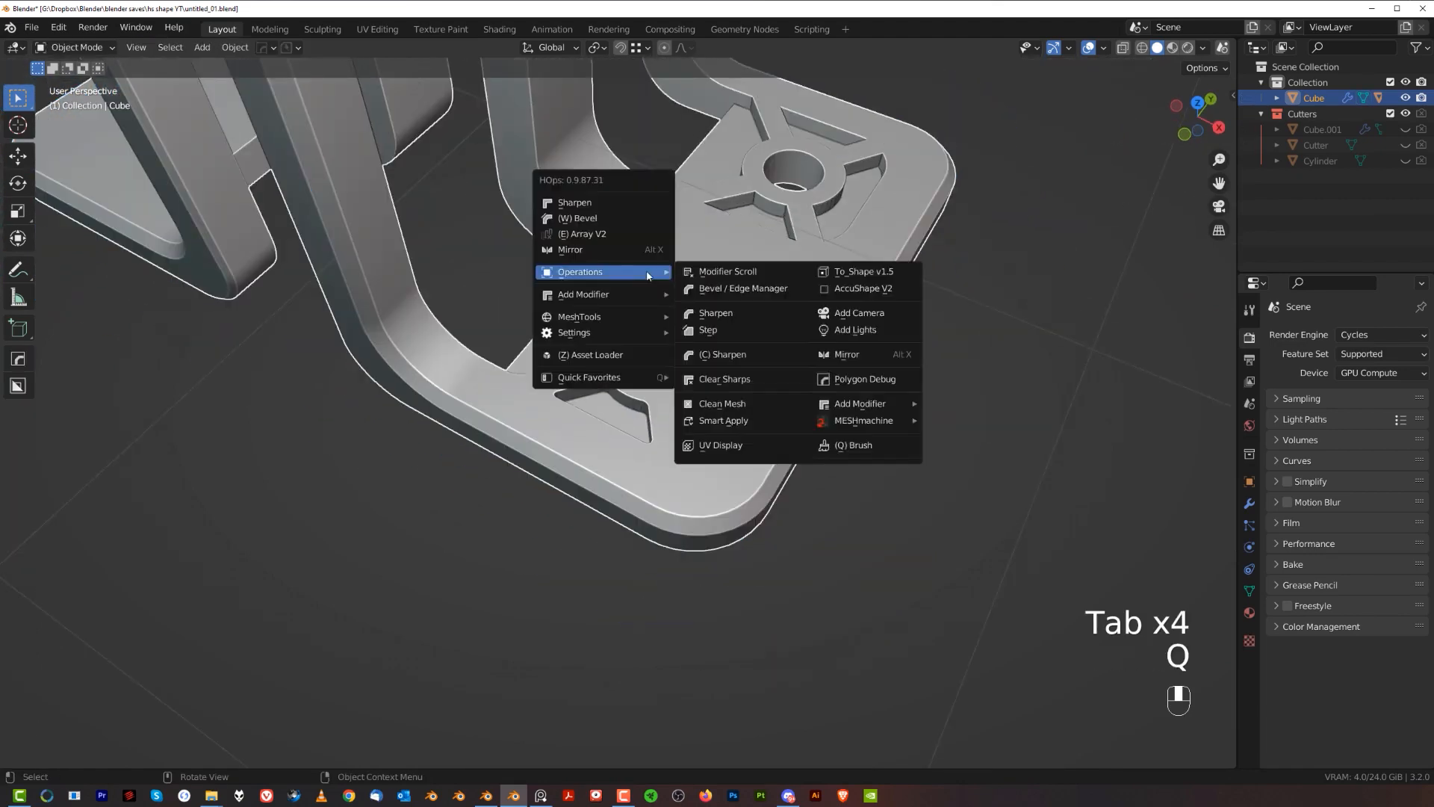
{"action": "left_click", "coordinate": [715, 313]}
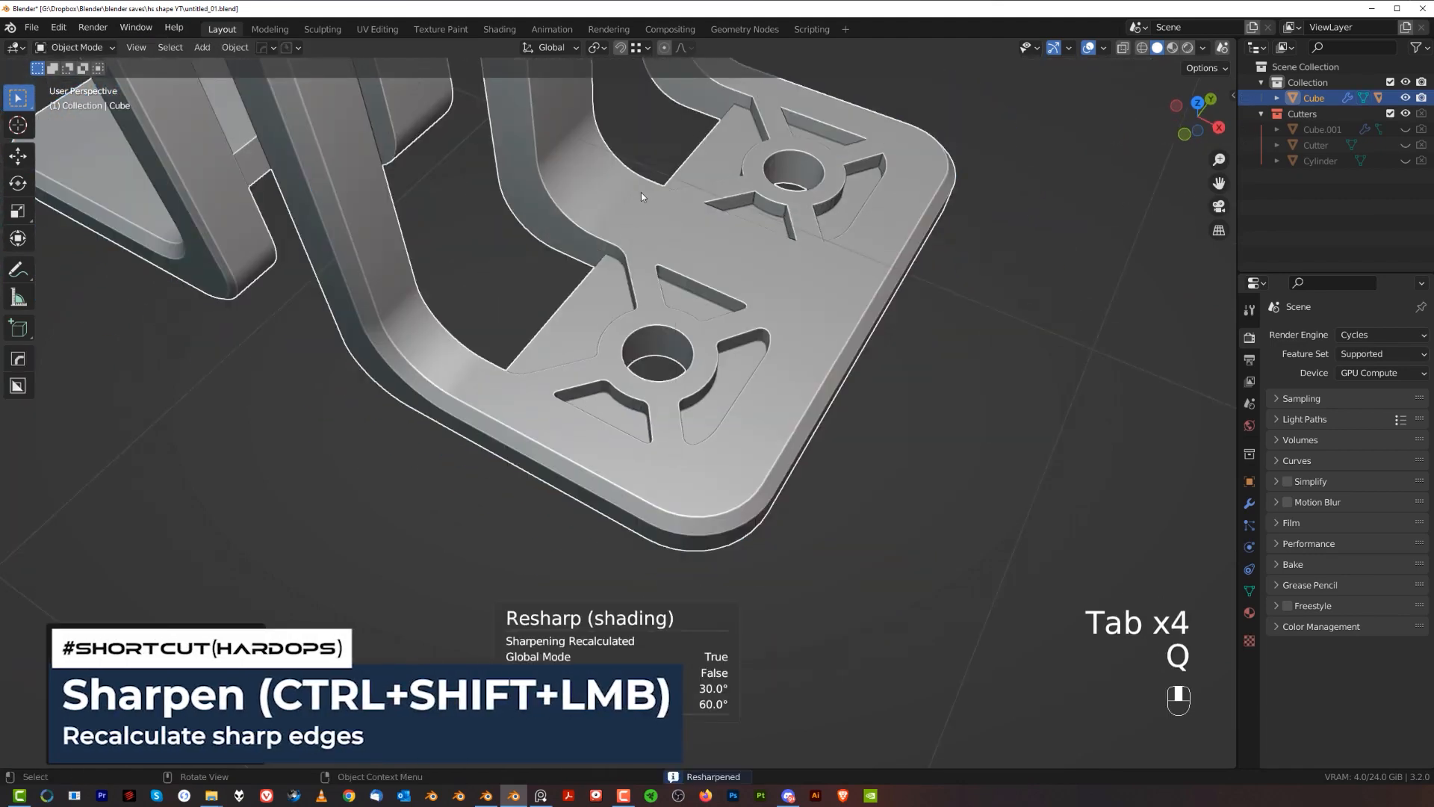
{"action": "key", "text": "Tab"}
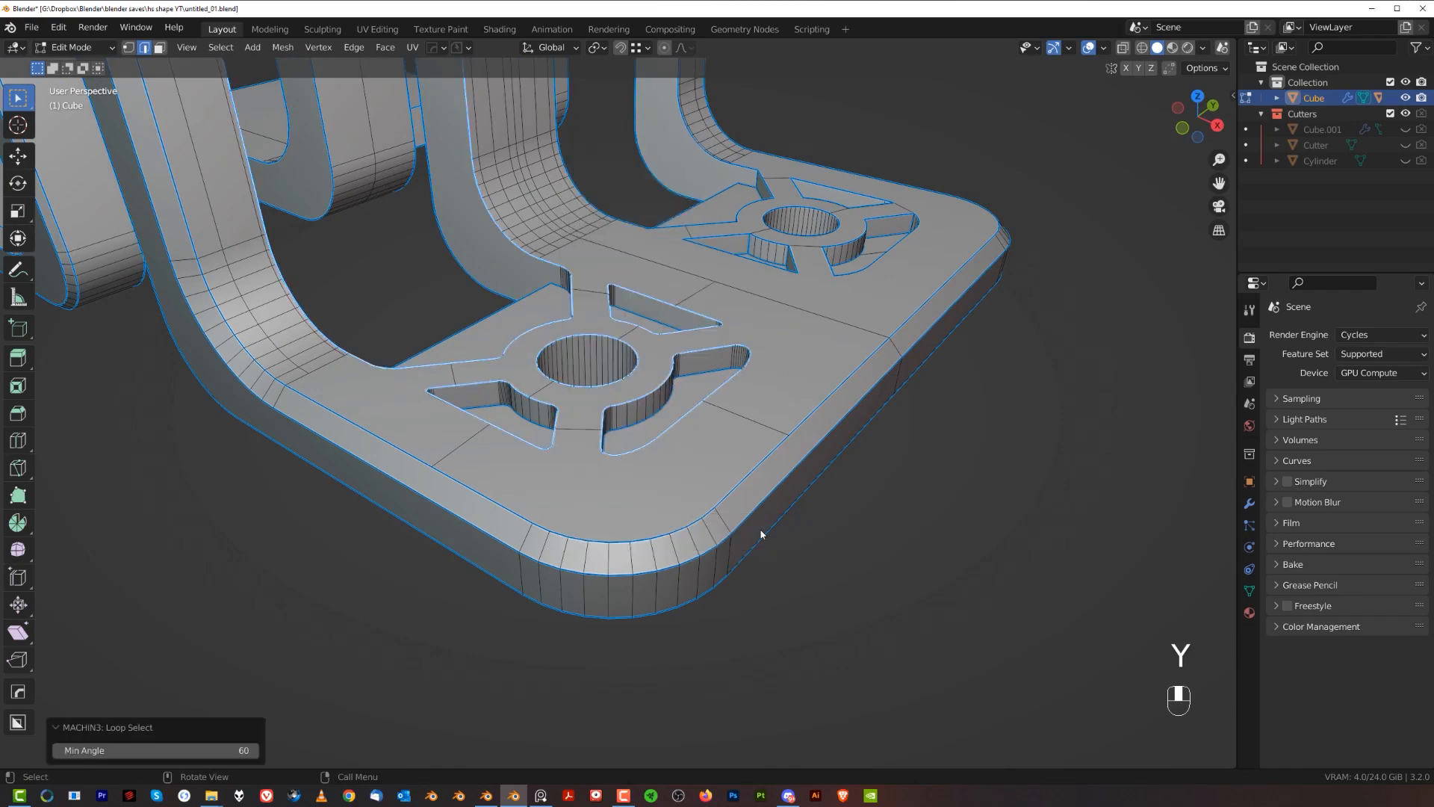
{"action": "key", "text": "ctrl+b"}
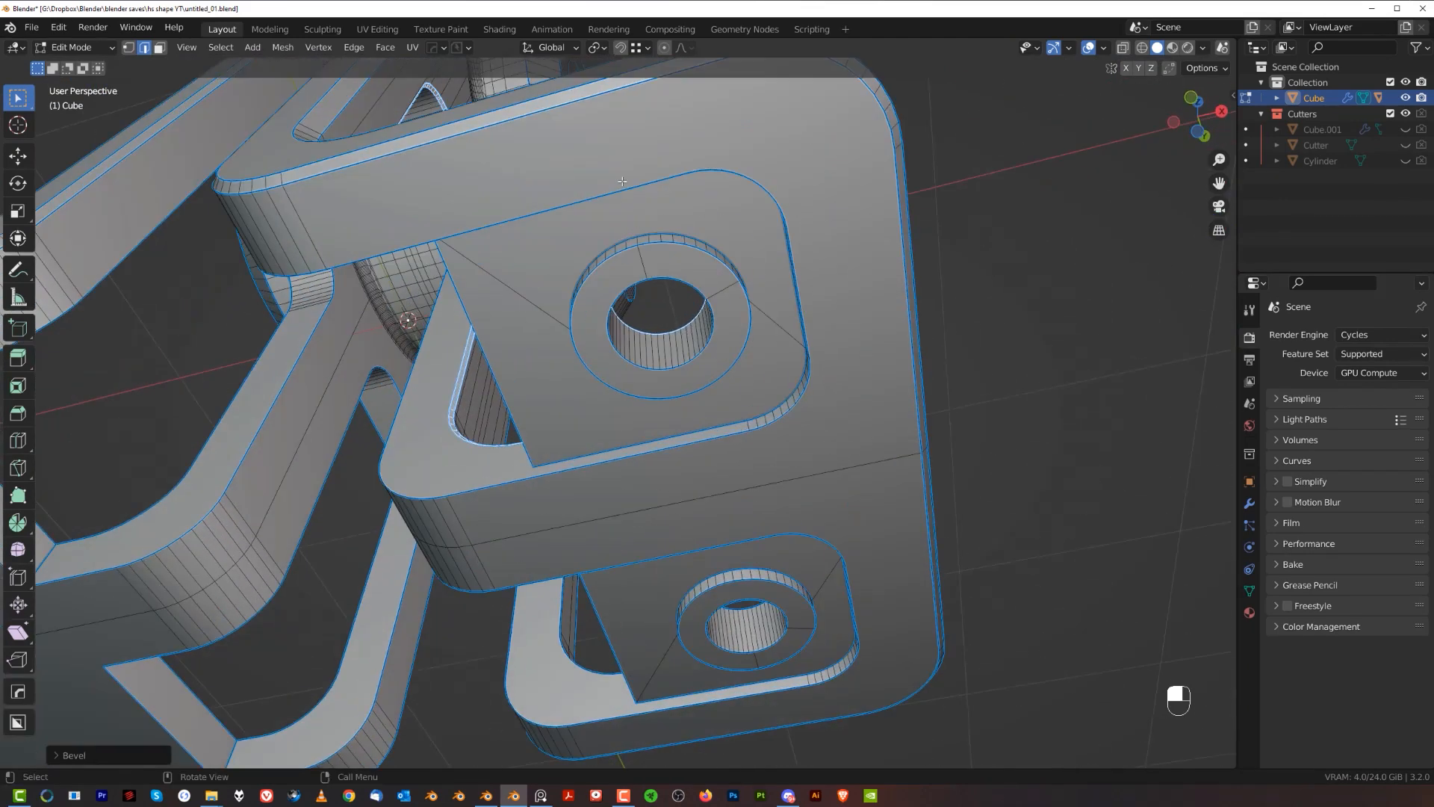
{"action": "key", "text": "ctrl+b"}
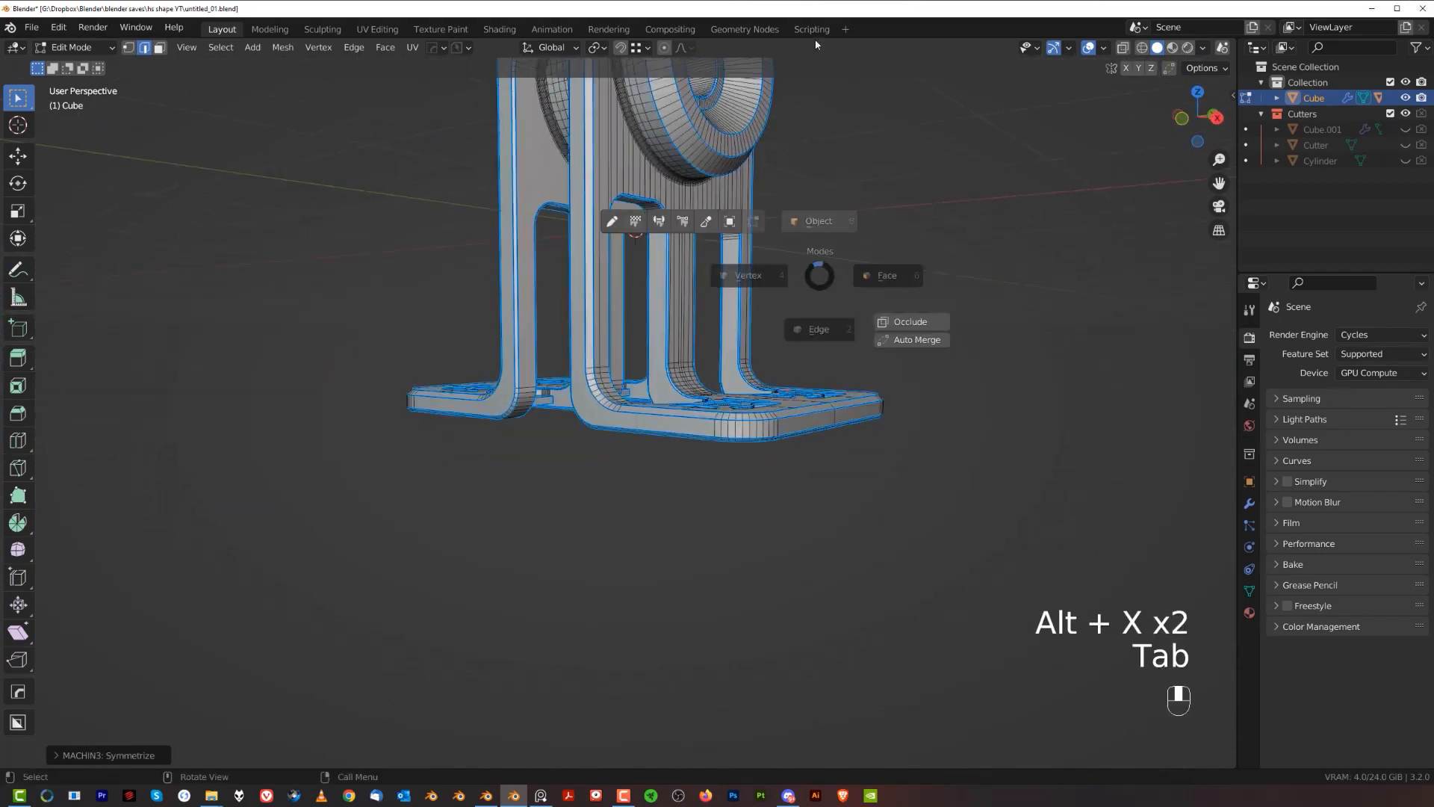
Mark the streak edges inside the arch as sharp via the HOps menu and check the shading.
{"action": "key", "text": "Tab"}
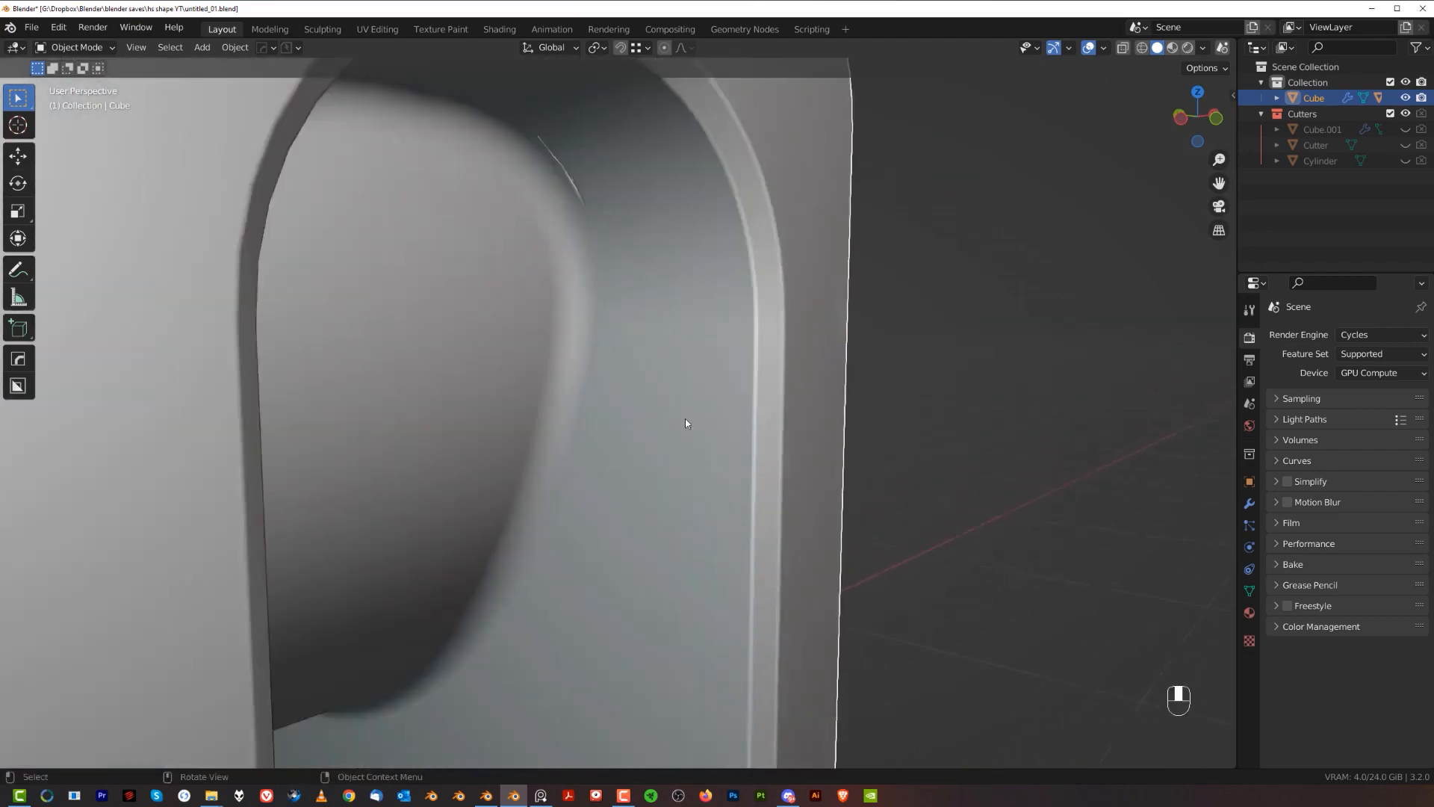
{"action": "key", "text": "Tab"}
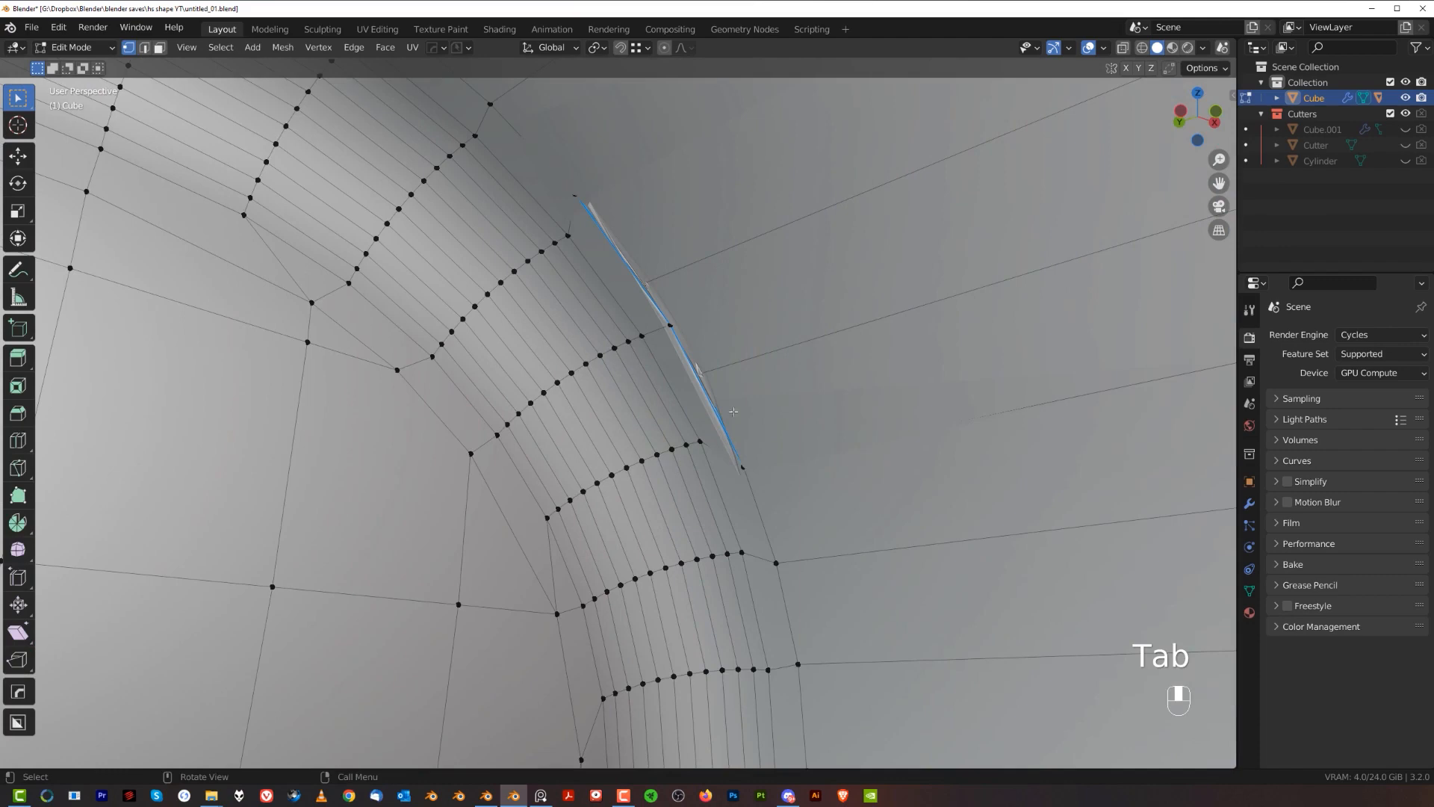
{"action": "key", "text": "Tab"}
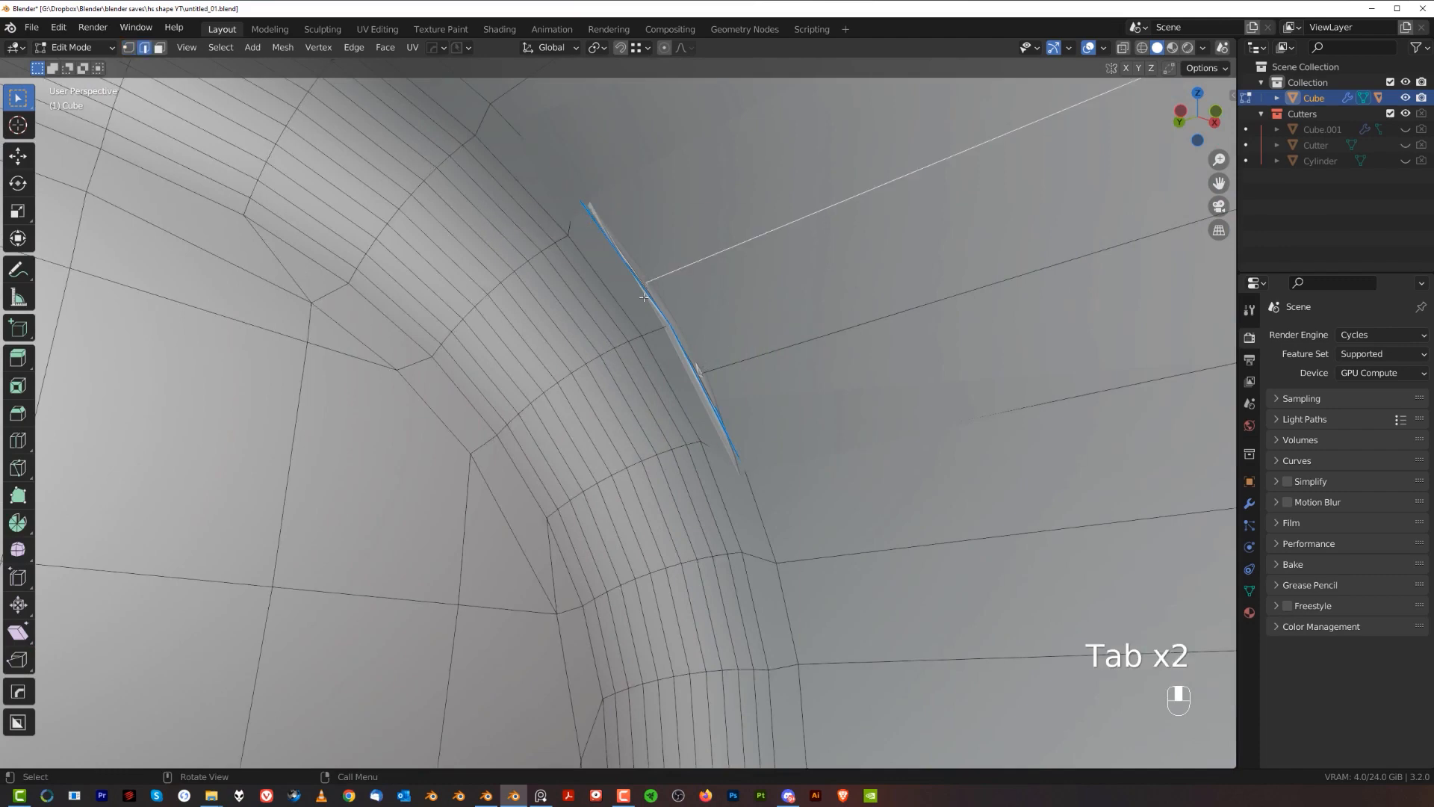
{"action": "key", "text": "x"}
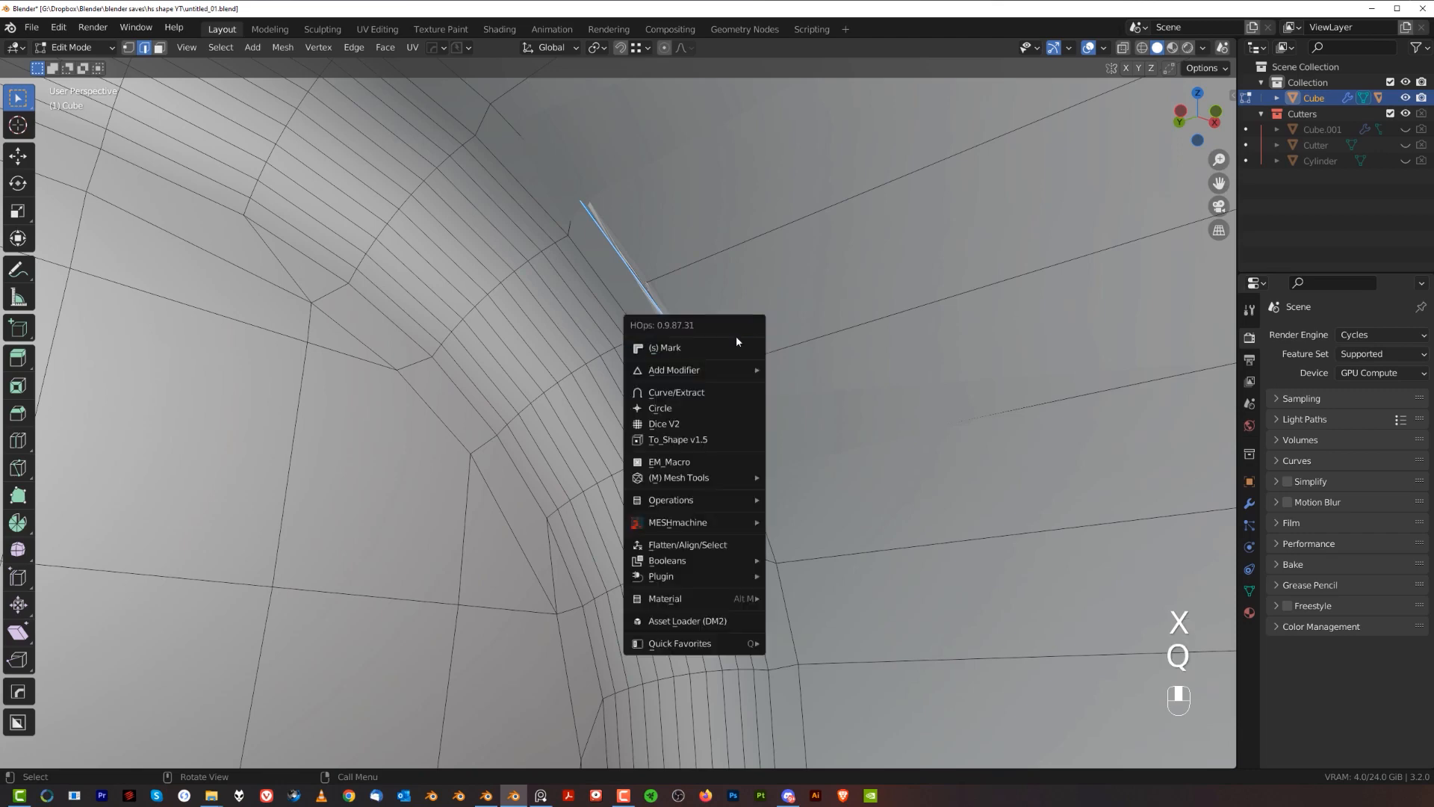
{"action": "left_click", "coordinate": [665, 348]}
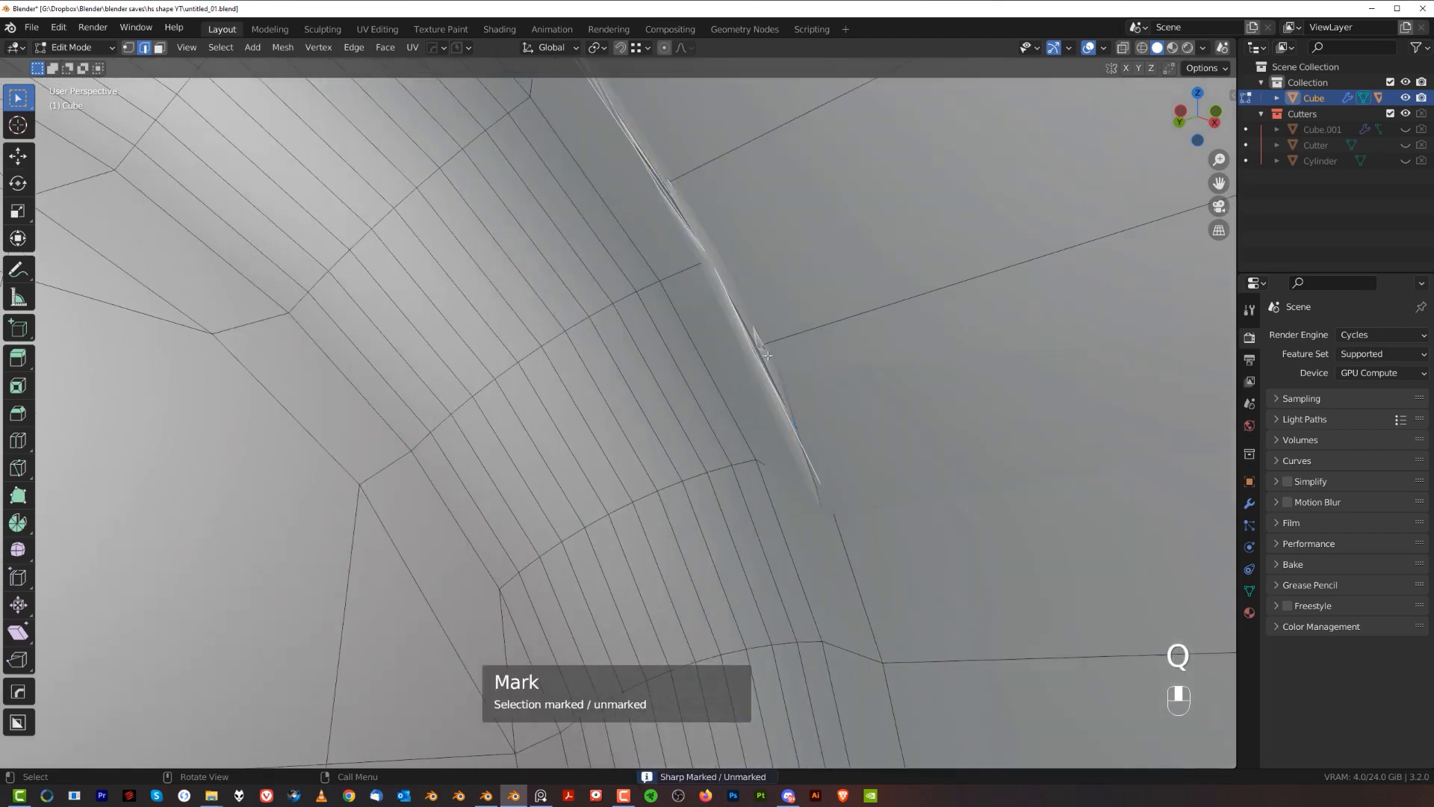
{"action": "key", "text": "Tab"}
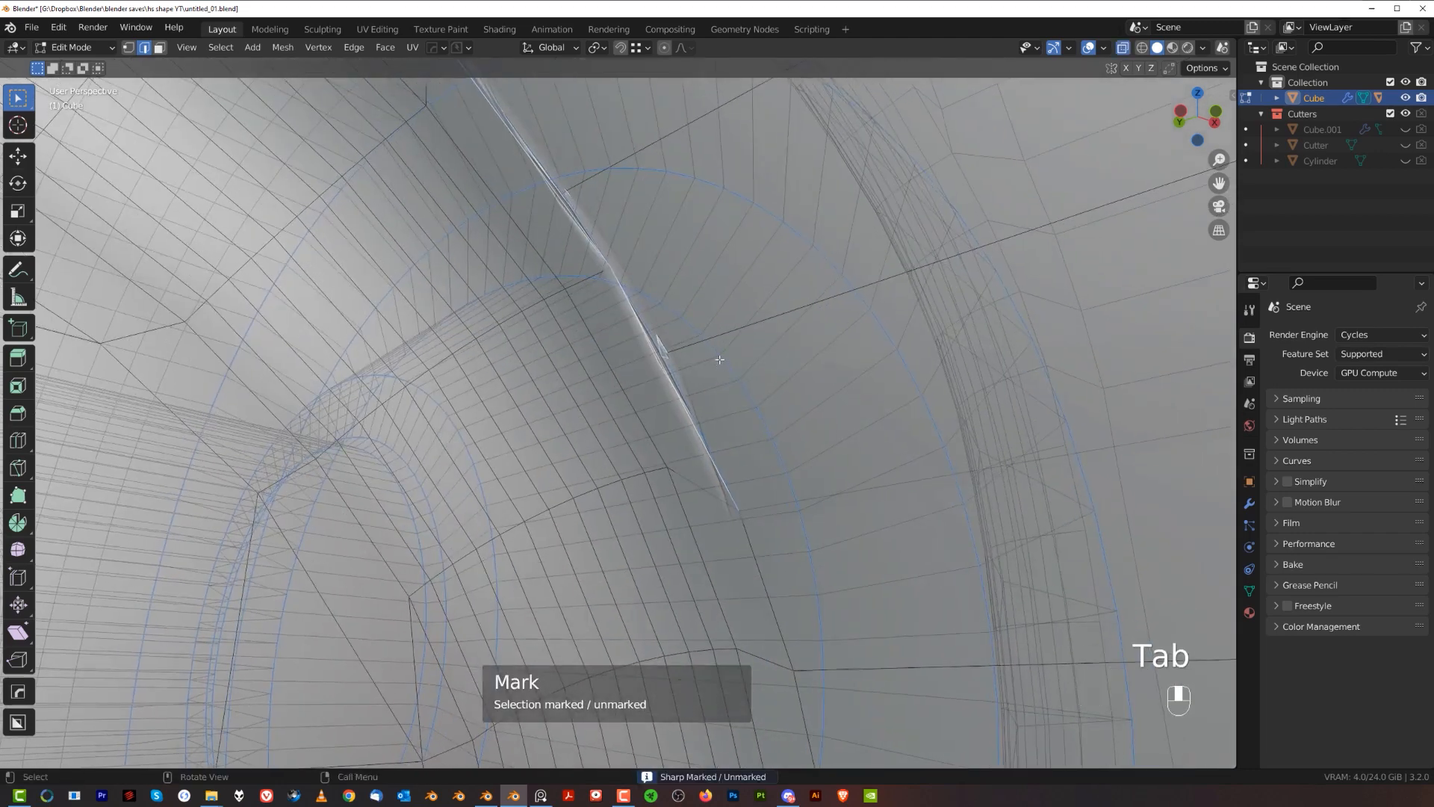
Clean up the 44 stray vertices and merge the loose vertex with Smart Vert.
{"action": "key", "text": "Tab"}
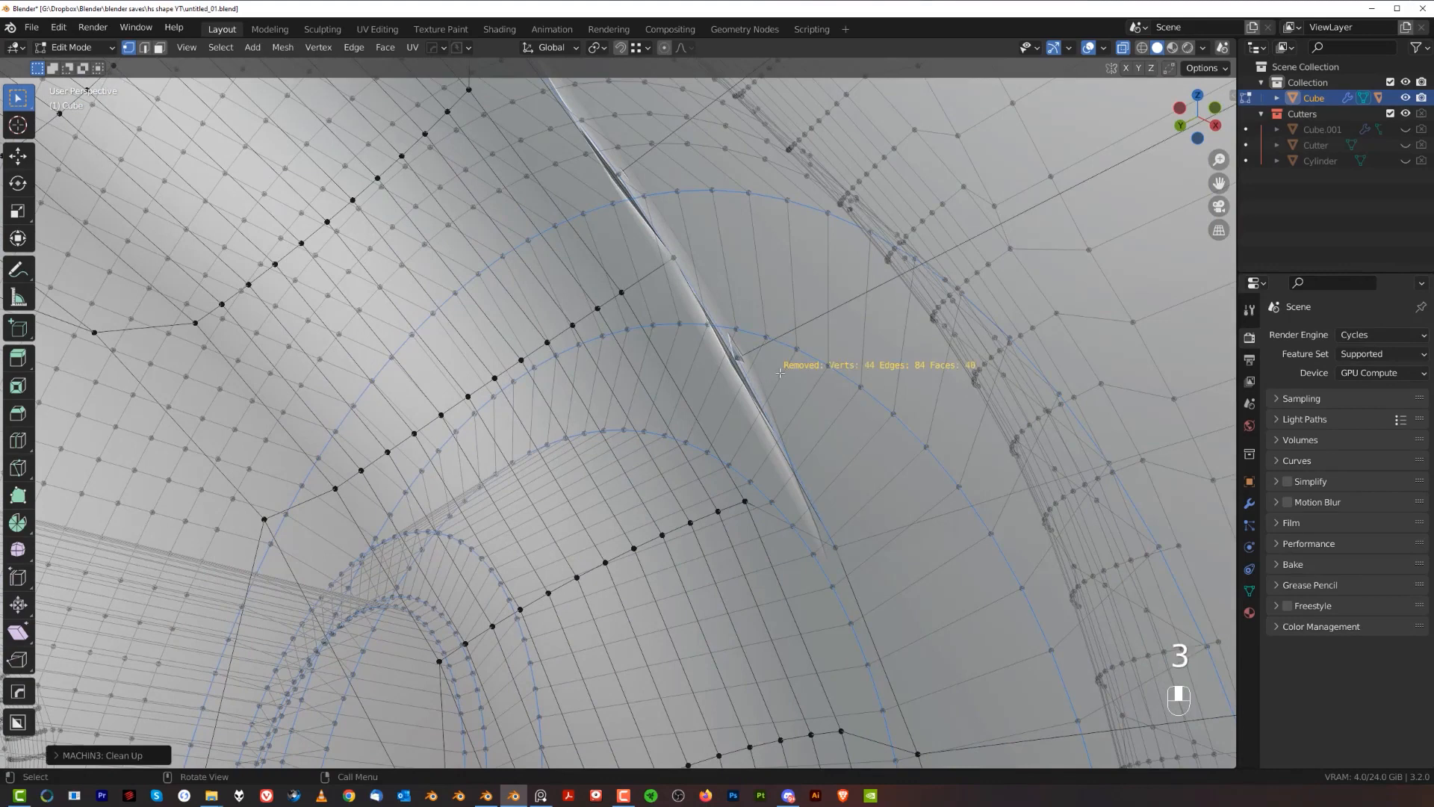
{"action": "key", "text": "g"}
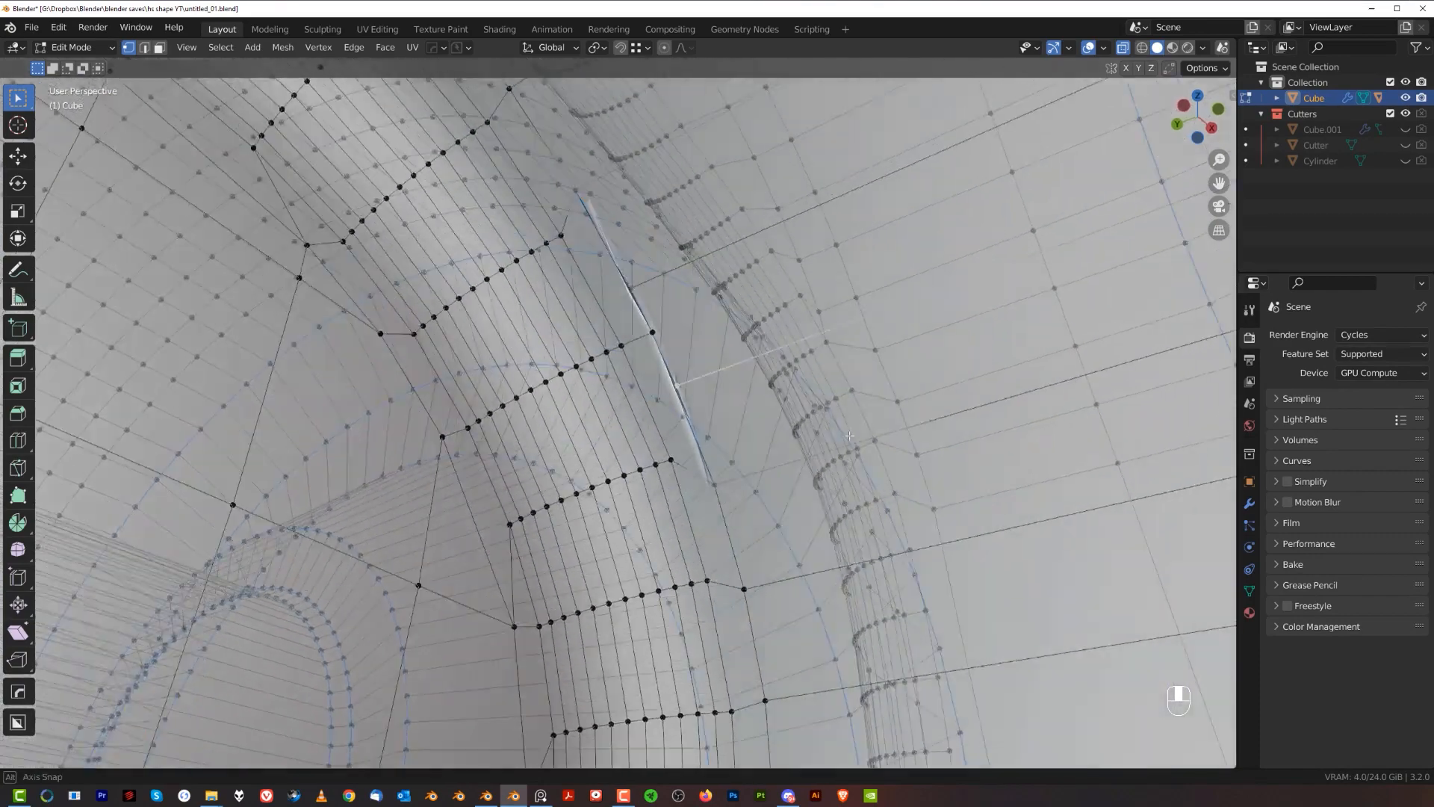
{"action": "key", "text": "Tab"}
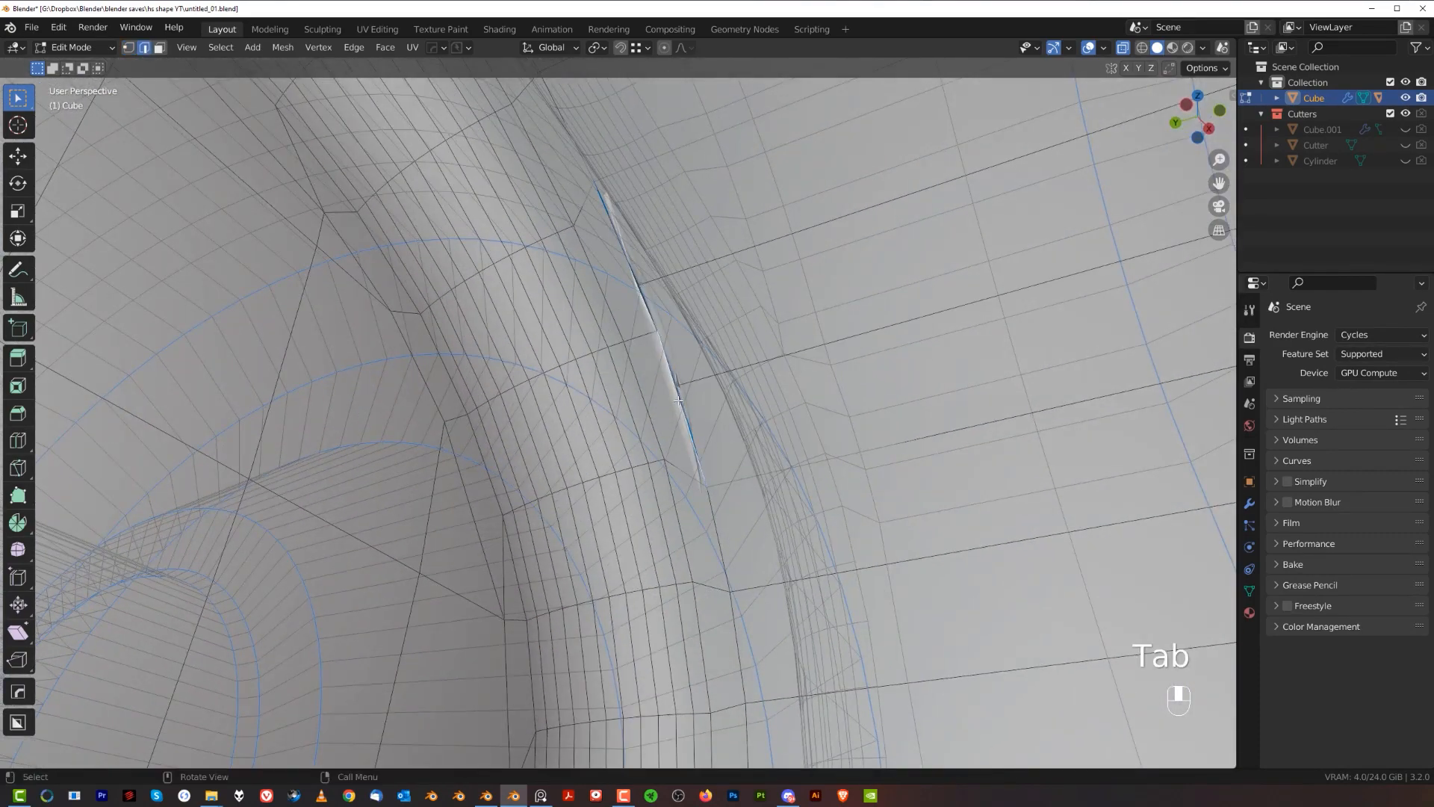
{"action": "right_click", "coordinate": [676, 398]}
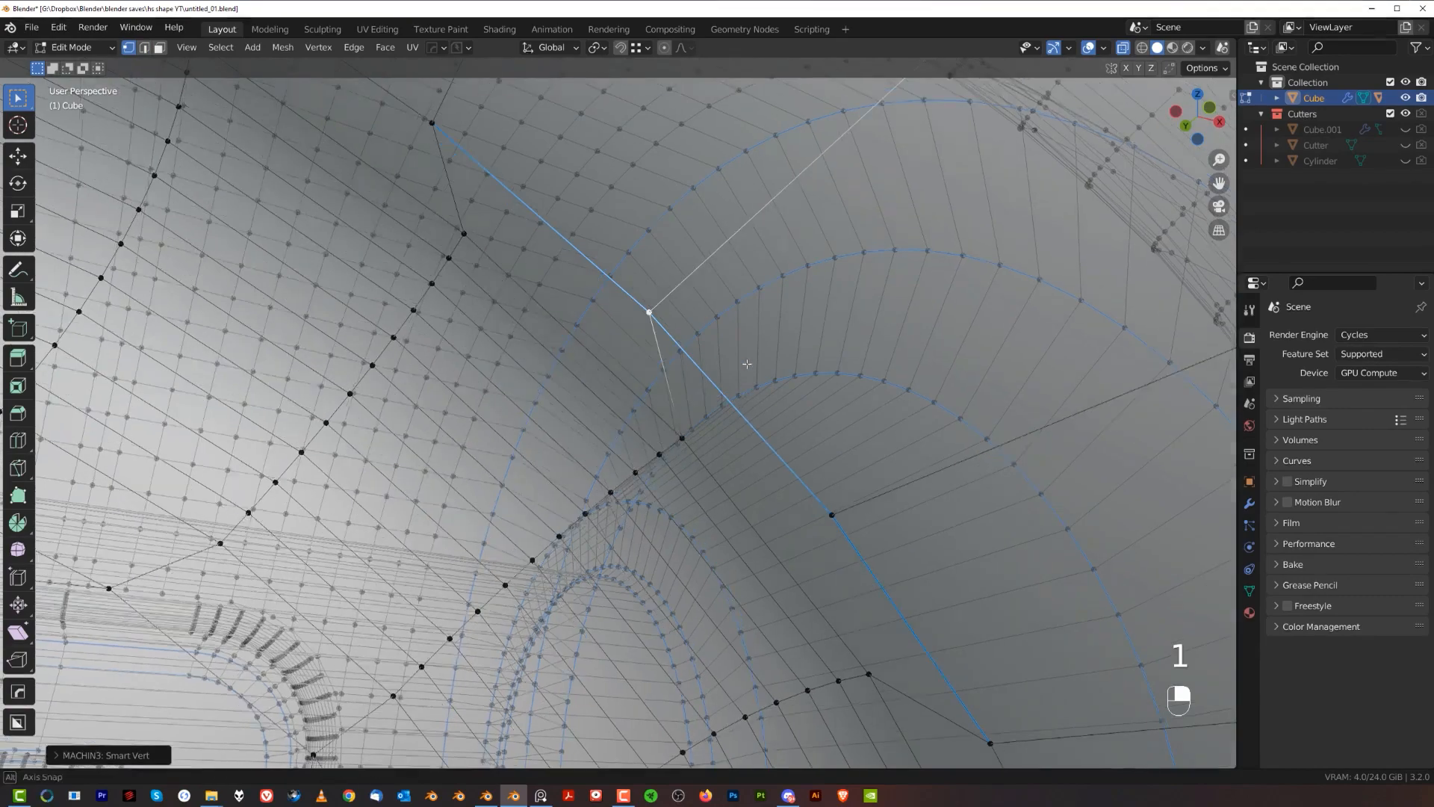
{"action": "key", "text": "Tab"}
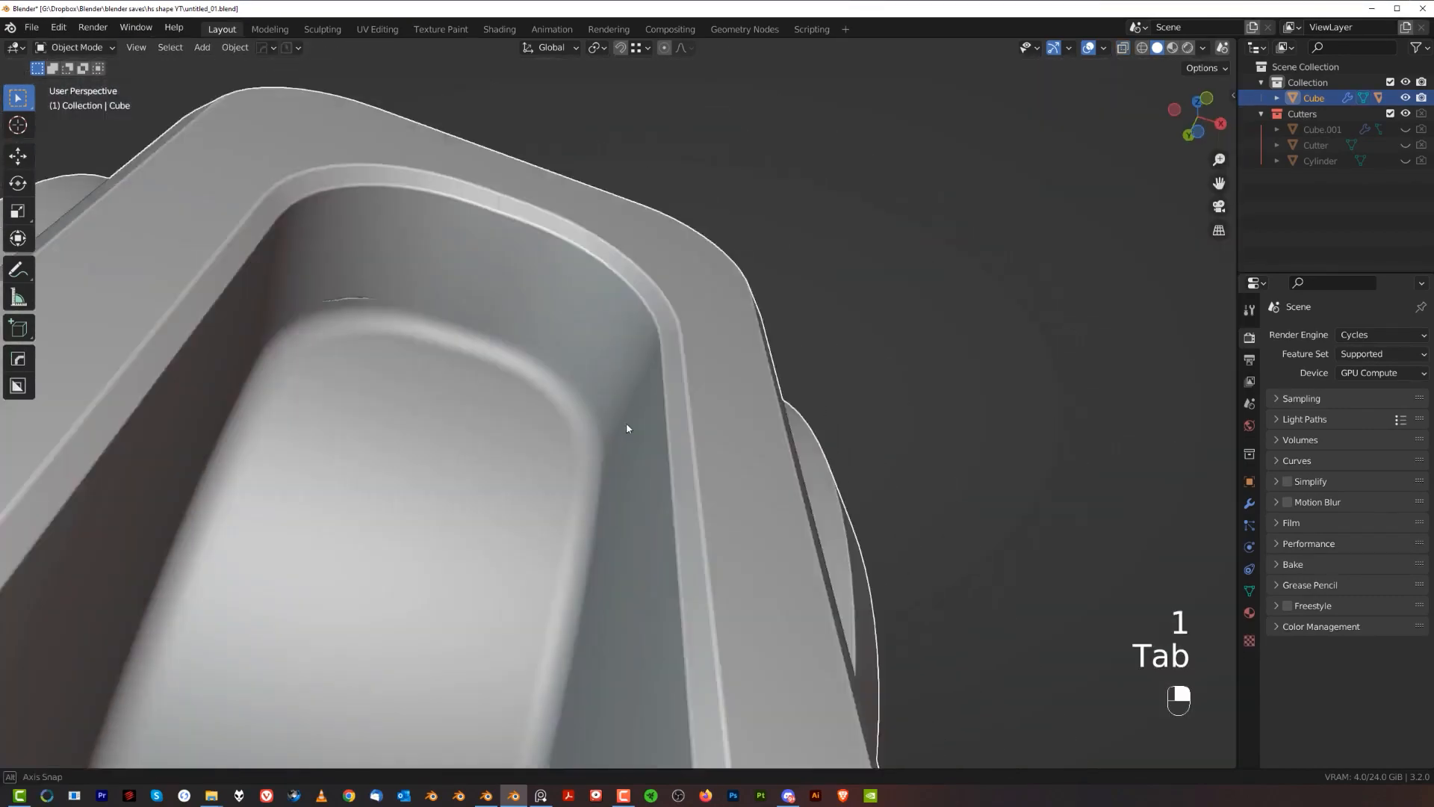
Symmetrize the mesh, undo, resharpen with HOps and bevel the base cutout edges for clean shading.
{"action": "key", "text": "Tab"}
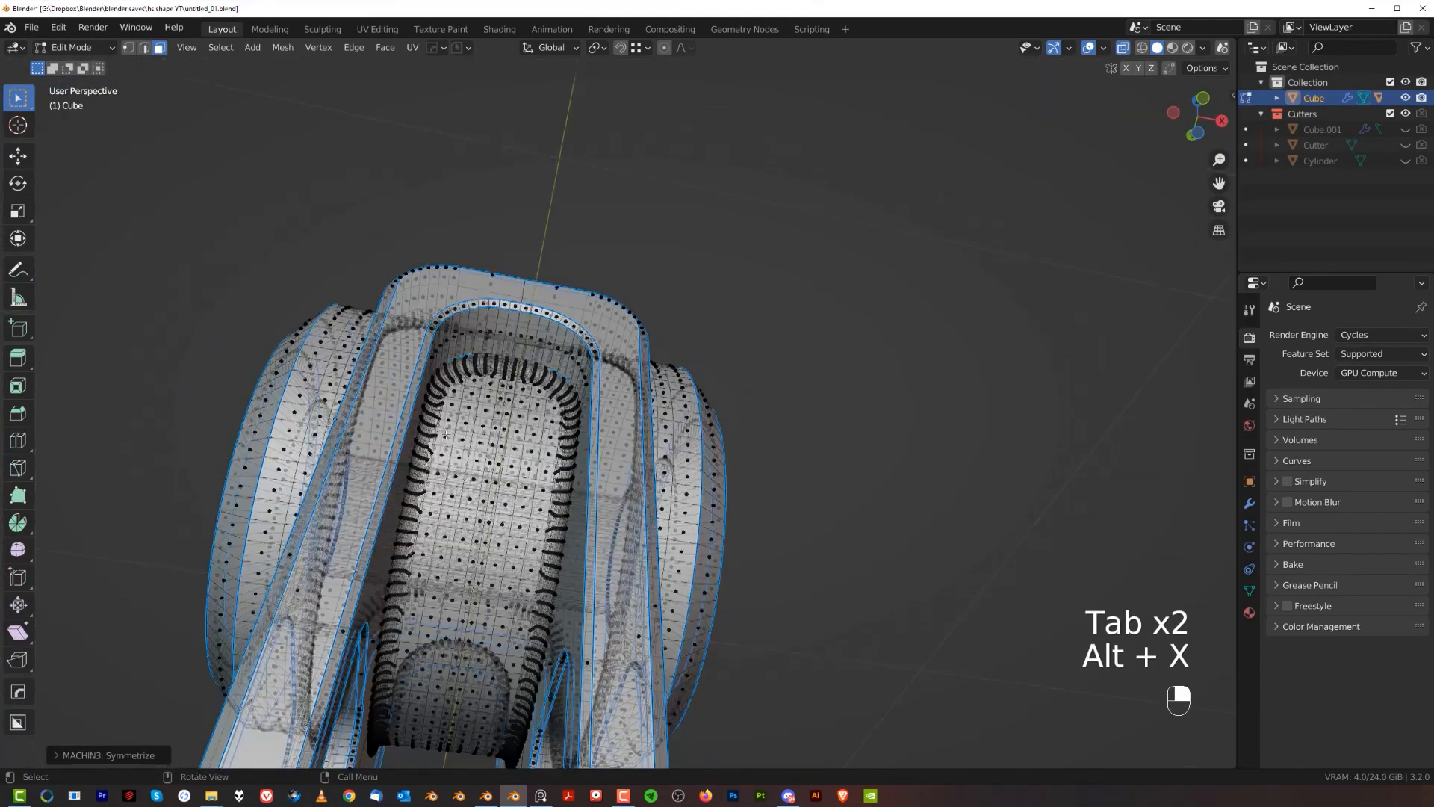
{"action": "key", "text": "Tab"}
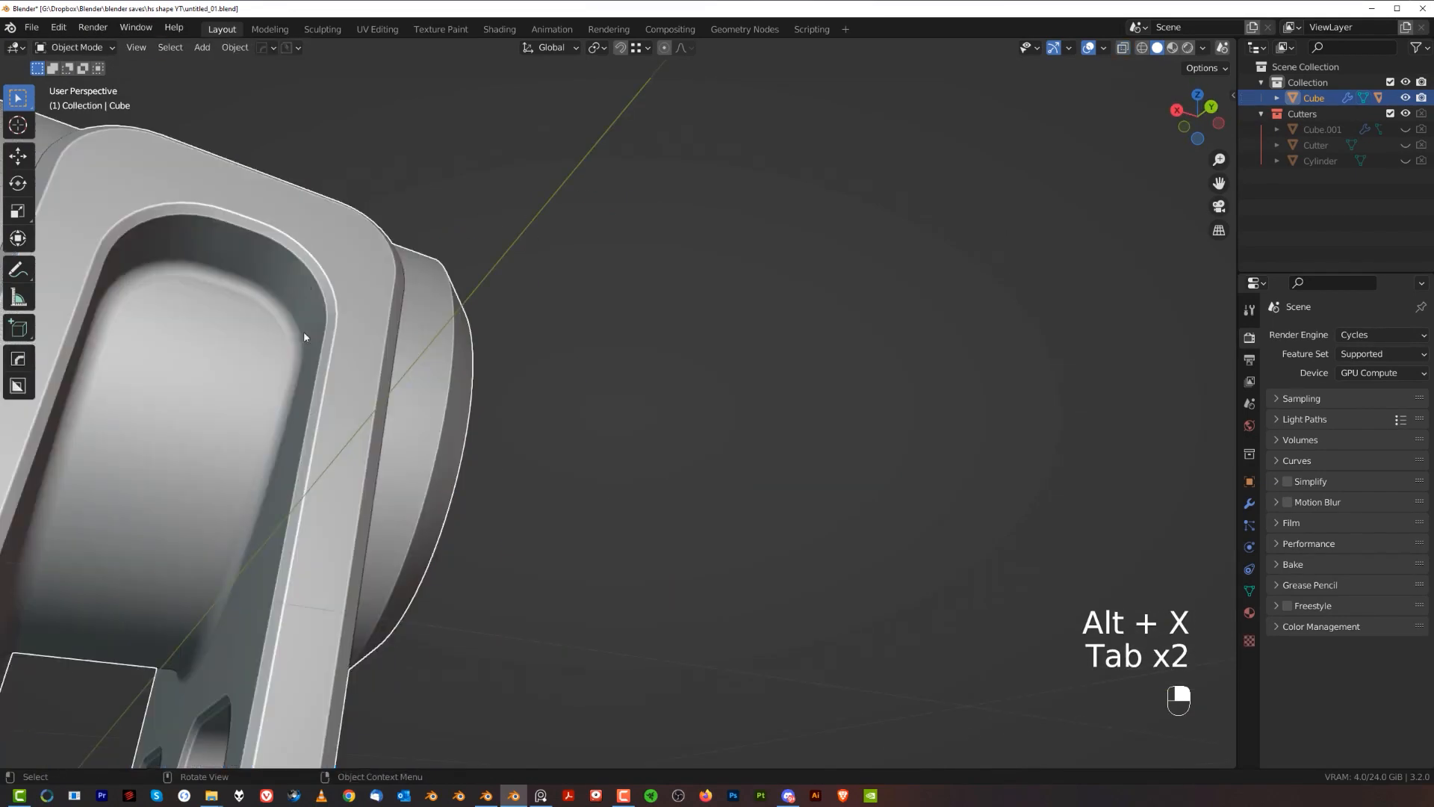
{"action": "key", "text": "Tab"}
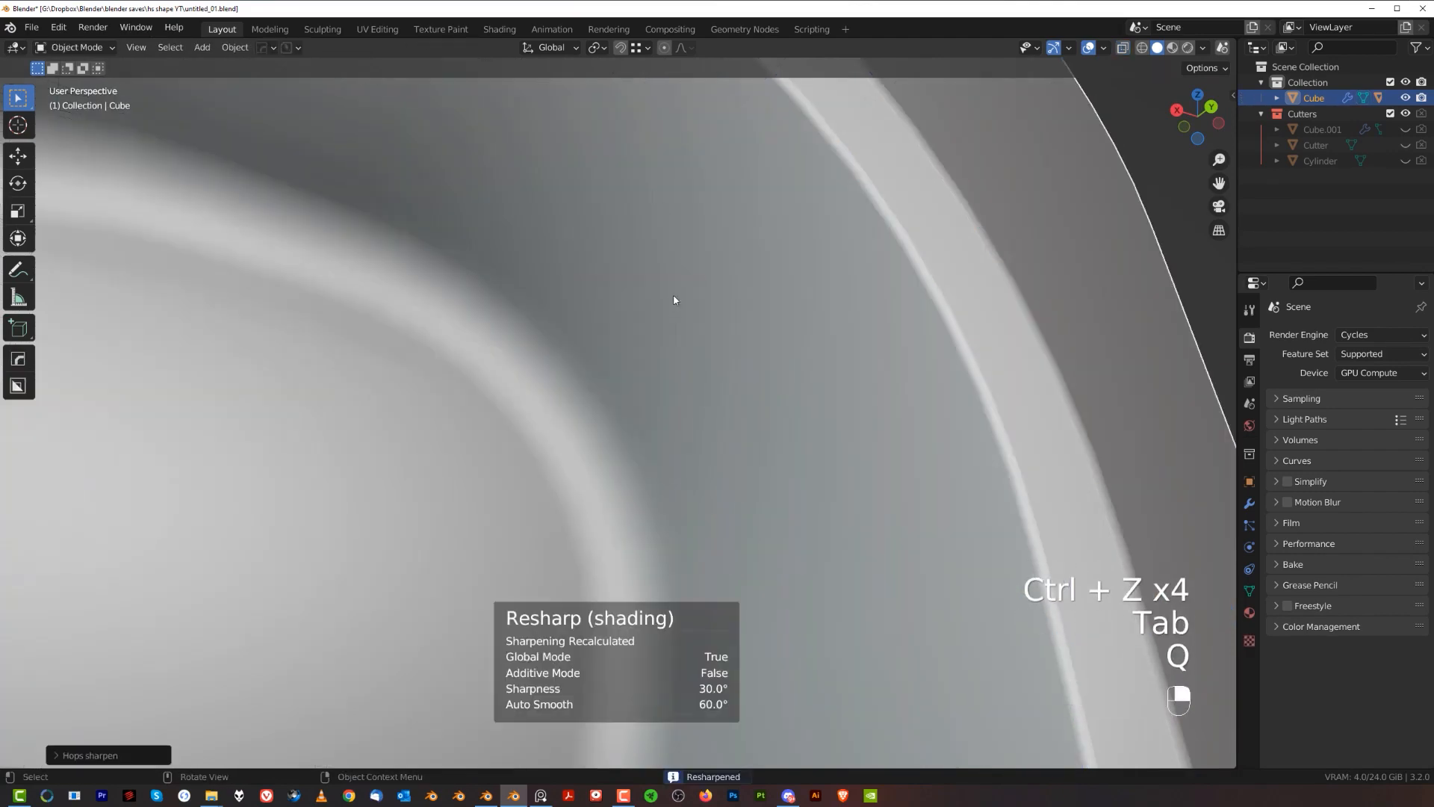
{"action": "key", "text": "Tab"}
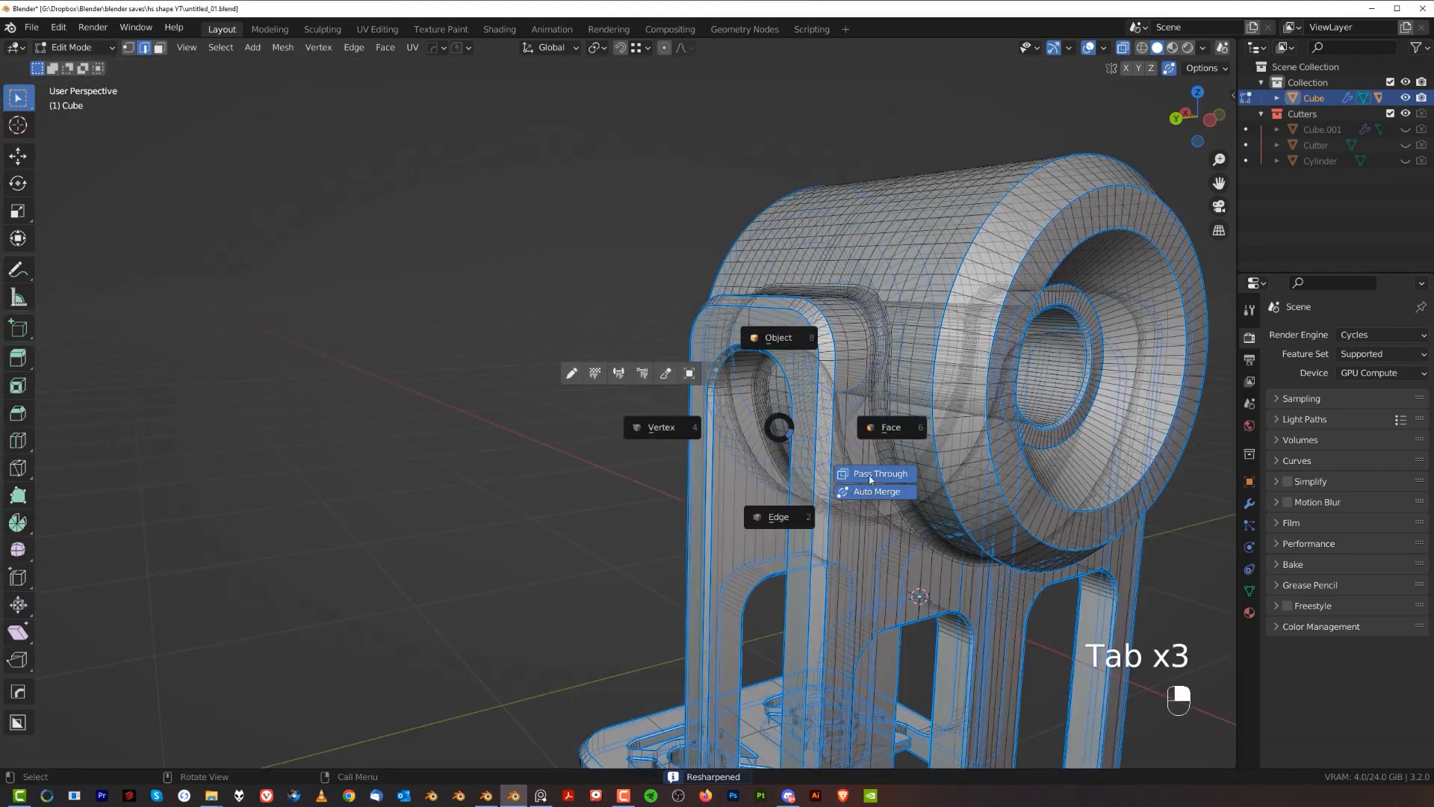
{"action": "key", "text": "Tab"}
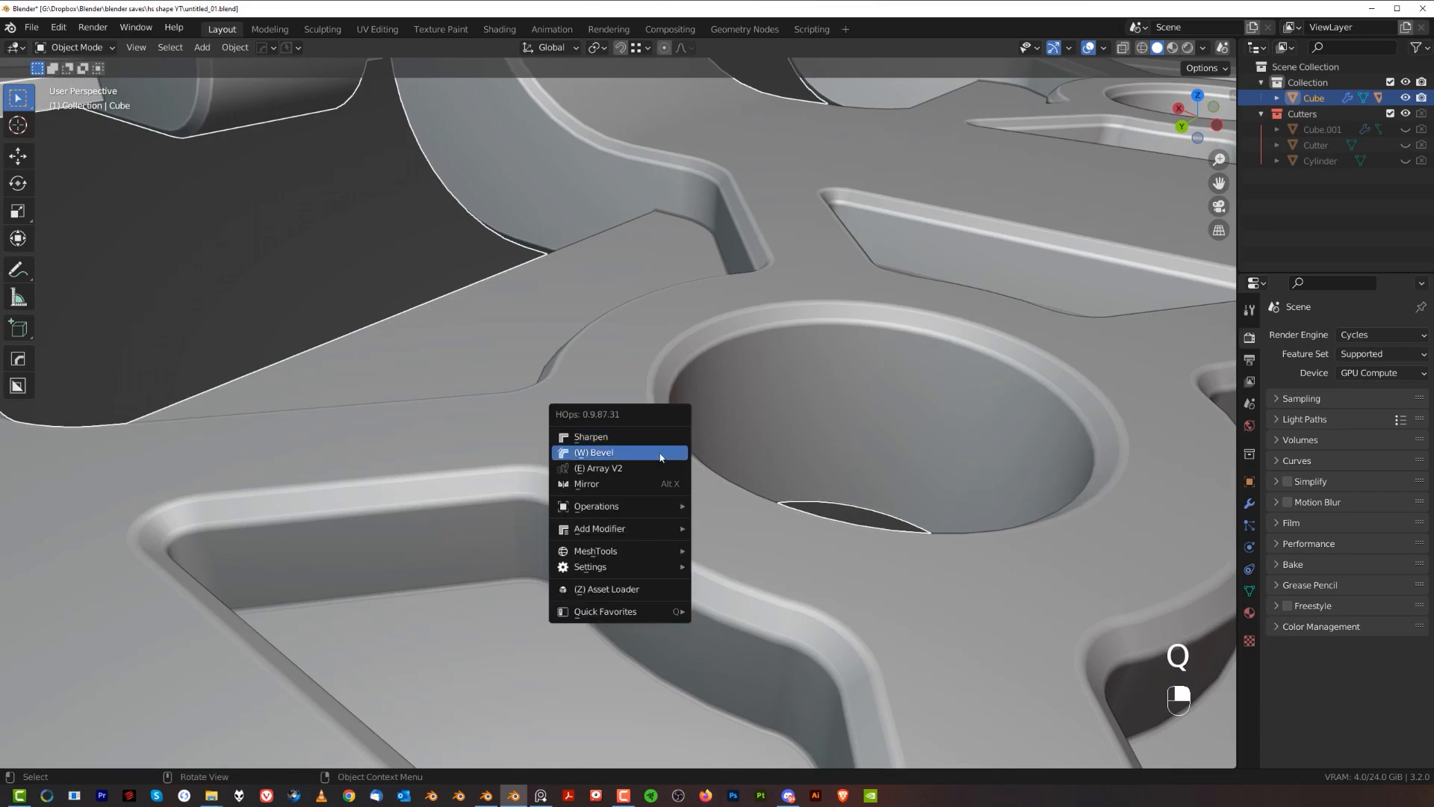
{"action": "left_click", "coordinate": [594, 452]}
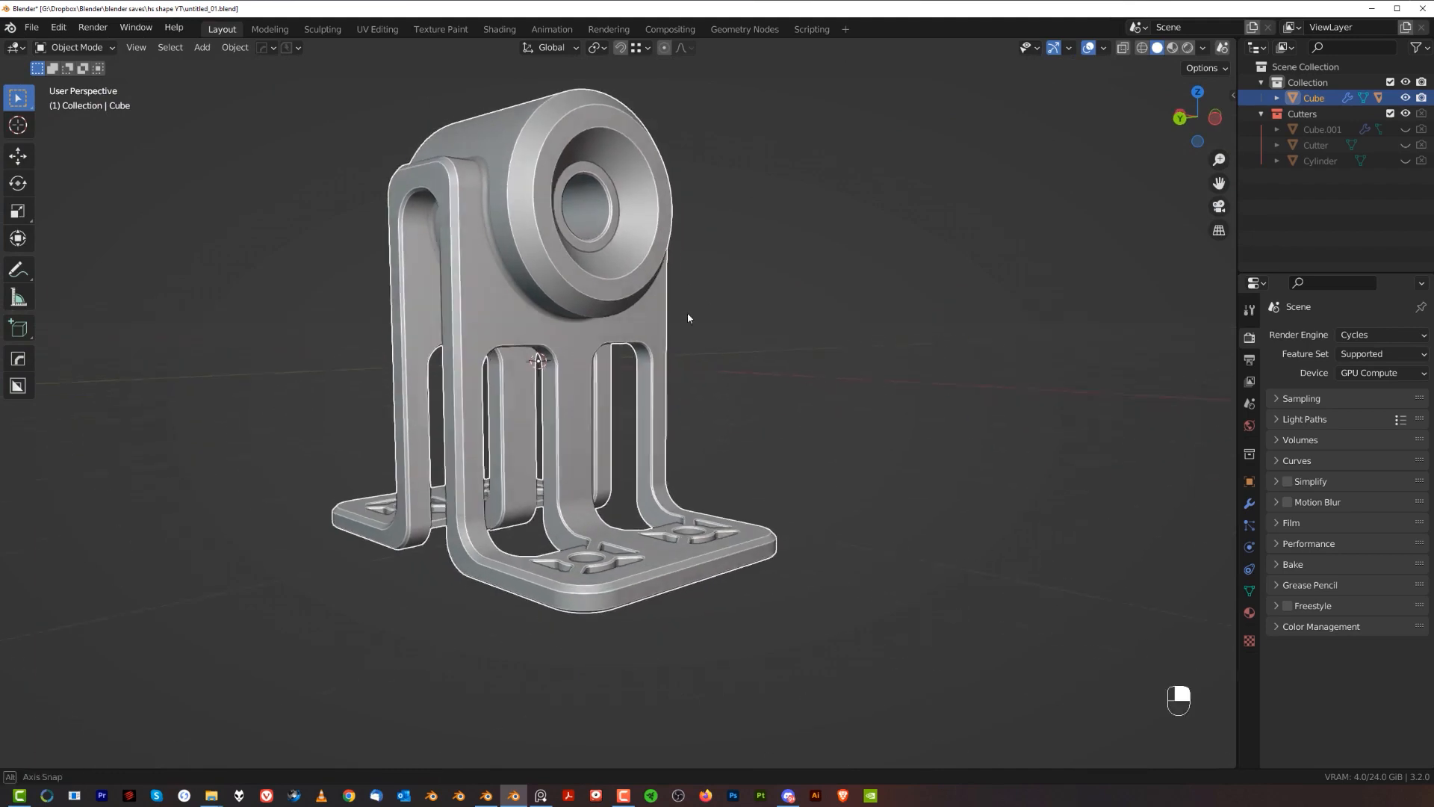
Add a plane scaled into a large floor, give it a blank material and preview in Rendered shading.
{"action": "key", "text": "shift+a"}
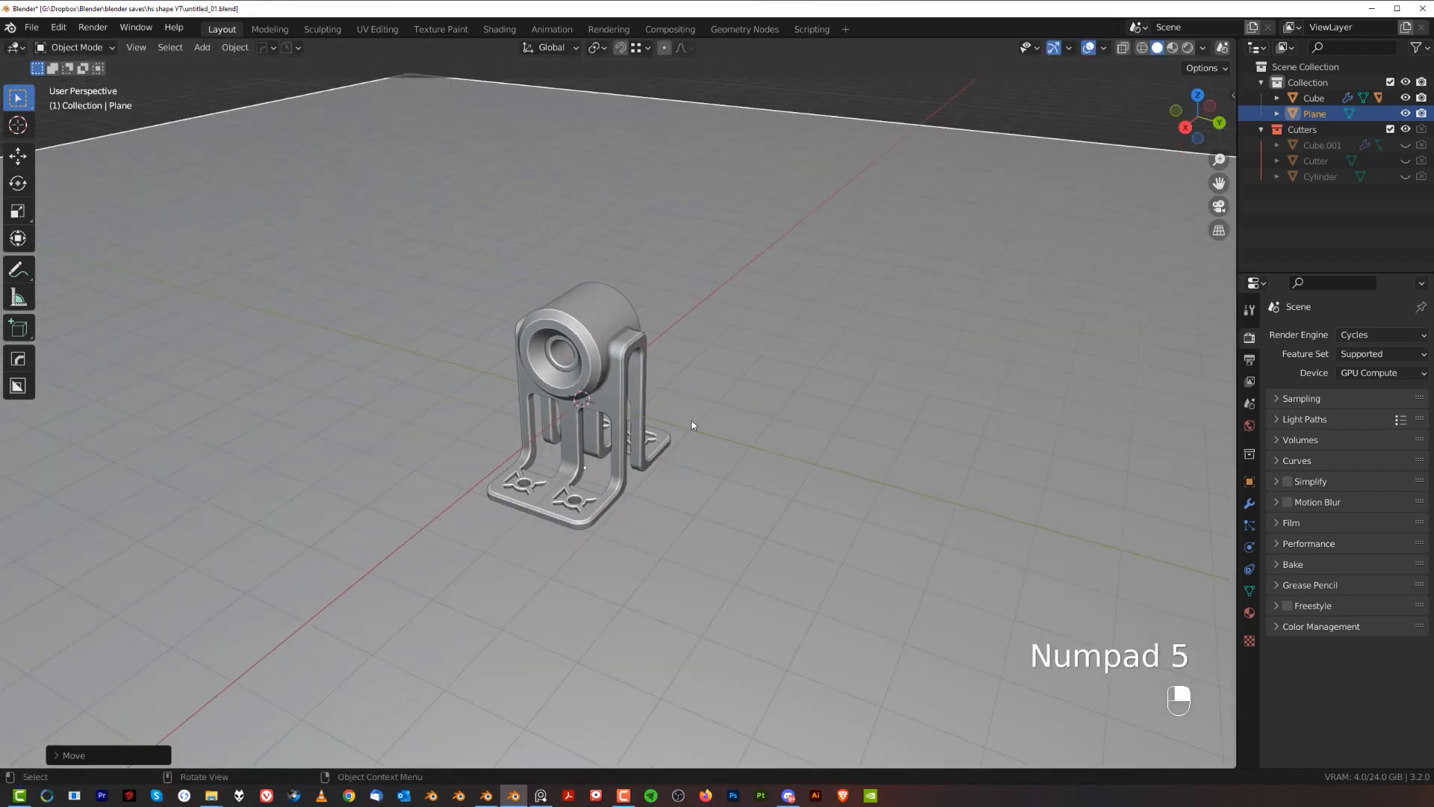
{"action": "key", "text": "alt+m"}
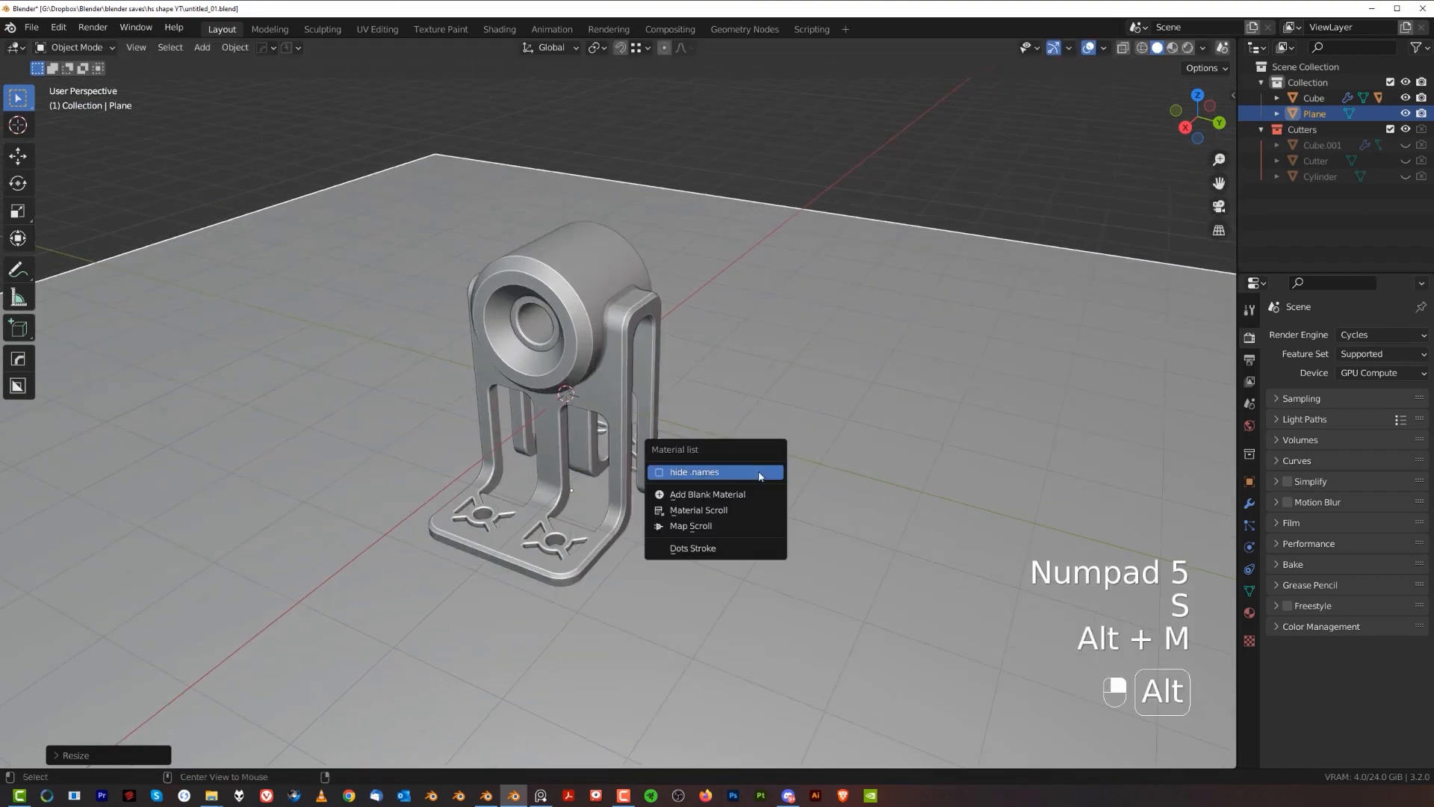
{"action": "left_click", "coordinate": [706, 494]}
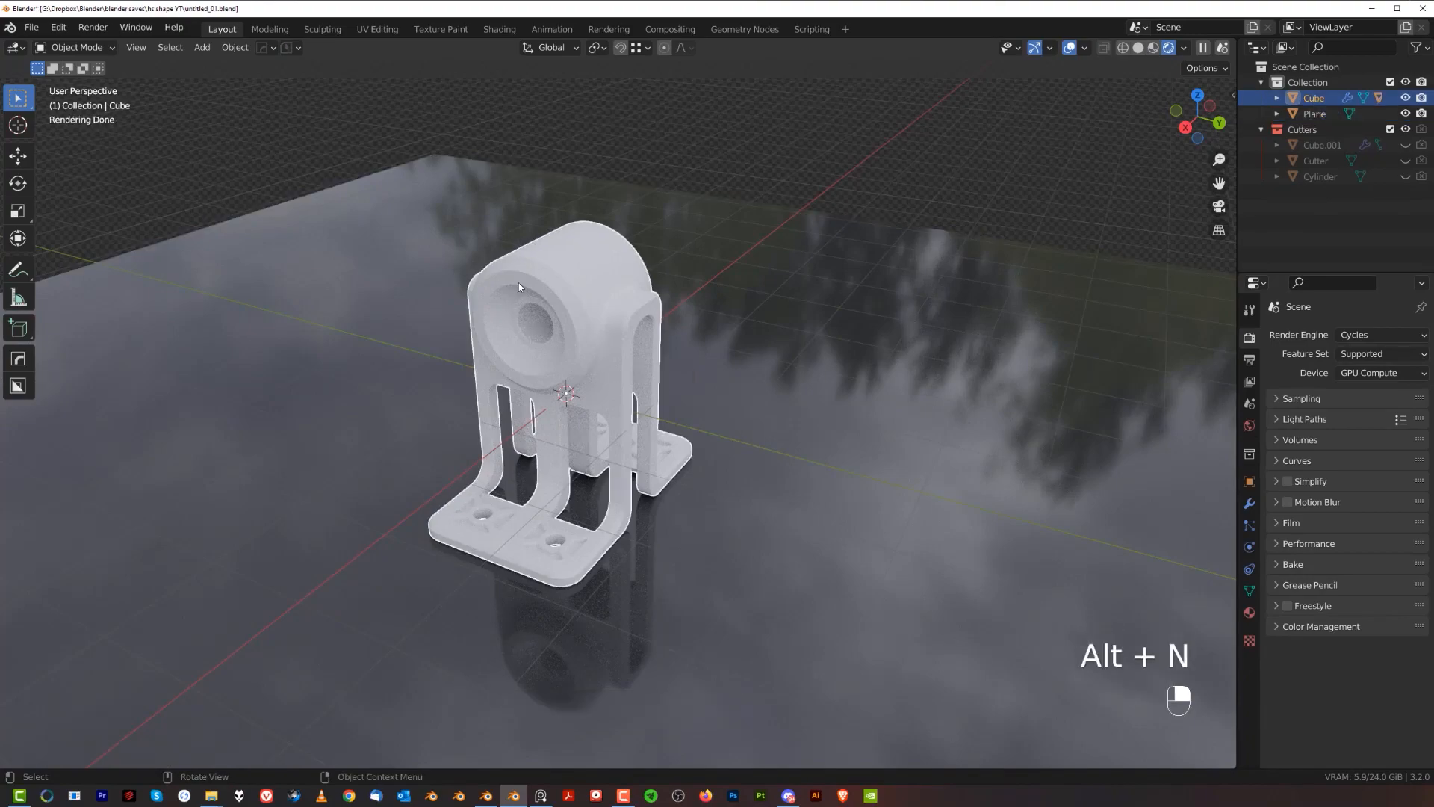
Give the bracket a blank material with Metallic 1.0 and Roughness 0.368, and raise the floor plane's roughness.
{"action": "key", "text": "alt+m"}
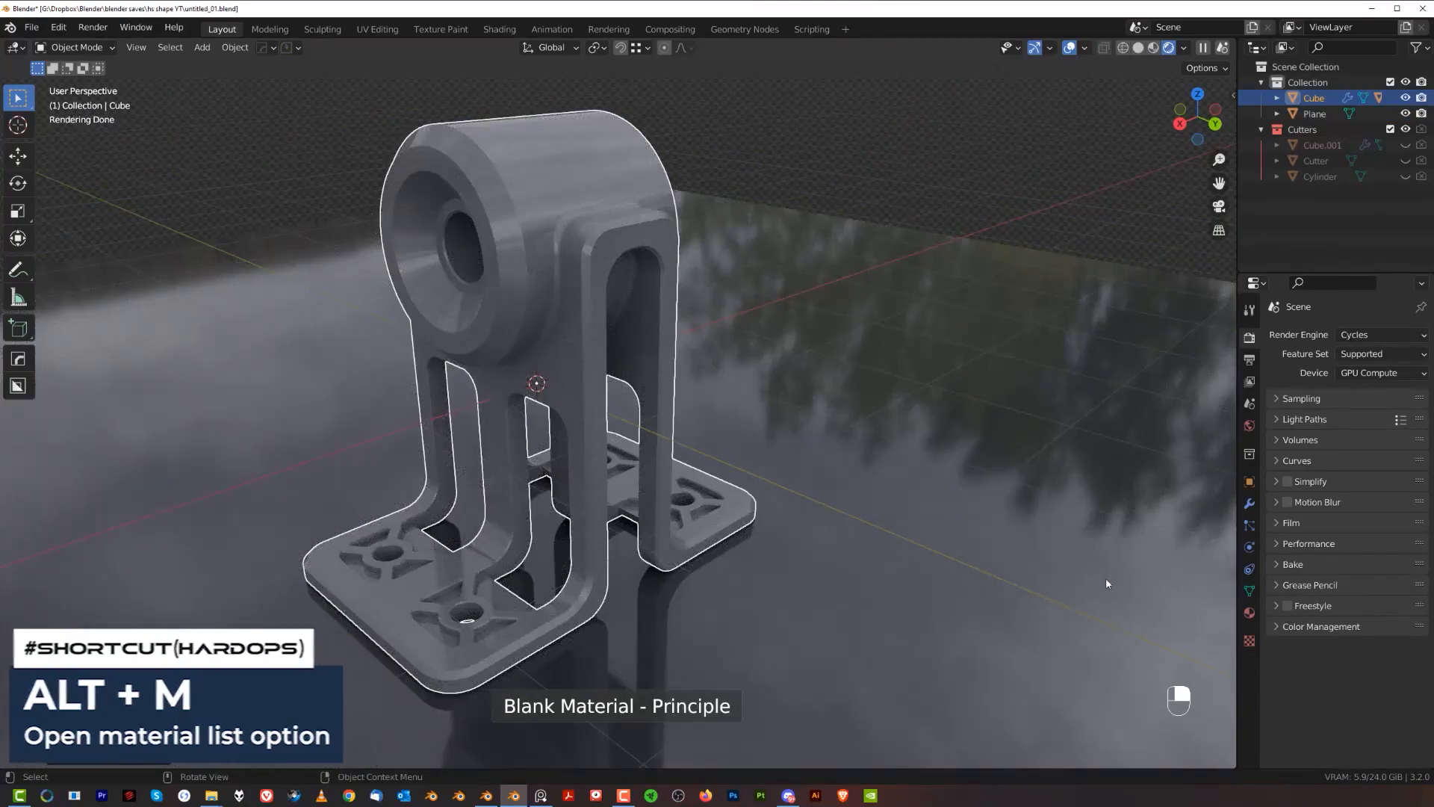
{"action": "key", "text": "alt+m"}
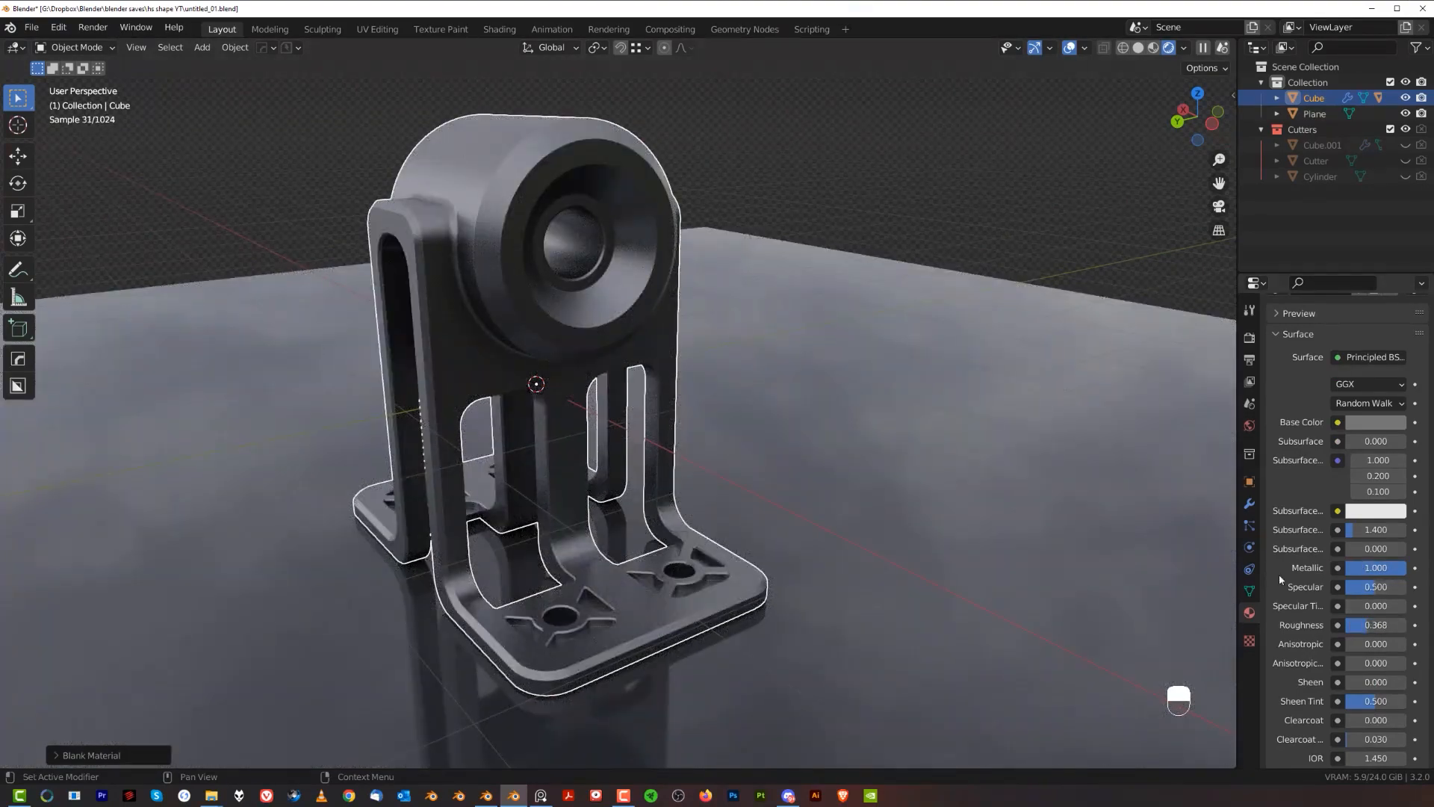
{"action": "left_click", "coordinate": [1374, 421]}
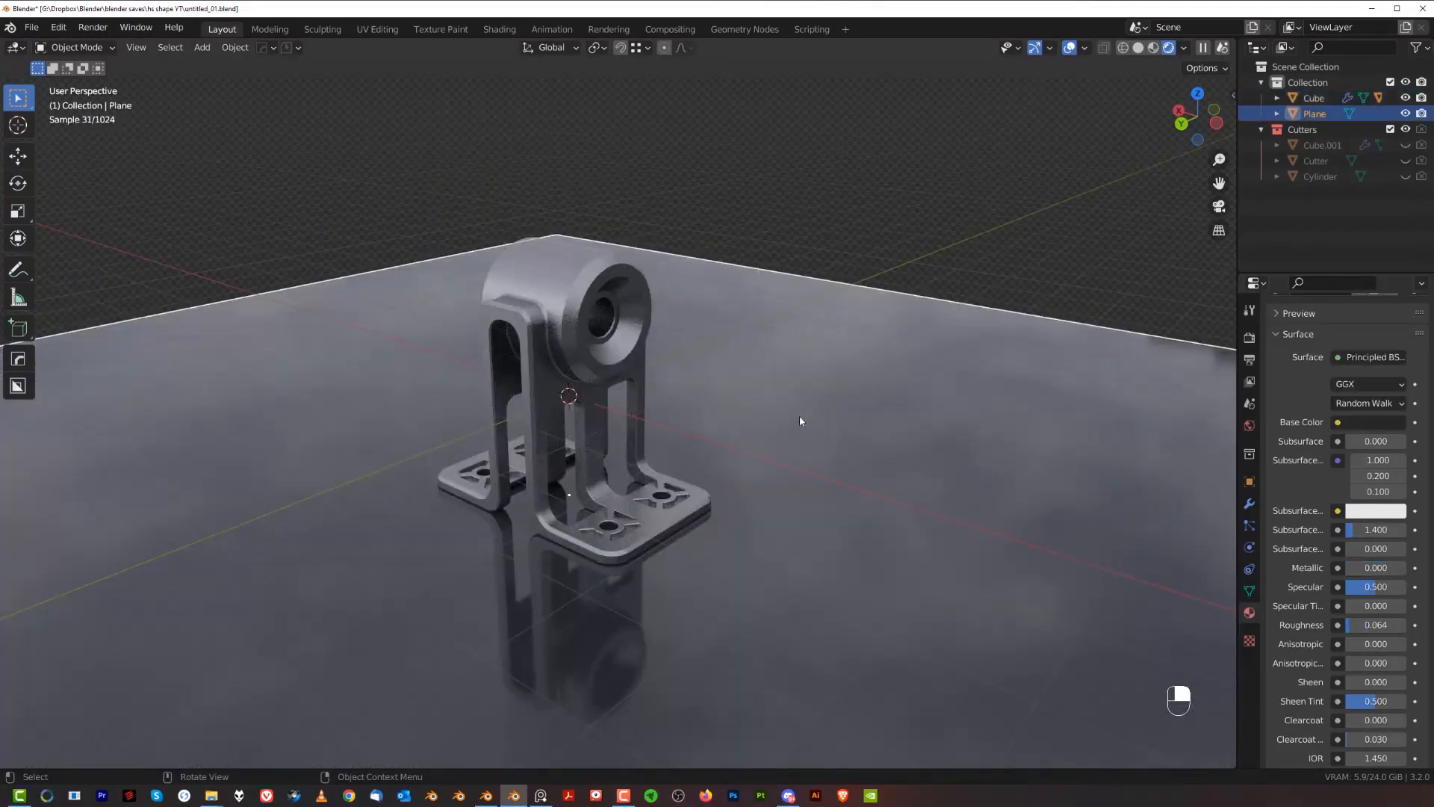
{"action": "key", "text": "s"}
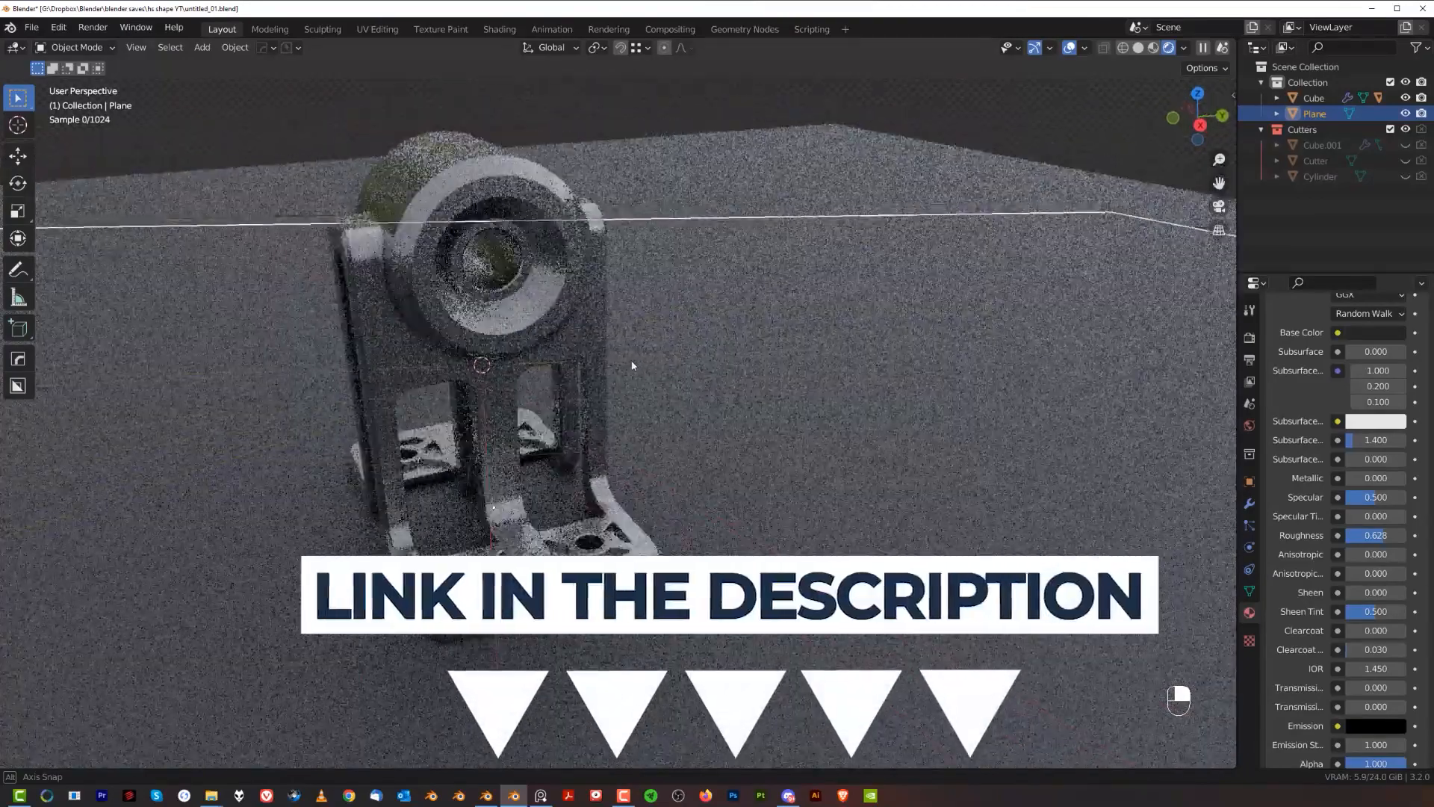
{"action": "left_click_drag", "start_coordinate": [631, 366], "coordinate": [723, 370]}
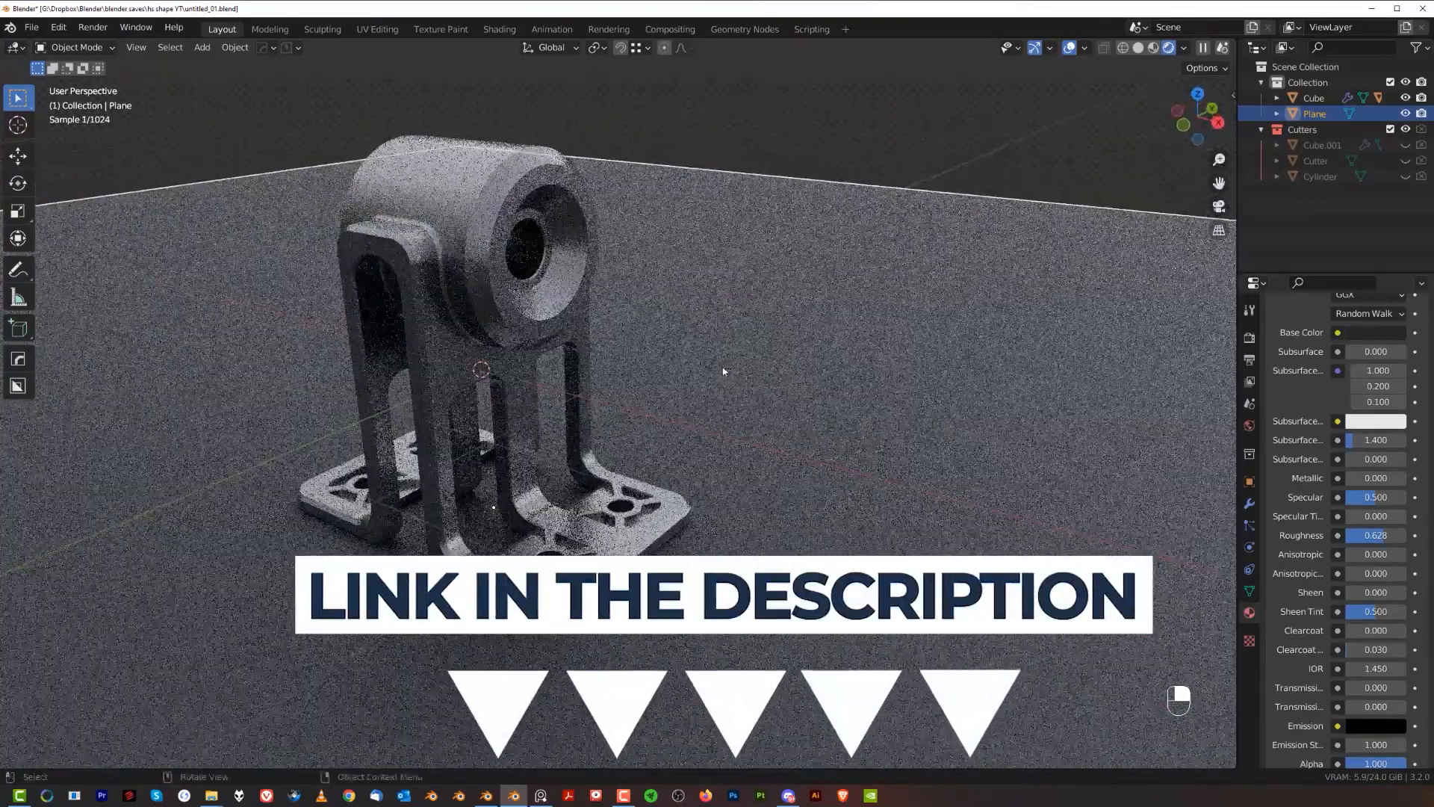
{"action": "left_click_drag", "start_coordinate": [722, 366], "coordinate": [759, 343]}
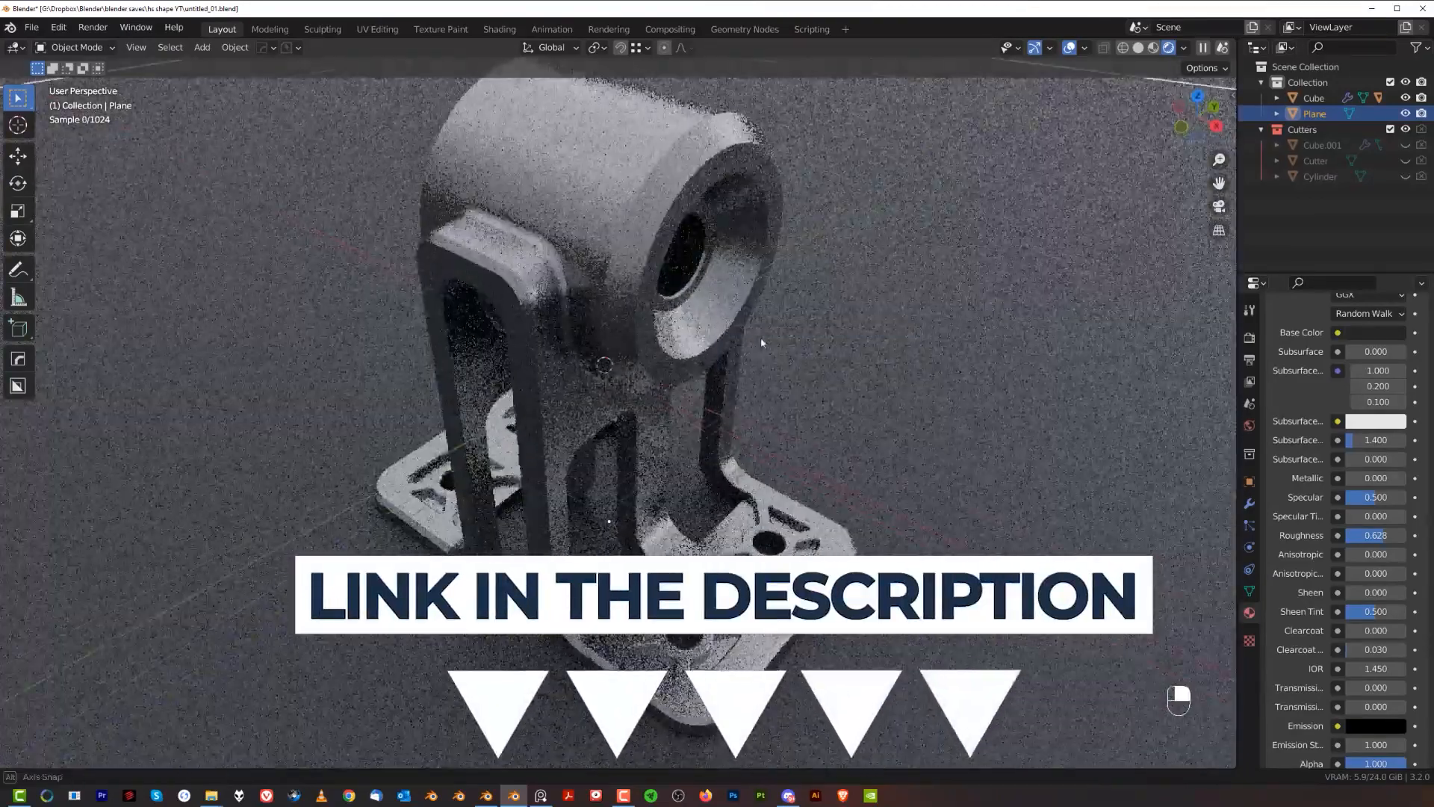